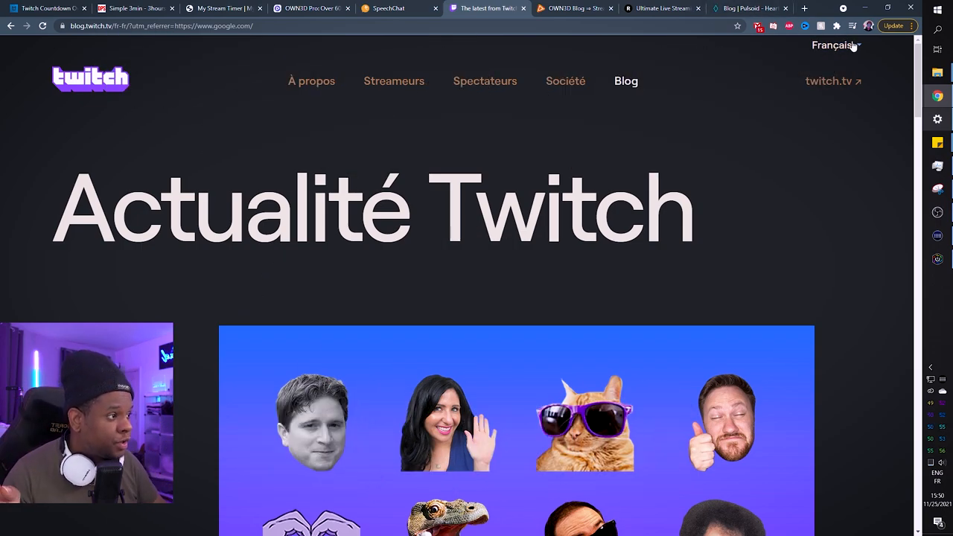
# Switch the Twitch Blog to English and browse its latest articles down to Work @ Twitch
pyautogui.click(835, 45)
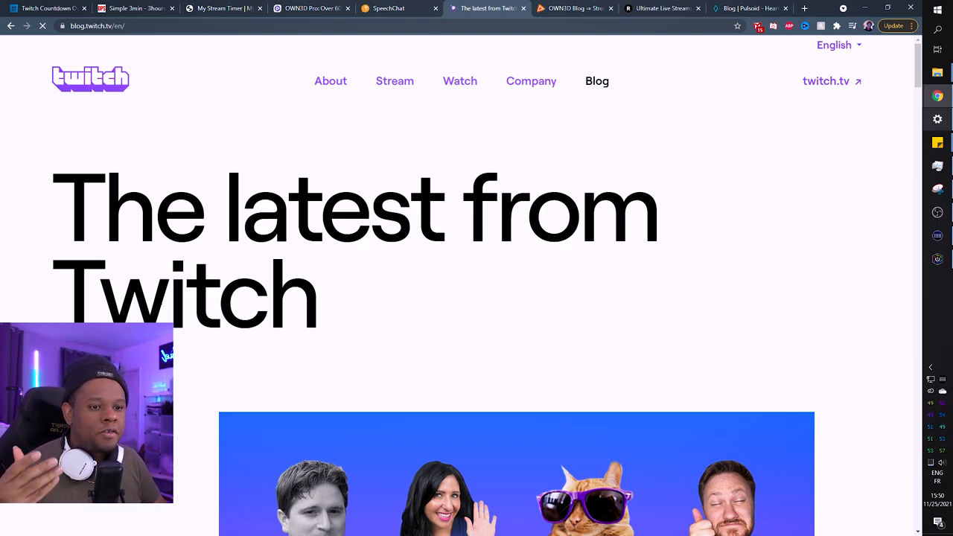
pyautogui.scroll(-3)
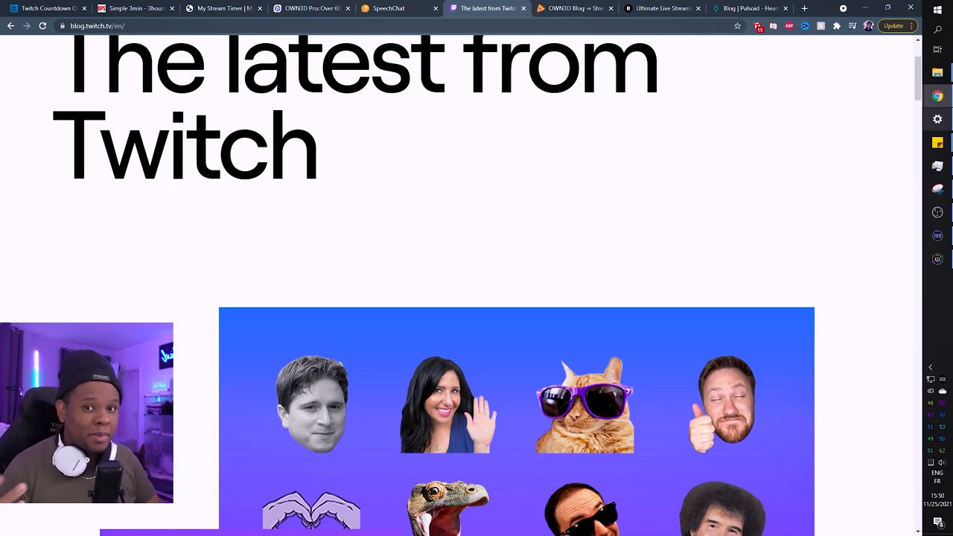
pyautogui.scroll(-3)
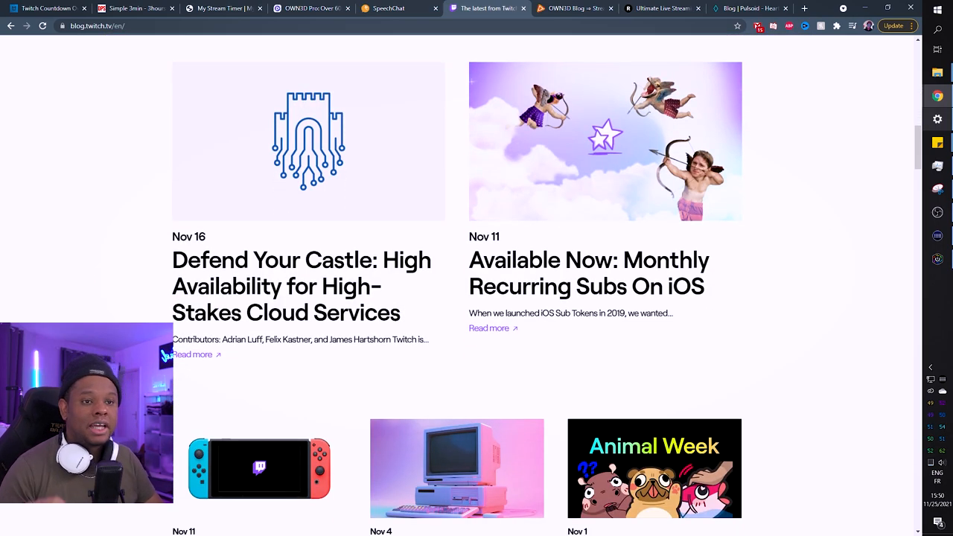
pyautogui.scroll(-3)
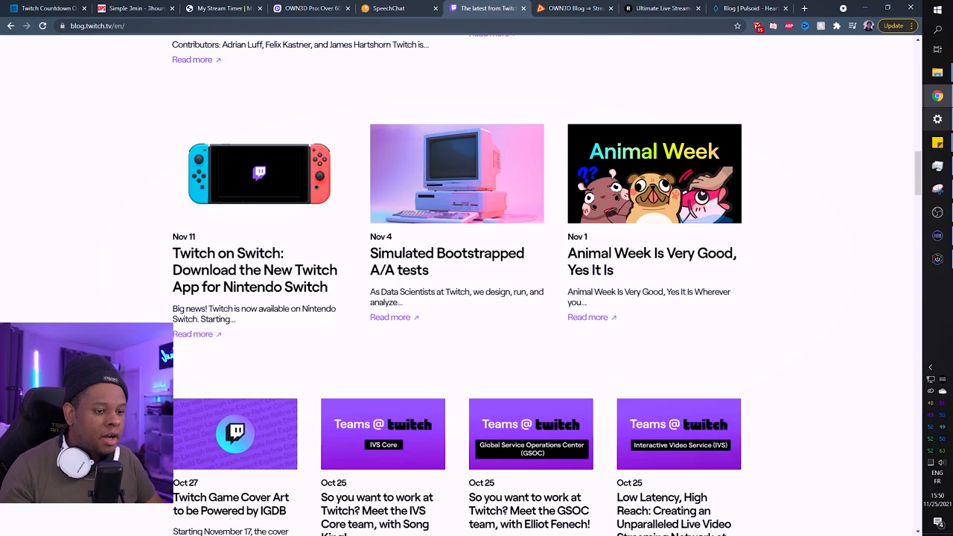
pyautogui.scroll(-3)
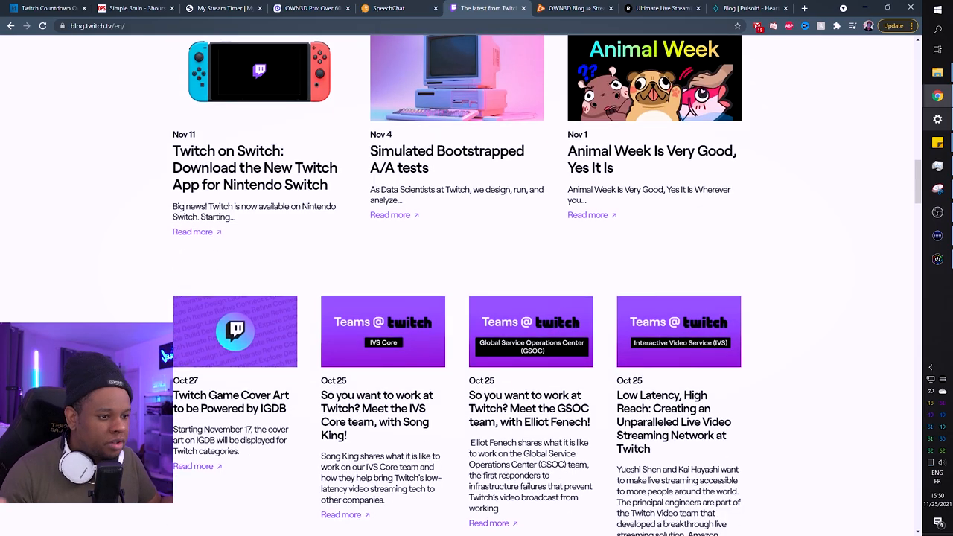
pyautogui.scroll(-3)
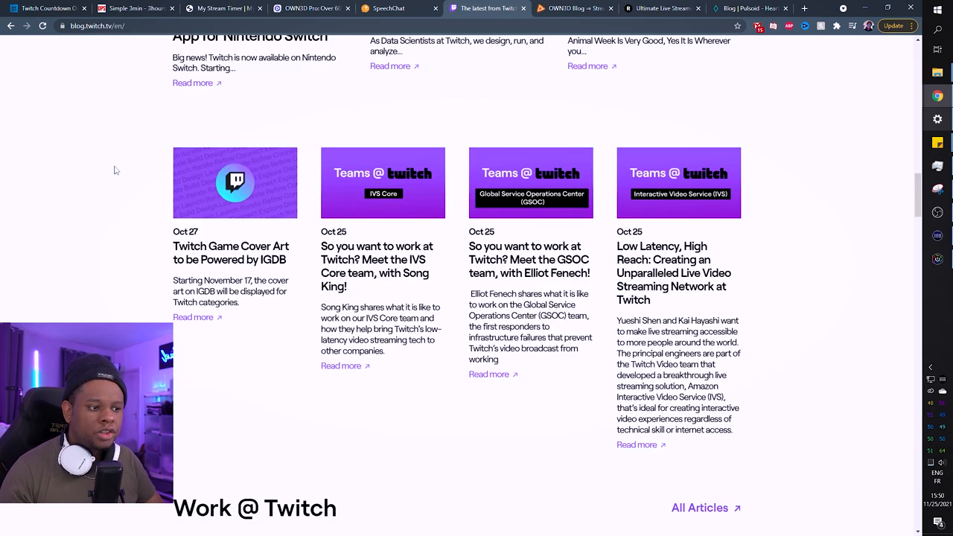
pyautogui.scroll(-3)
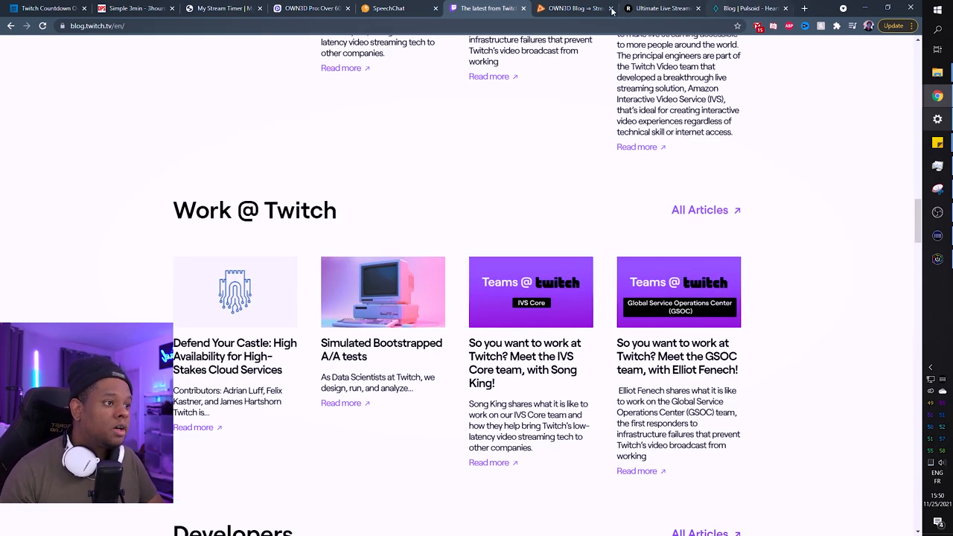
# Browse the OWN3D Blog Tips category past the Twitch Partner and Raids vs. Hosts guides
pyautogui.click(573, 9)
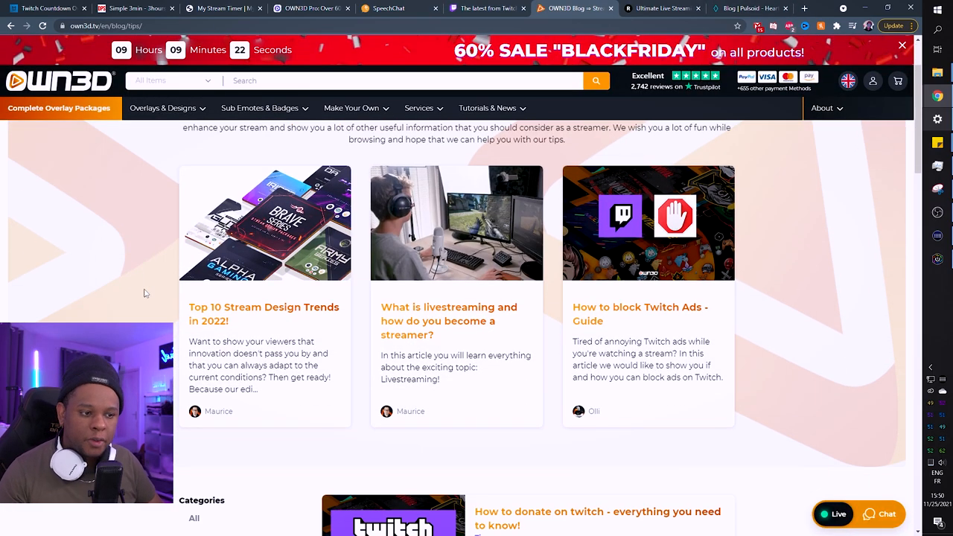
pyautogui.scroll(-3)
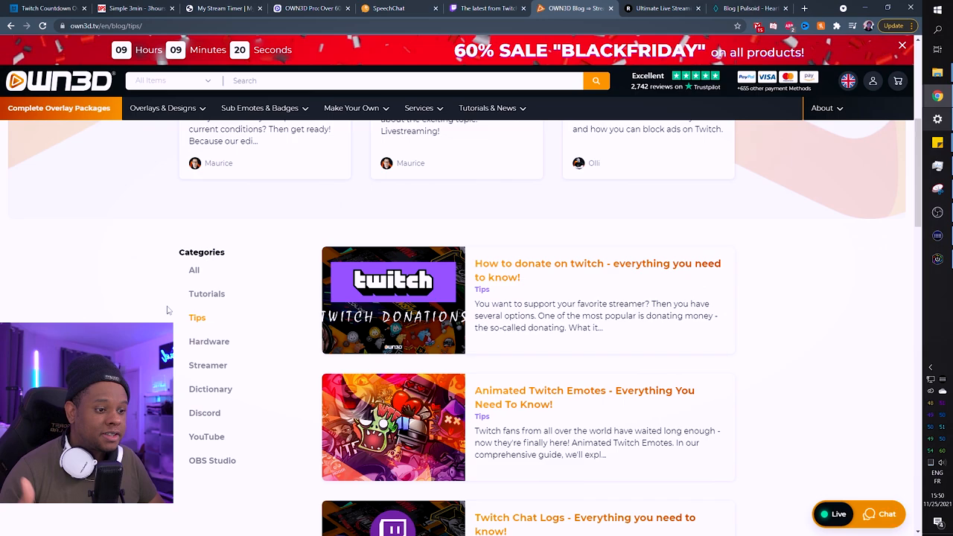
pyautogui.scroll(-3)
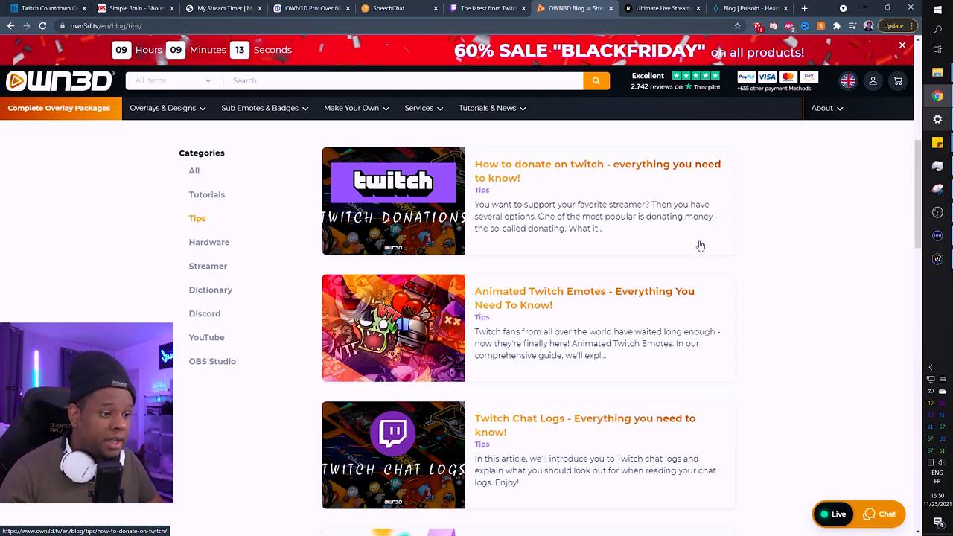
pyautogui.scroll(-3)
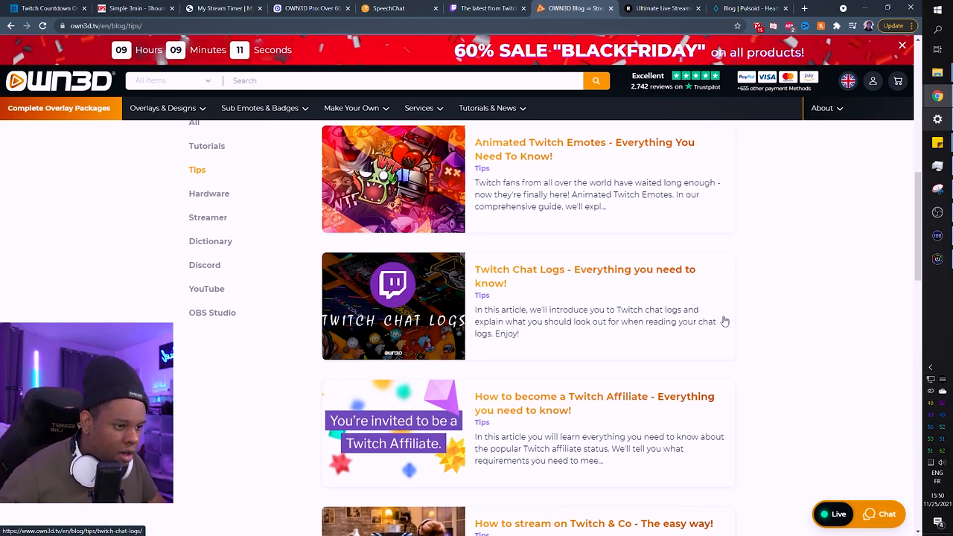
pyautogui.scroll(-3)
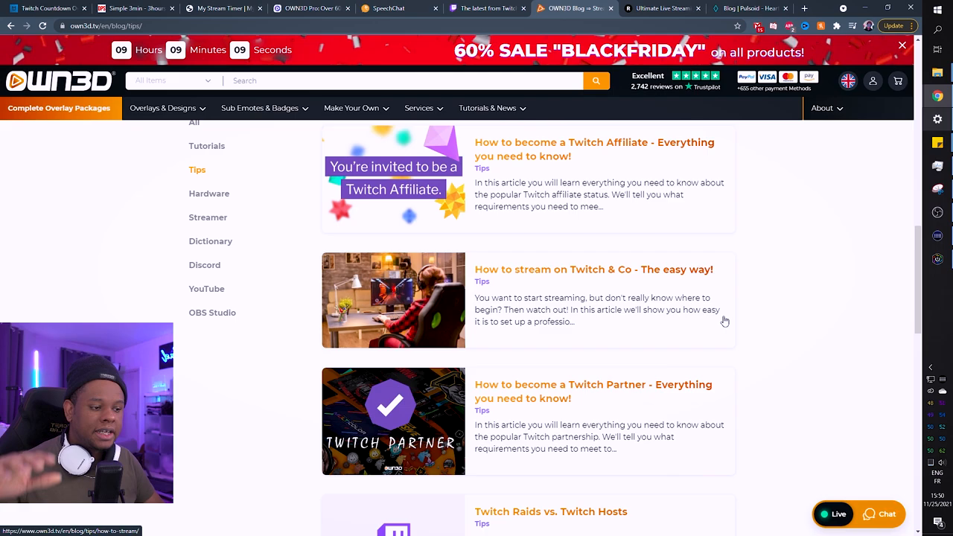
pyautogui.scroll(-3)
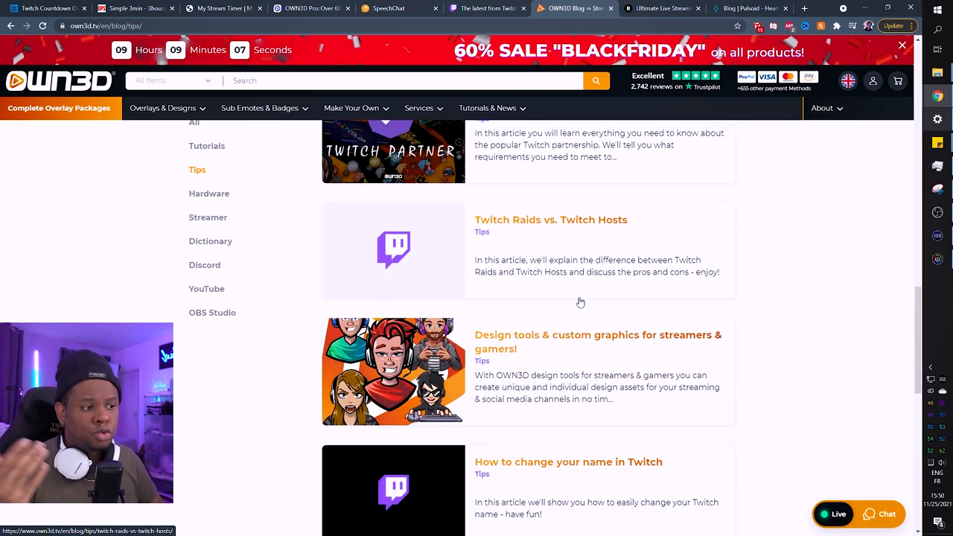
pyautogui.moveTo(658, 35)
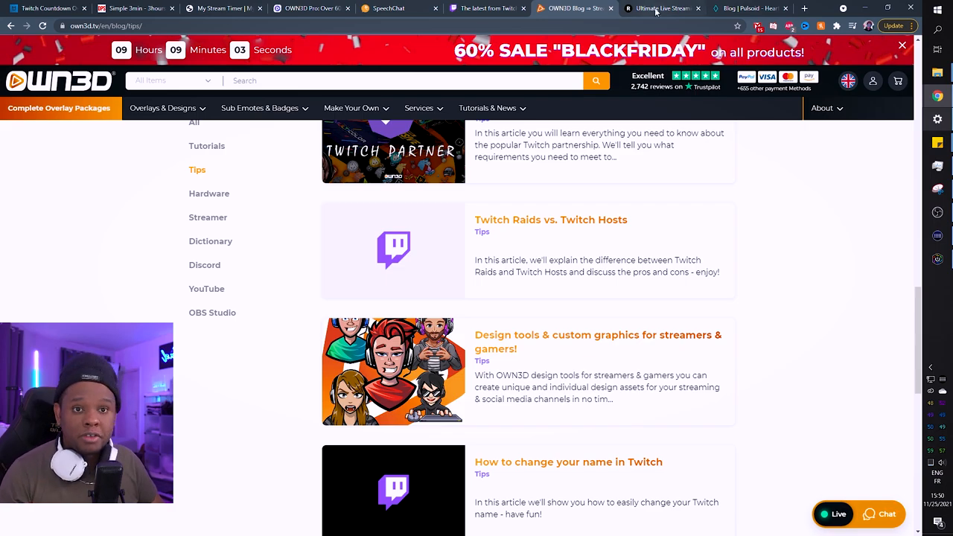
# Browse the Restream Blog's featured and latest articles down to the Product News category links
pyautogui.click(661, 9)
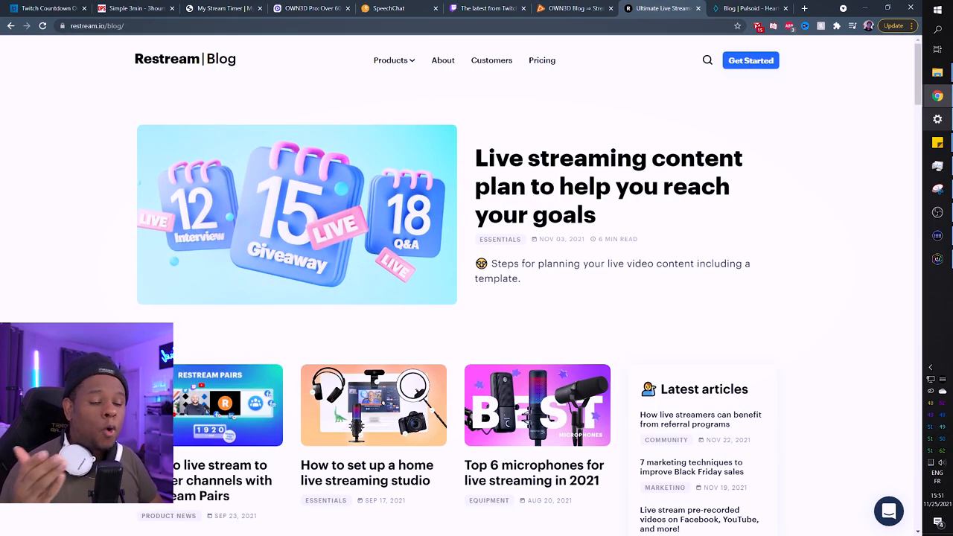
pyautogui.scroll(-3)
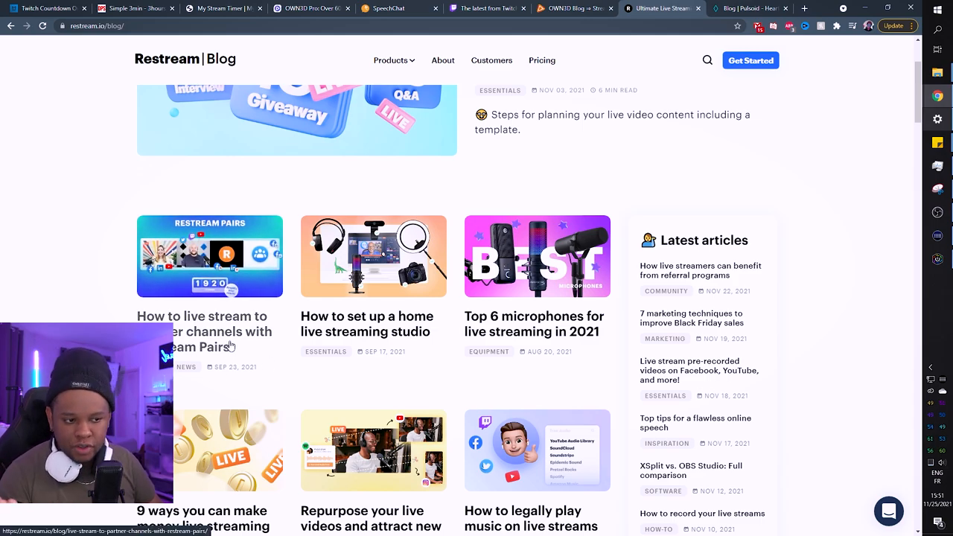
pyautogui.moveTo(396, 386)
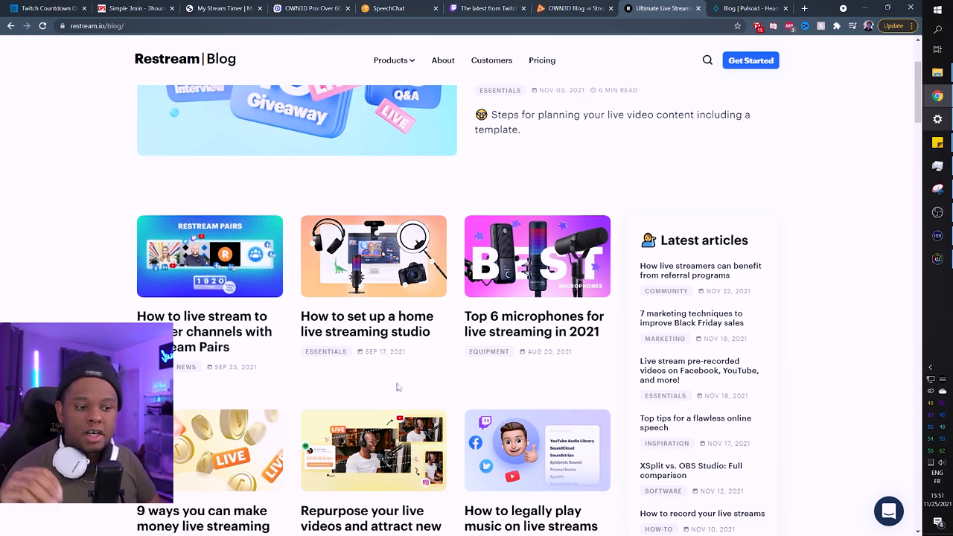
pyautogui.scroll(-3)
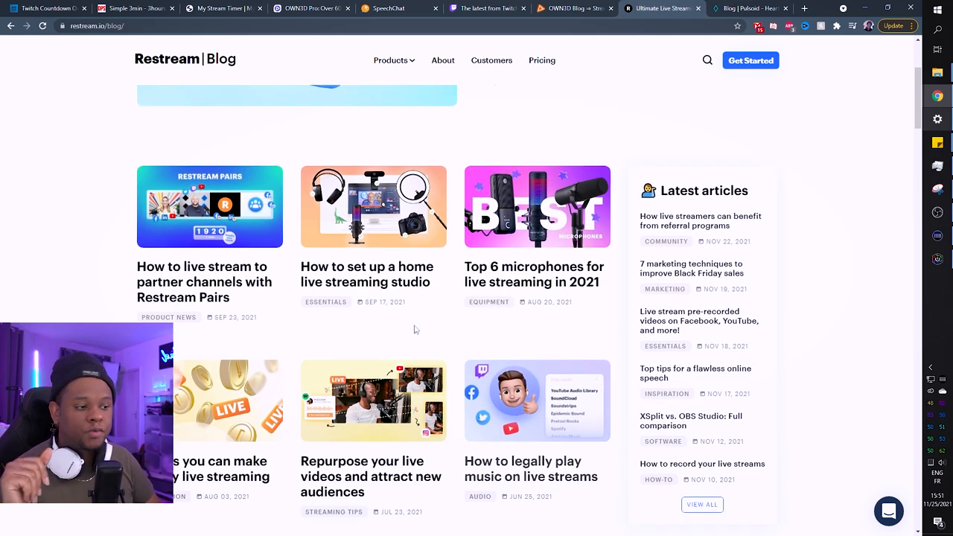
pyautogui.scroll(-3)
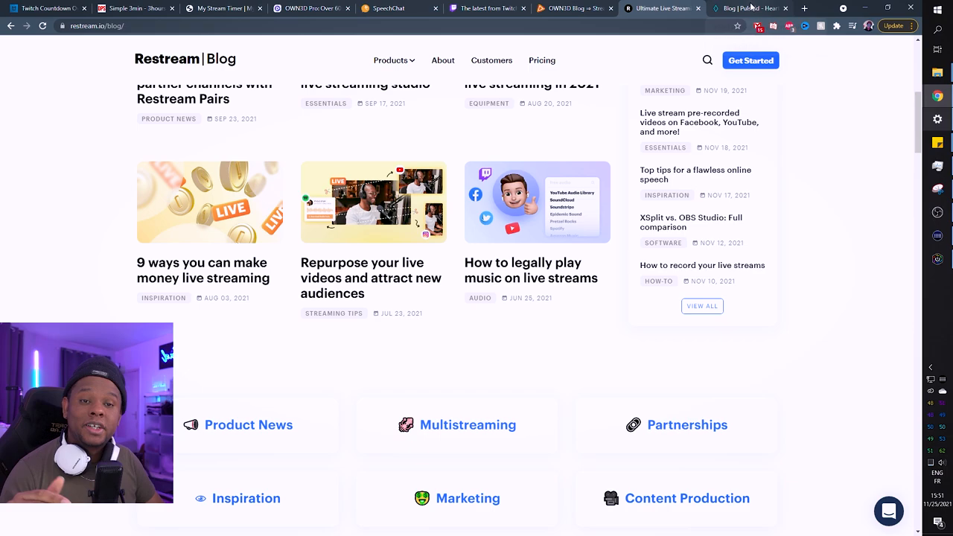
# Browse the Pulsoid Blog's starter kit and update posts, then move to TwitchStrike's When to Strike page
pyautogui.click(745, 9)
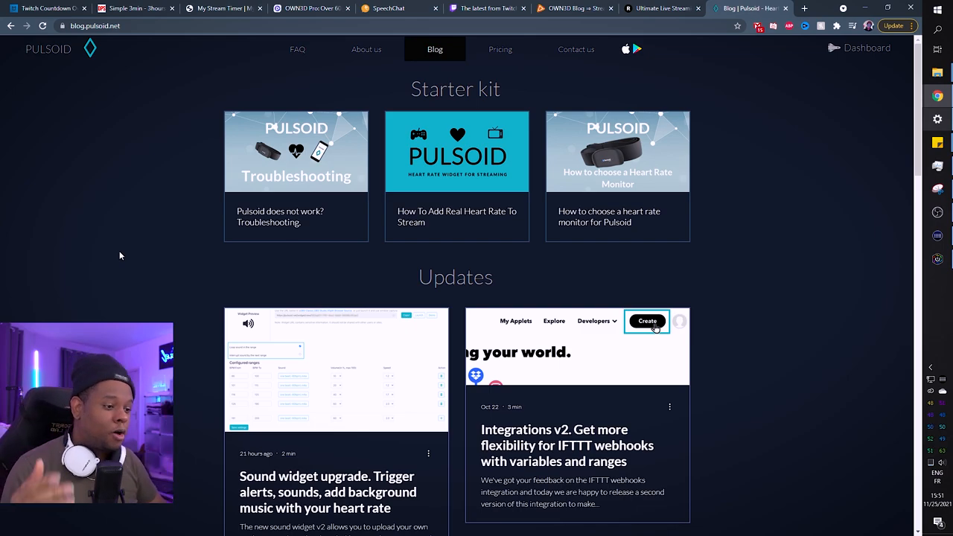
pyautogui.scroll(-3)
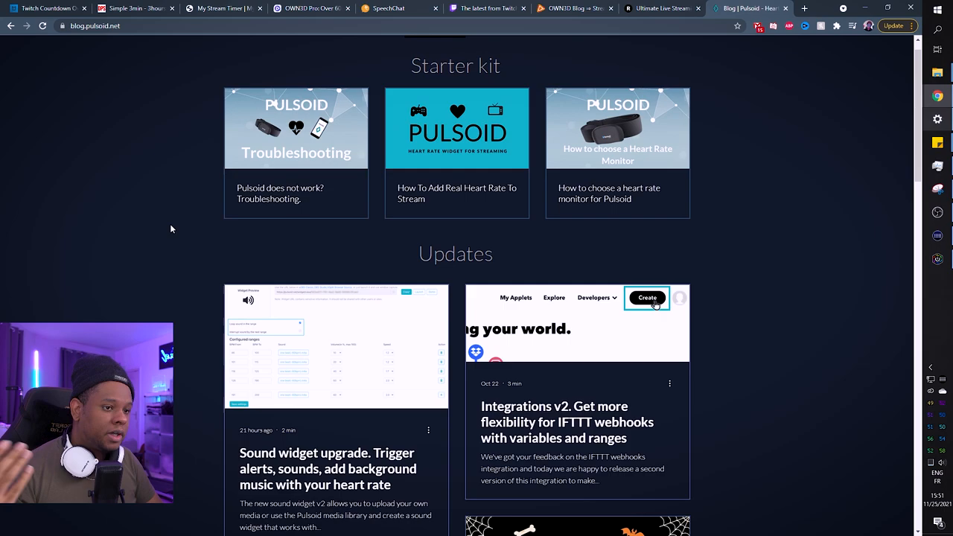
pyautogui.scroll(-3)
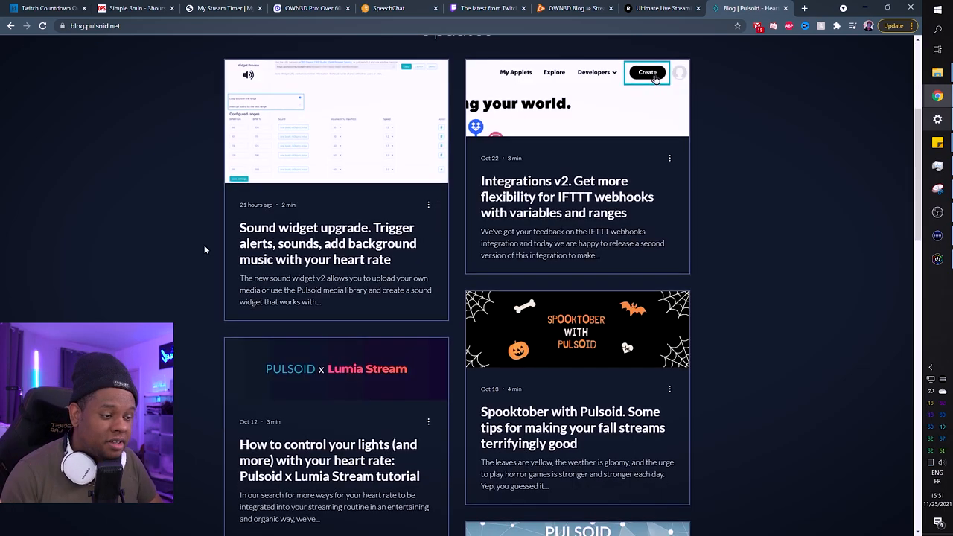
pyautogui.scroll(-3)
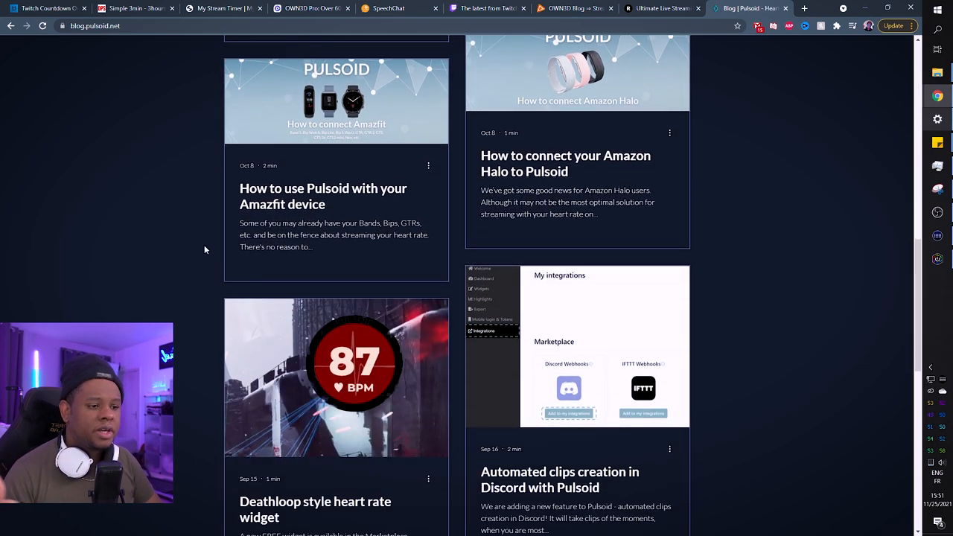
pyautogui.scroll(-3)
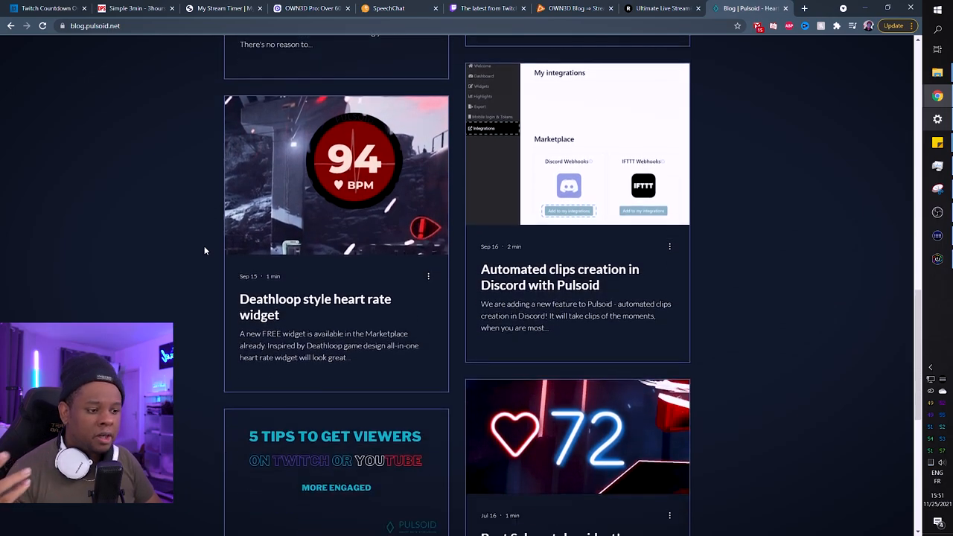
pyautogui.scroll(-3)
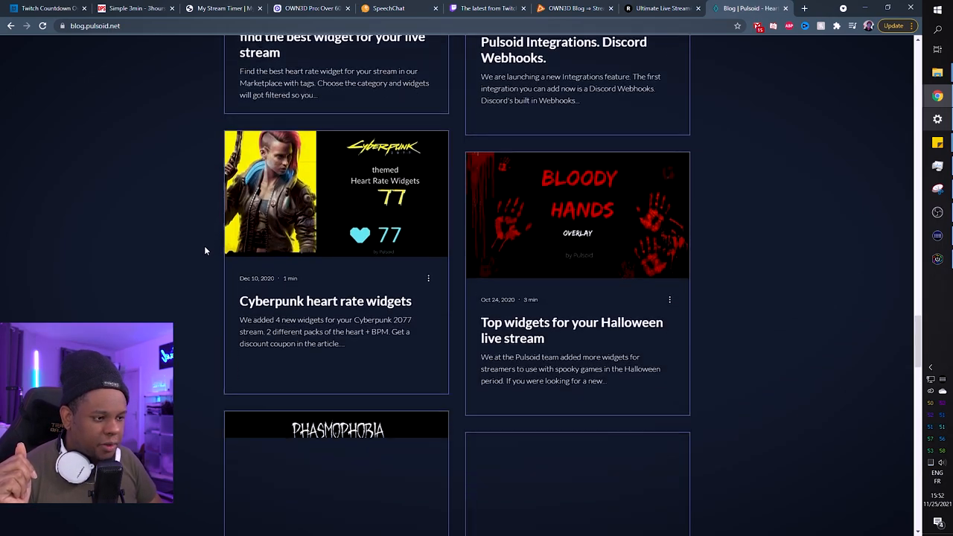
pyautogui.scroll(-3)
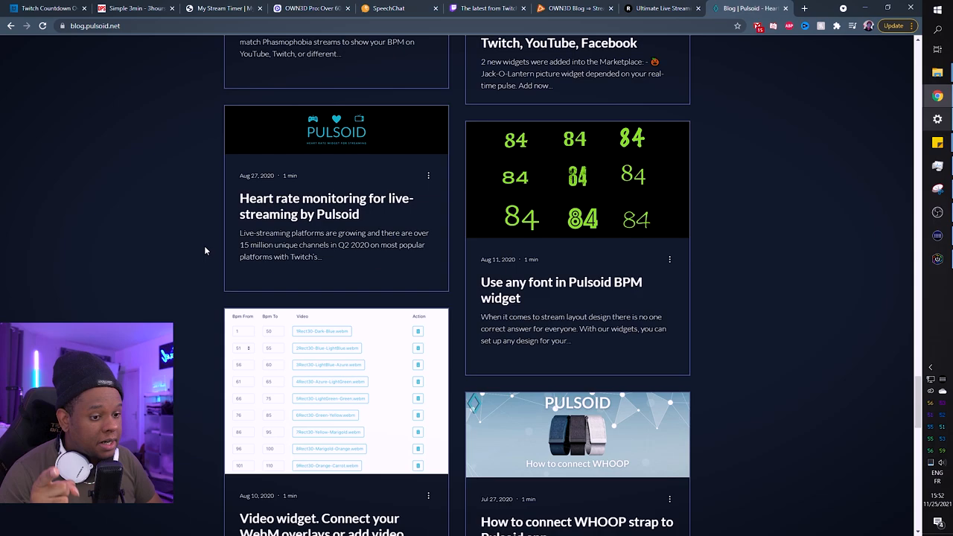
pyautogui.click(742, 9)
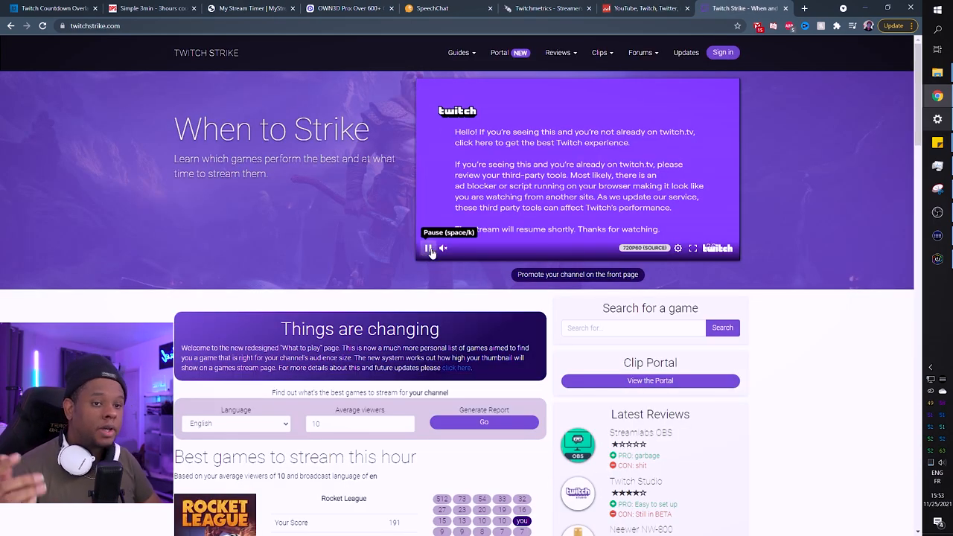
# Pause the embedded video and scroll to the best games this hour list topped by Rocket League
pyautogui.click(429, 247)
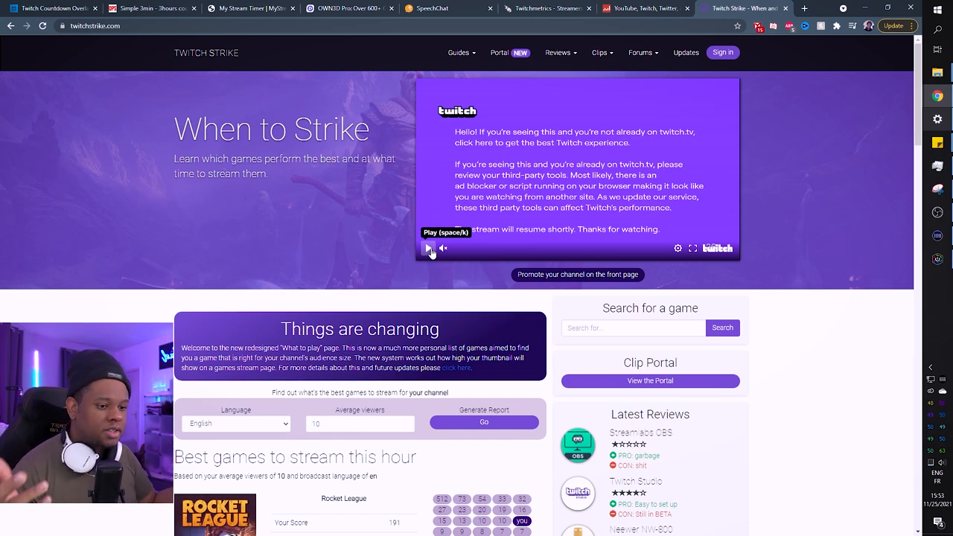
pyautogui.scroll(-3)
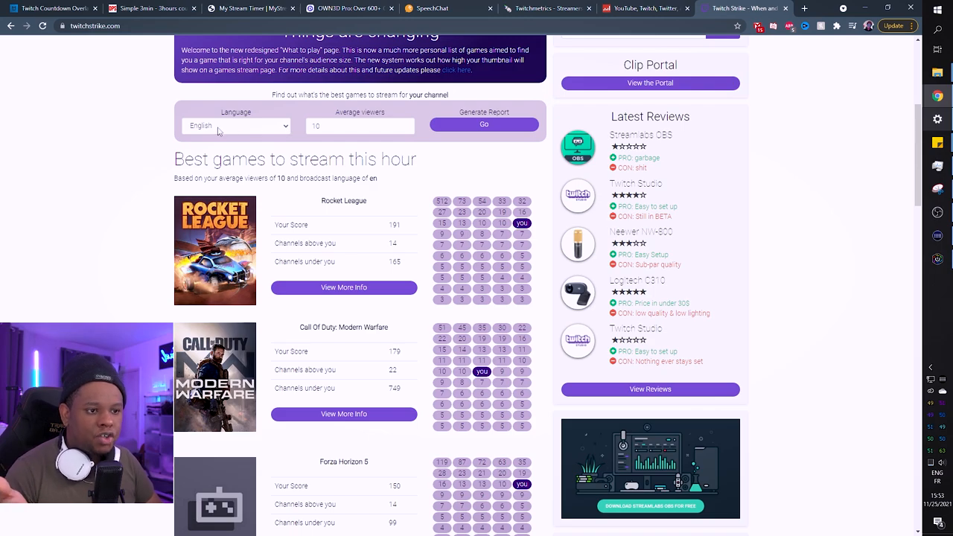
pyautogui.moveTo(484, 125)
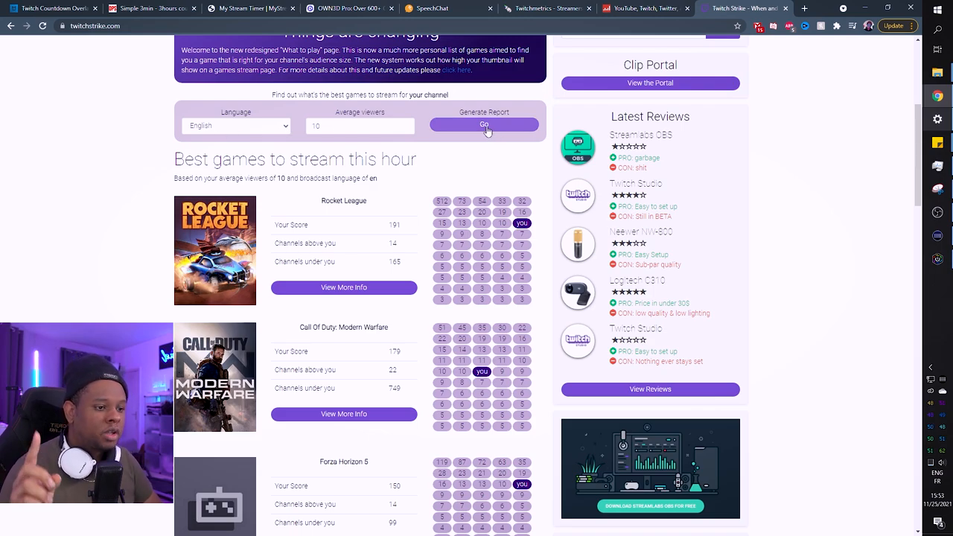
pyautogui.scroll(-3)
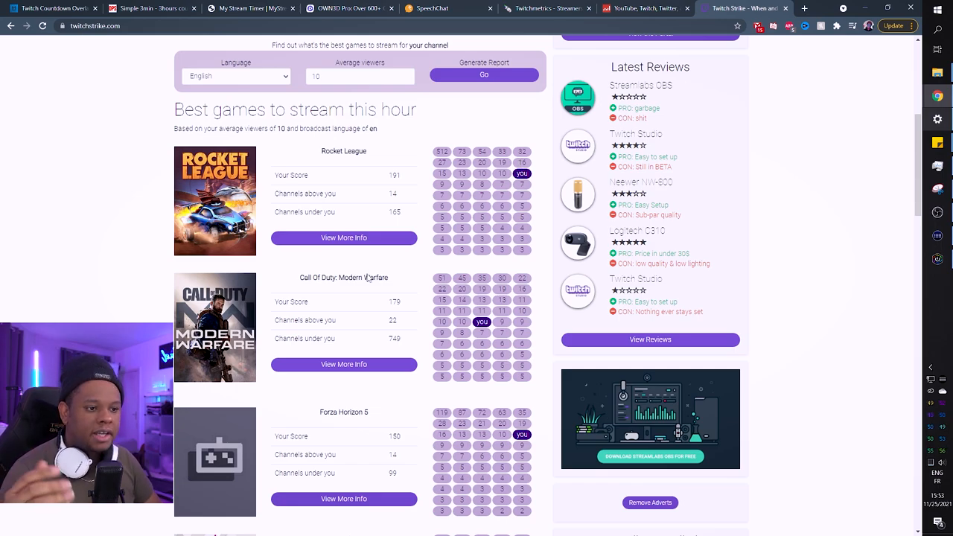
# View Rocket League's popular times and its ratio, channels and viewers heat maps
pyautogui.click(342, 238)
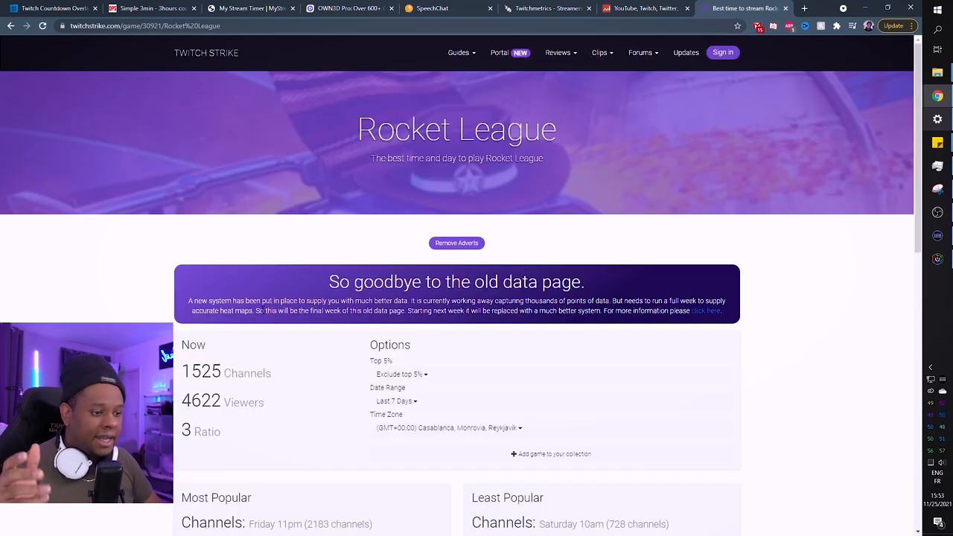
pyautogui.scroll(-3)
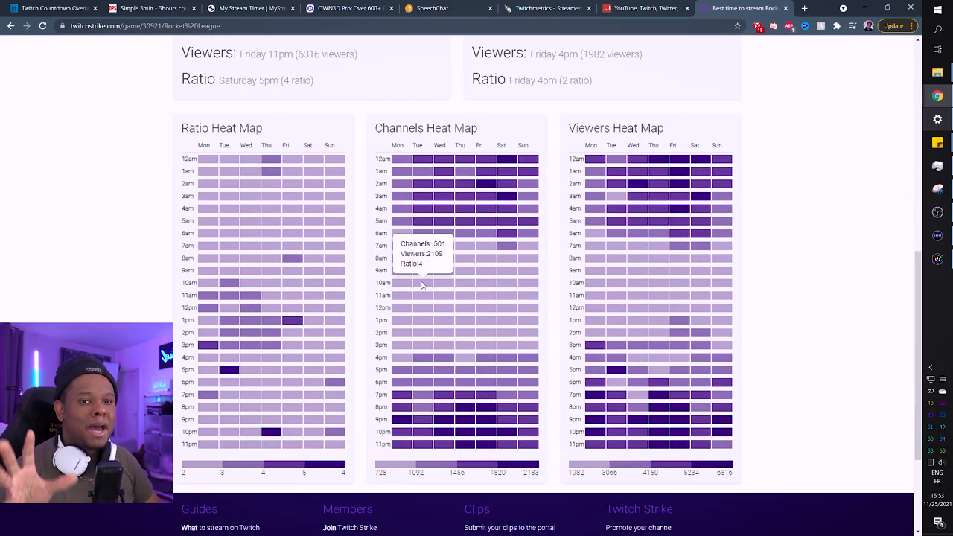
pyautogui.scroll(3)
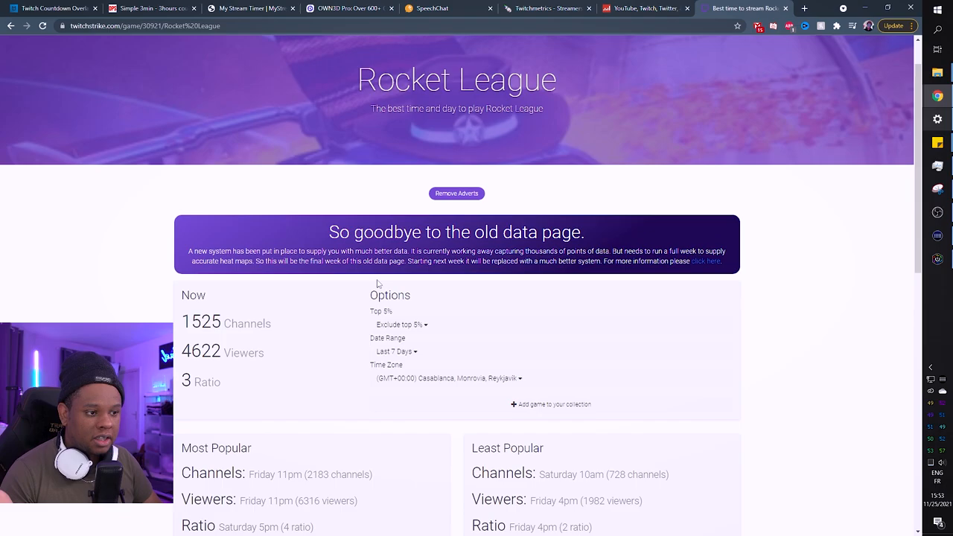
pyautogui.scroll(-3)
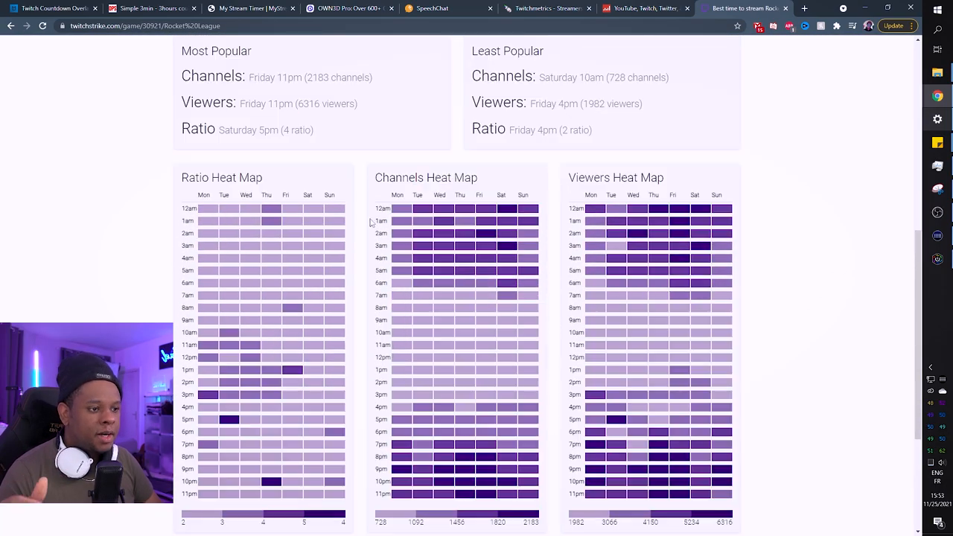
pyautogui.moveTo(408, 190)
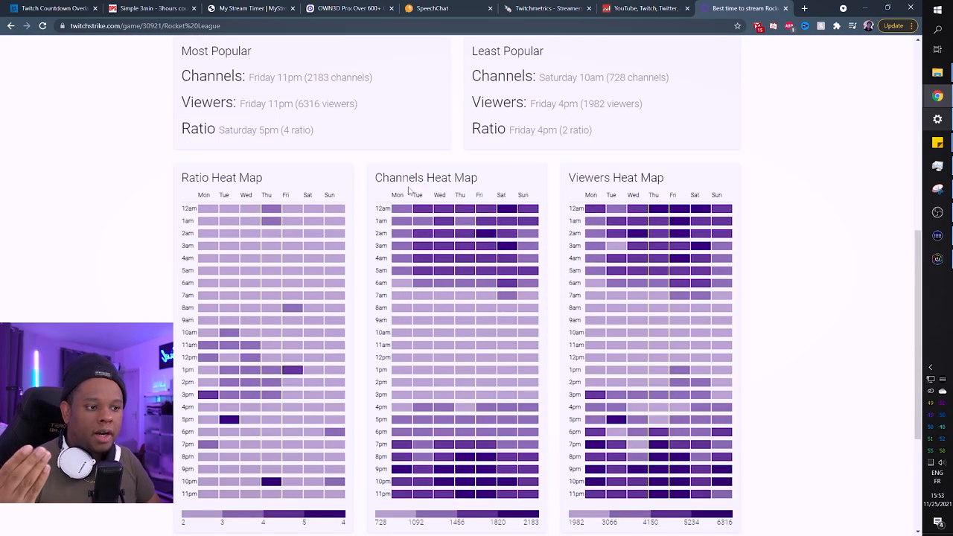
pyautogui.moveTo(649, 188)
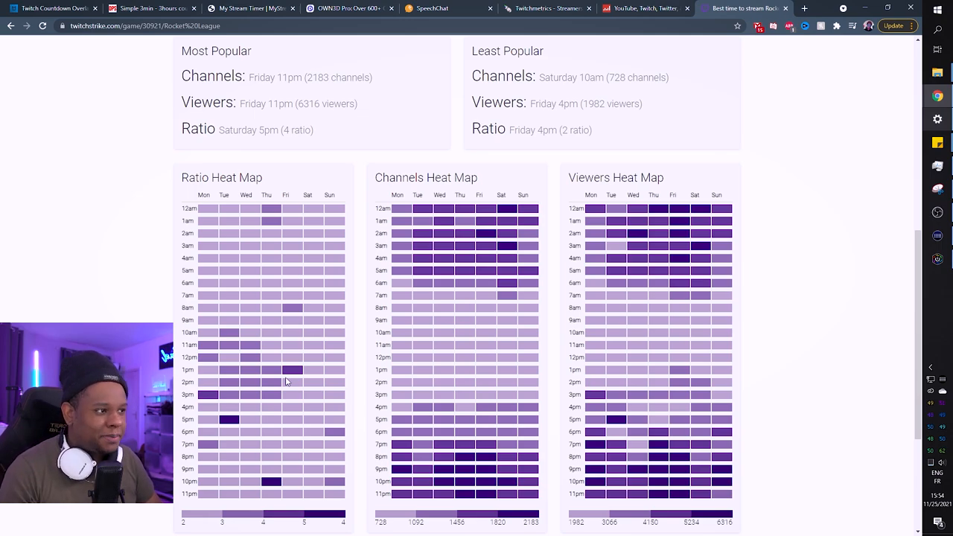
pyautogui.moveTo(763, 44)
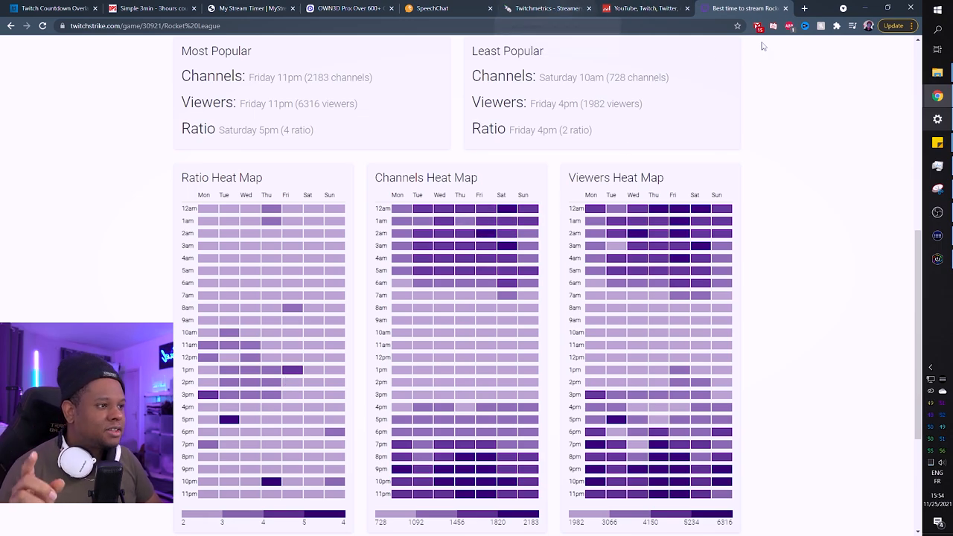
# Search TwitchMetrics for 'gaellevel' and open the gaelLEVEL channel page
pyautogui.click(548, 9)
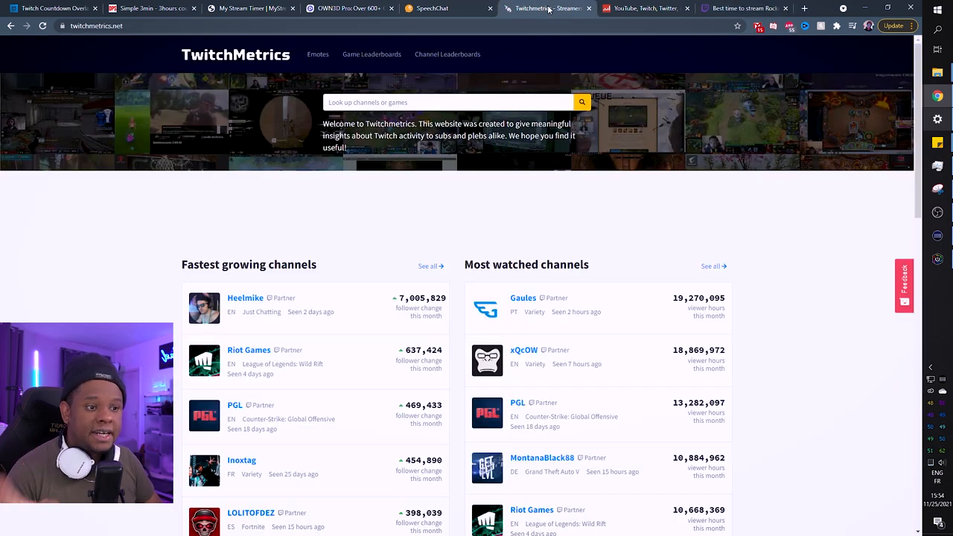
pyautogui.click(447, 101)
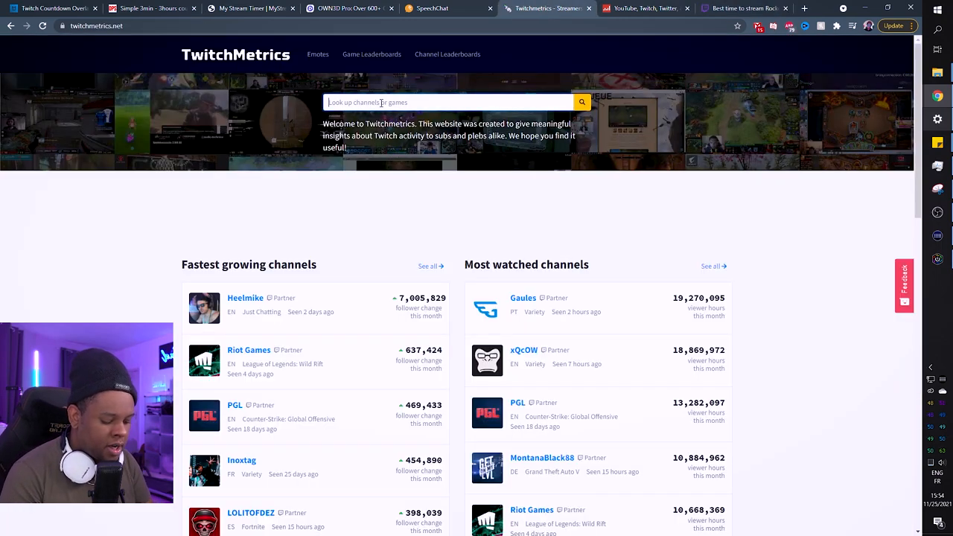
pyautogui.write('gaellevel')
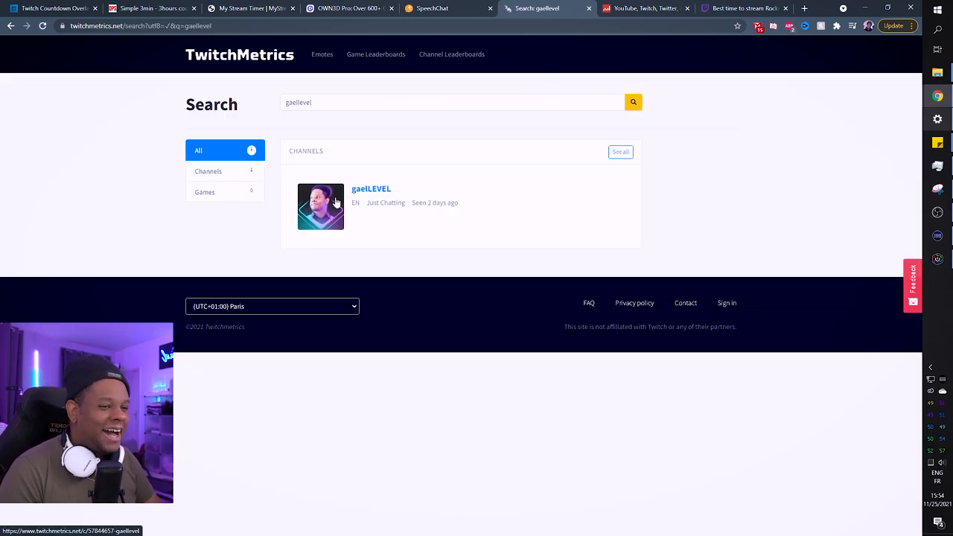
pyautogui.click(371, 188)
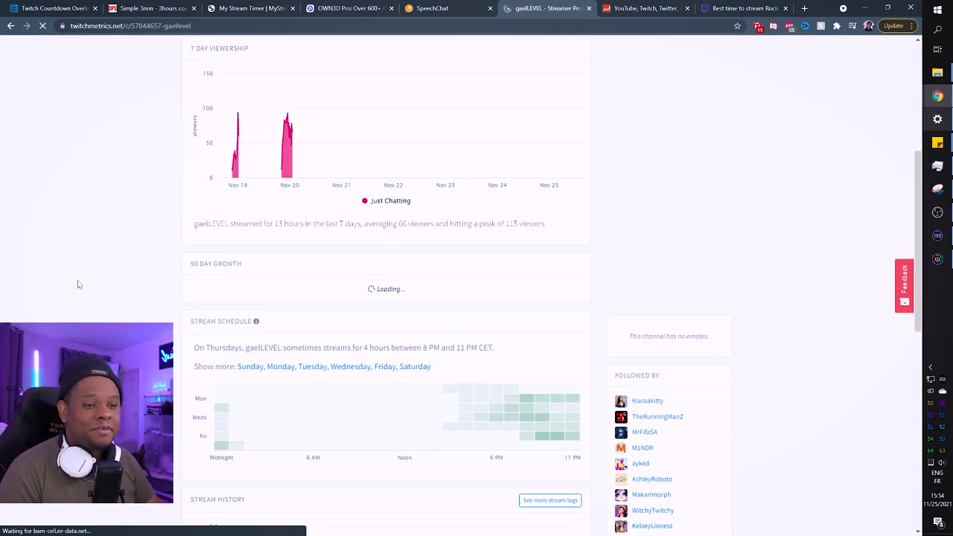
# Review gaelLEVEL's 7-day viewership, 90-day growth and stream schedule
pyautogui.scroll(-3)
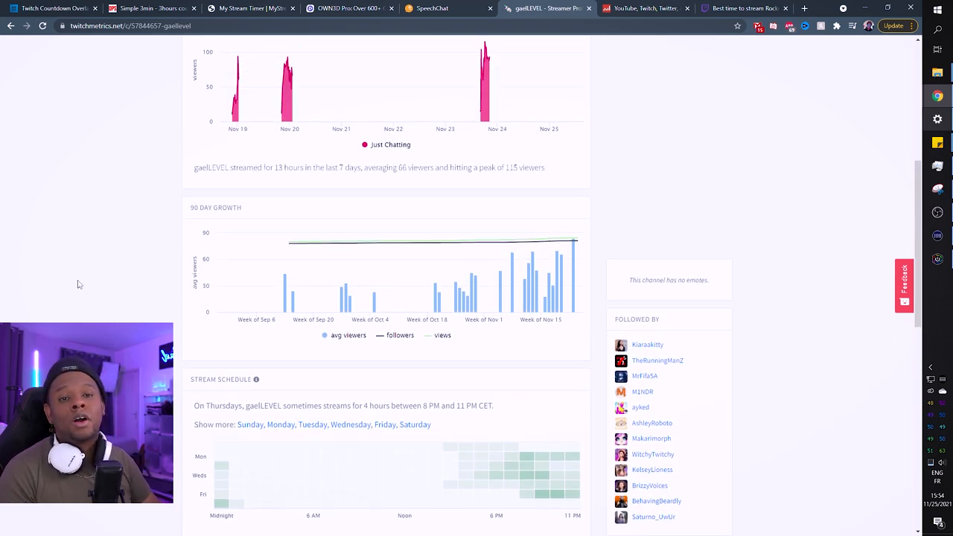
pyautogui.scroll(-3)
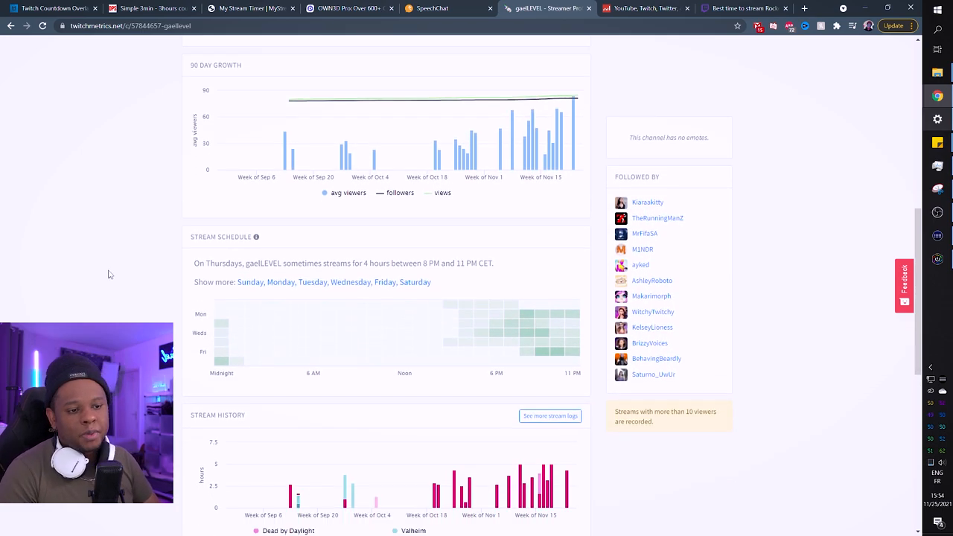
pyautogui.scroll(3)
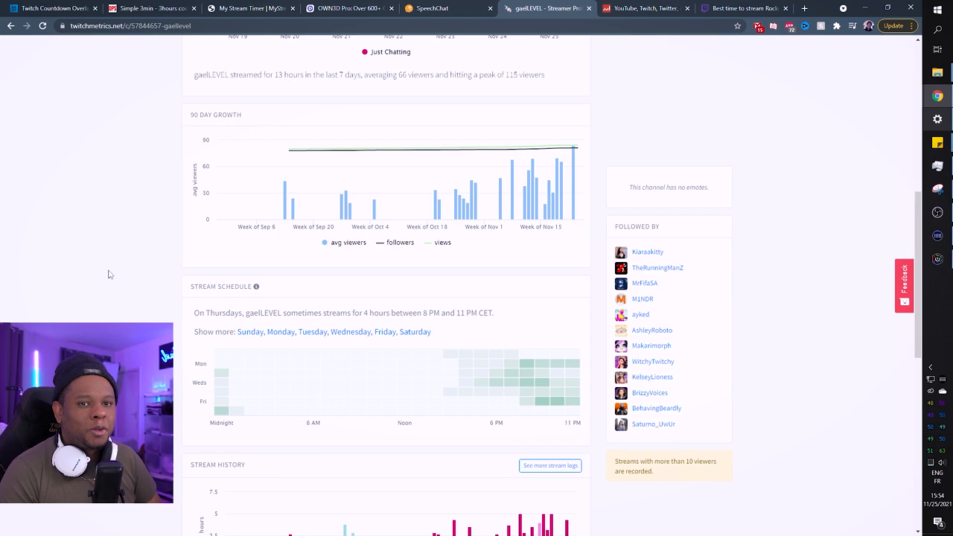
pyautogui.scroll(-3)
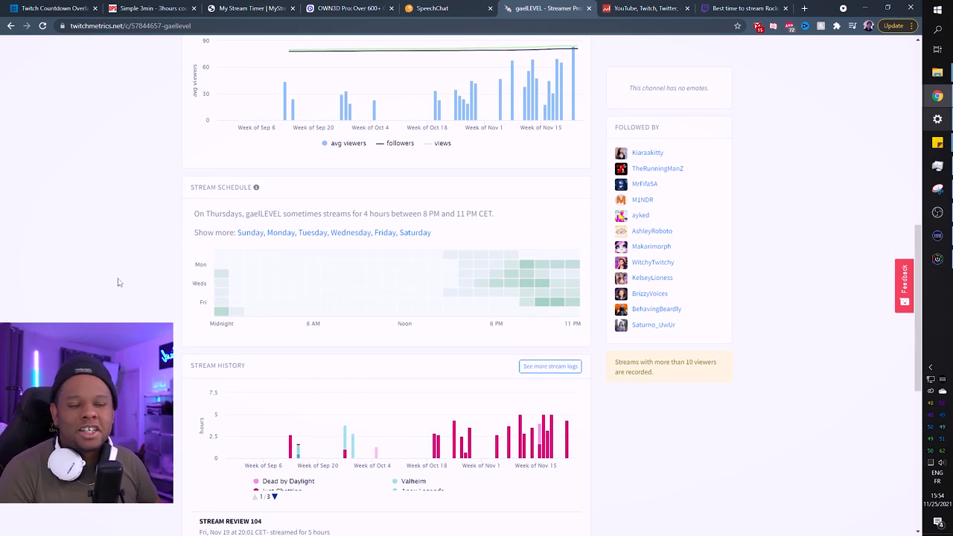
pyautogui.scroll(3)
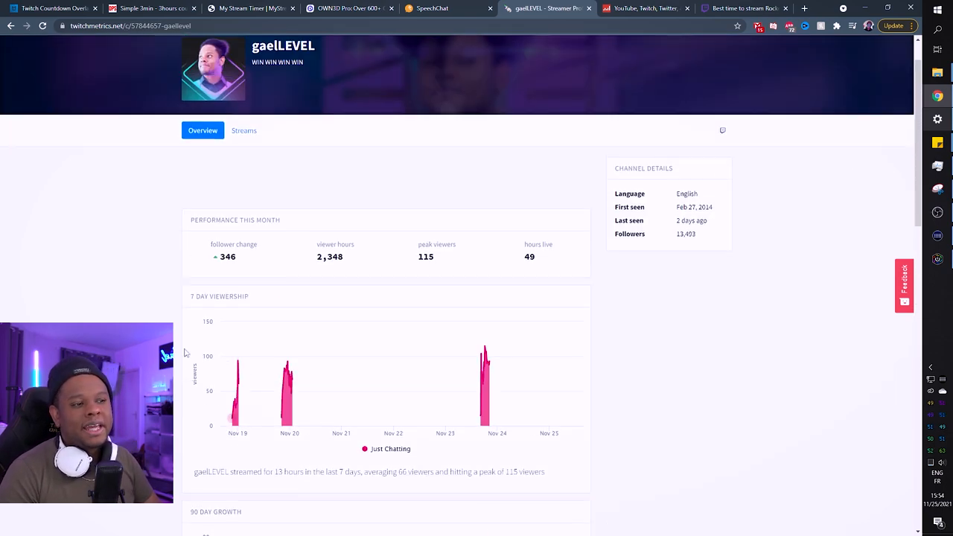
pyautogui.scroll(-3)
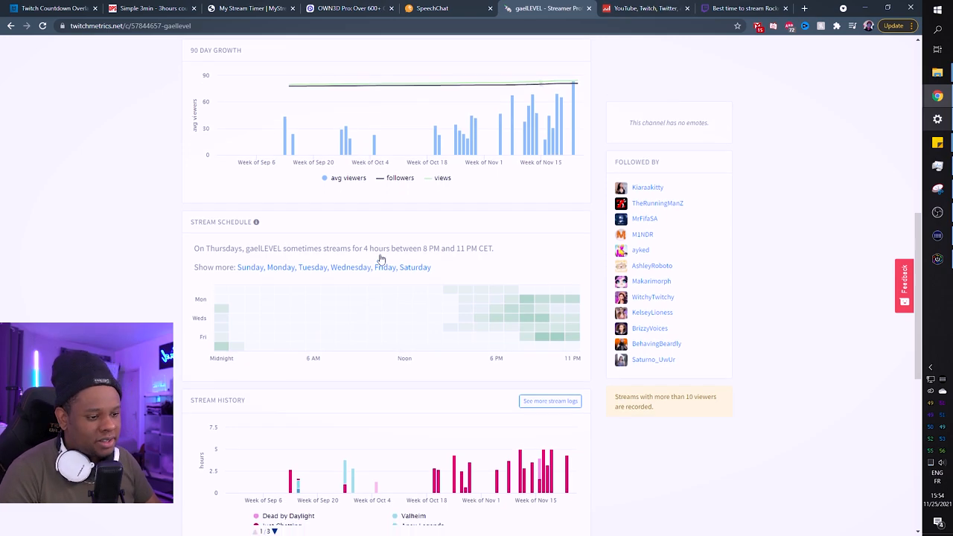
pyautogui.scroll(-3)
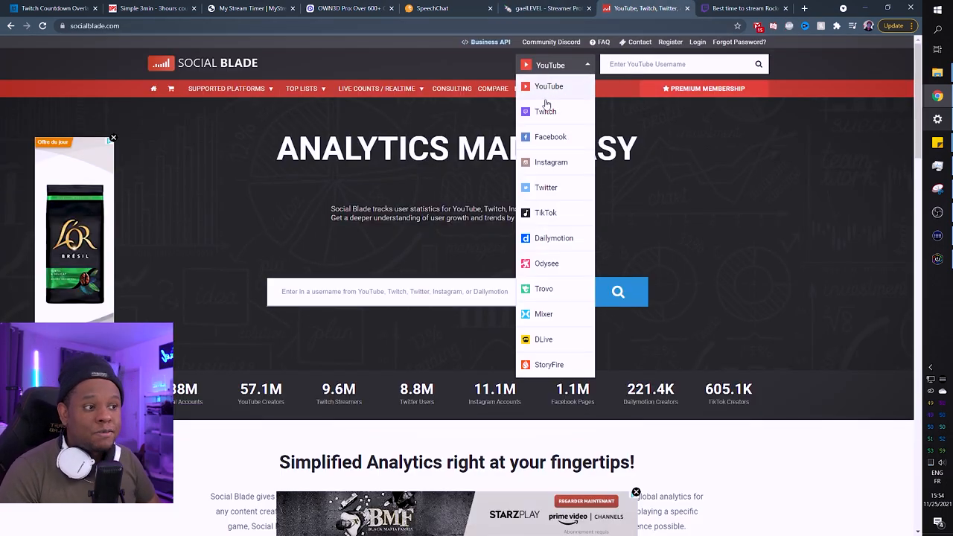
pyautogui.moveTo(560, 182)
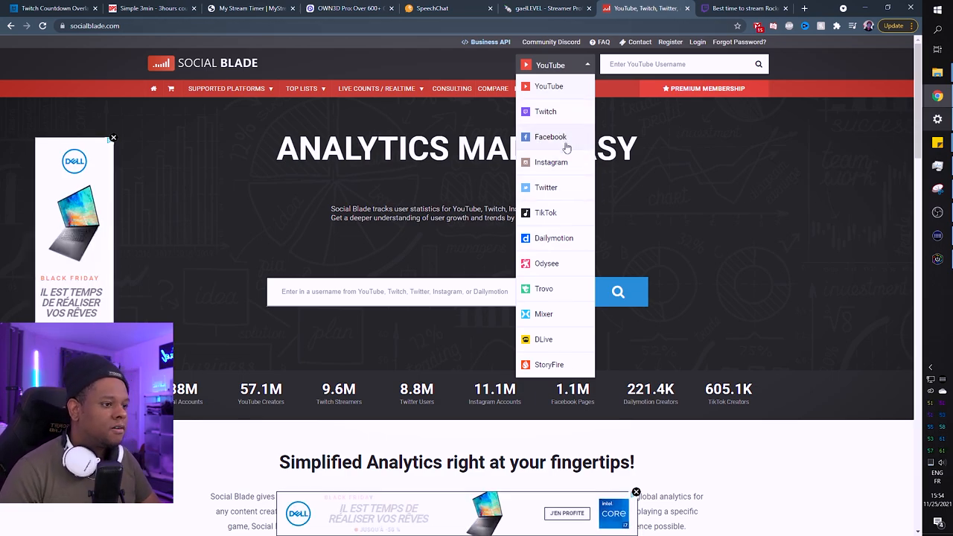
# Search Social Blade's Twitch platform for Gaellevel and browse its B- grade, ranks and daily follower table
pyautogui.click(545, 110)
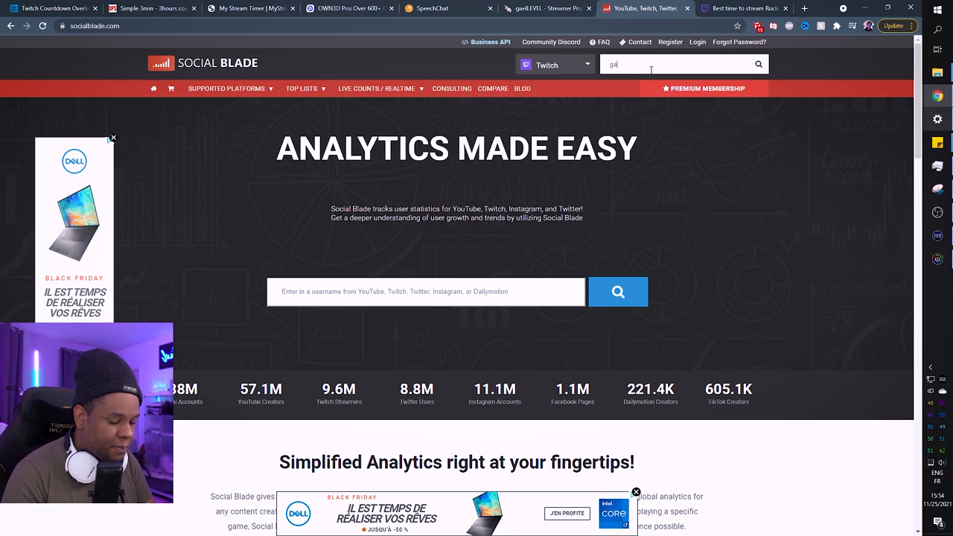
pyautogui.press('Return')
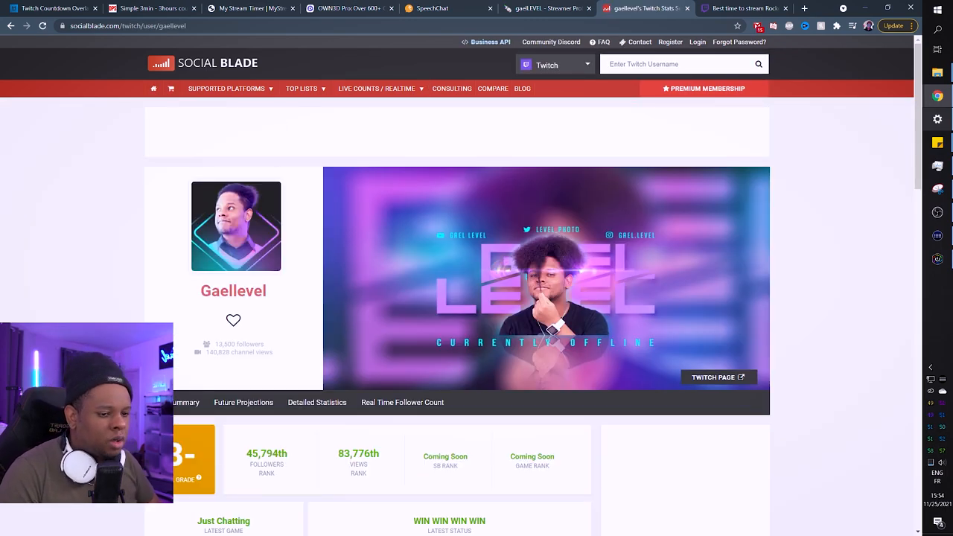
pyautogui.scroll(-3)
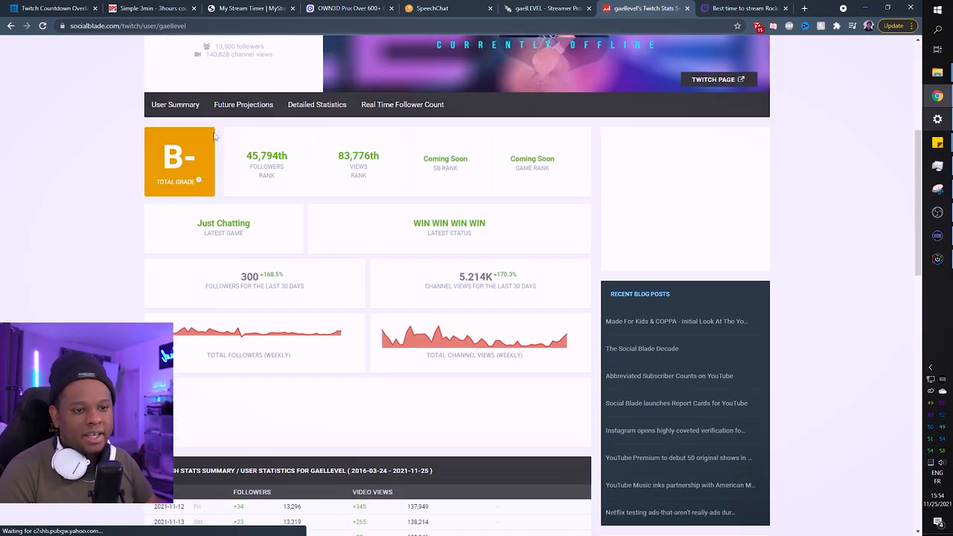
pyautogui.scroll(-3)
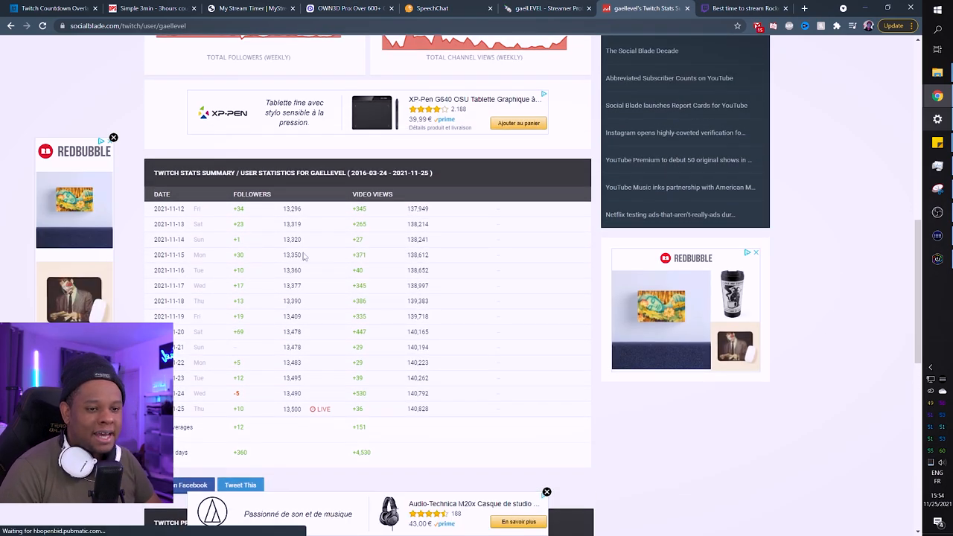
pyautogui.scroll(-3)
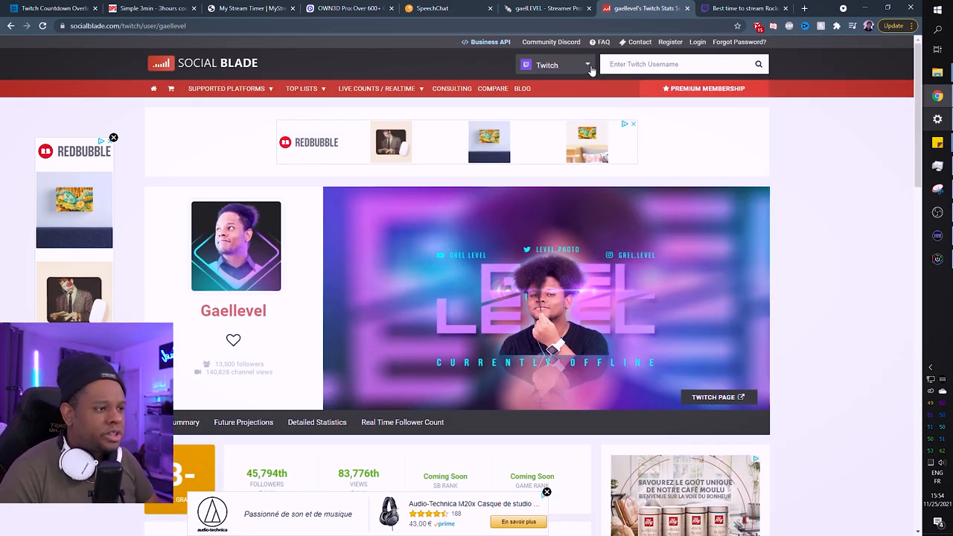
# View Gael LEVEL's YouTube statistics page on Social Blade
pyautogui.click(587, 65)
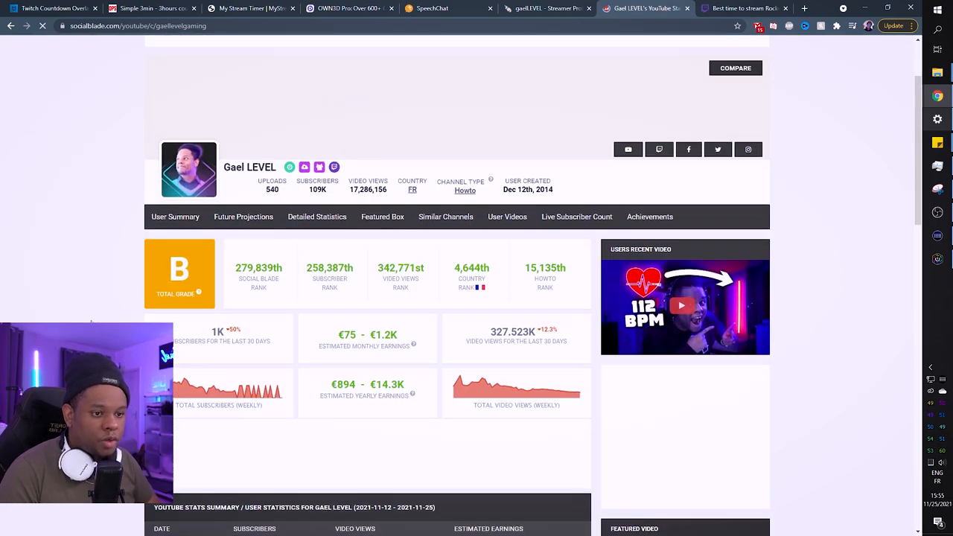
pyautogui.scroll(-3)
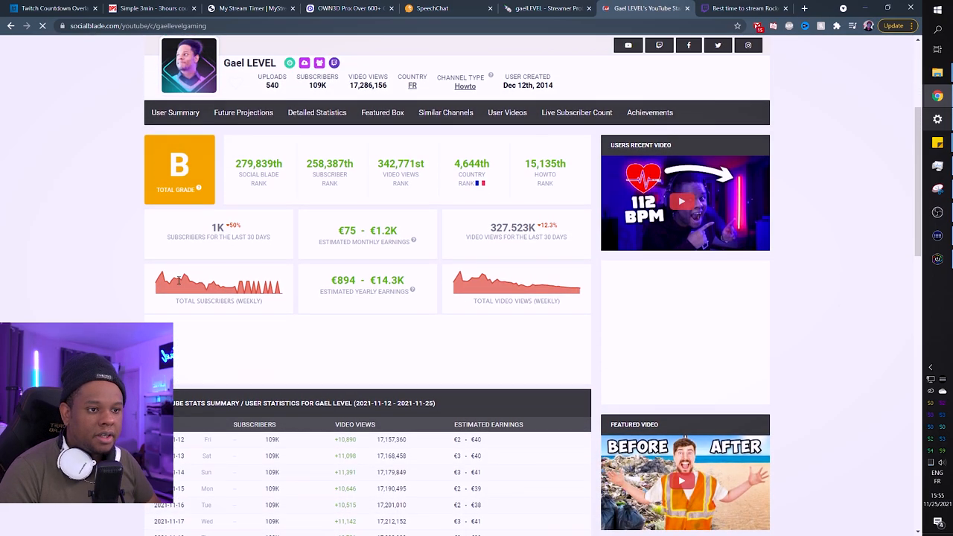
pyautogui.scroll(-3)
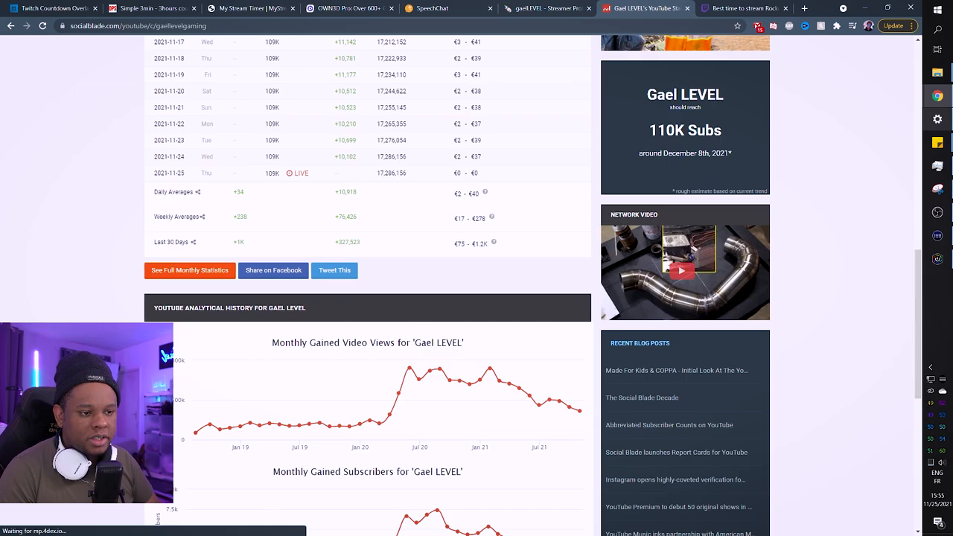
pyautogui.scroll(3)
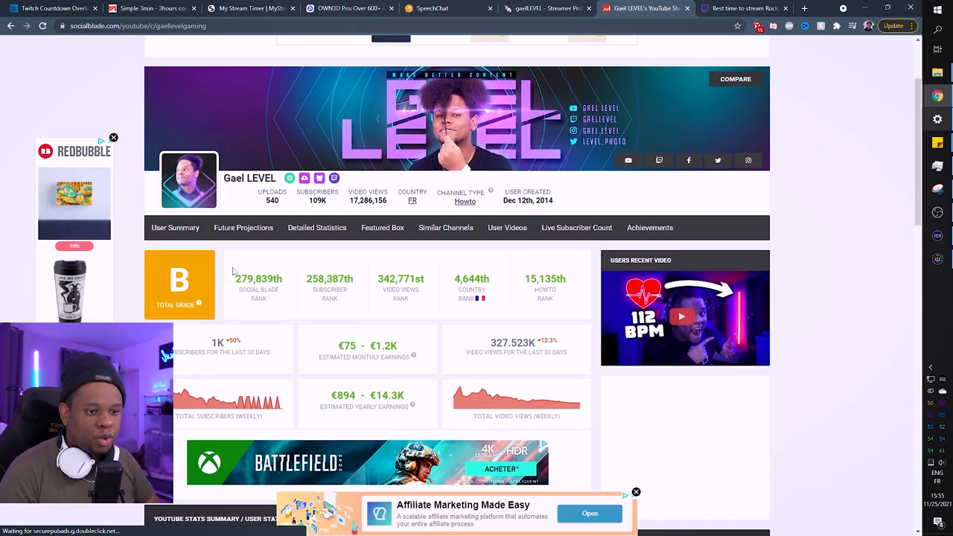
# Review the channel's future projections table and subscriber and view growth charts
pyautogui.click(245, 226)
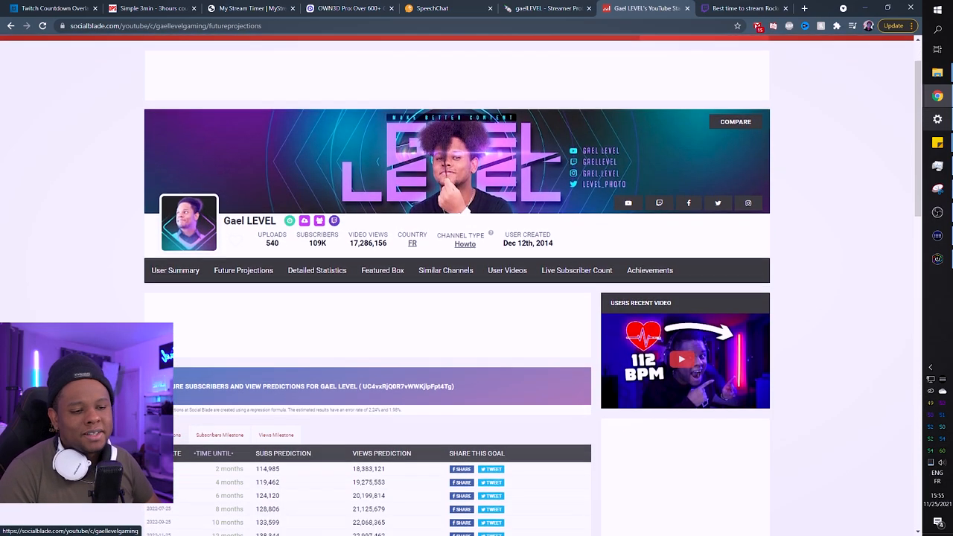
pyautogui.scroll(-3)
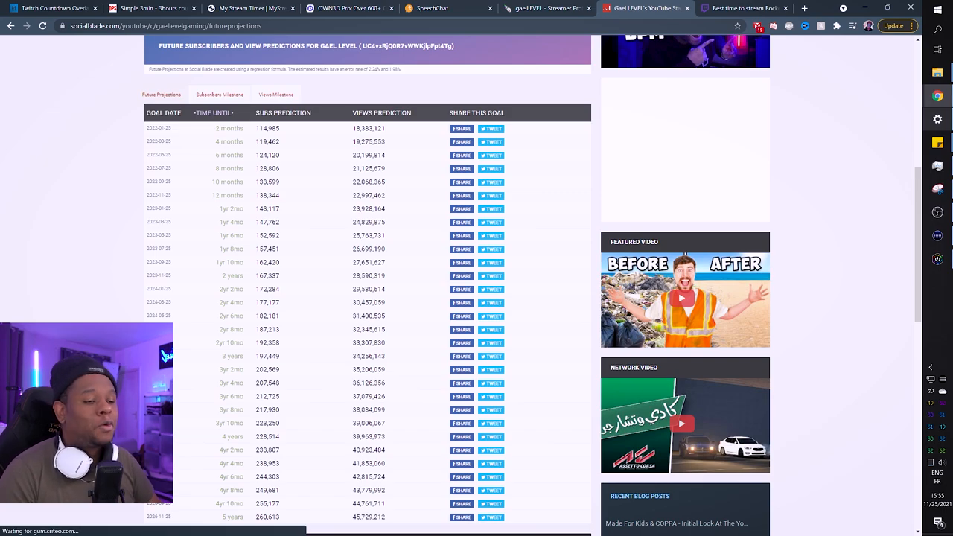
pyautogui.scroll(-3)
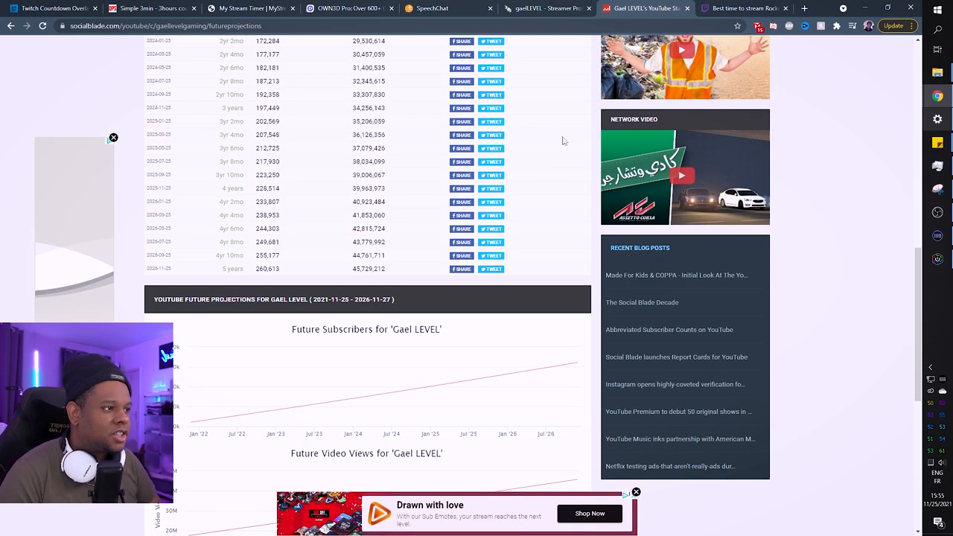
pyautogui.moveTo(548, 9)
pyautogui.write('own3d.gg/')
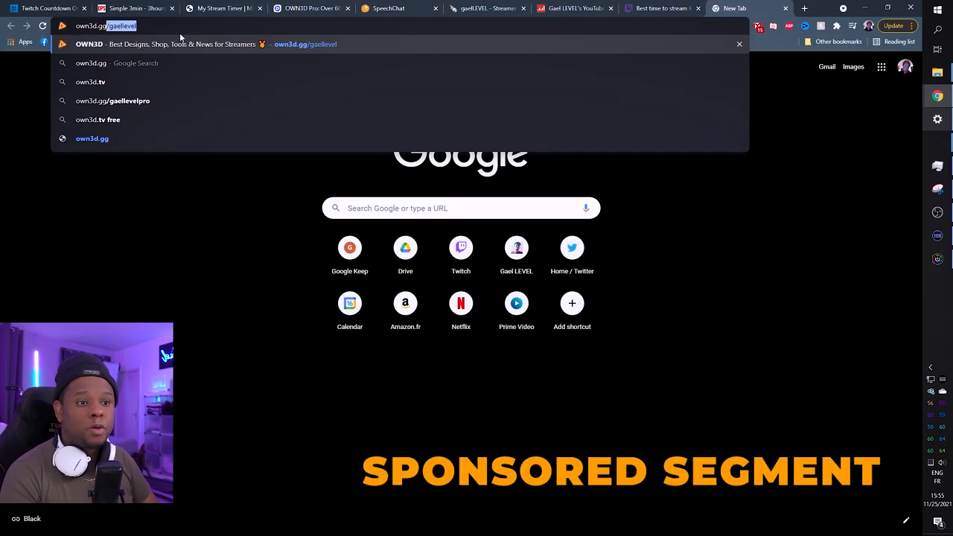
# Load own3d.gg and browse its Twitch sub emotes catalog with packs like Penguin, Octopus and Orc
pyautogui.press('Return')
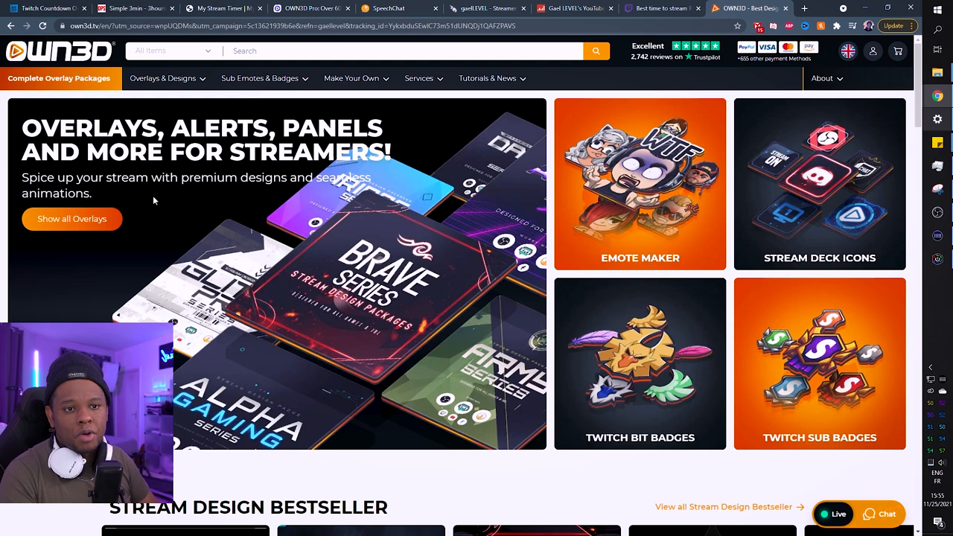
pyautogui.scroll(-3)
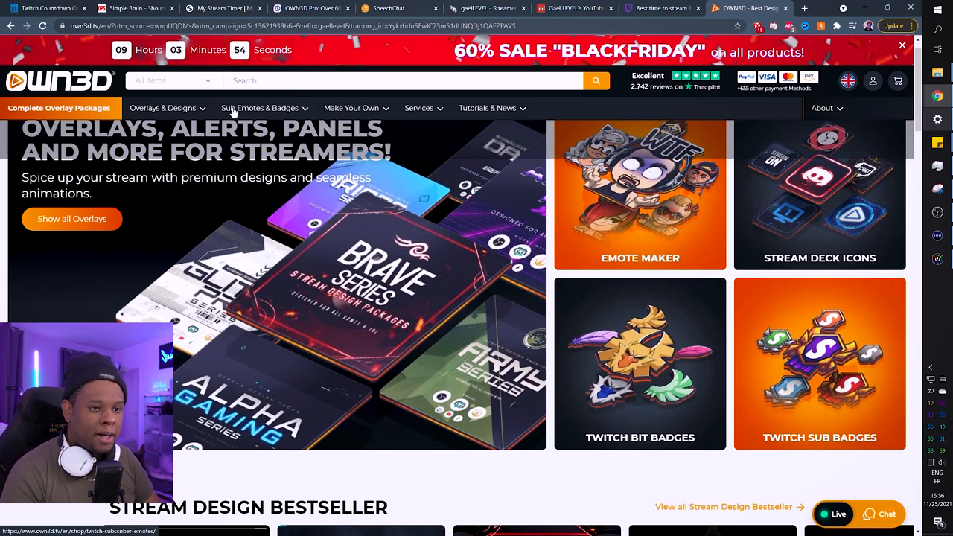
pyautogui.click(259, 107)
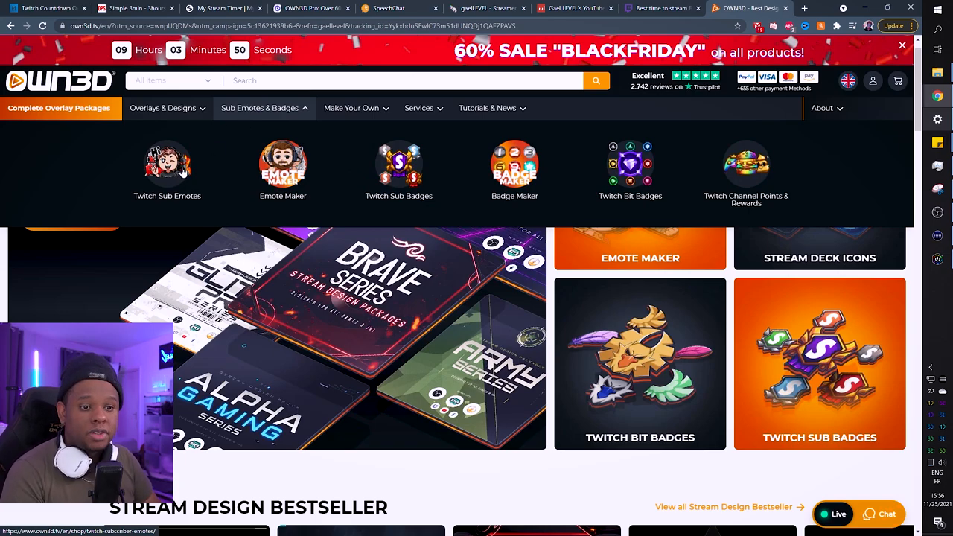
pyautogui.click(167, 164)
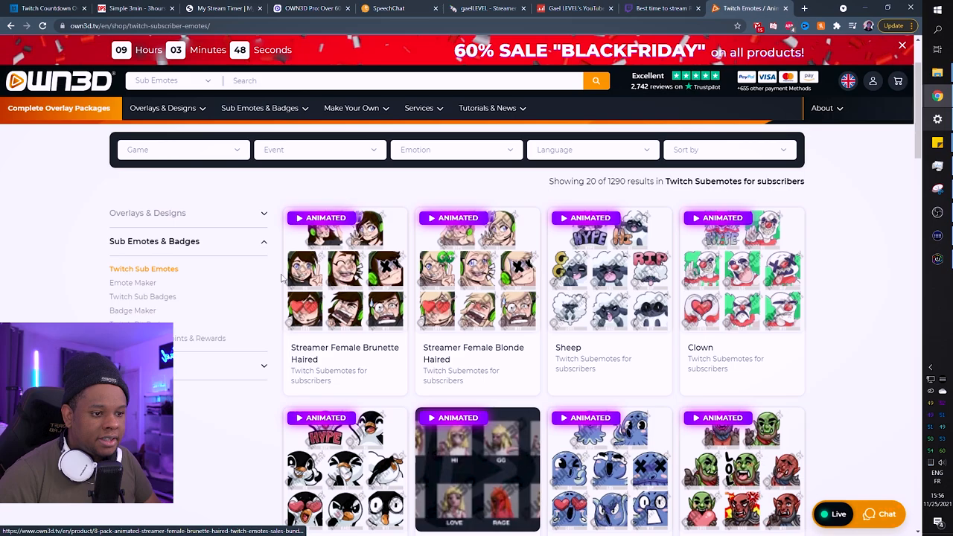
pyautogui.scroll(-3)
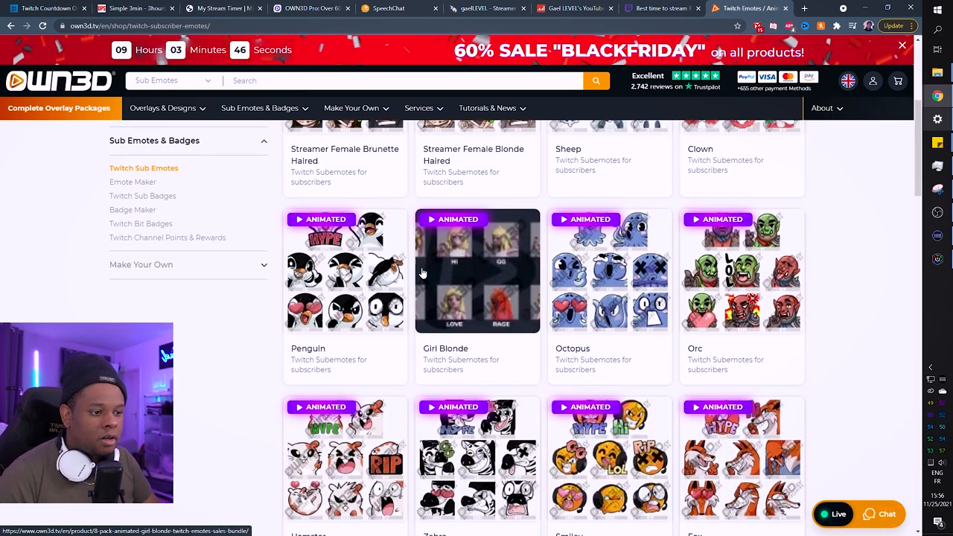
pyautogui.scroll(-3)
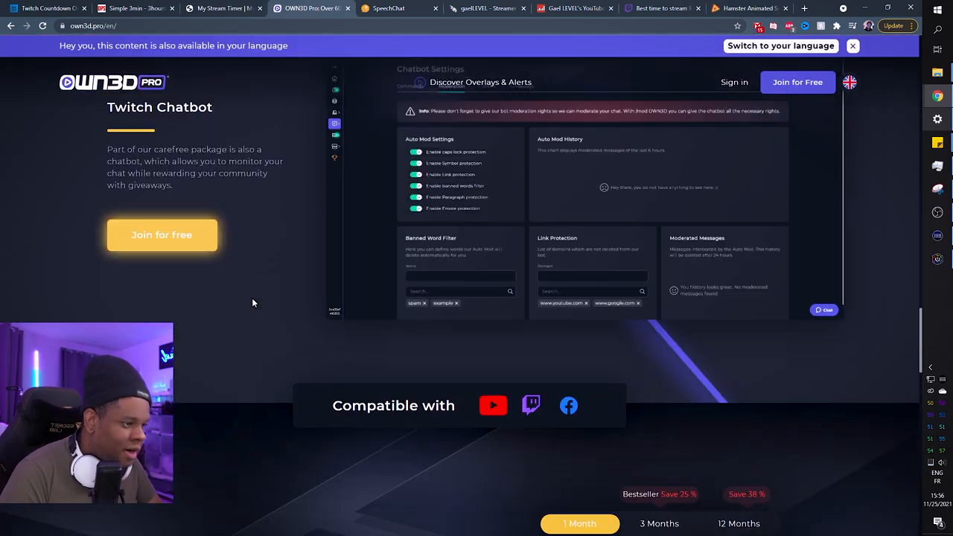
# Browse OWN3D Pro's installer section and close the overlay preview popup
pyautogui.scroll(3)
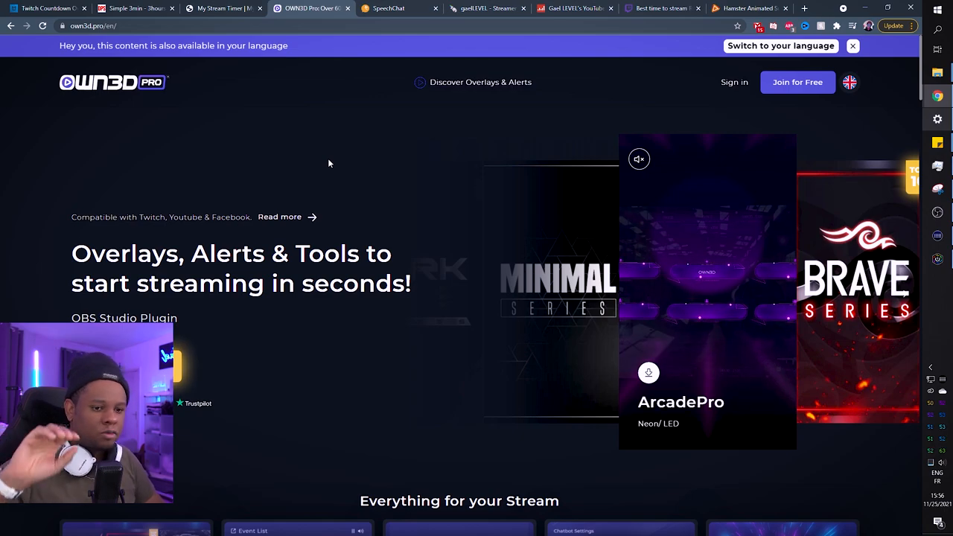
pyautogui.scroll(-3)
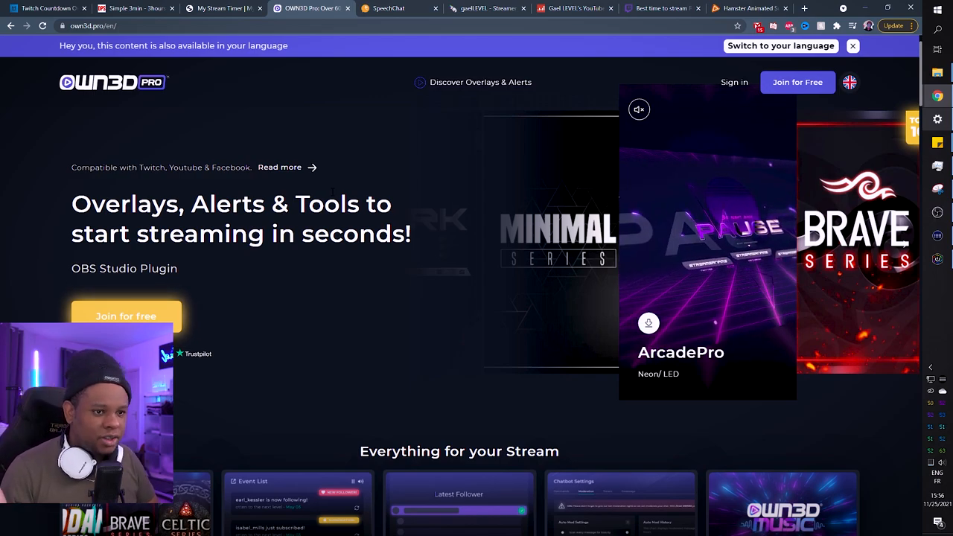
pyautogui.scroll(-3)
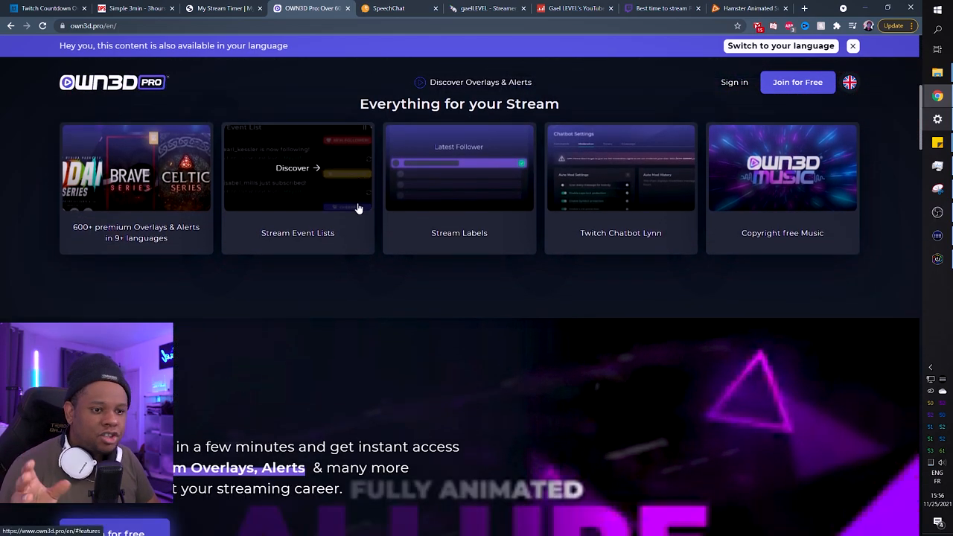
pyautogui.scroll(-3)
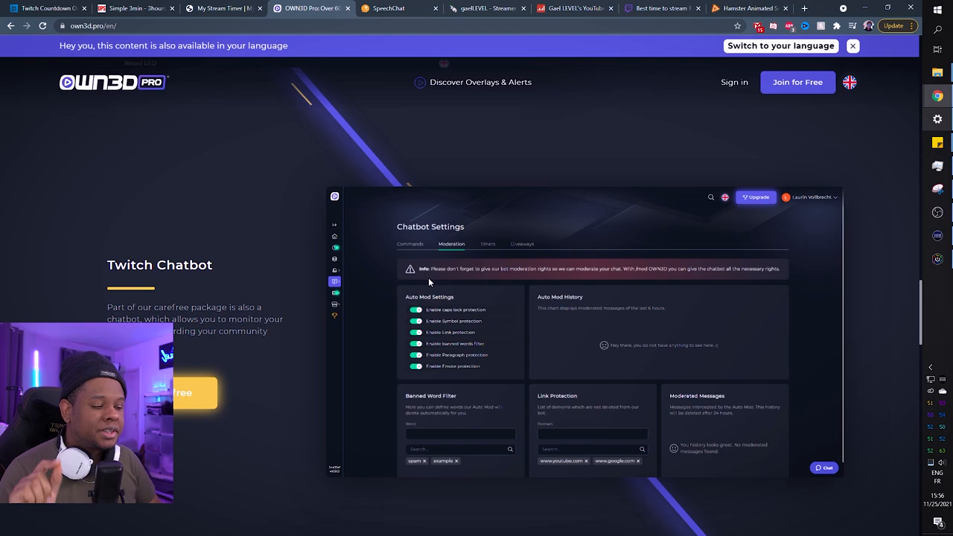
pyautogui.scroll(-3)
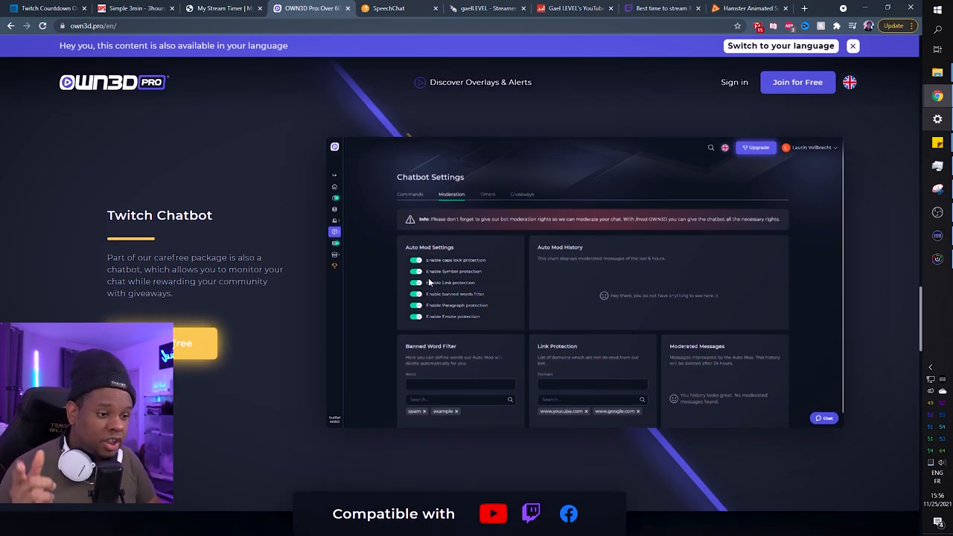
pyautogui.scroll(3)
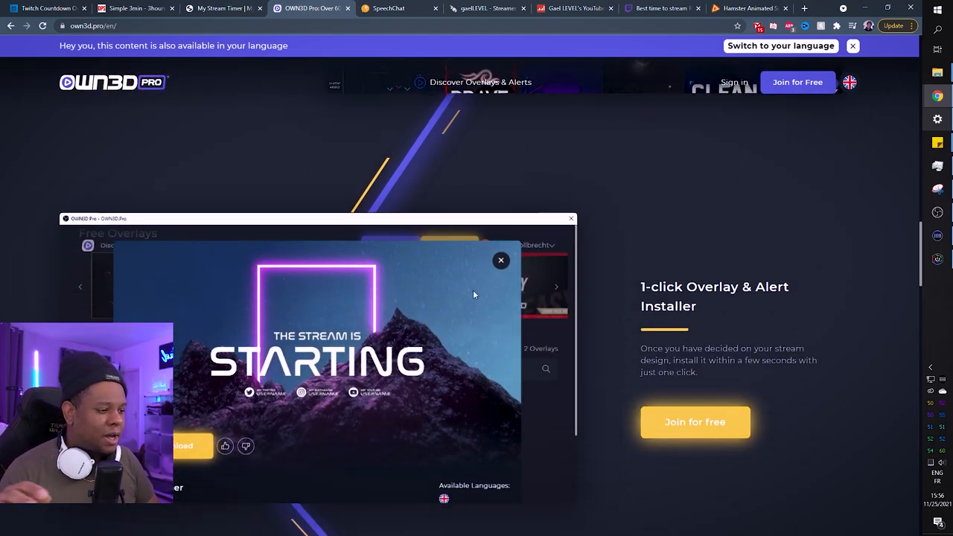
pyautogui.click(500, 261)
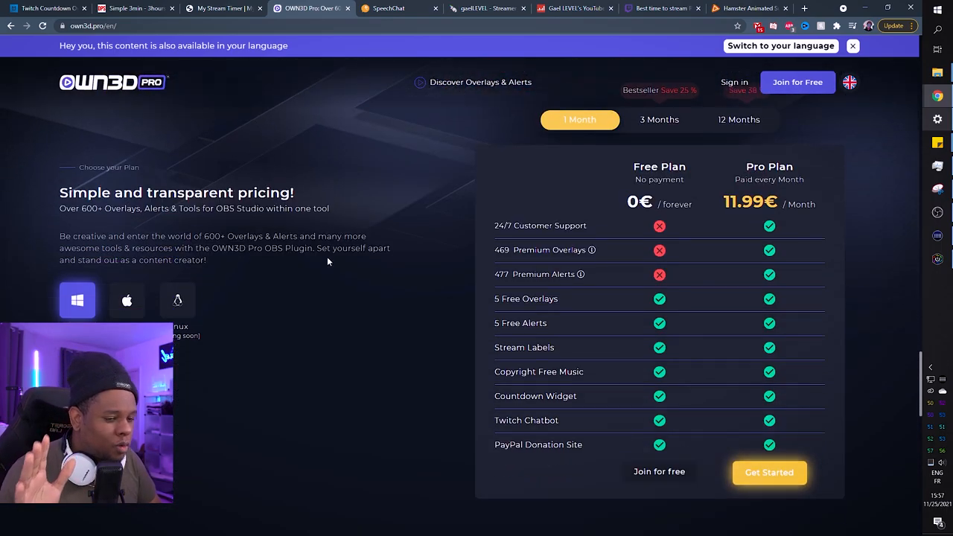
# View the Free vs Pro pricing table (Pro 11.99€/month), then switch to the SpeechChat tab
pyautogui.scroll(-3)
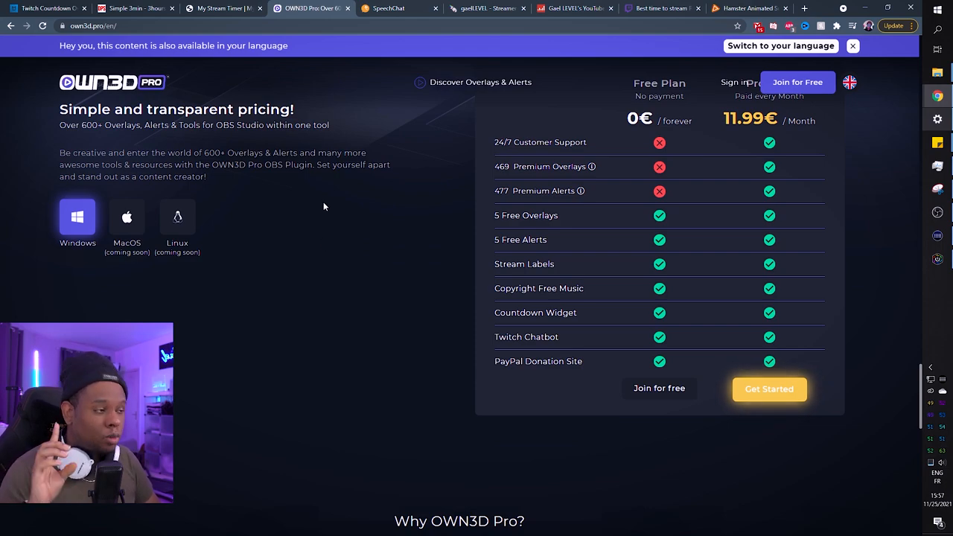
pyautogui.moveTo(394, 9)
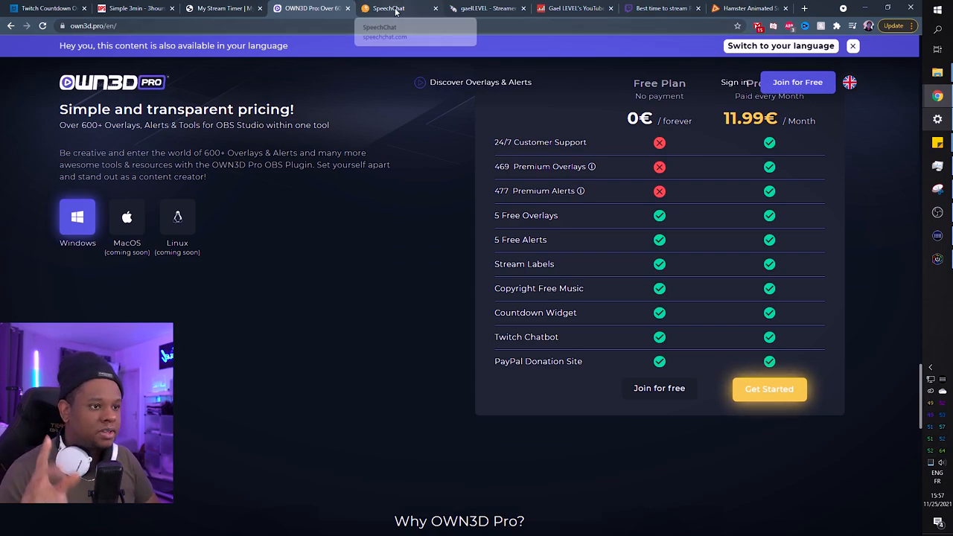
pyautogui.click(387, 9)
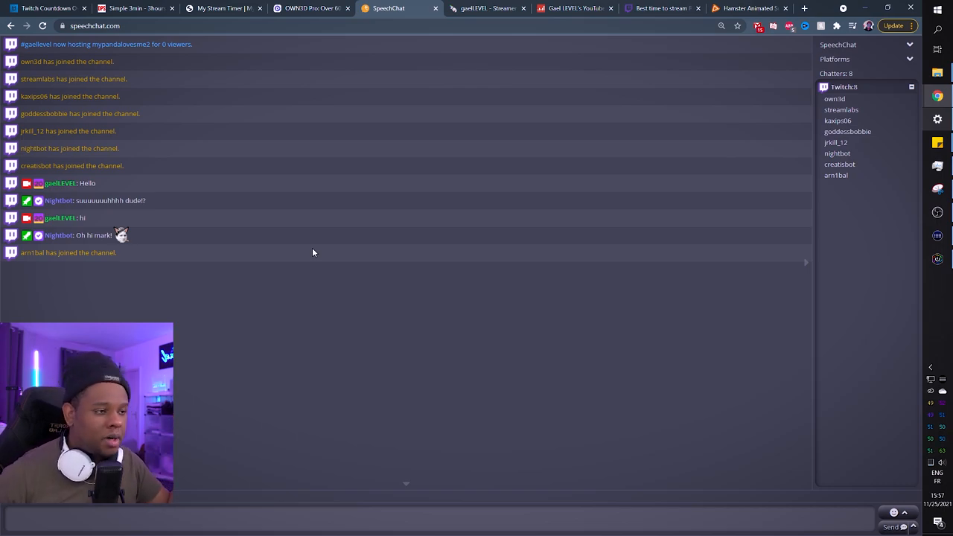
pyautogui.moveTo(783, 116)
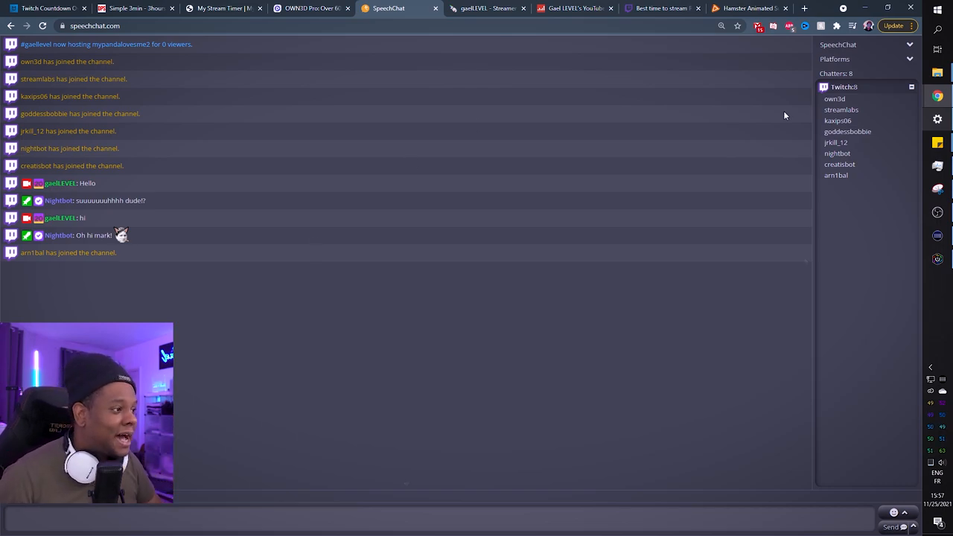
# Open SpeechChat's Control Panel voice settings and browse the preferred voice list (Google UK English Female)
pyautogui.click(864, 59)
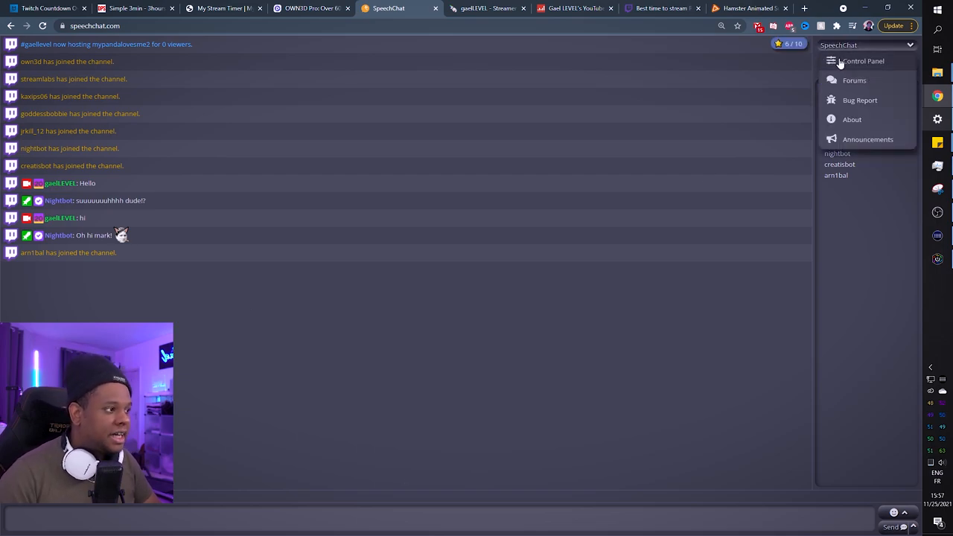
pyautogui.click(863, 62)
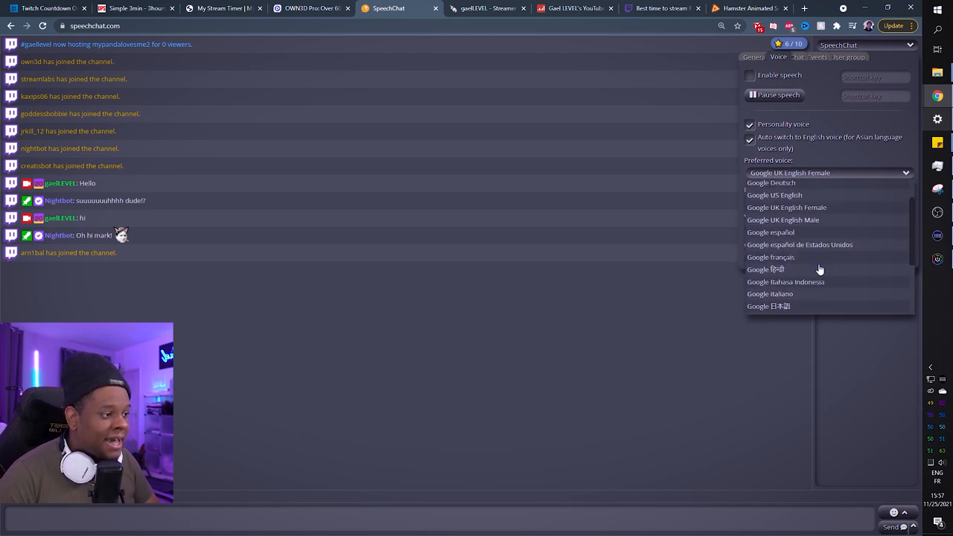
pyautogui.scroll(3)
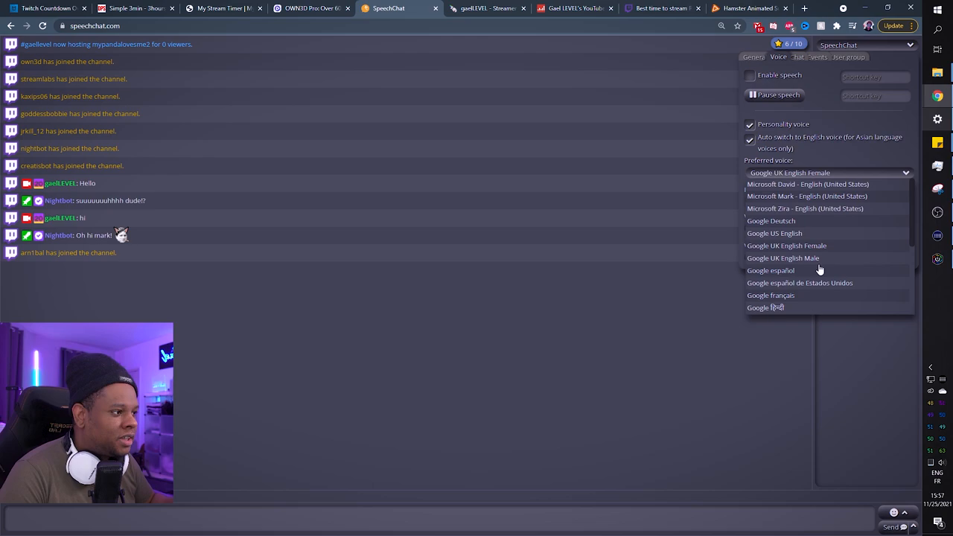
pyautogui.moveTo(360, 295)
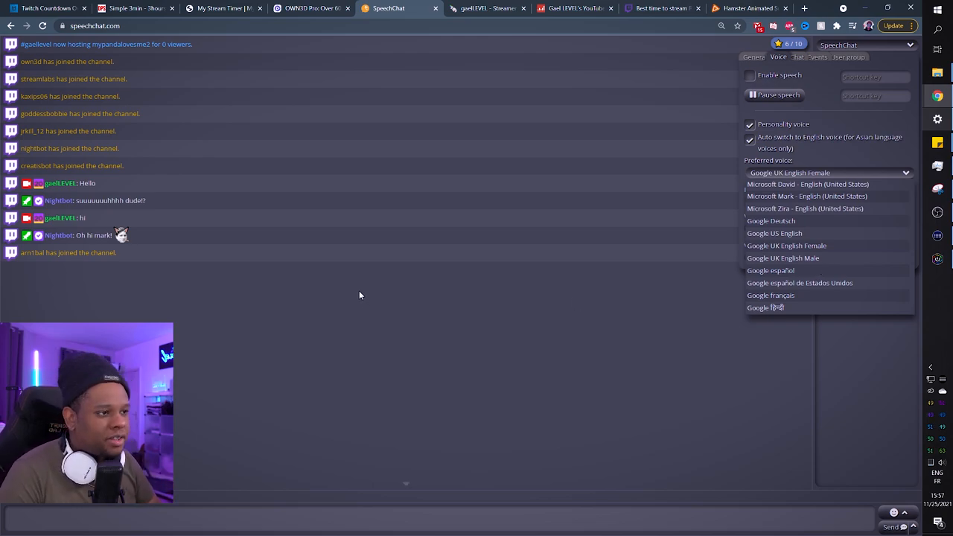
pyautogui.click(48, 9)
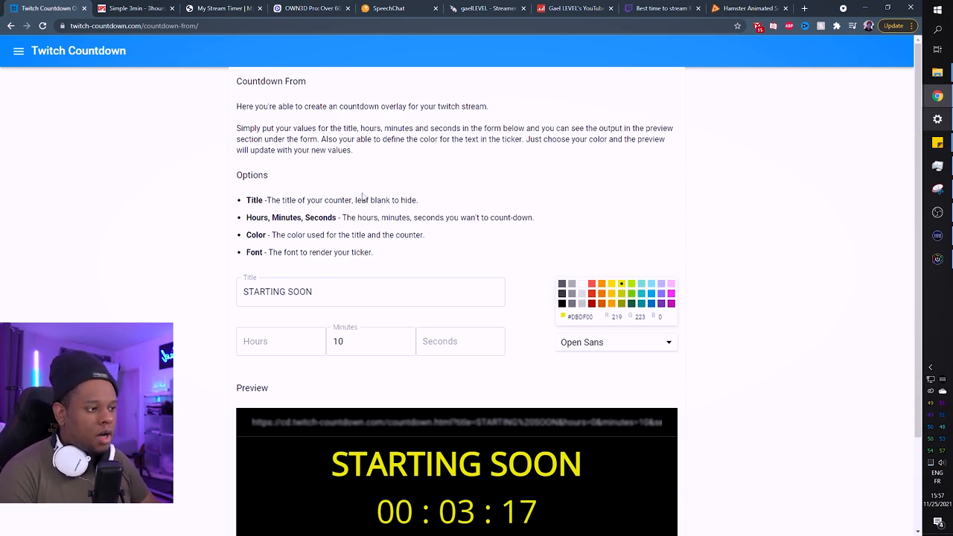
# Start a new countdown titled STAZRTINGF SON running 10 minutes
pyautogui.click(346, 290)
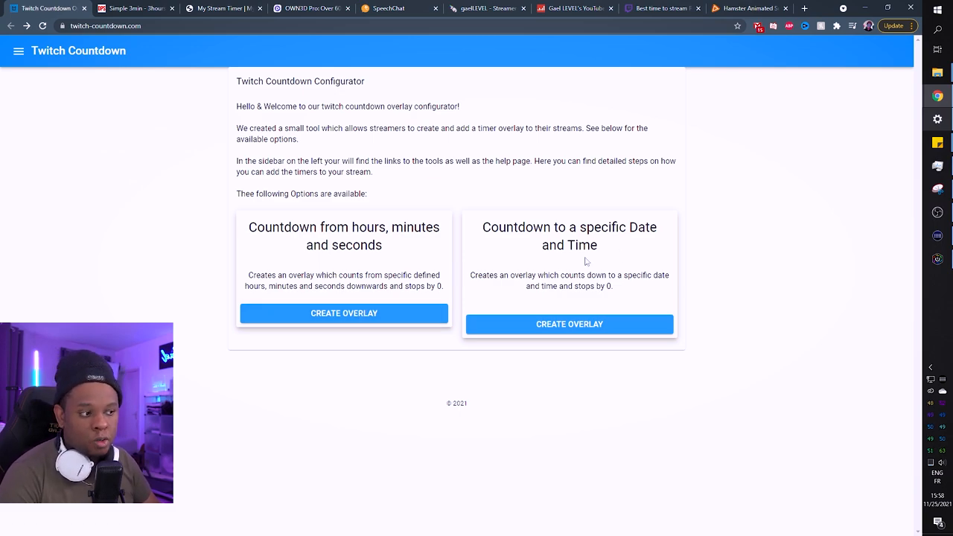
pyautogui.click(343, 313)
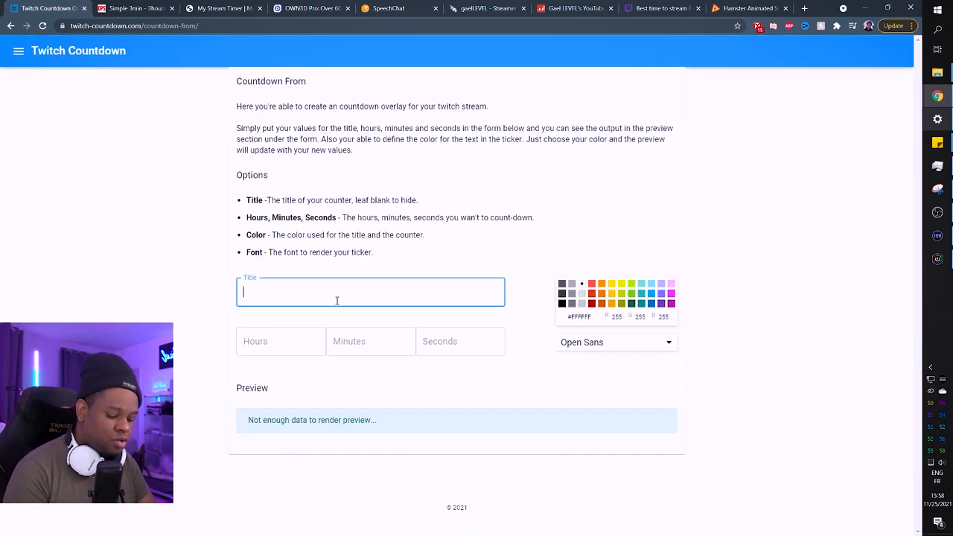
pyautogui.write('STAZRTINGF')
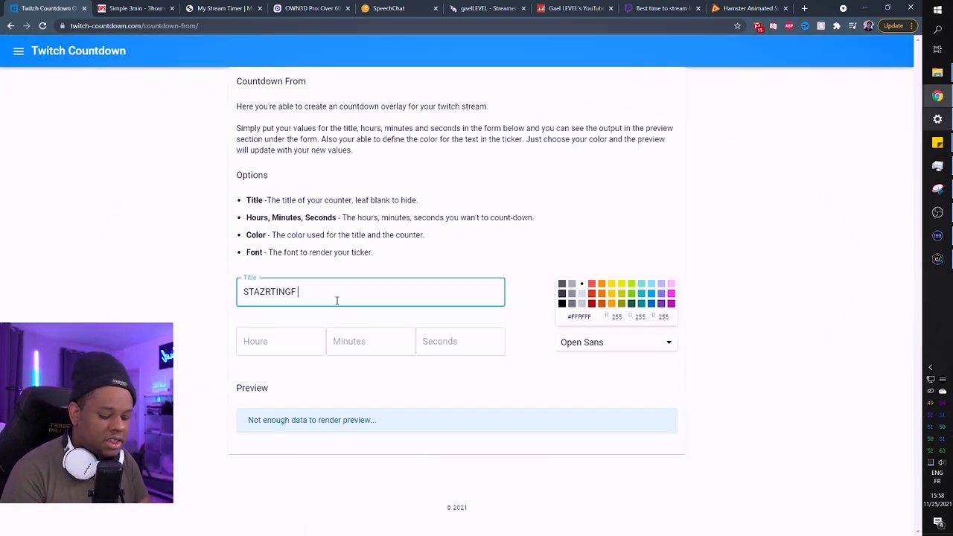
pyautogui.write('SON')
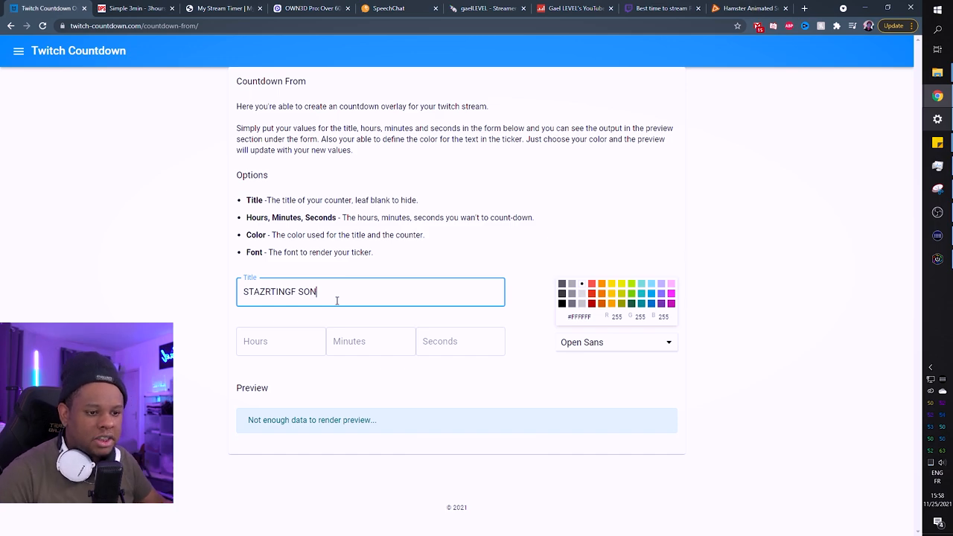
pyautogui.click(370, 341)
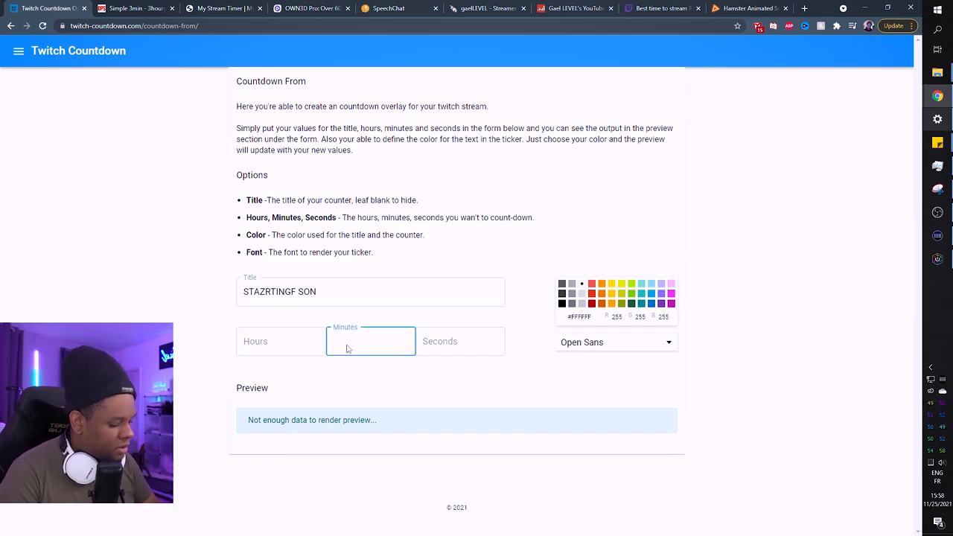
pyautogui.write('10')
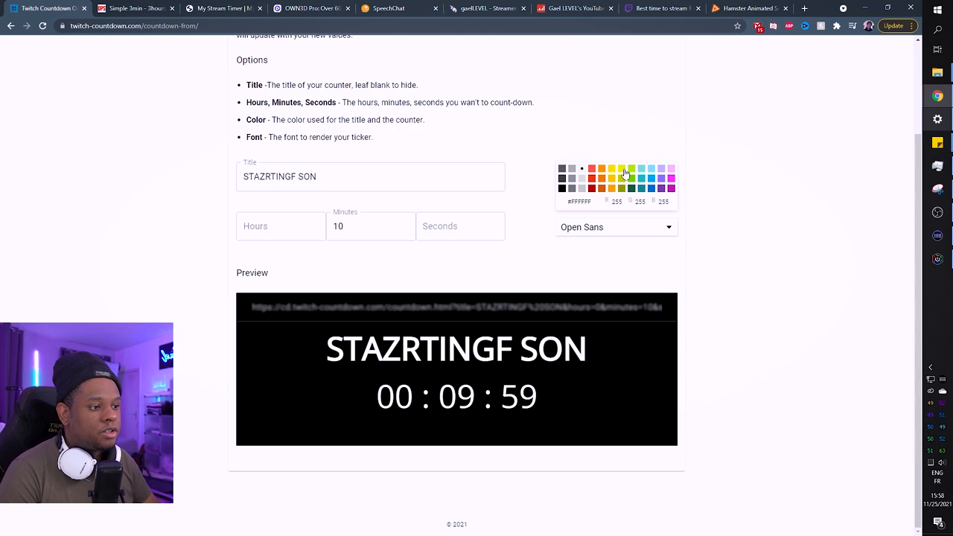
# Colour the countdown text magenta then yellow, and copy the widget link
pyautogui.click(670, 168)
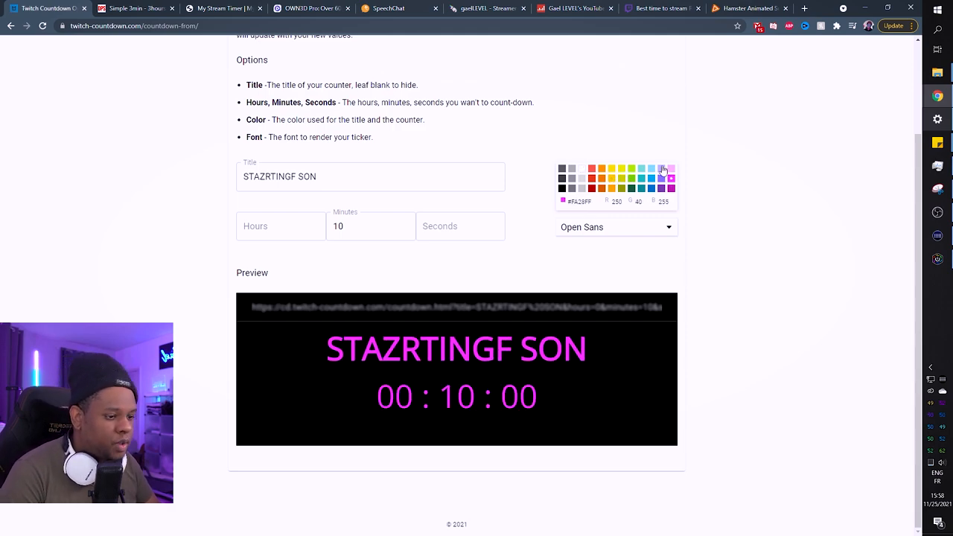
pyautogui.click(621, 167)
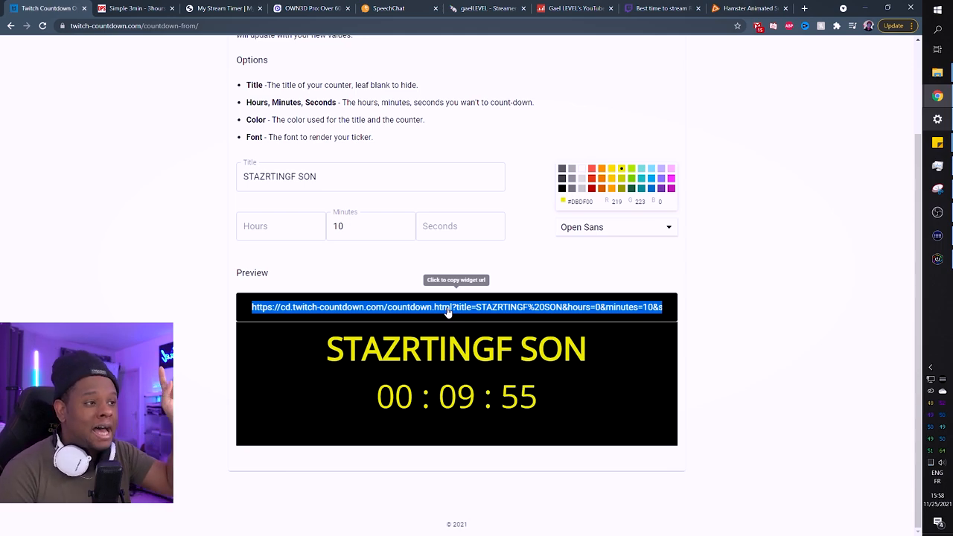
pyautogui.click(370, 175)
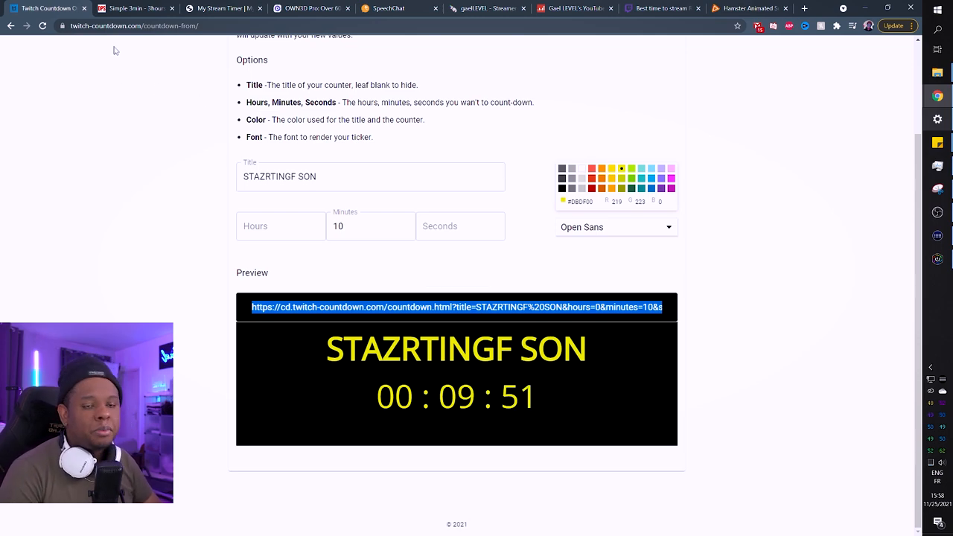
# Open Streamdps's Countdown + fullscreen video effect widget and view its fireworks preview
pyautogui.click(134, 9)
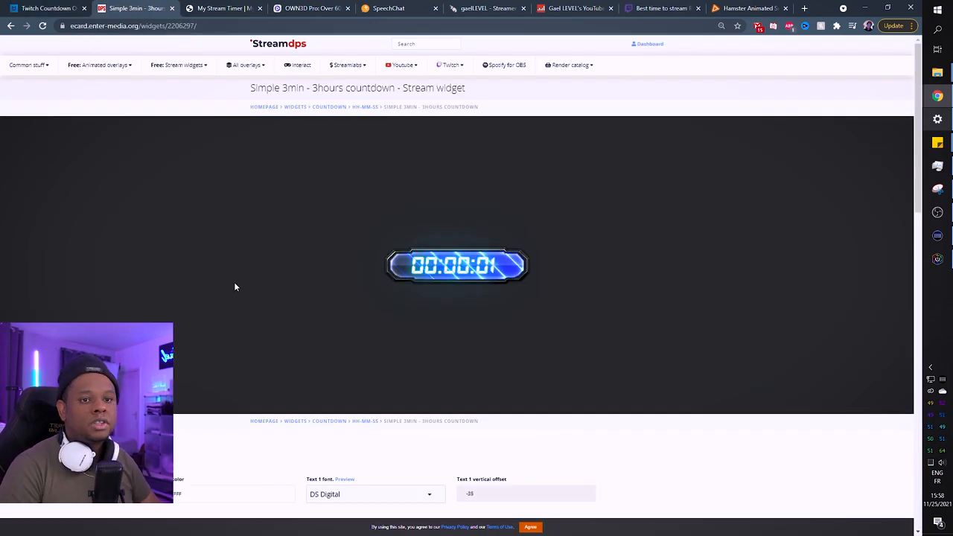
pyautogui.moveTo(114, 200)
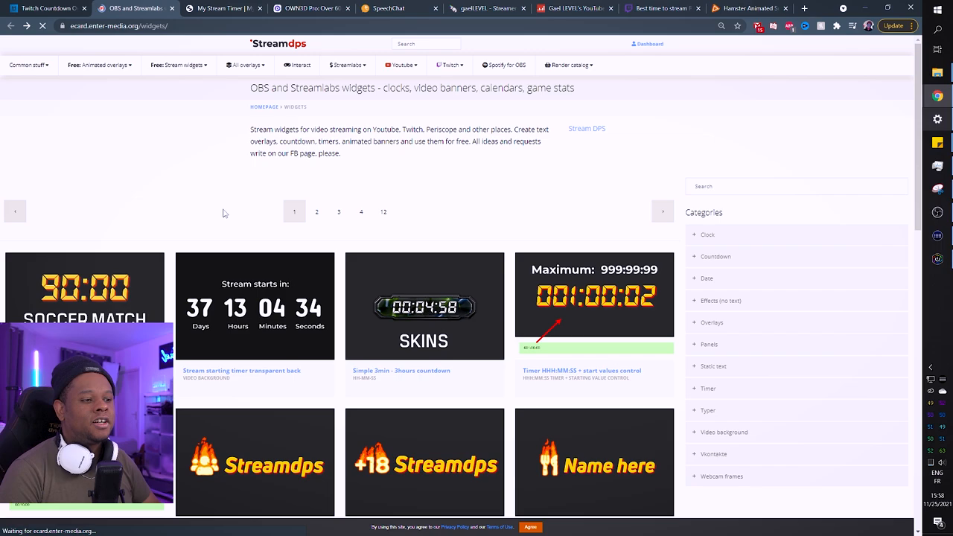
pyautogui.scroll(-3)
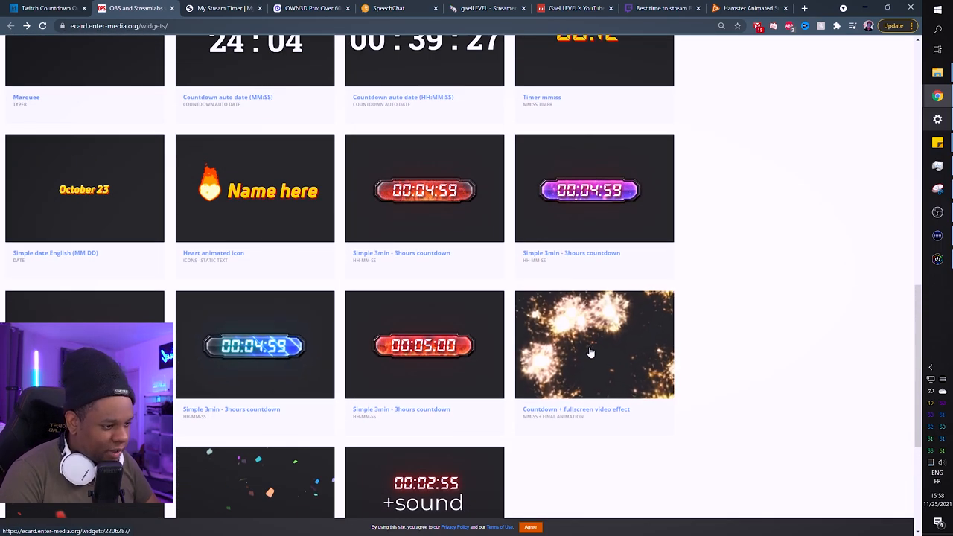
pyautogui.click(592, 344)
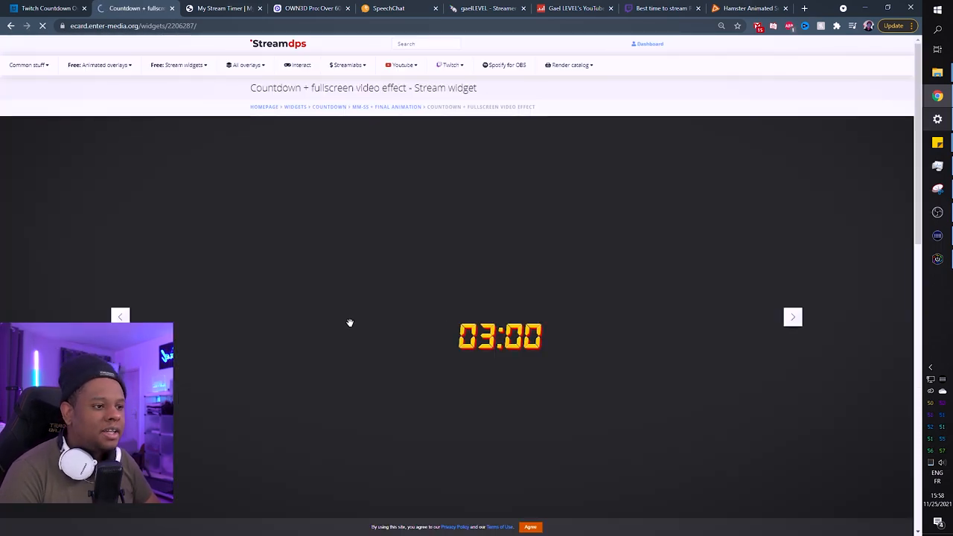
pyautogui.scroll(-3)
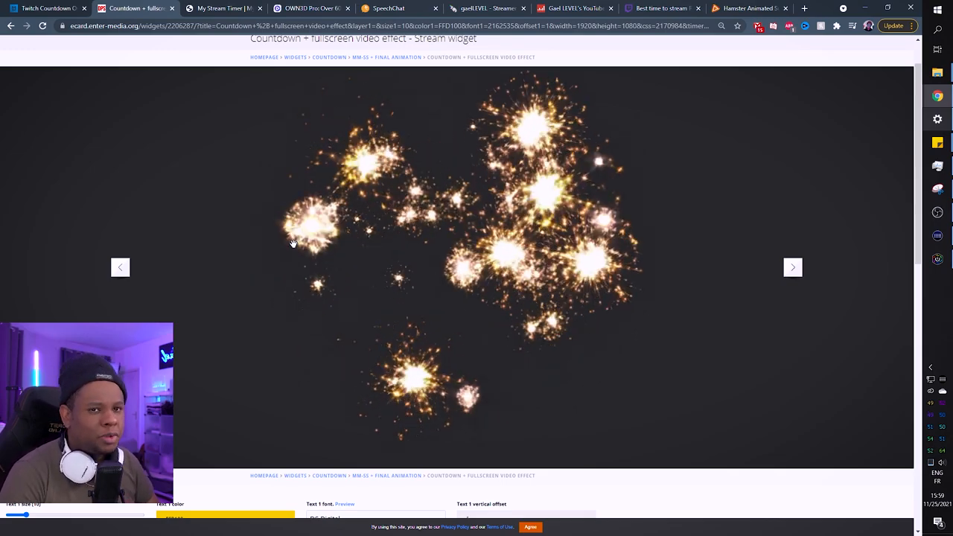
# Browse My Stream Timer's download options and OBS/SLOBS and Stream Deck integration instructions
pyautogui.click(224, 9)
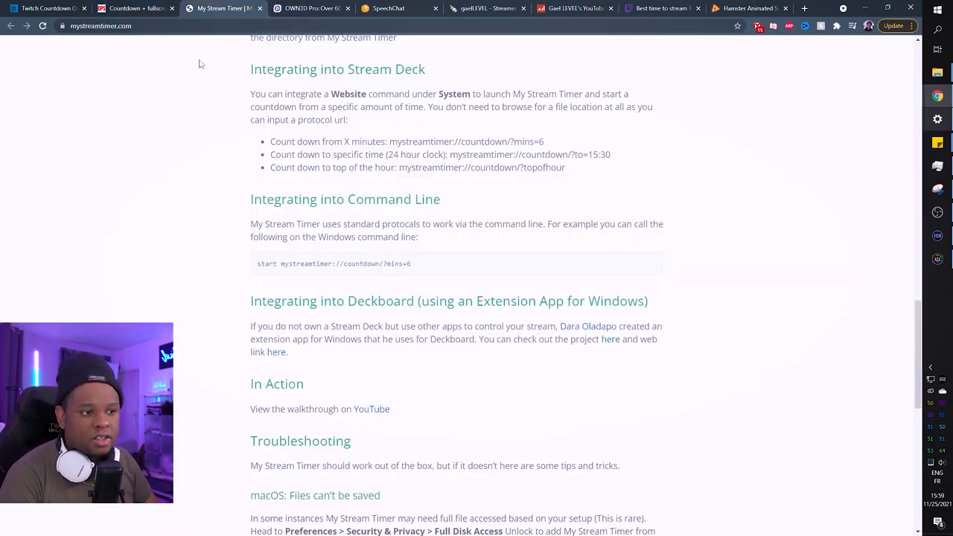
pyautogui.scroll(3)
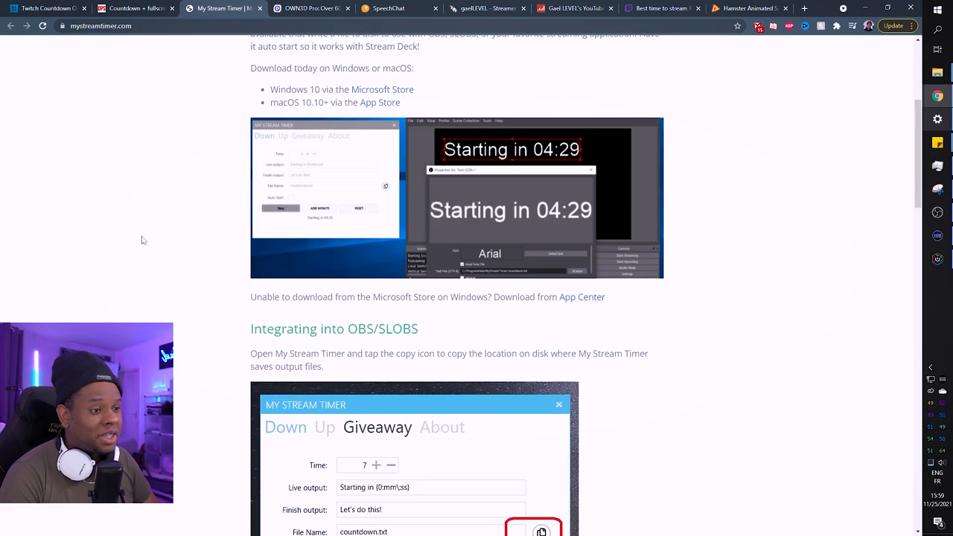
pyautogui.scroll(3)
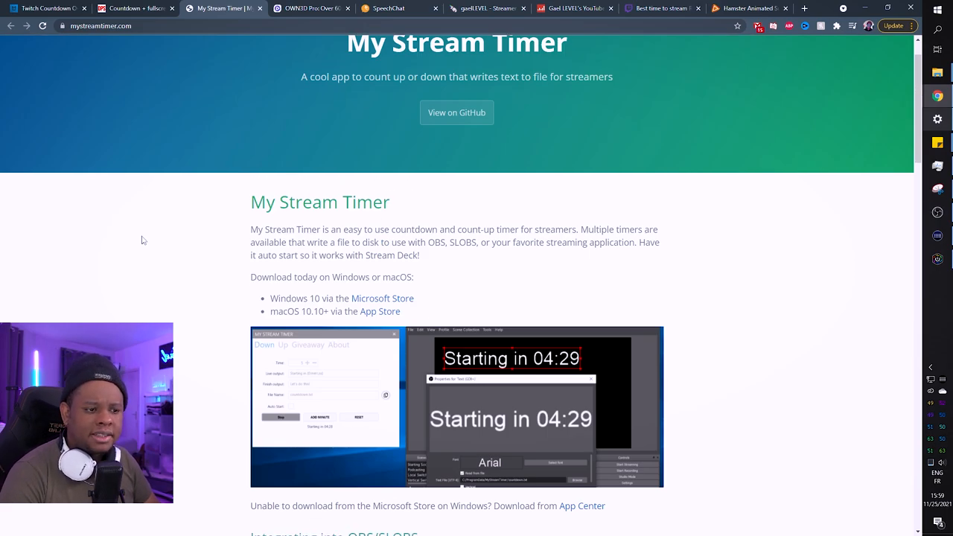
pyautogui.scroll(-3)
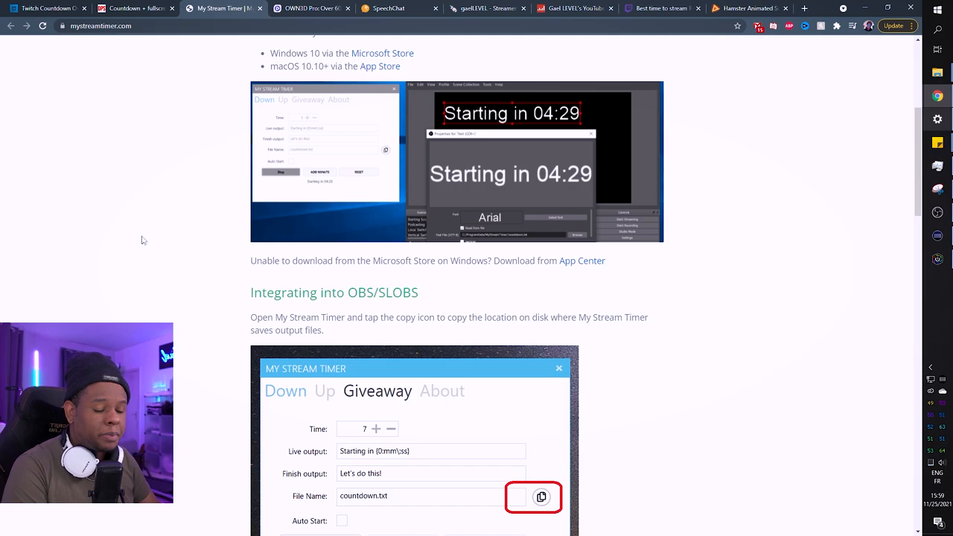
pyautogui.scroll(-3)
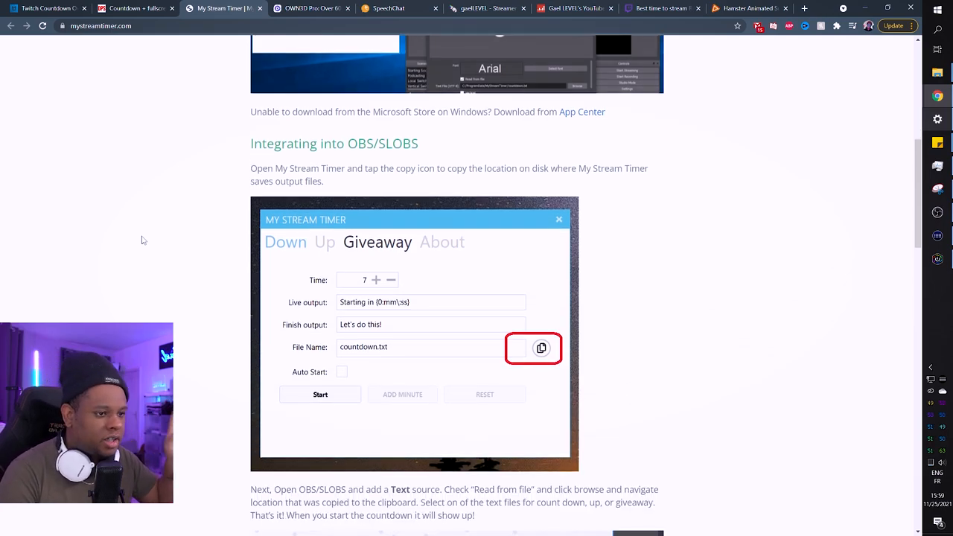
pyautogui.moveTo(239, 288)
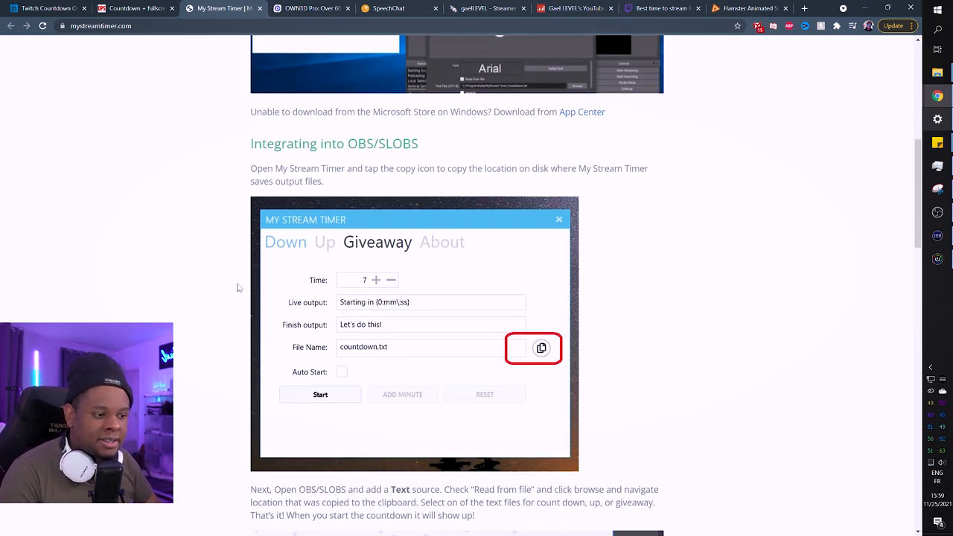
pyautogui.scroll(-3)
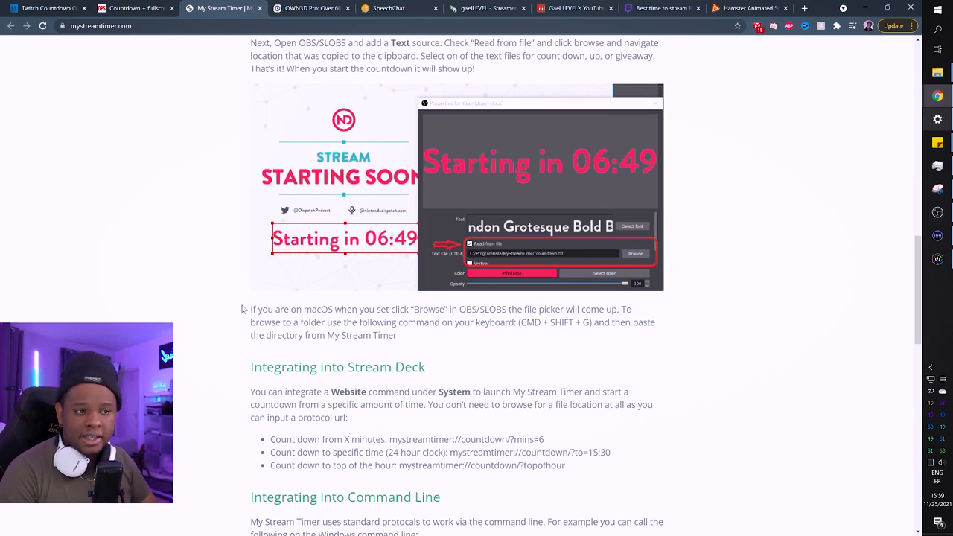
# Return to the Streamdps countdown widget and review its OBS source link box
pyautogui.click(134, 9)
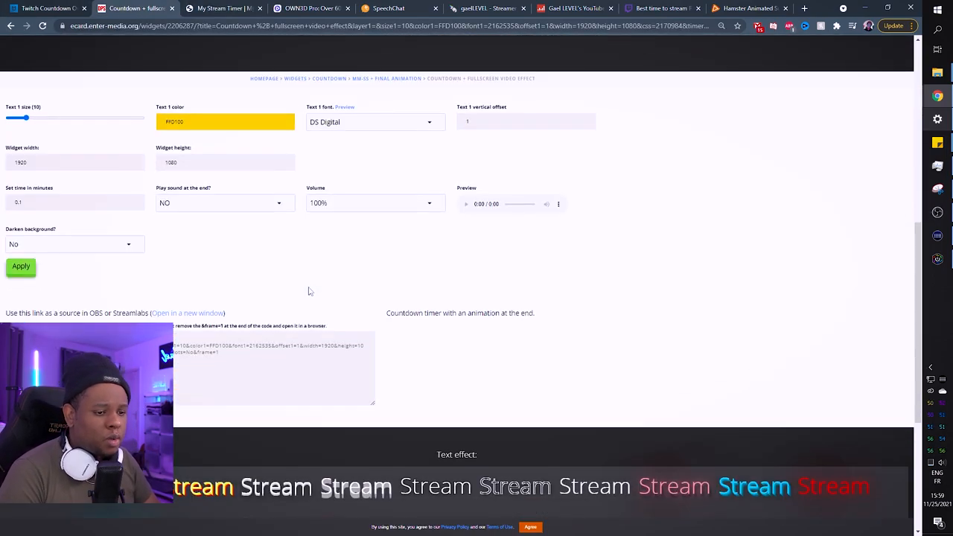
pyautogui.scroll(-3)
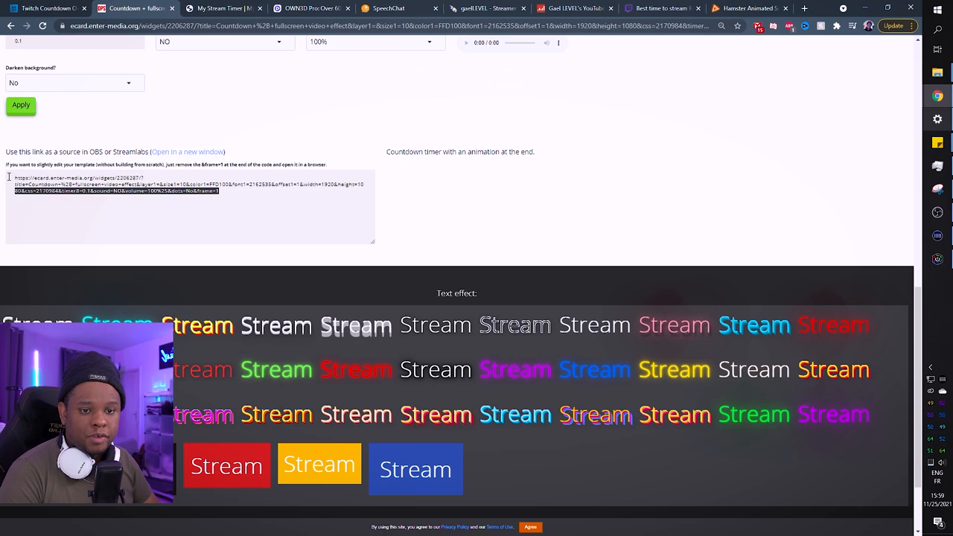
pyautogui.scroll(3)
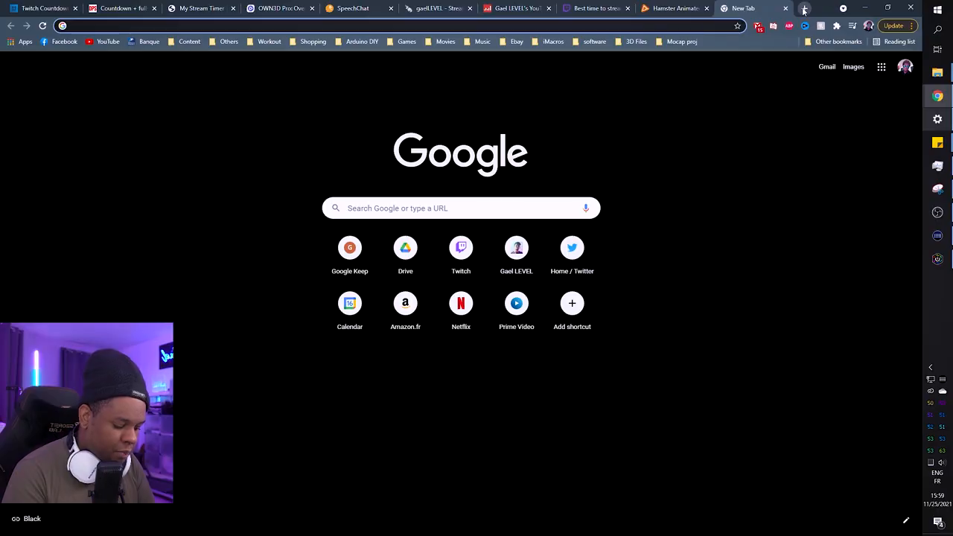
# Search 'polls browser source' and switch to the gaelLEVEL Twitch channel tab
pyautogui.write('polls')
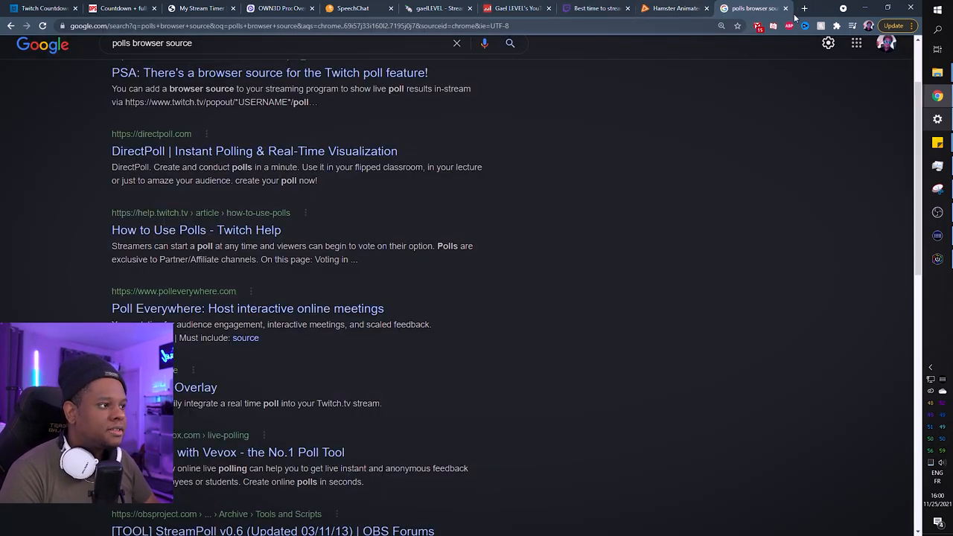
pyautogui.click(804, 9)
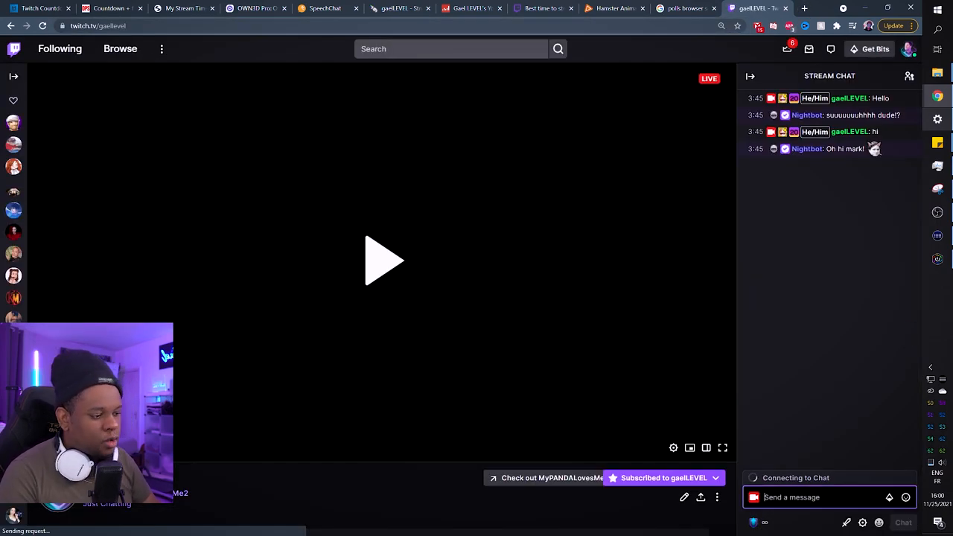
# Bring up Twitch's Create a New Poll form via /poll and look over its response fields
pyautogui.write('/pol')
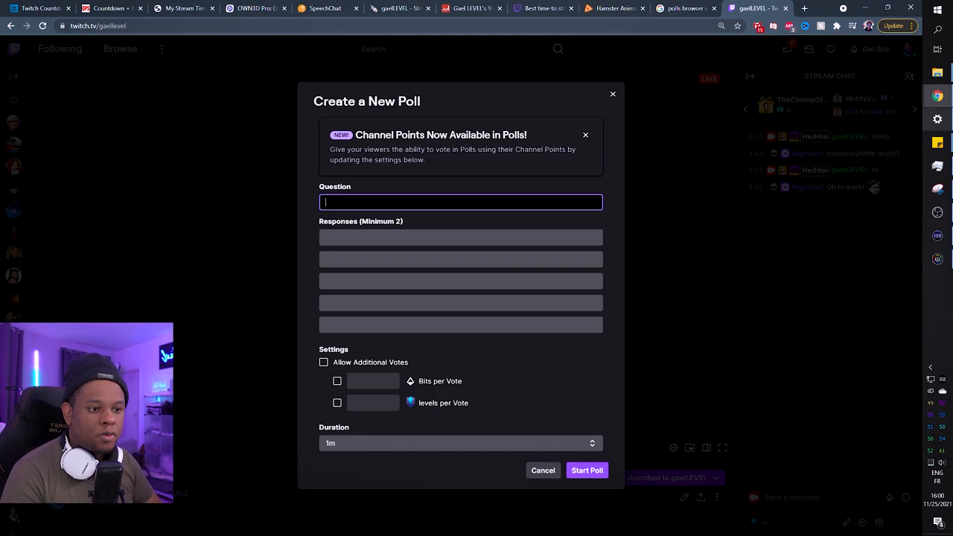
pyautogui.click(460, 237)
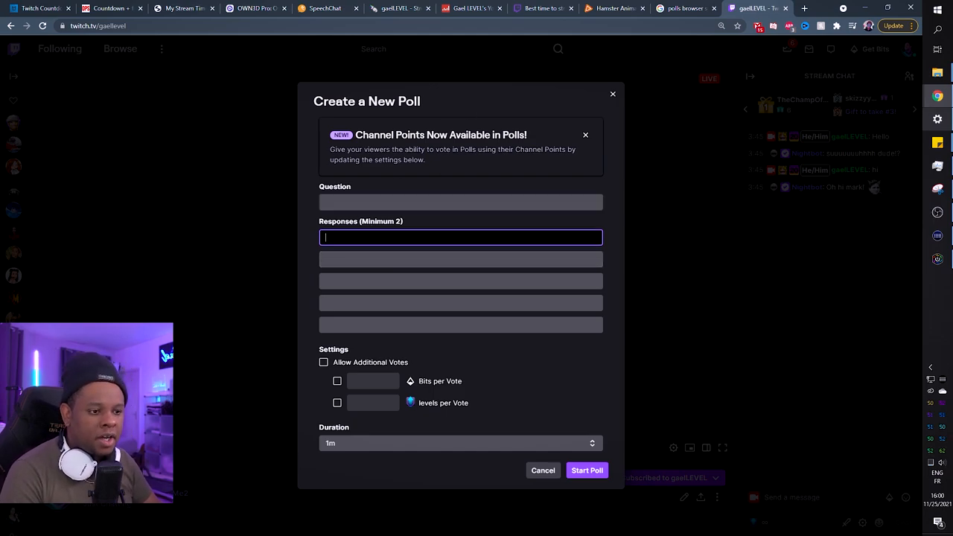
pyautogui.click(460, 259)
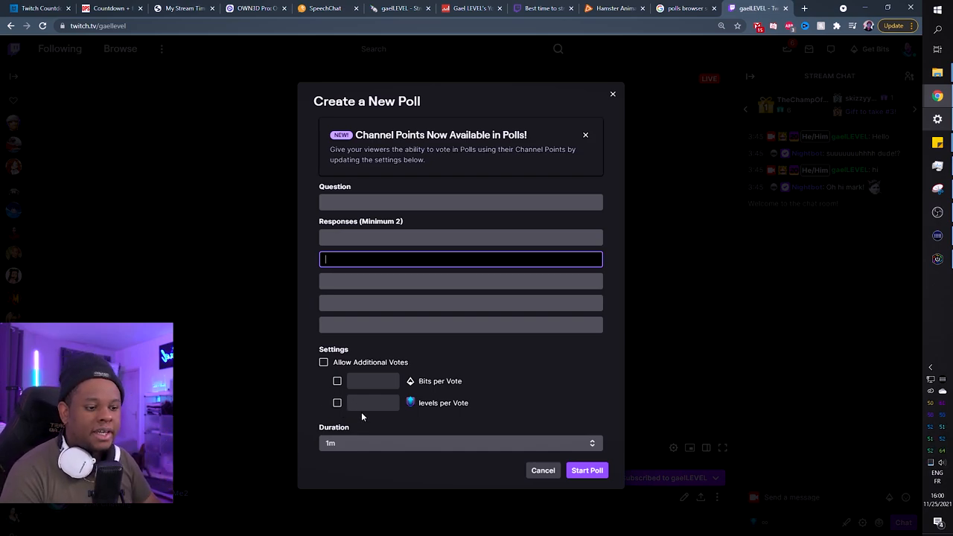
pyautogui.moveTo(455, 471)
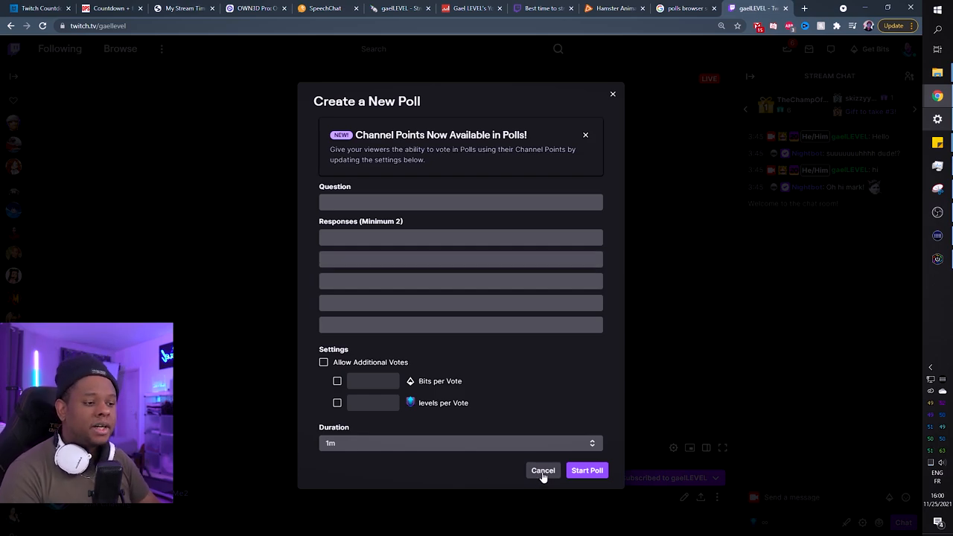
pyautogui.moveTo(542, 471)
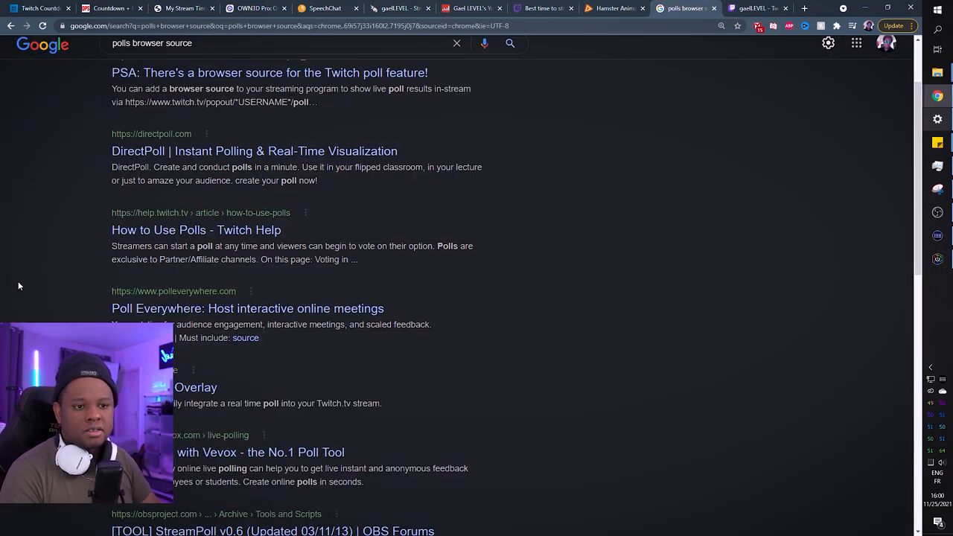
# Return to the Google results and open the Twitch Poll Overlay site
pyautogui.scroll(-3)
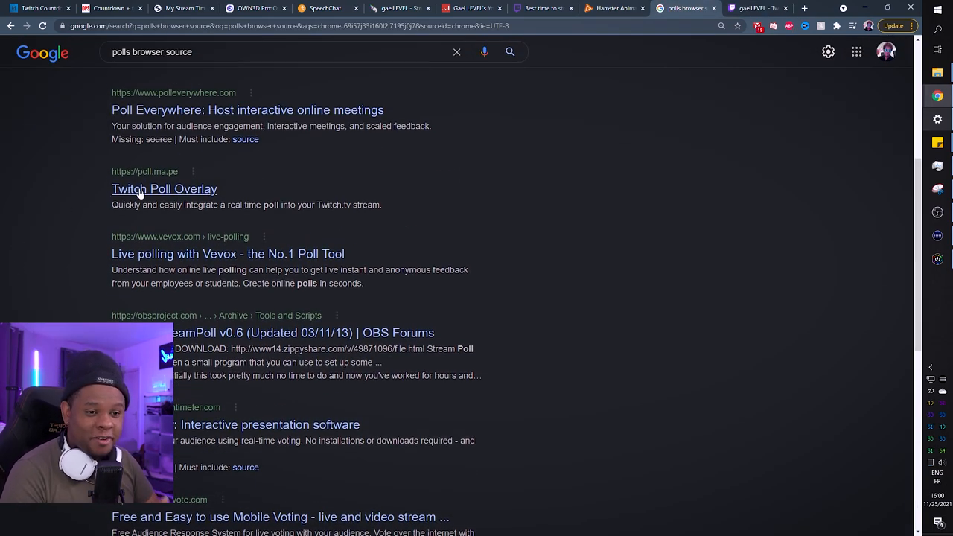
pyautogui.click(164, 187)
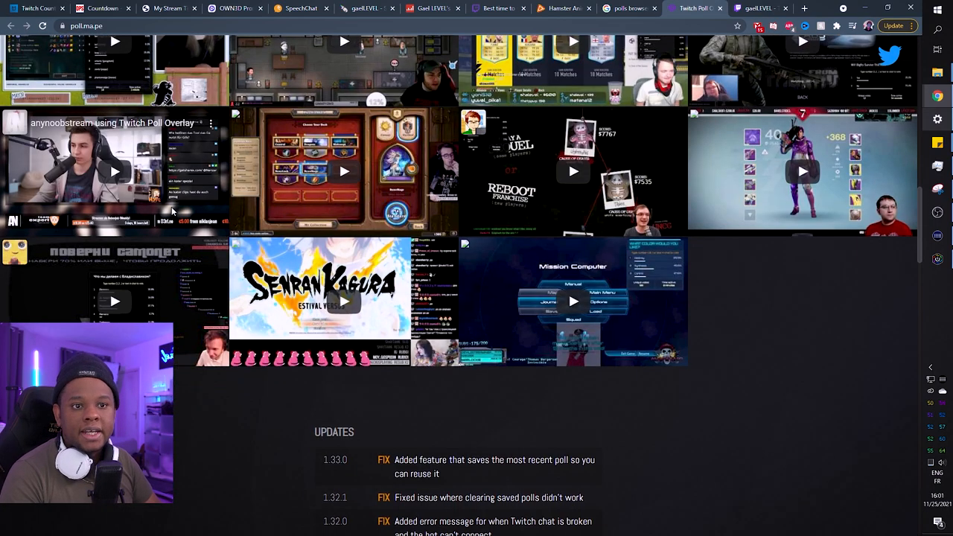
# Sign in to poll.ma.pe with Twitch and authorize the app
pyautogui.scroll(3)
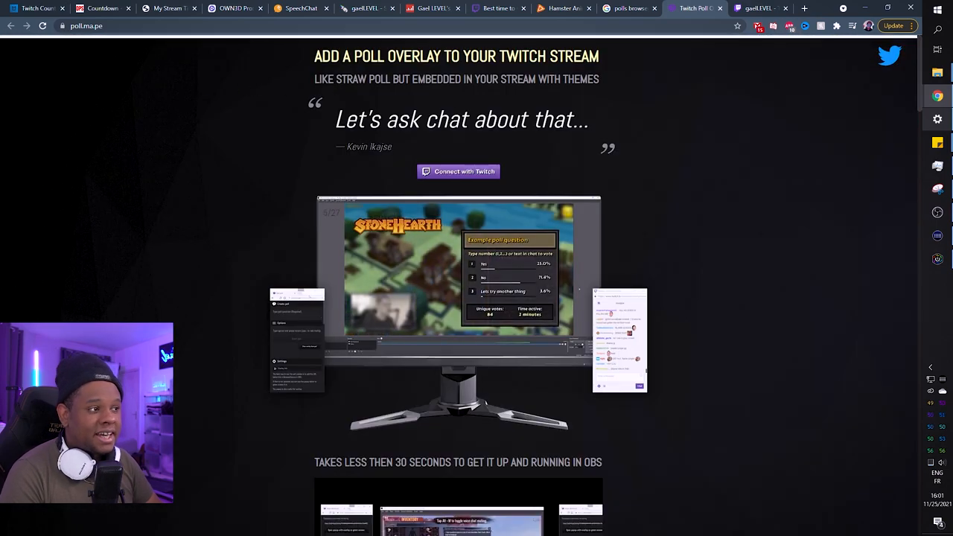
pyautogui.click(459, 171)
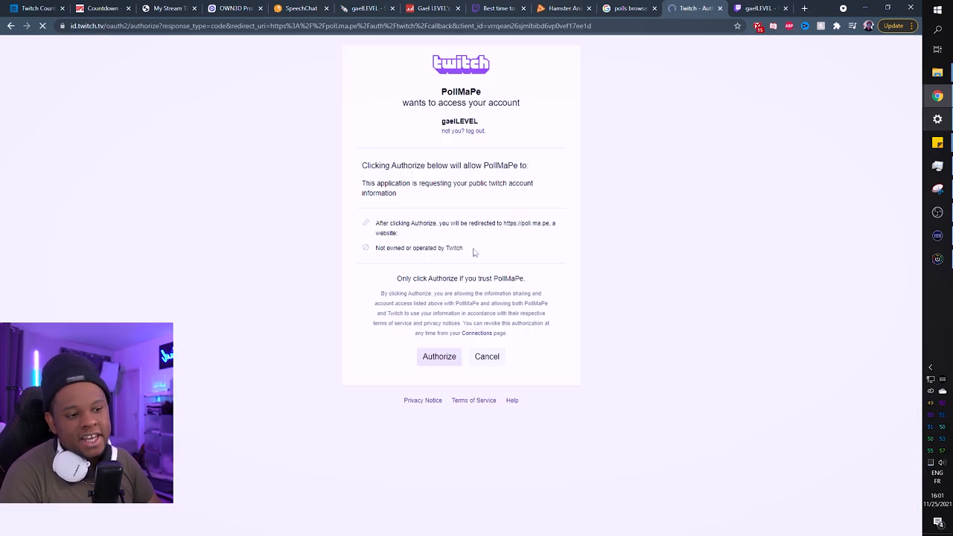
pyautogui.click(438, 356)
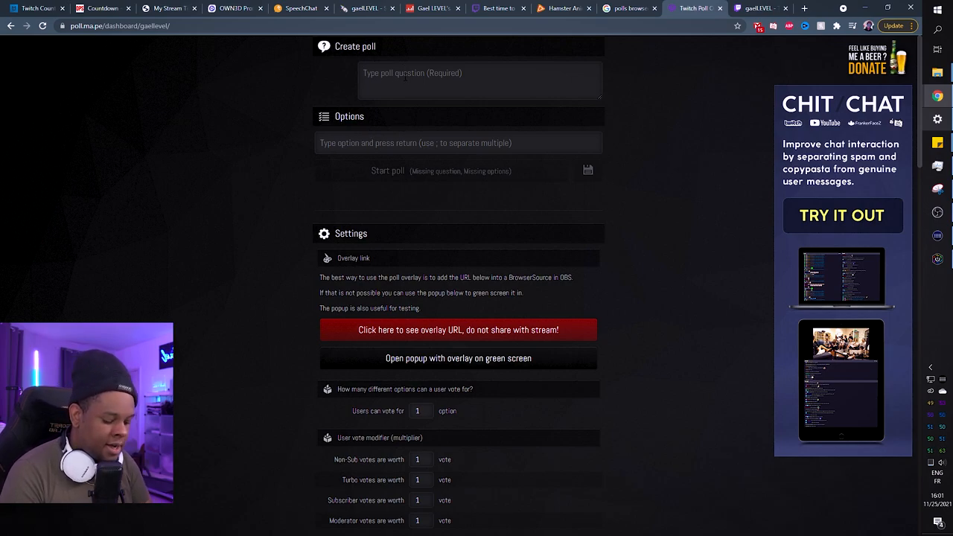
# Create and start the poll AM I THE BEST STREAMER with options YES and YES AGAIN
pyautogui.write('AM I THE BEST STREAMER')
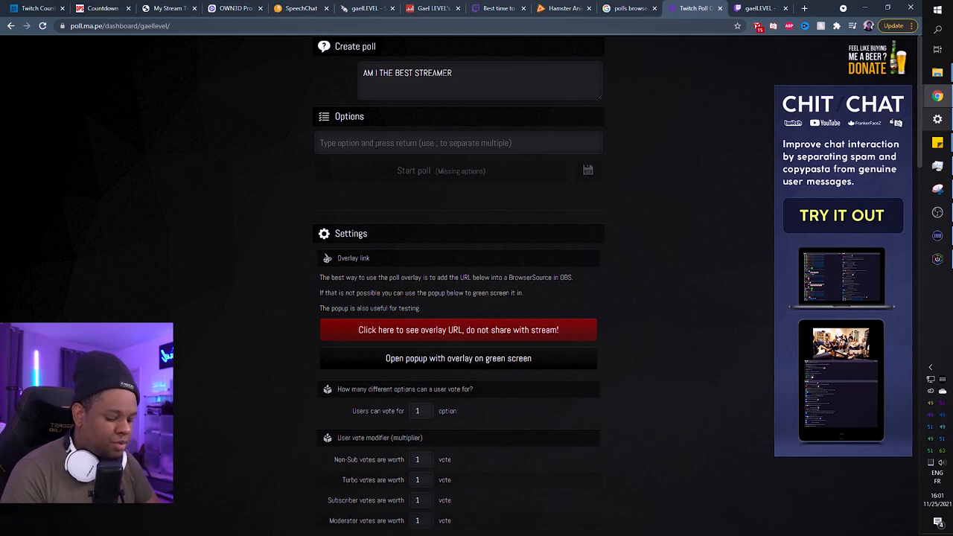
pyautogui.write('YES')
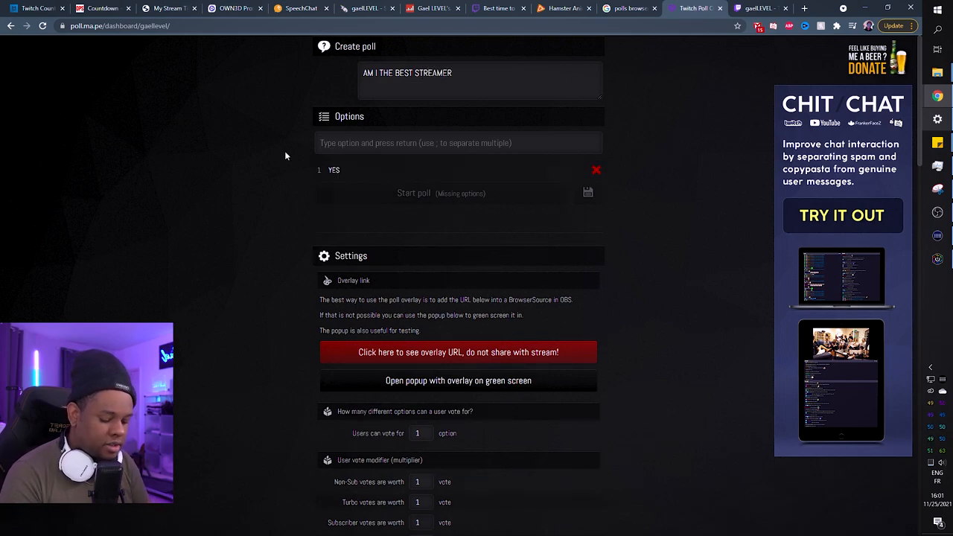
pyautogui.write('YES AGAIN')
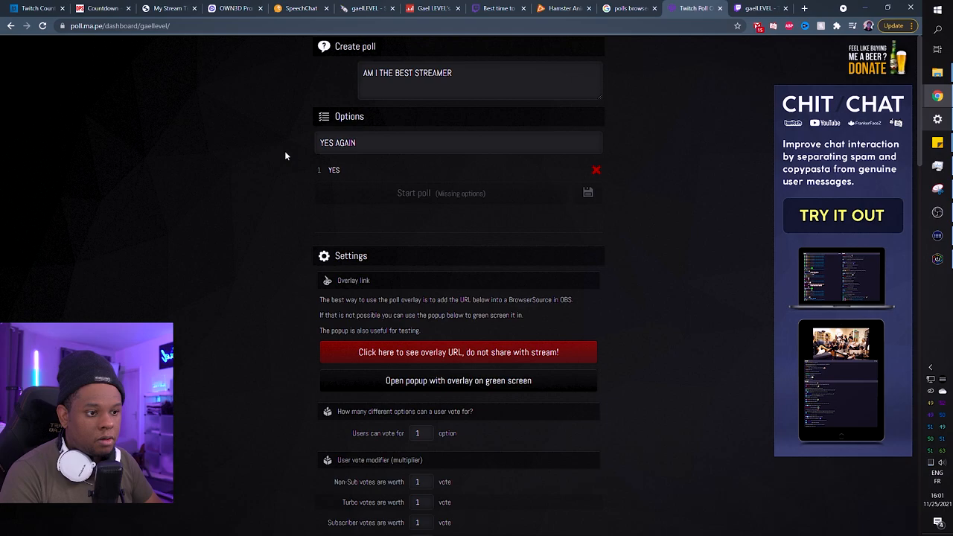
pyautogui.press('Return')
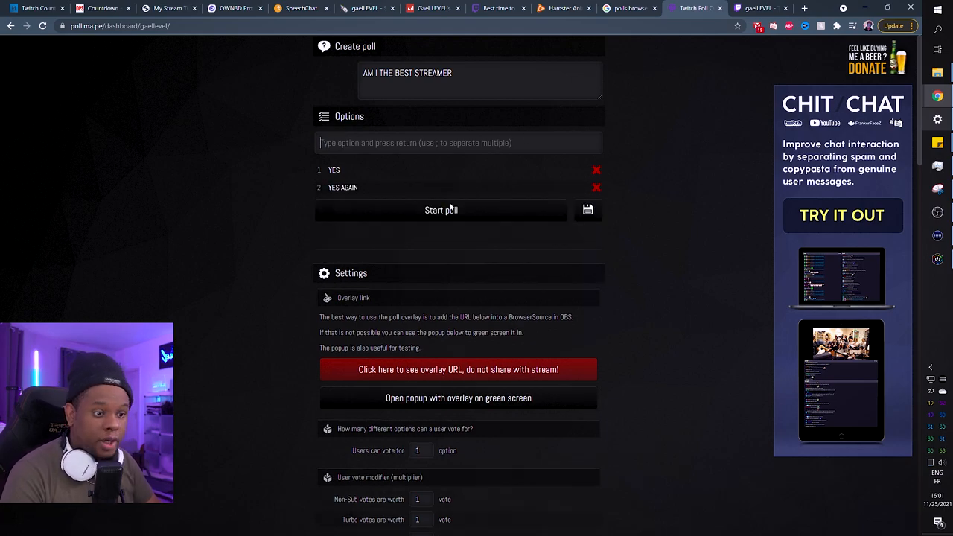
pyautogui.click(441, 208)
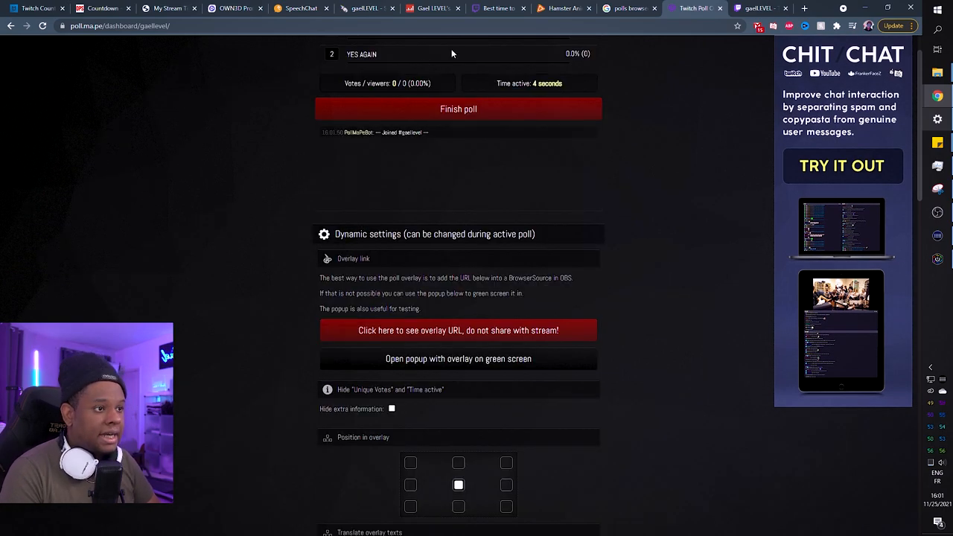
# Check the Twitch channel, then reveal and open the poll overlay page
pyautogui.click(759, 9)
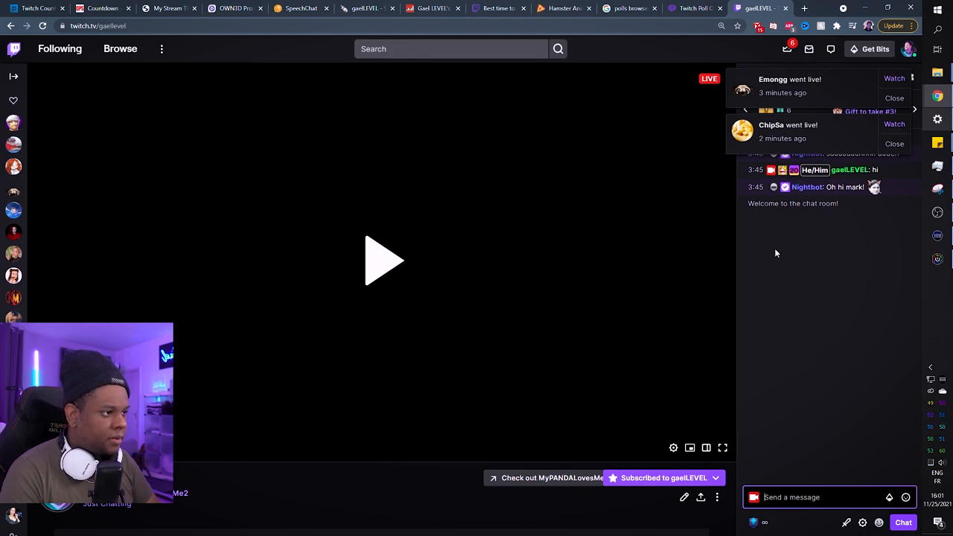
pyautogui.click(629, 9)
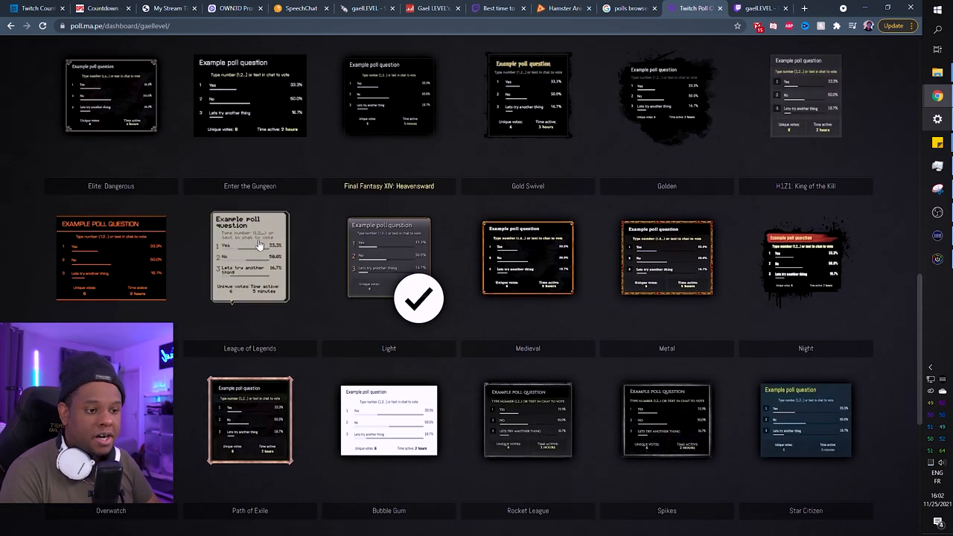
pyautogui.scroll(3)
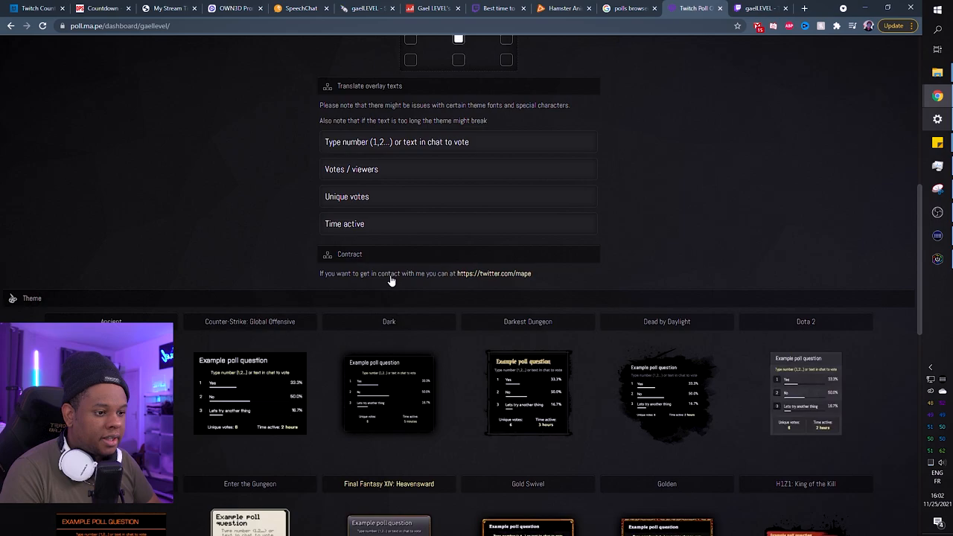
pyautogui.scroll(3)
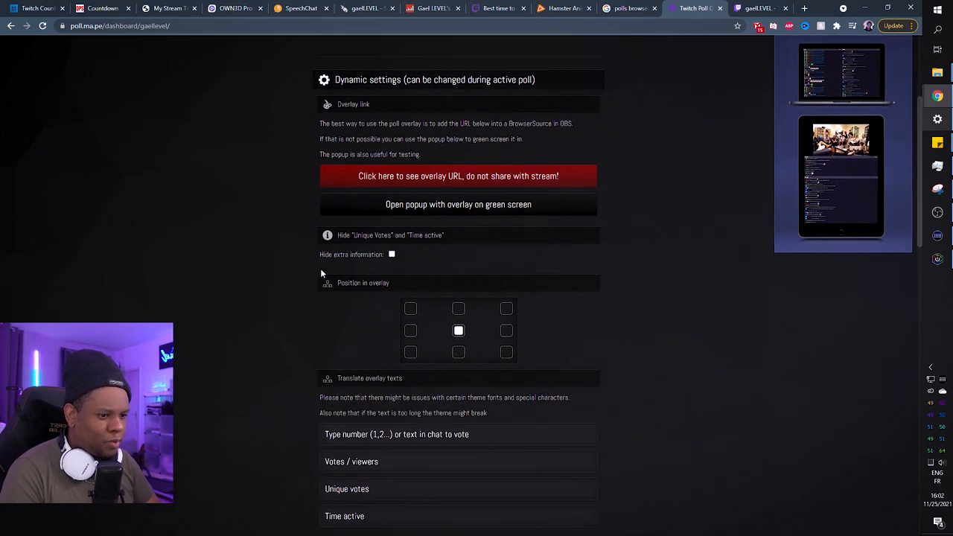
pyautogui.scroll(3)
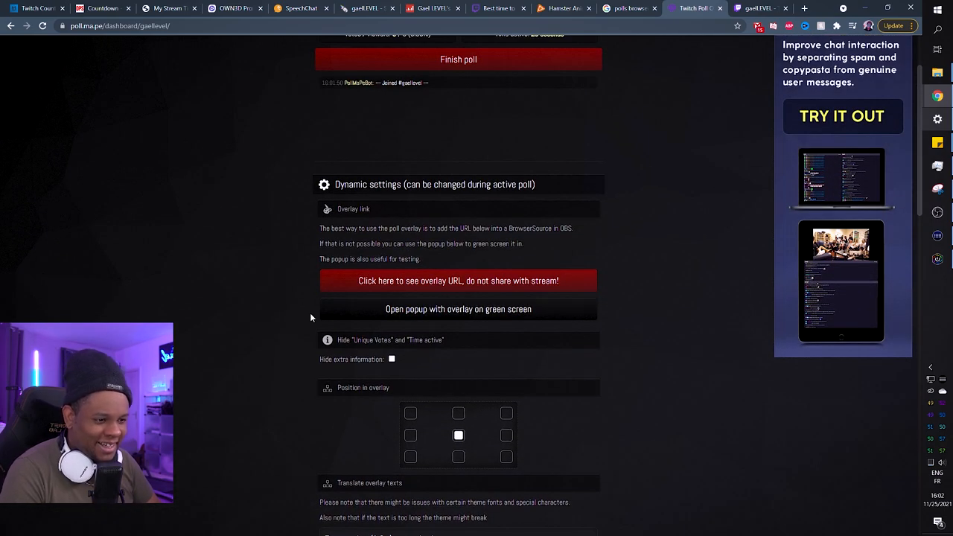
pyautogui.click(458, 280)
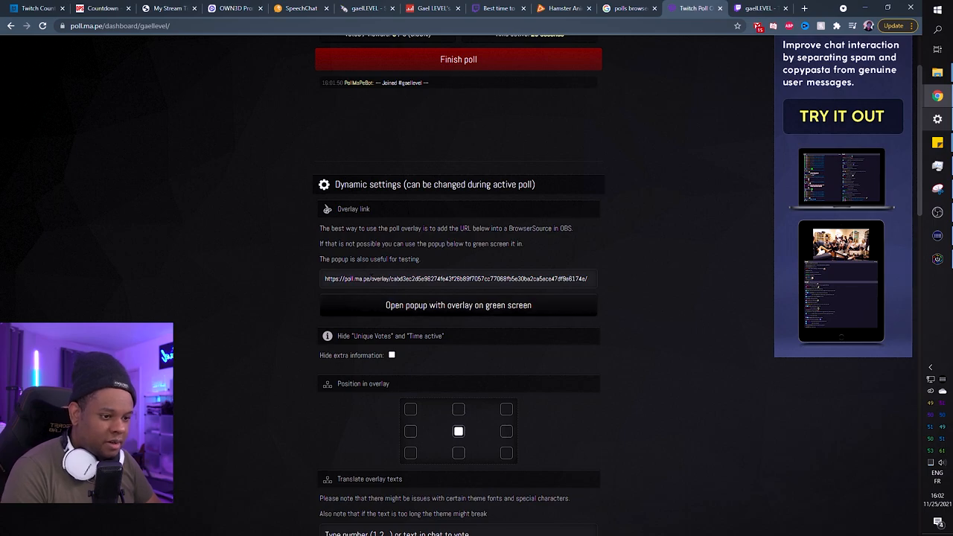
pyautogui.click(459, 304)
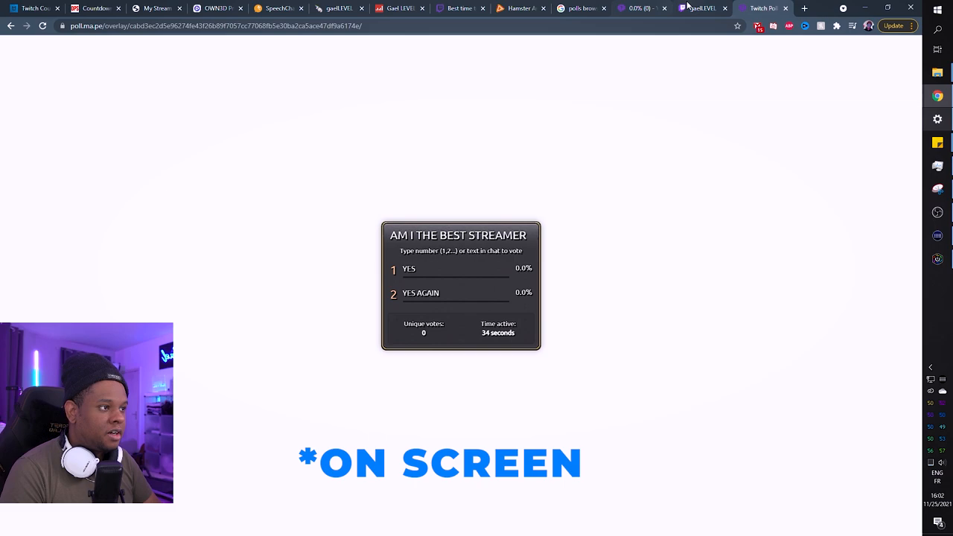
pyautogui.click(700, 9)
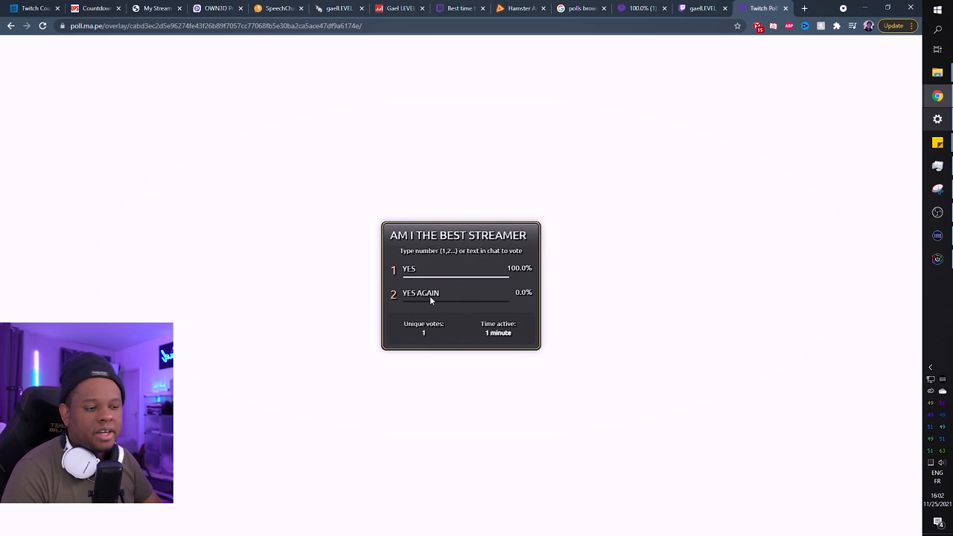
pyautogui.moveTo(432, 277)
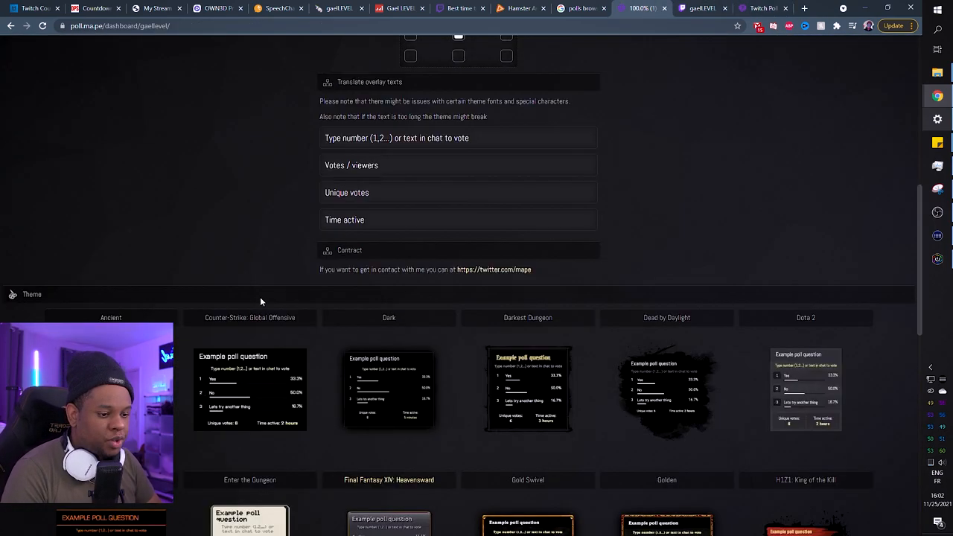
# Return to the poll dashboard and choose the pink Bubble Gum theme
pyautogui.scroll(-3)
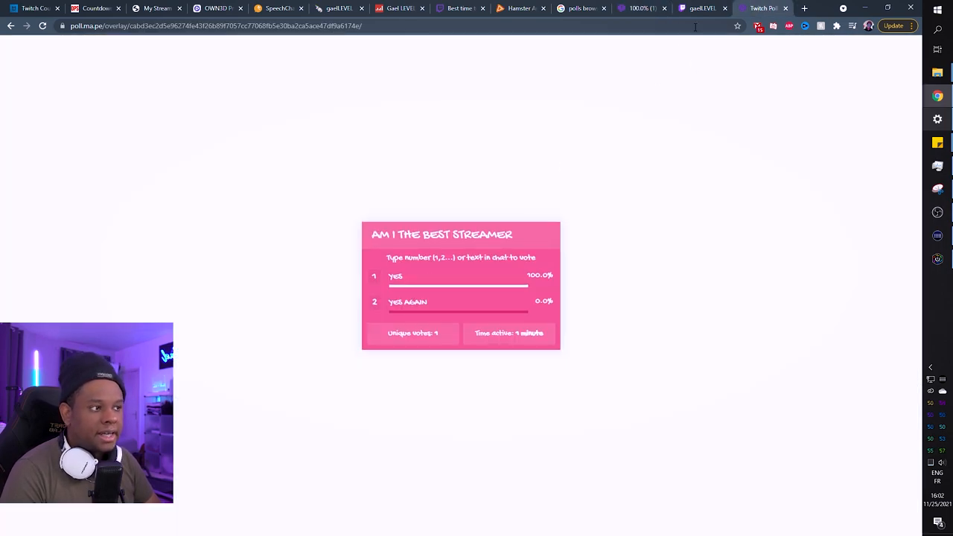
pyautogui.click(760, 9)
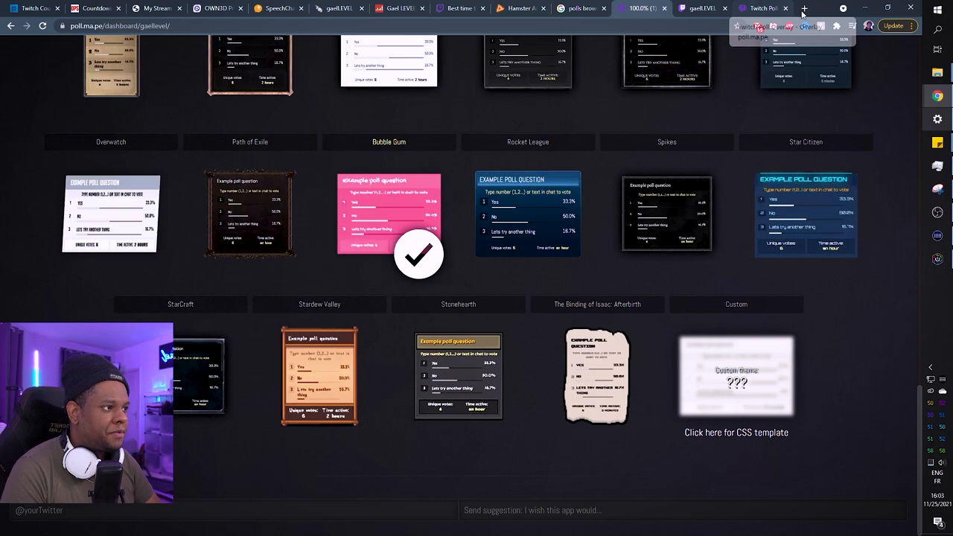
# Search 'twitch chat custom css' in a new tab
pyautogui.click(804, 9)
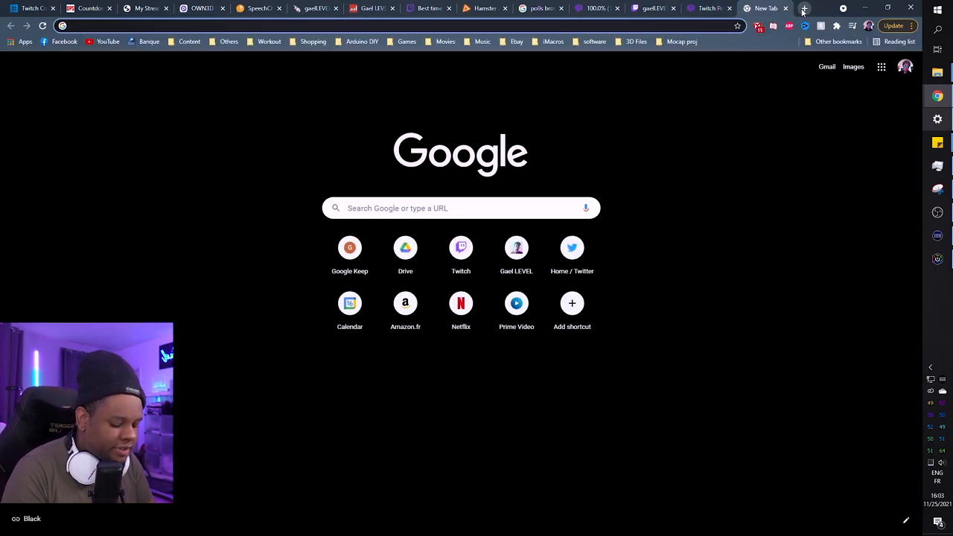
pyautogui.write('twitch chat')
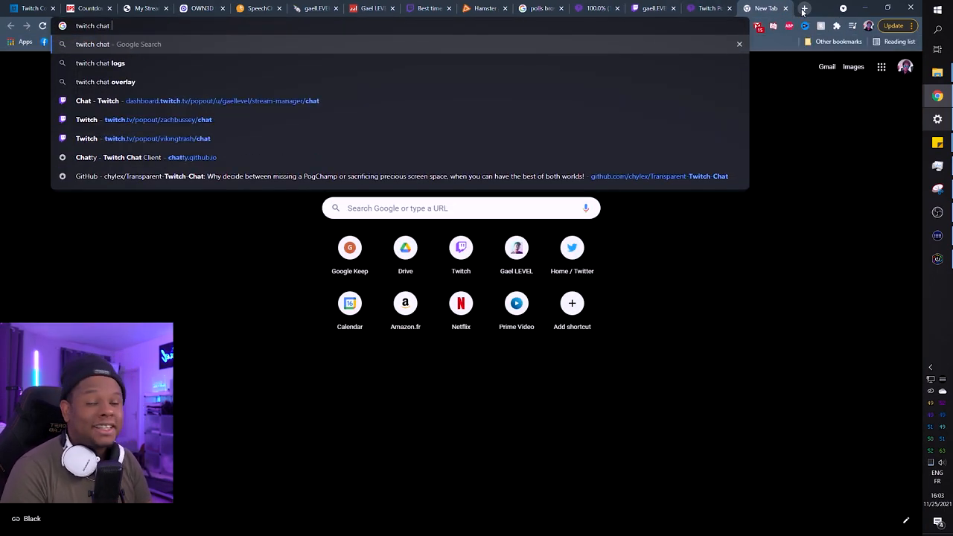
pyautogui.write('custom css')
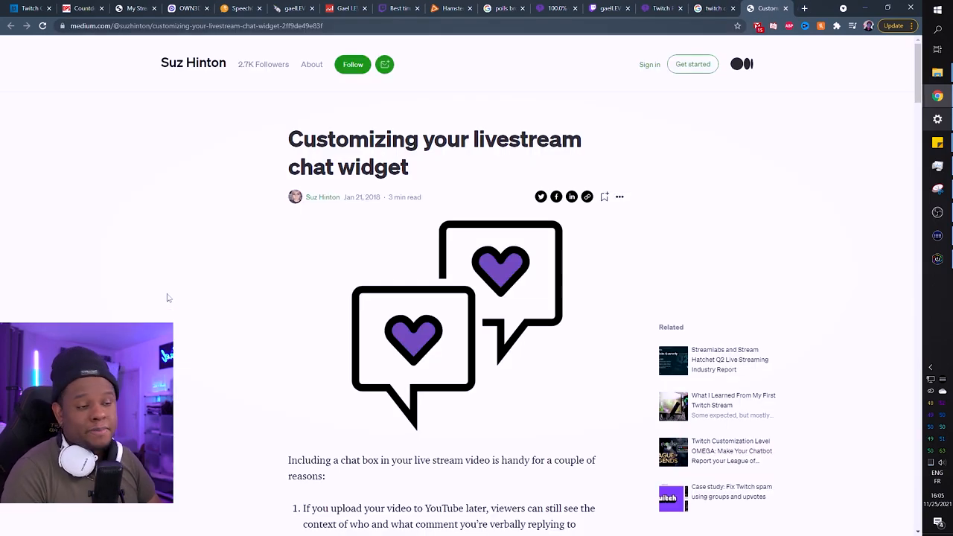
# Read Medium's Customizing your livestream chat widget article down to its chat box JavaScript code
pyautogui.scroll(-3)
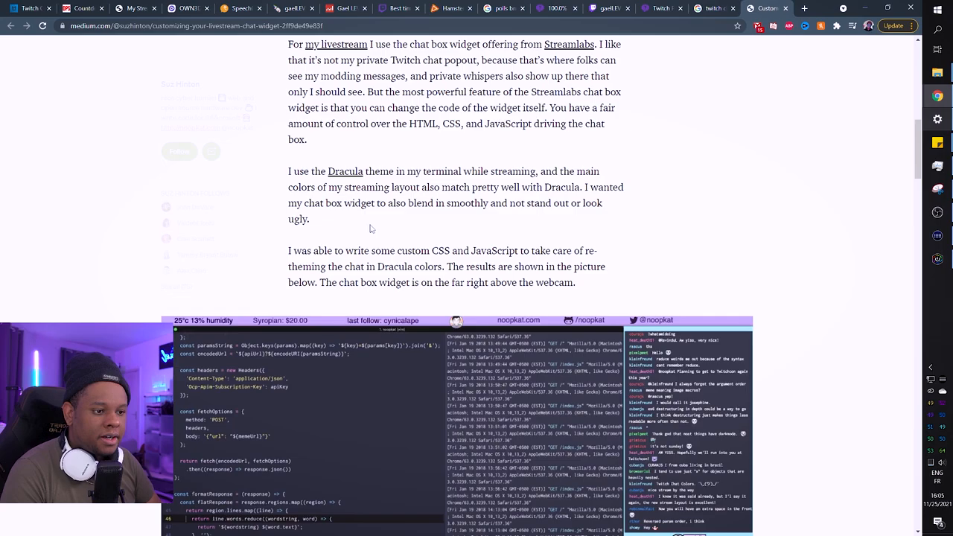
pyautogui.scroll(-3)
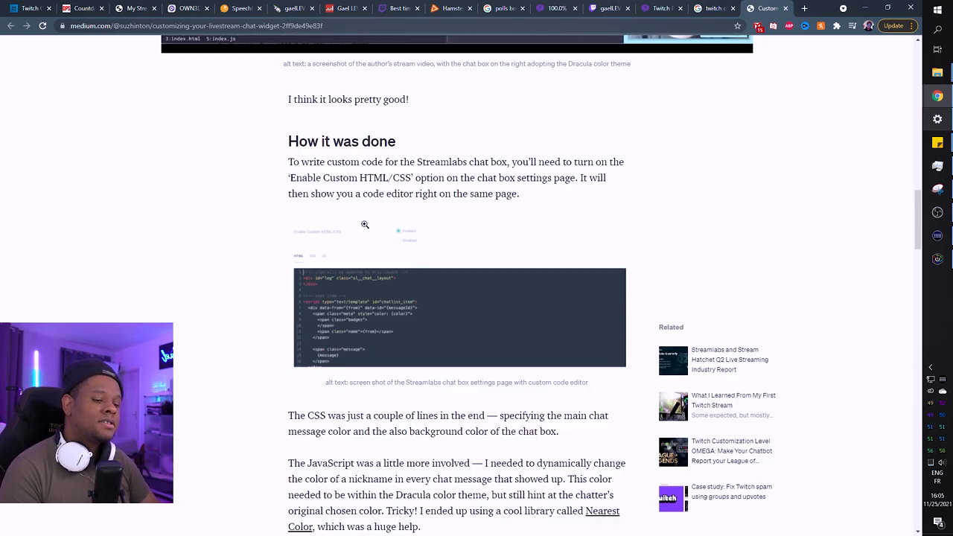
pyautogui.scroll(-3)
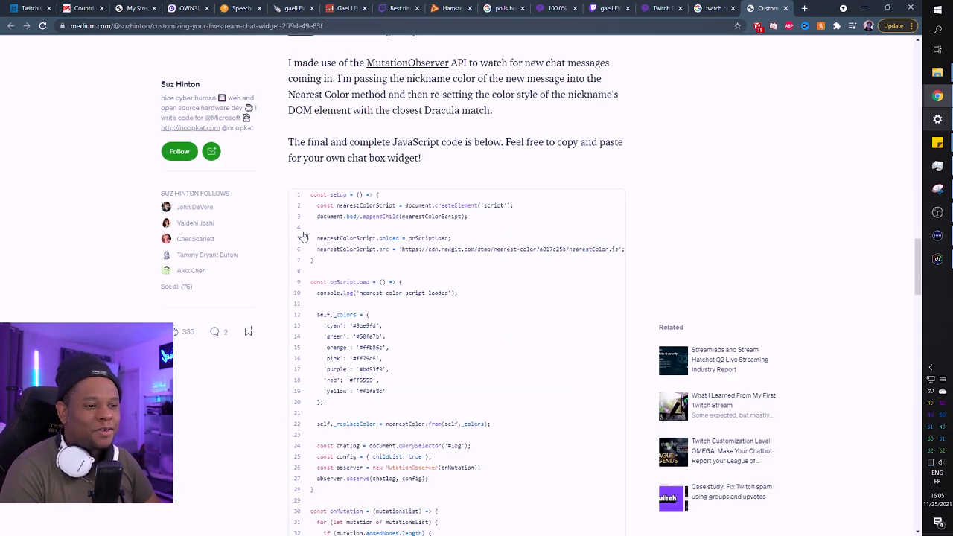
pyautogui.scroll(-3)
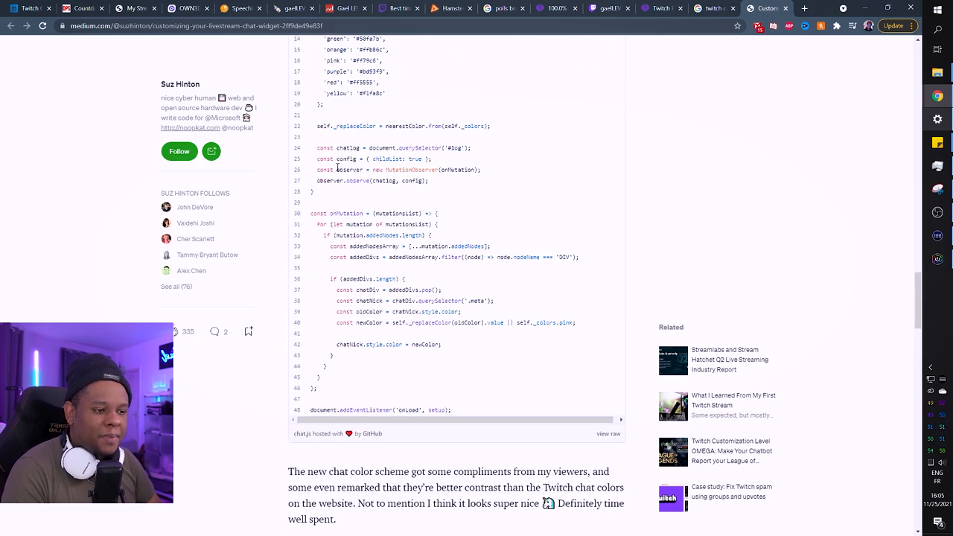
pyautogui.scroll(-3)
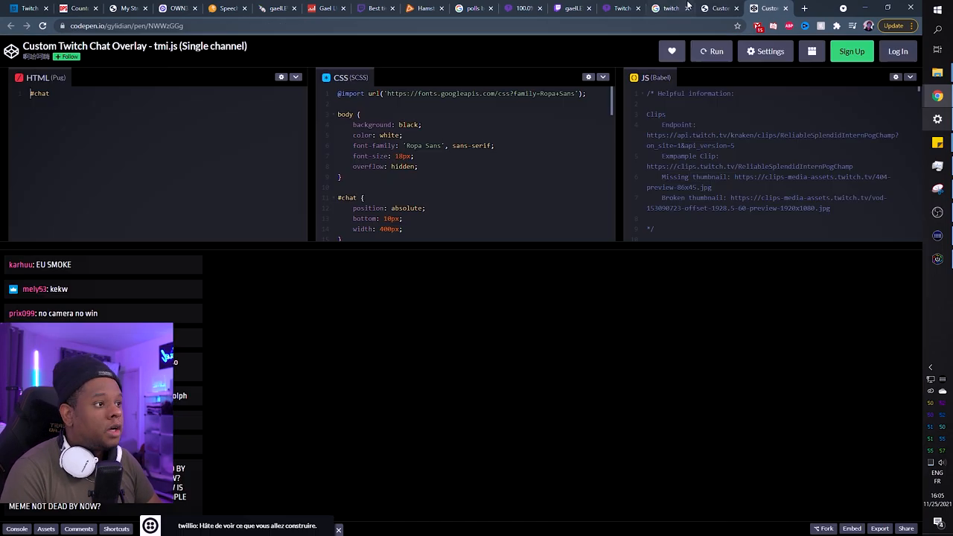
pyautogui.click(667, 9)
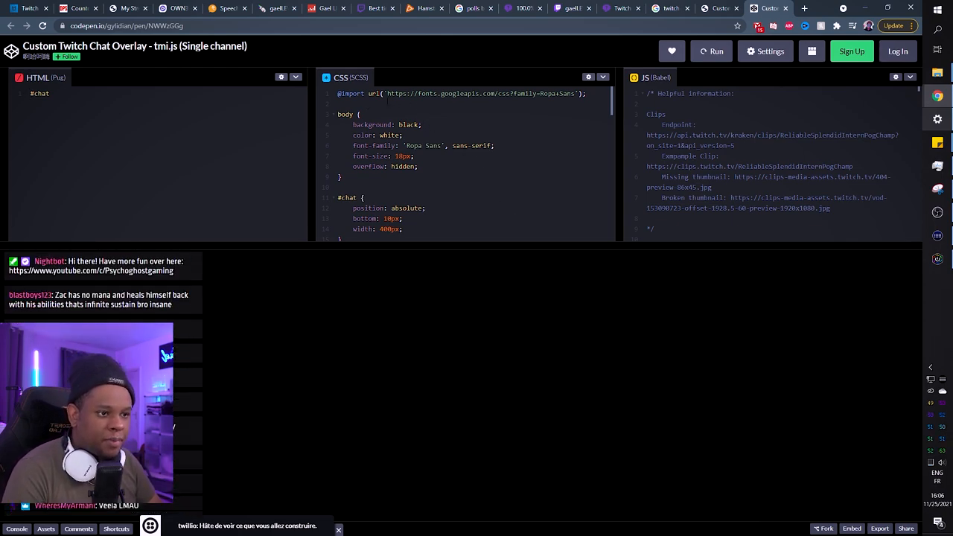
pyautogui.scroll(-3)
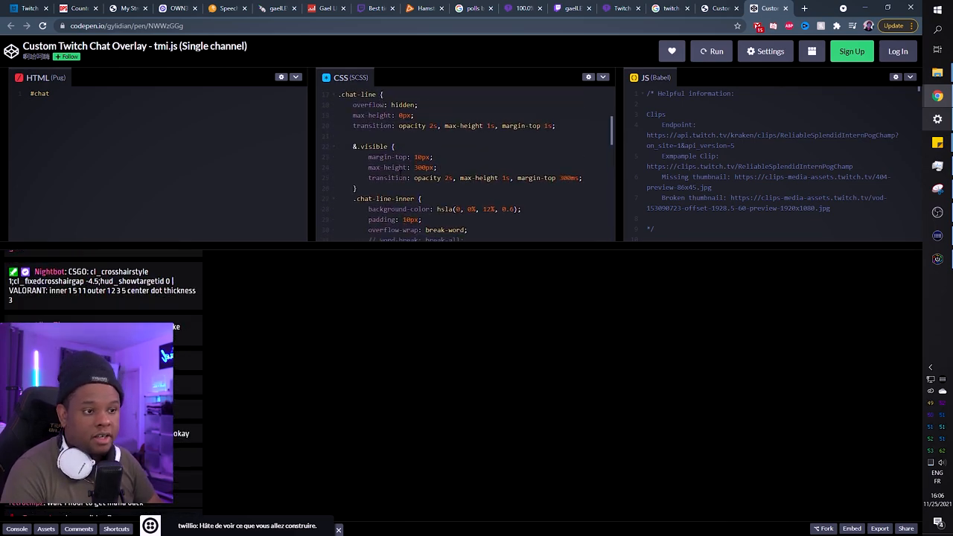
pyautogui.scroll(3)
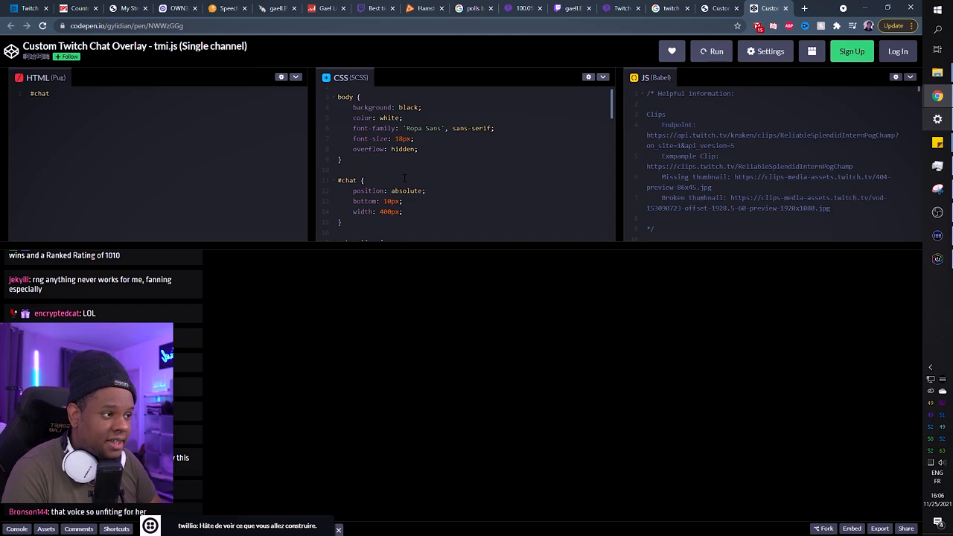
pyautogui.click(30, 9)
pyautogui.write('n')
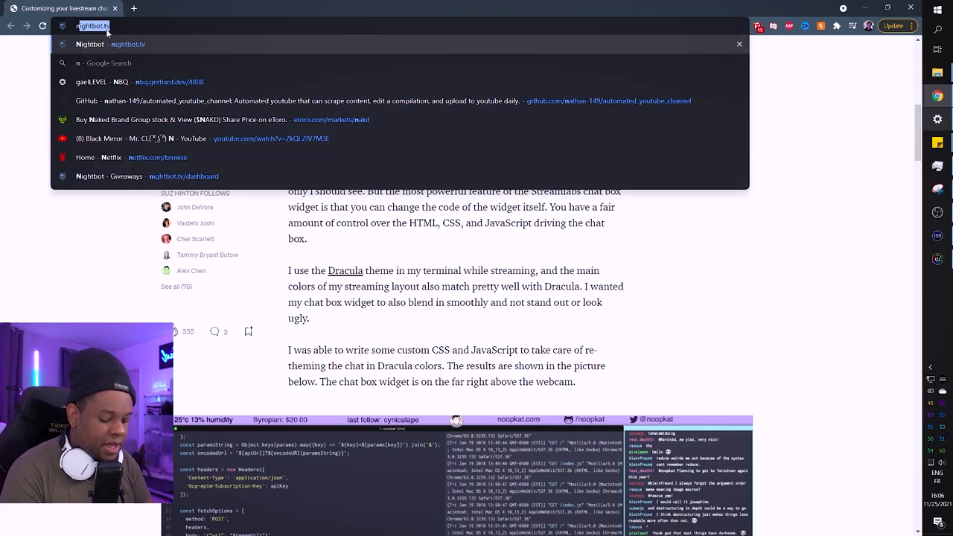
# Log in to Nightbot and choose the Random Number giveaway drawing between 0 and 100
pyautogui.click(112, 45)
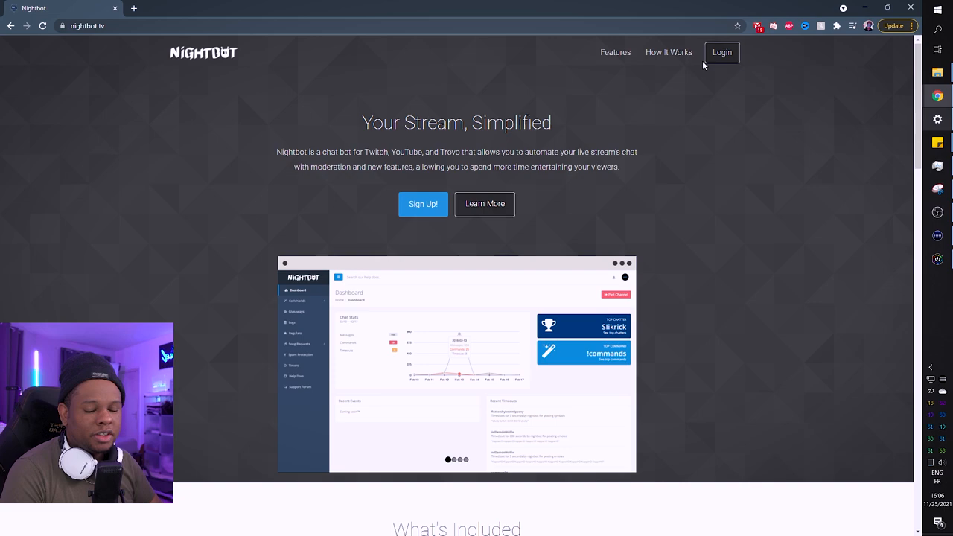
pyautogui.moveTo(720, 52)
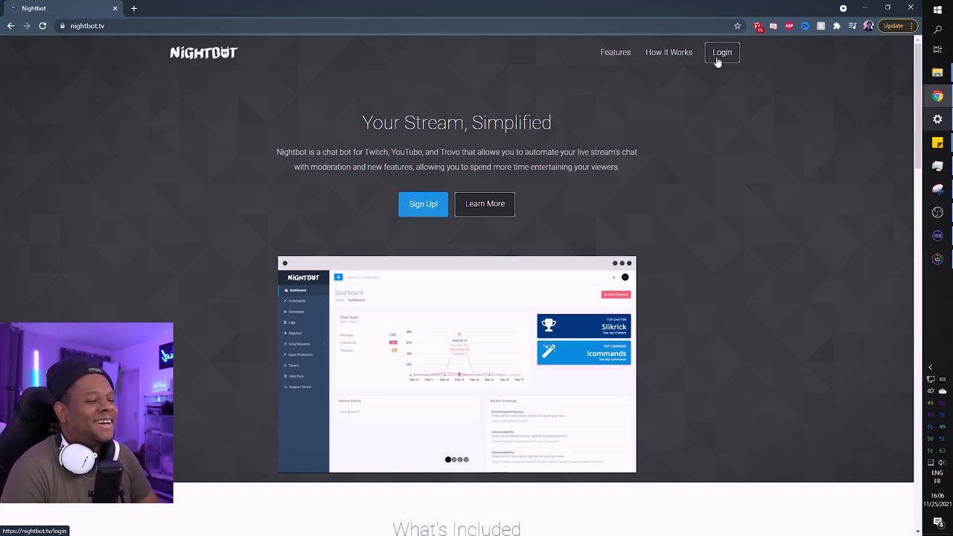
pyautogui.click(721, 53)
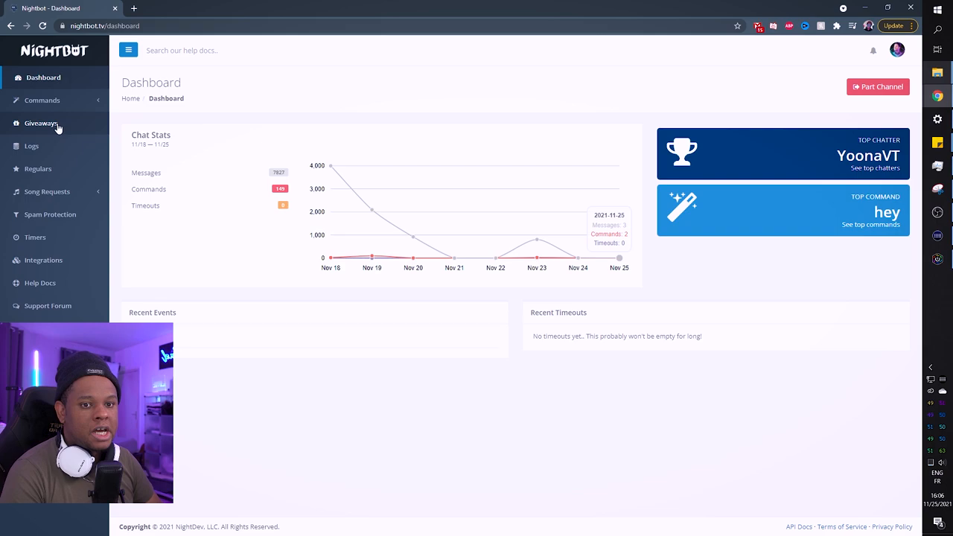
pyautogui.click(40, 122)
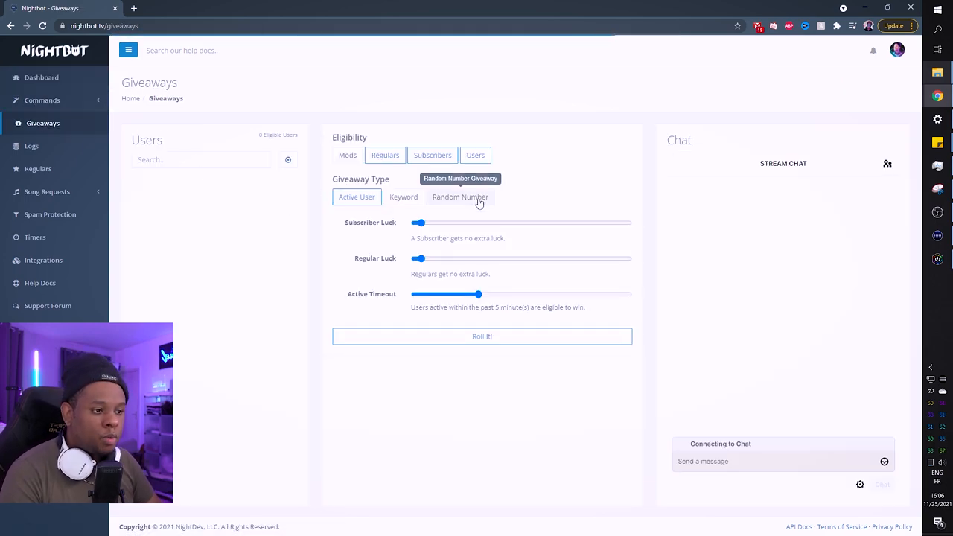
pyautogui.click(460, 197)
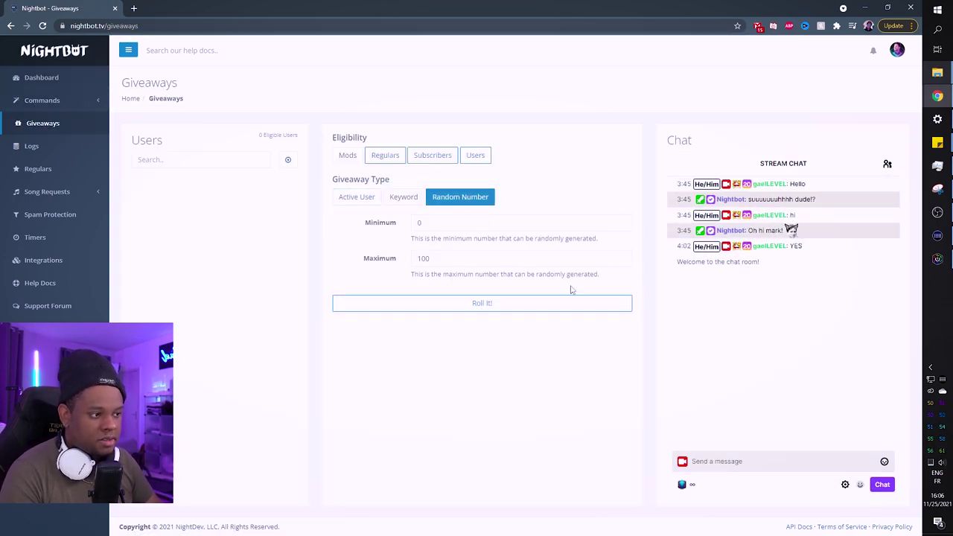
pyautogui.click(482, 304)
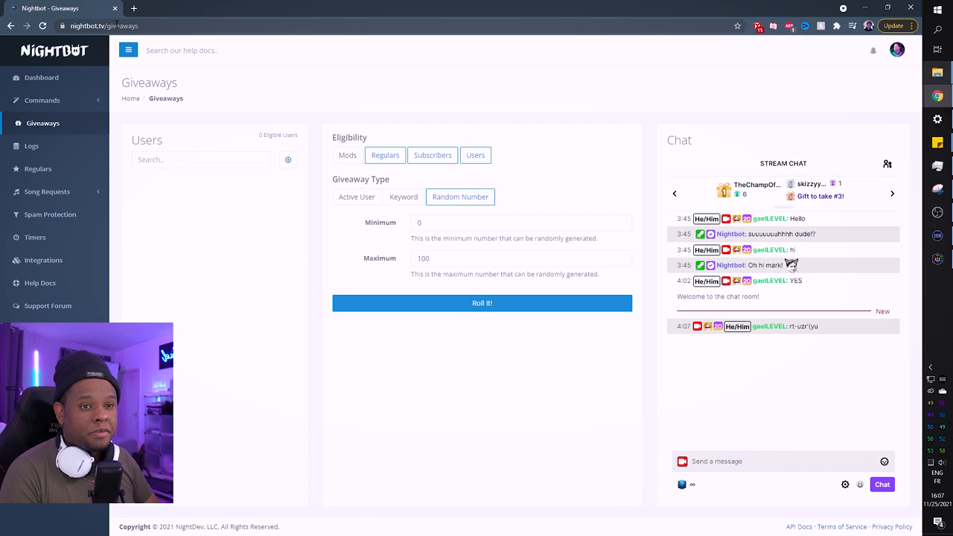
pyautogui.click(104, 27)
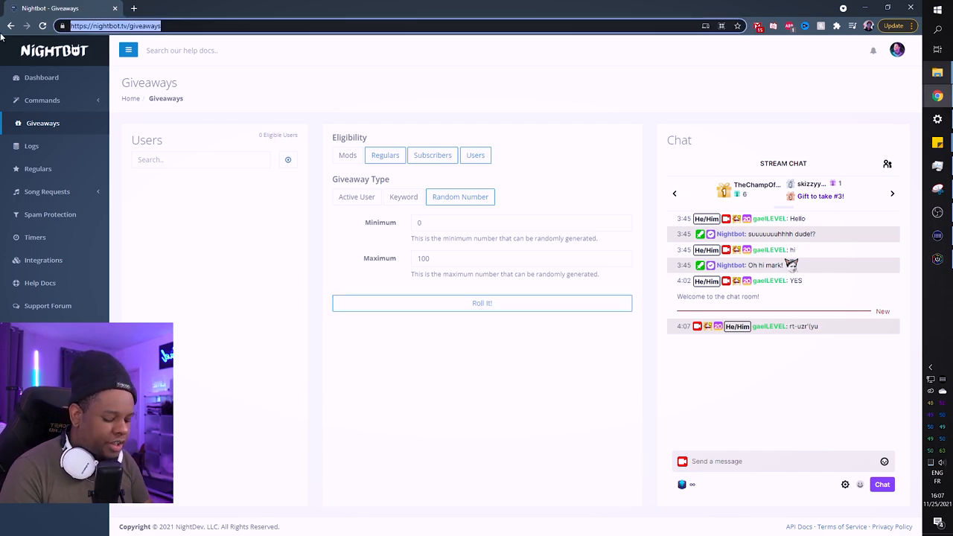
# Search Google for 'mosh giveaway' and open Pixel Maniacs' King of the Pit page
pyautogui.write('mosh give')
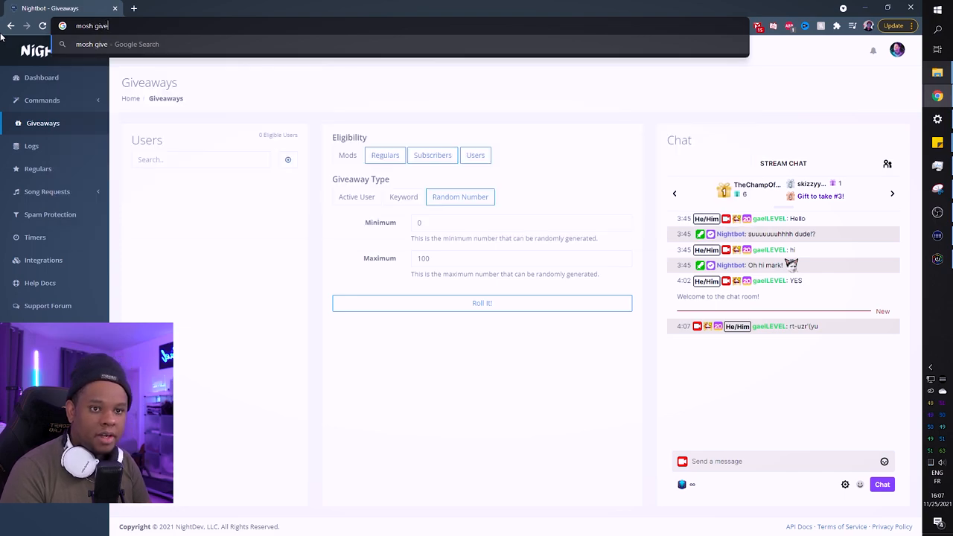
pyautogui.press('Return')
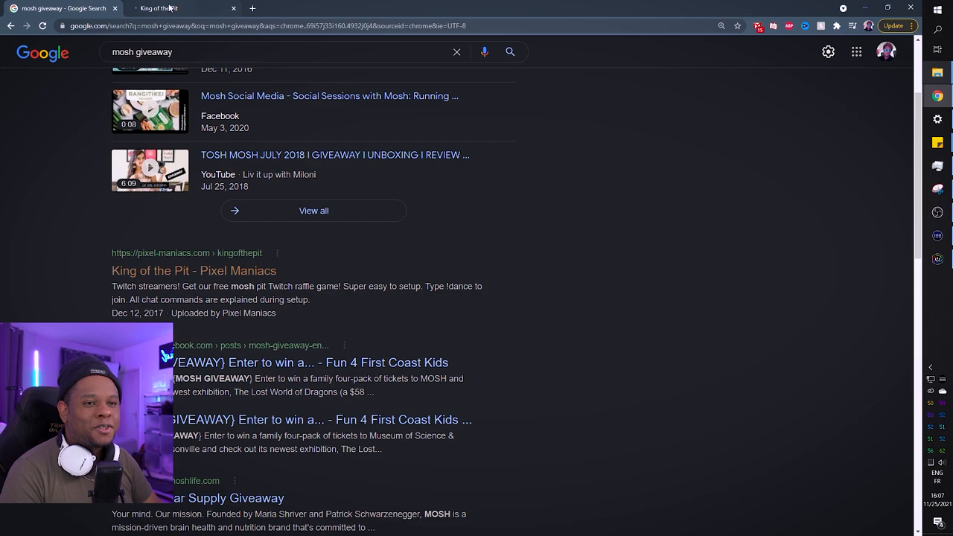
pyautogui.click(194, 271)
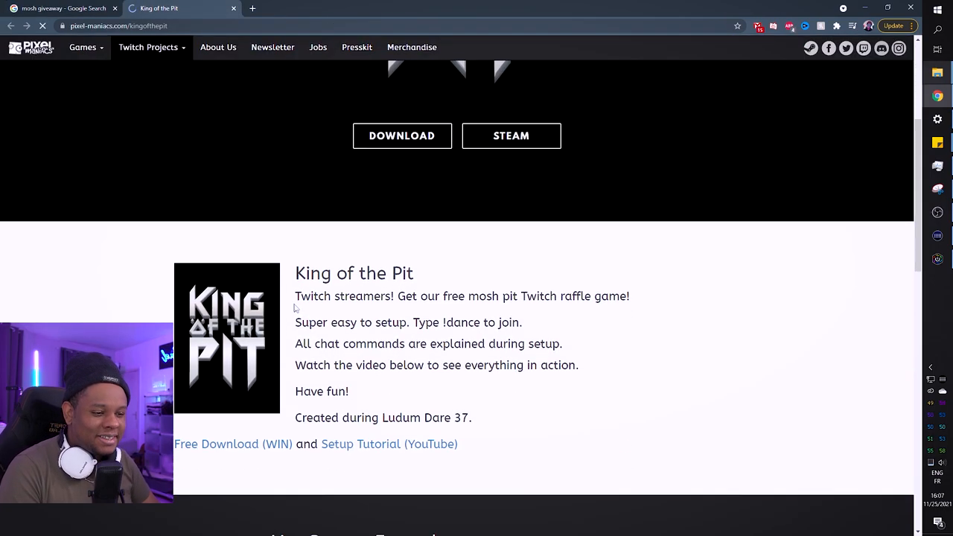
# Skim the King of the Pit page and play its Live Stream Example video
pyautogui.scroll(-3)
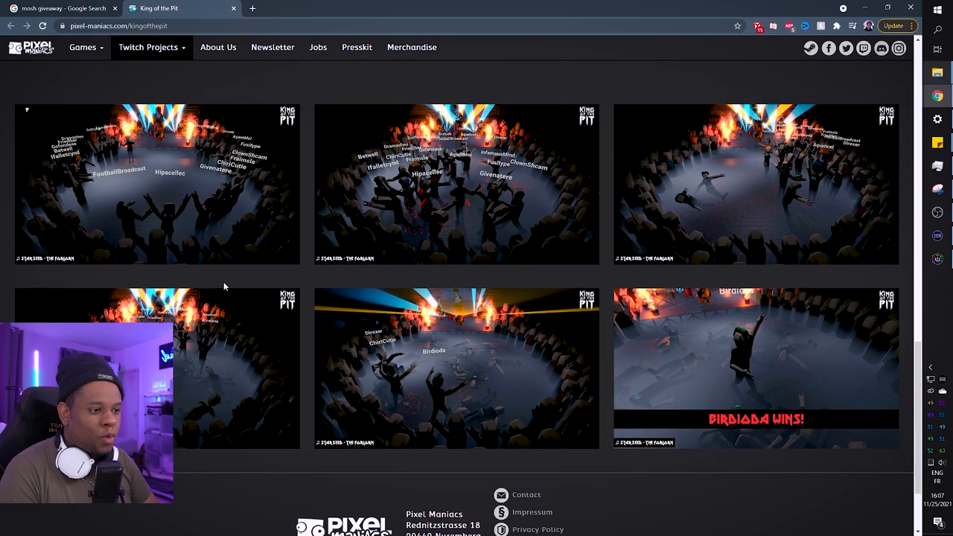
pyautogui.scroll(-3)
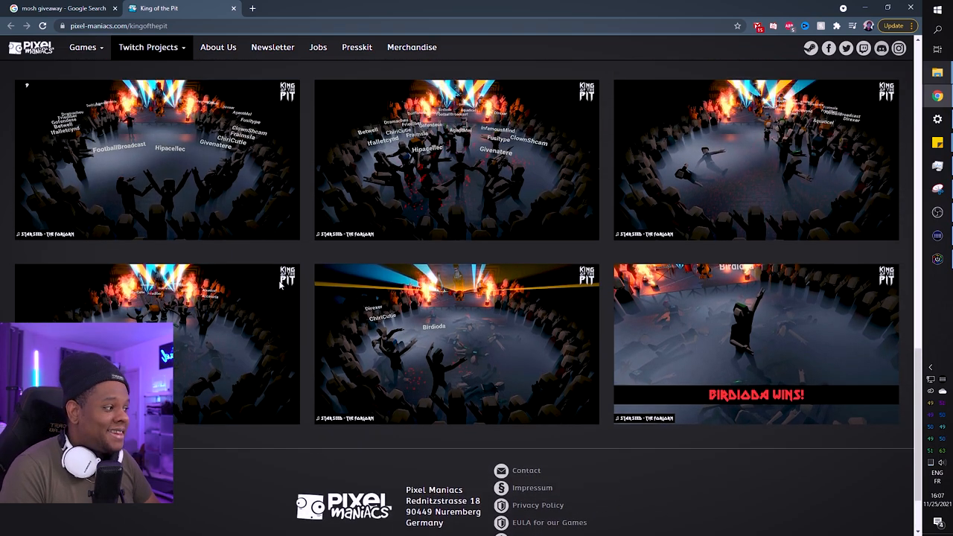
pyautogui.scroll(3)
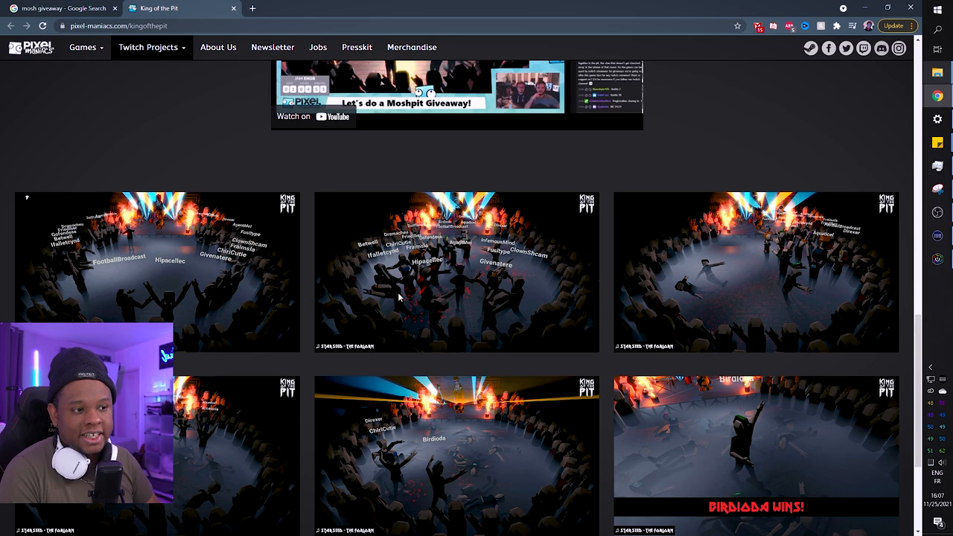
pyautogui.scroll(3)
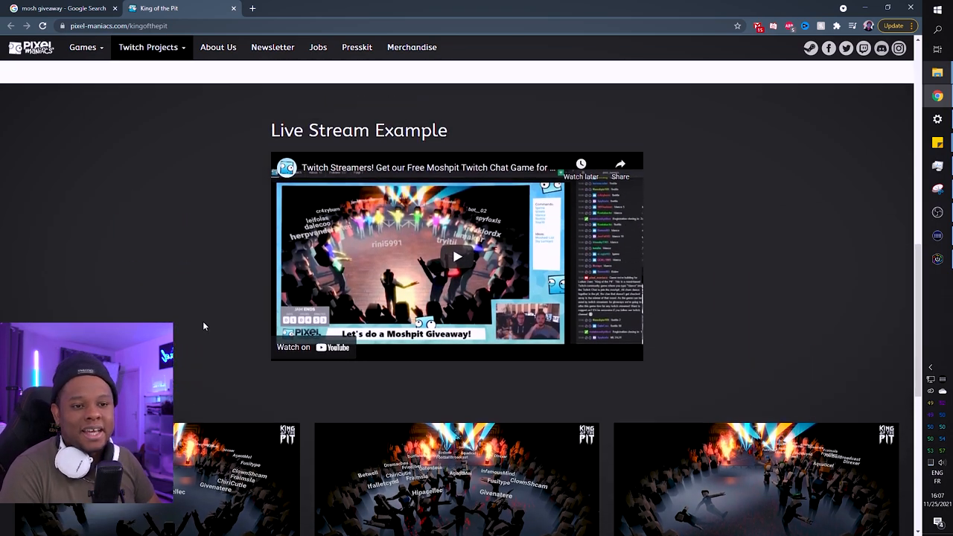
pyautogui.scroll(3)
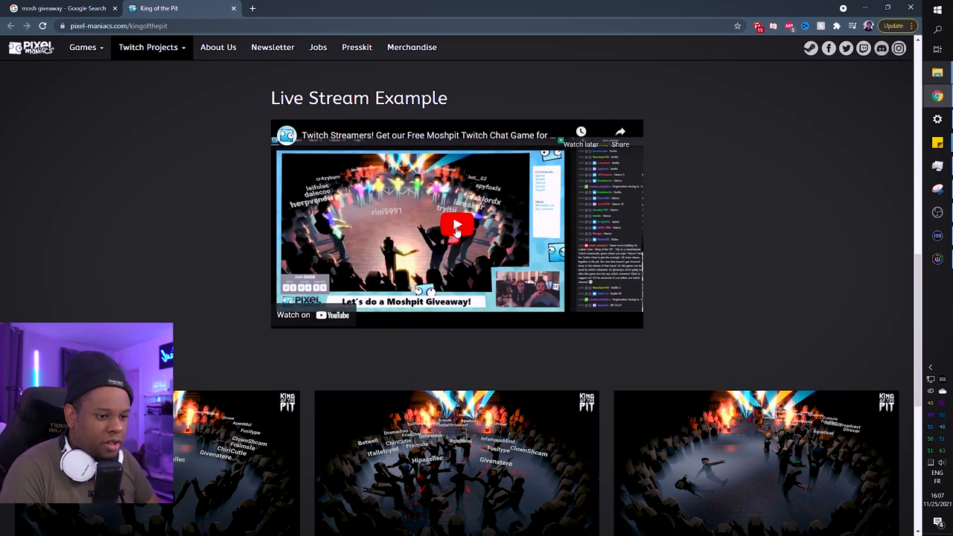
pyautogui.click(455, 227)
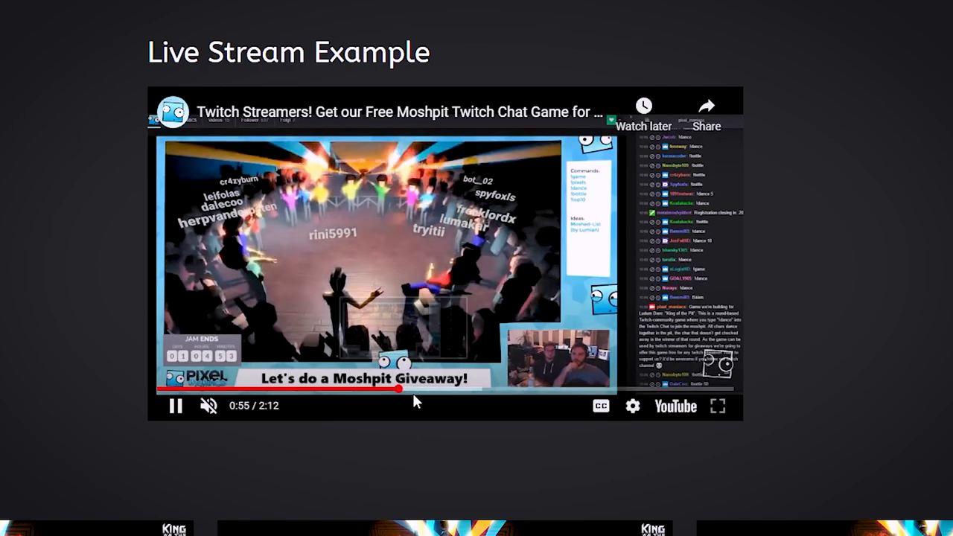
pyautogui.moveTo(437, 387)
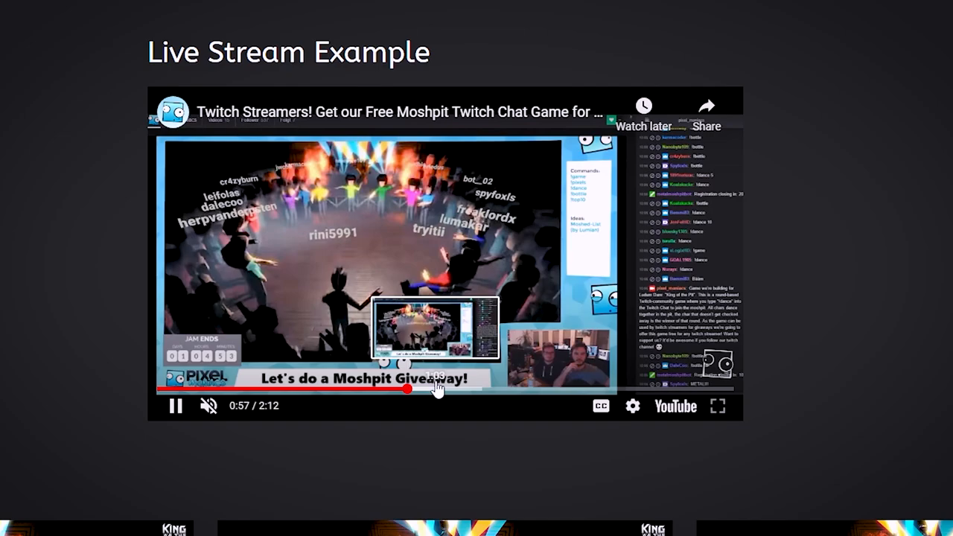
# Skip the moshpit giveaway video ahead to about 1:16
pyautogui.click(473, 387)
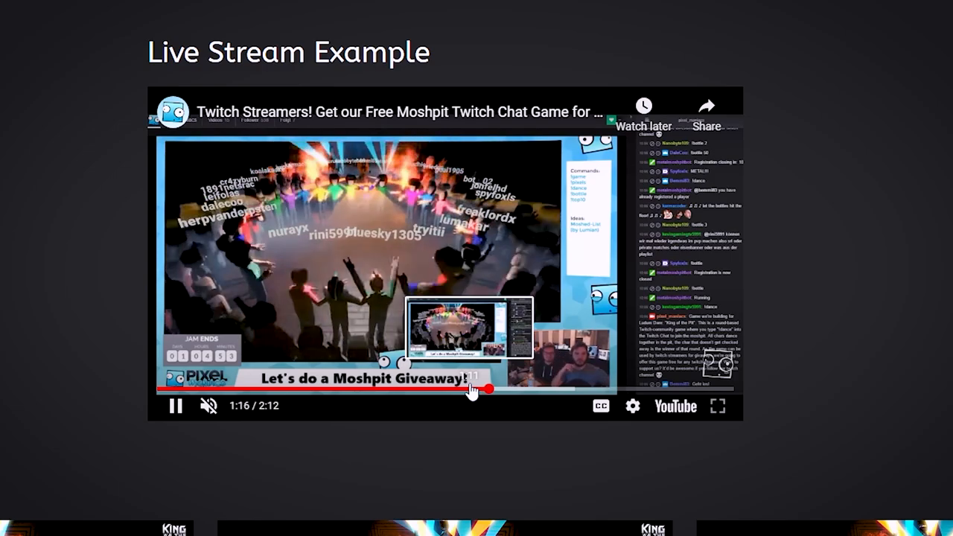
pyautogui.scroll(3)
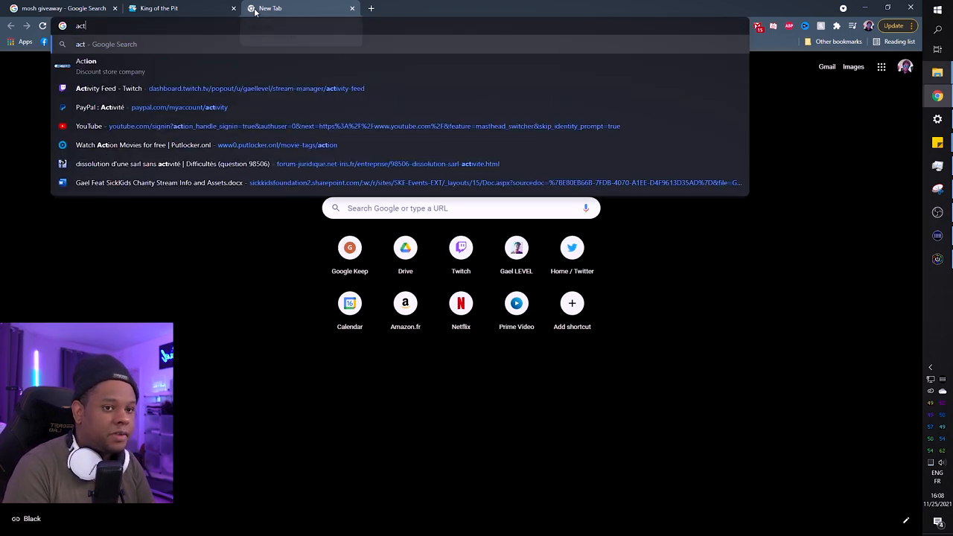
# Search 'act it out xl' and open the Steam store page for ACT IT OUT XL!
pyautogui.write('it out X')
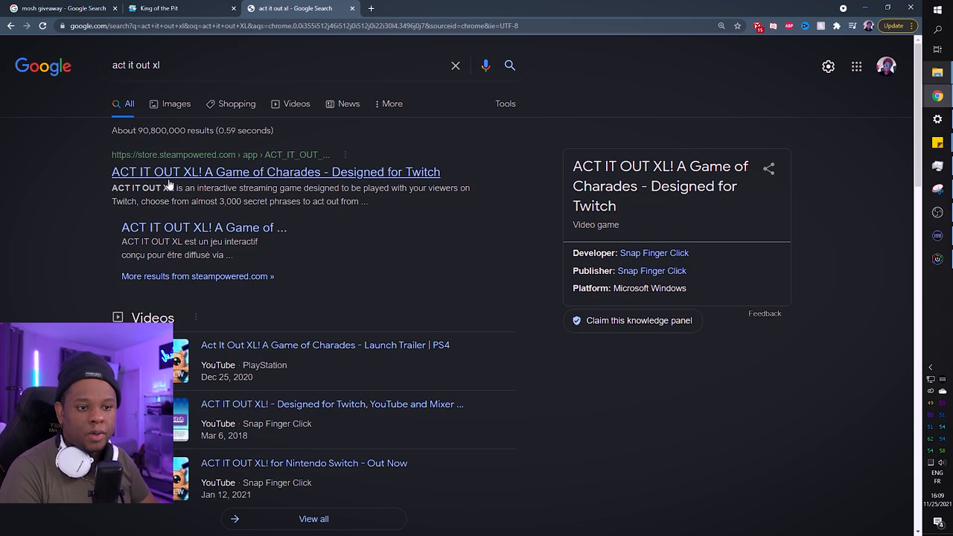
pyautogui.click(275, 172)
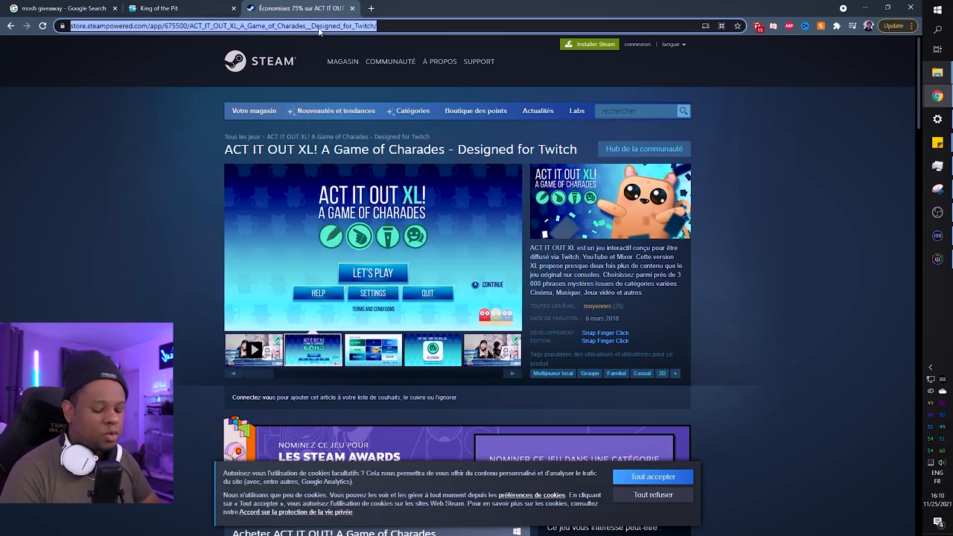
# Go to wos.gg, connect with Twitch, start a Words On Stream round and review its settings
pyautogui.write('wos.gg/en/')
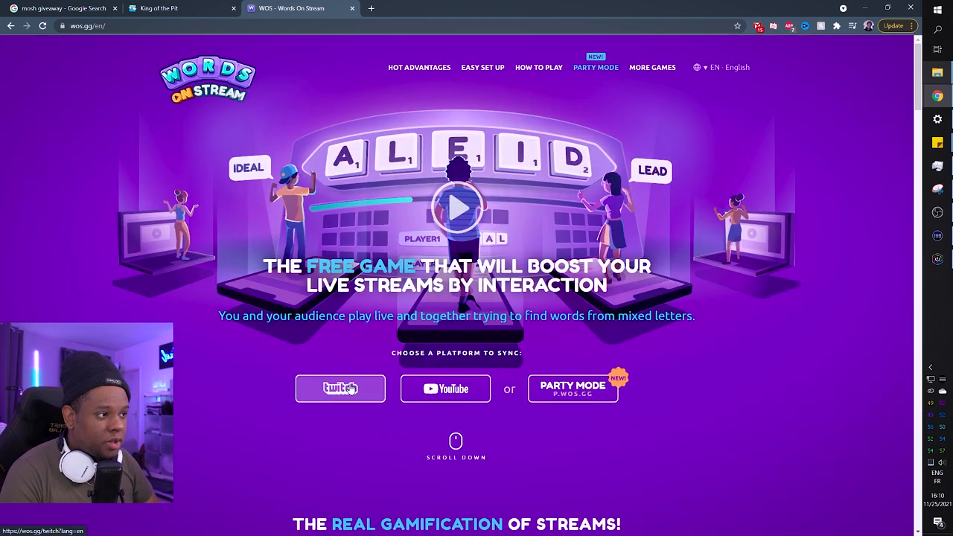
pyautogui.click(339, 388)
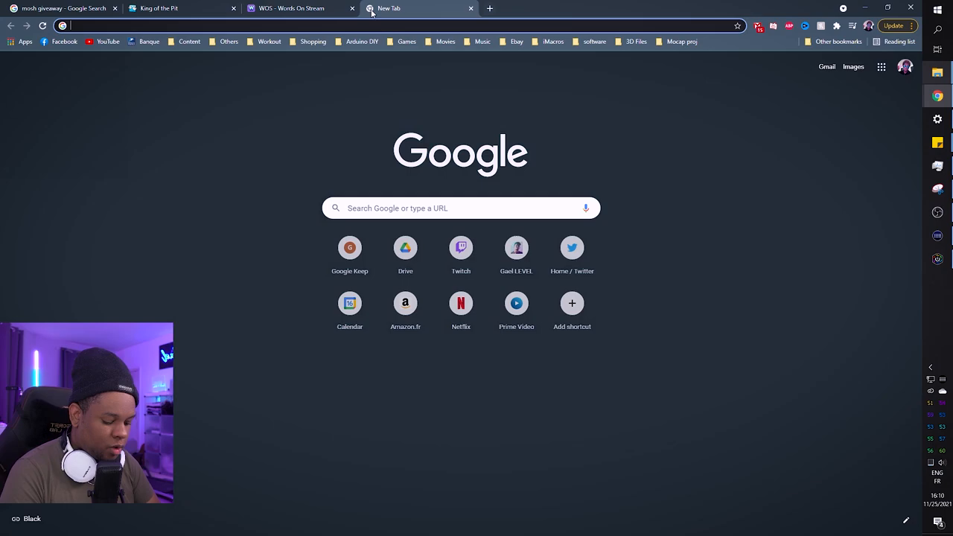
pyautogui.click(460, 247)
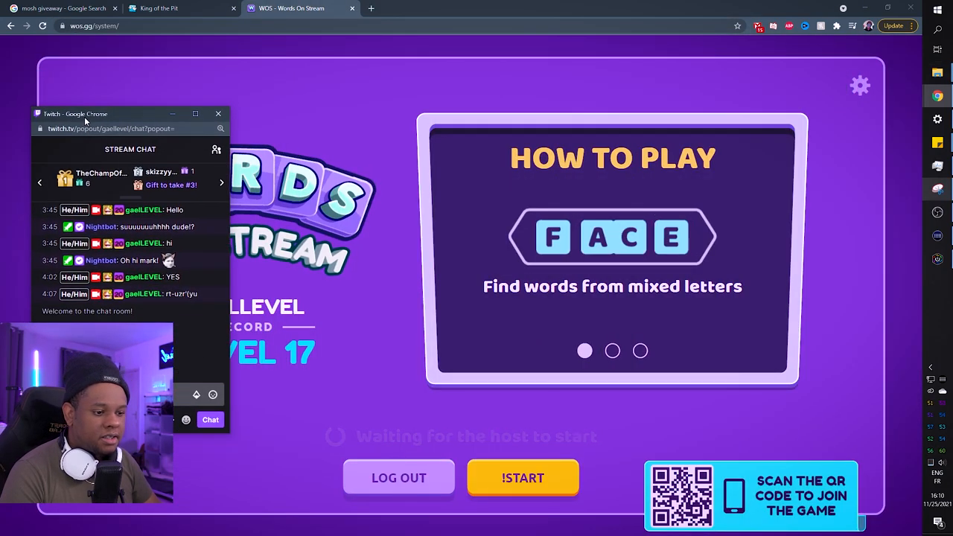
pyautogui.click(218, 113)
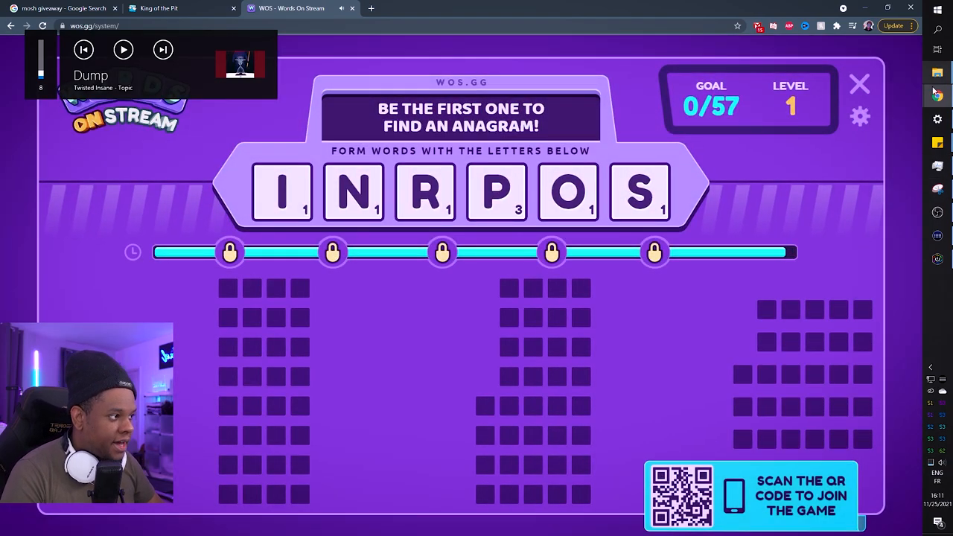
pyautogui.click(859, 117)
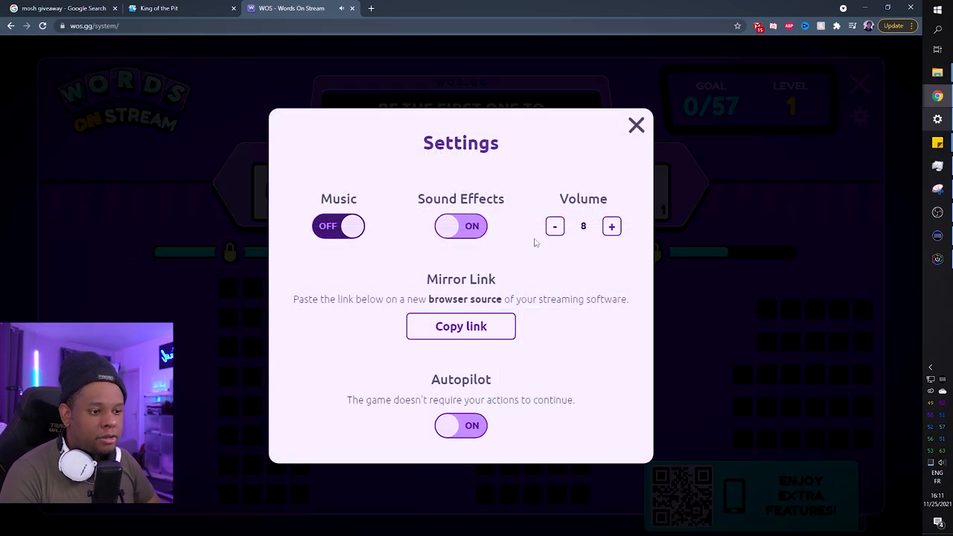
pyautogui.moveTo(199, 63)
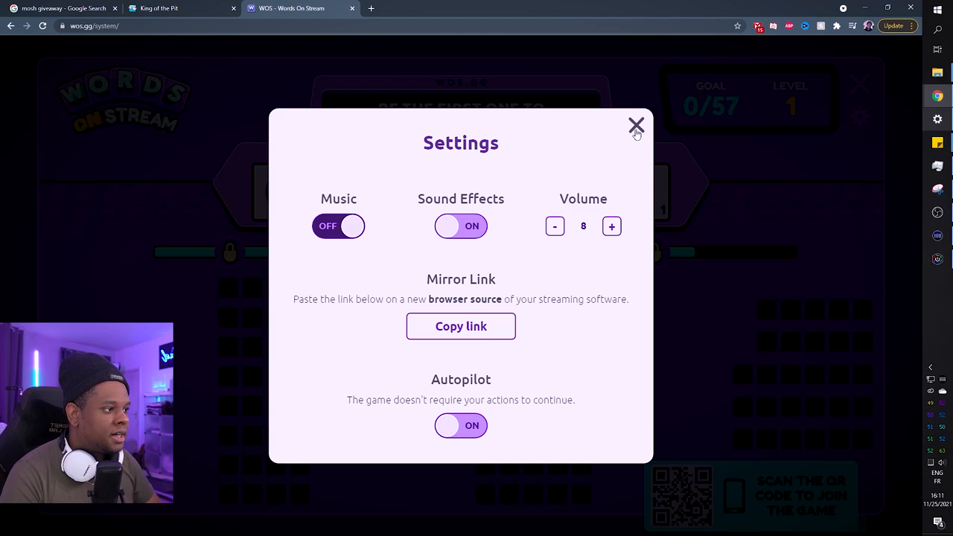
pyautogui.click(636, 125)
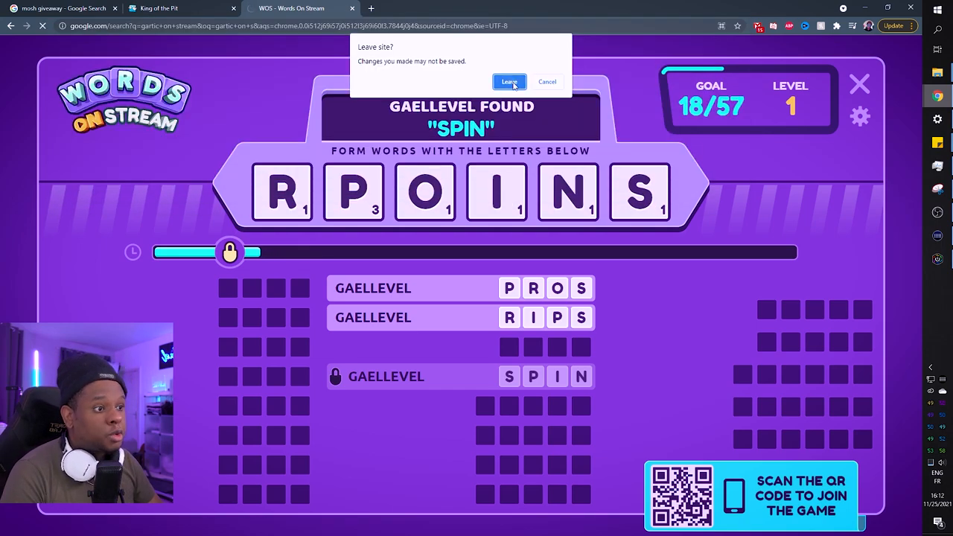
# Leave the Words On Stream game for Google results on 'gartic on stream'
pyautogui.click(509, 81)
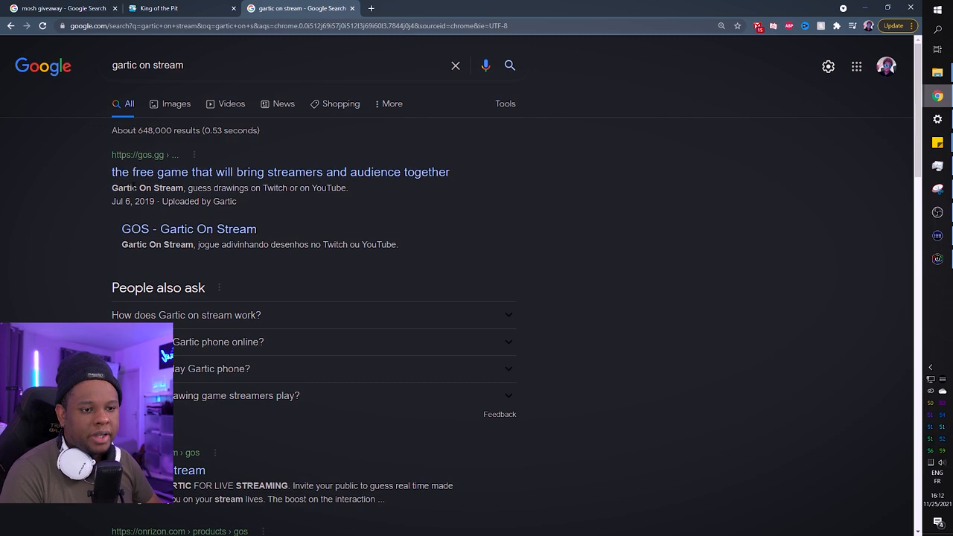
pyautogui.moveTo(188, 229)
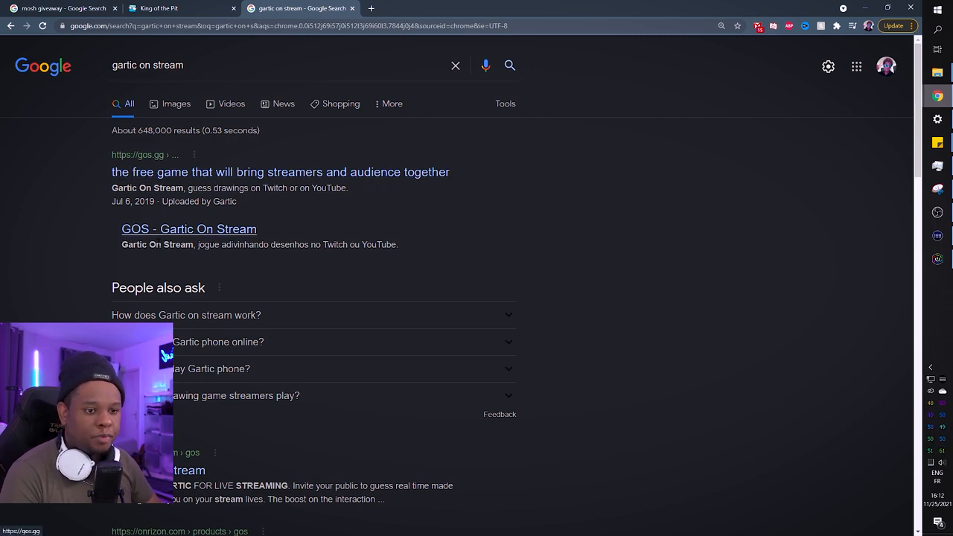
# Play a Gartic On Stream round via Twitch reaching 2 of 7 hits, then leave the site
pyautogui.click(187, 229)
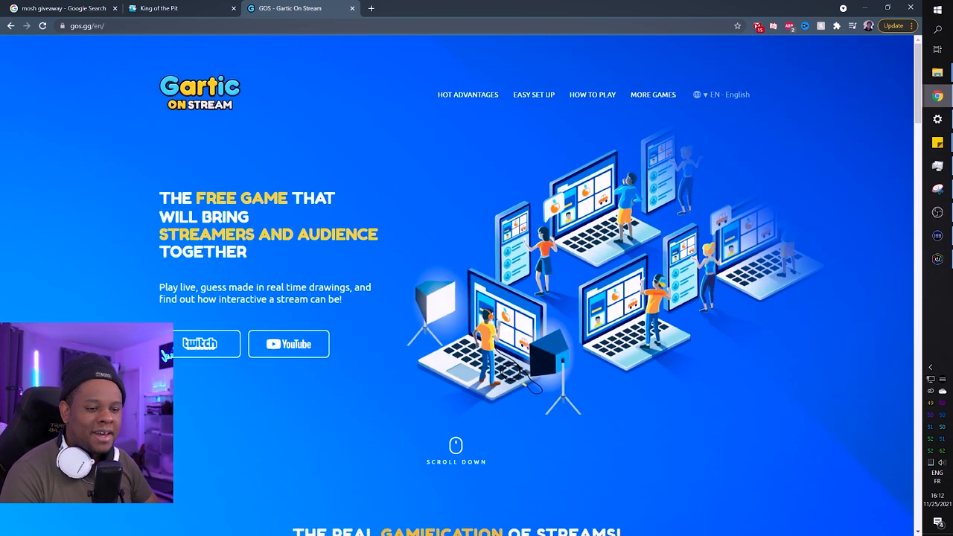
pyautogui.click(206, 342)
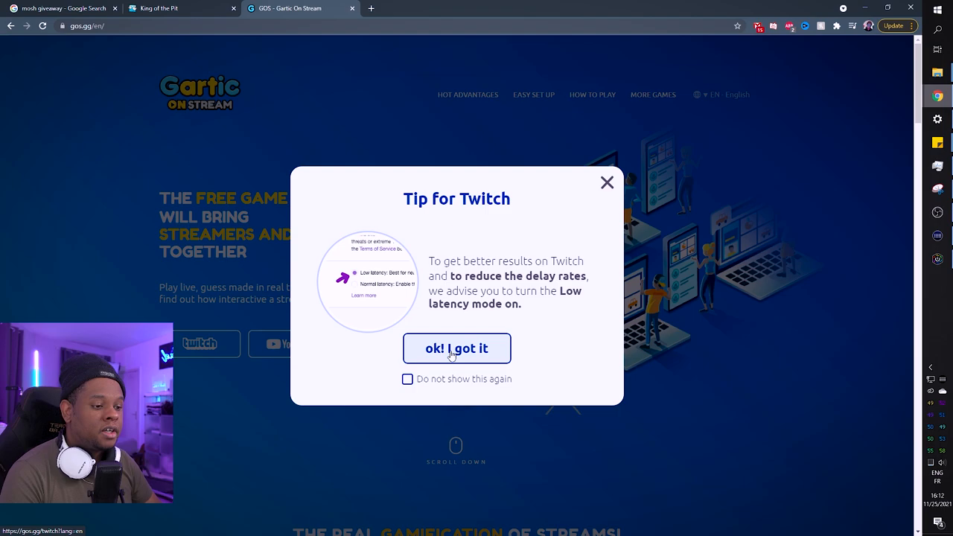
pyautogui.click(456, 348)
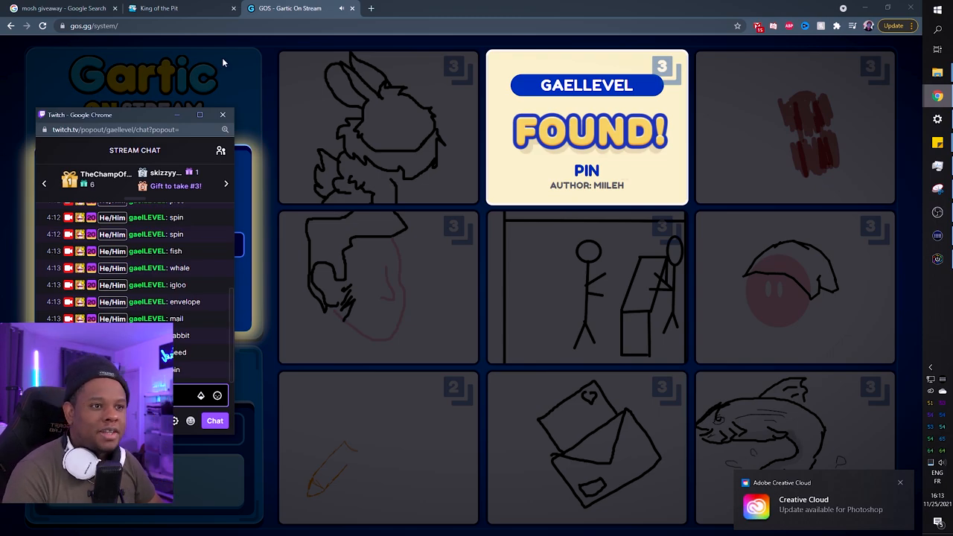
pyautogui.click(223, 115)
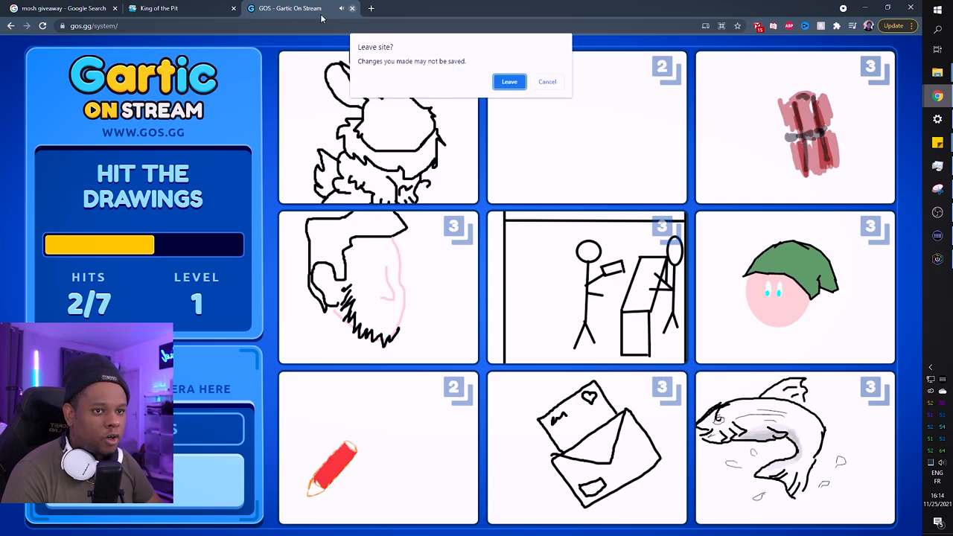
pyautogui.click(509, 80)
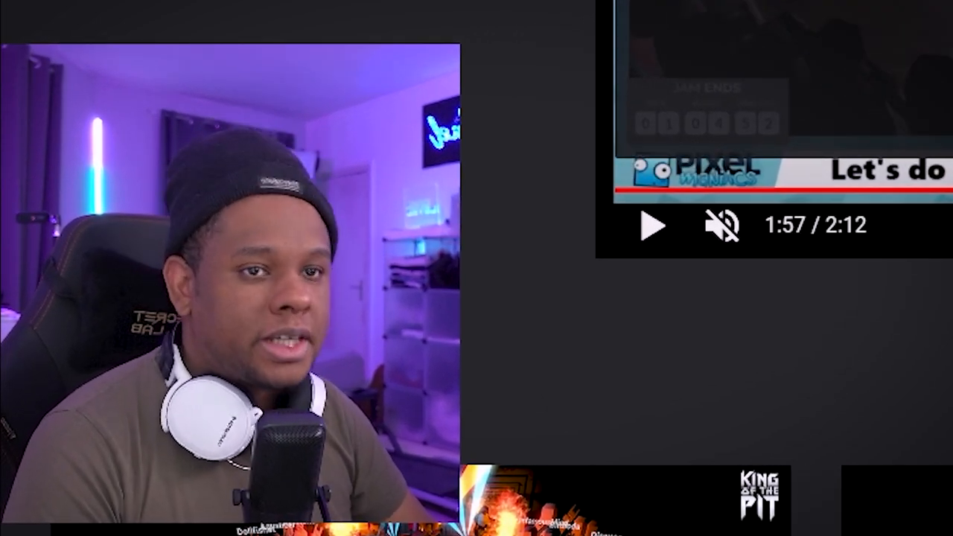
# Go to gartic.show, set the language to English, connect Twitch and start a 15-round game
pyautogui.write('gartic sho')
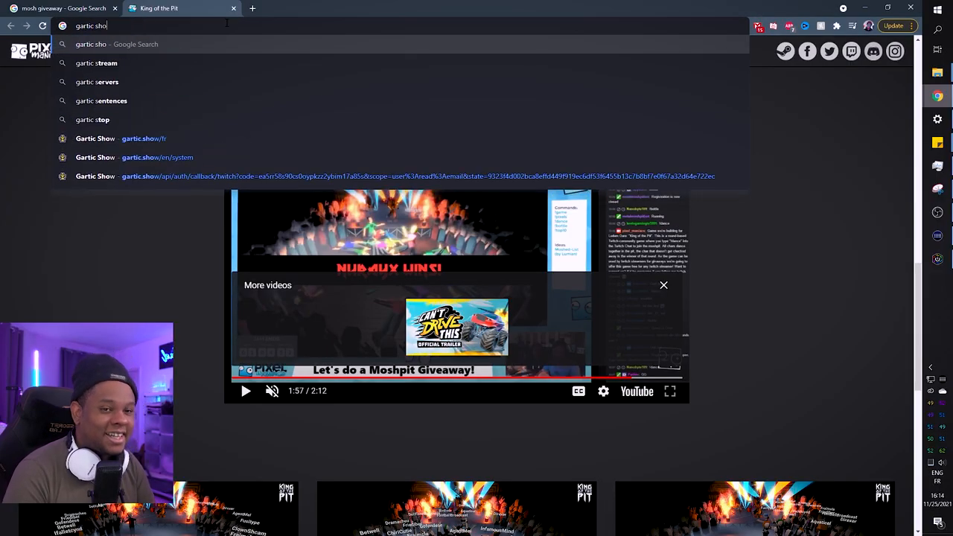
pyautogui.press('Return')
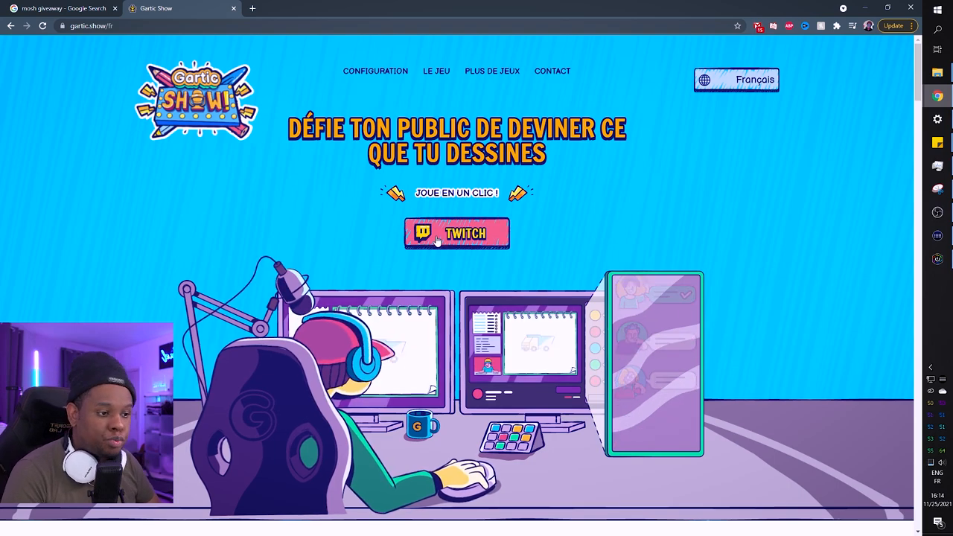
pyautogui.click(736, 80)
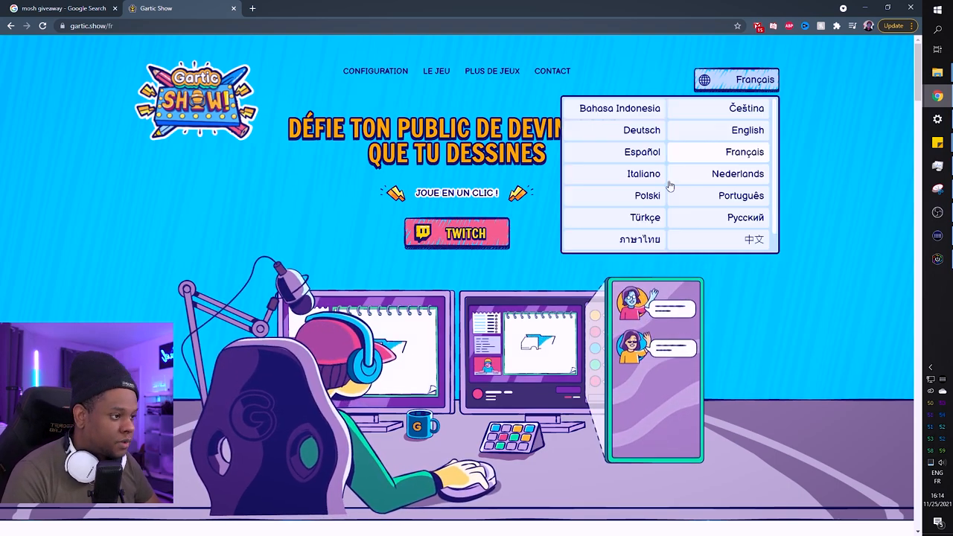
pyautogui.click(747, 130)
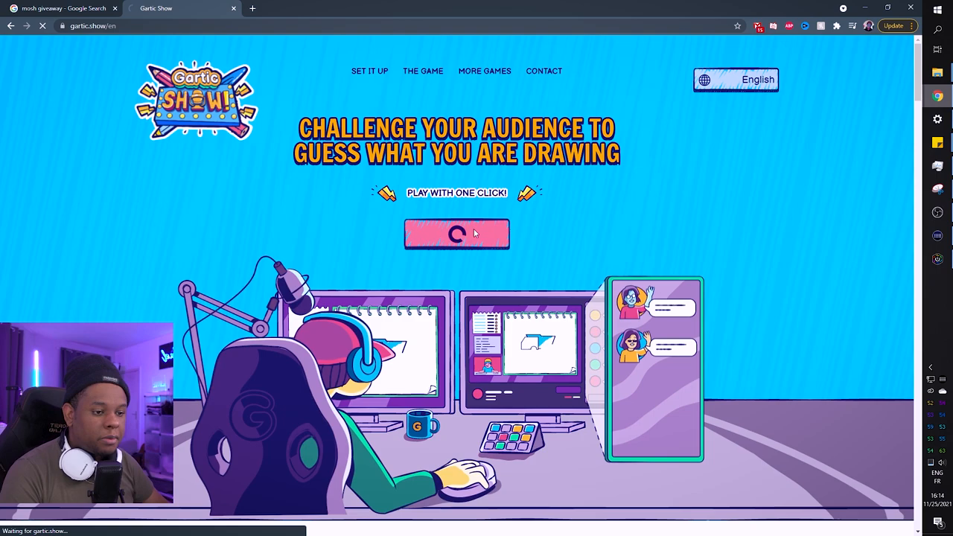
pyautogui.click(455, 234)
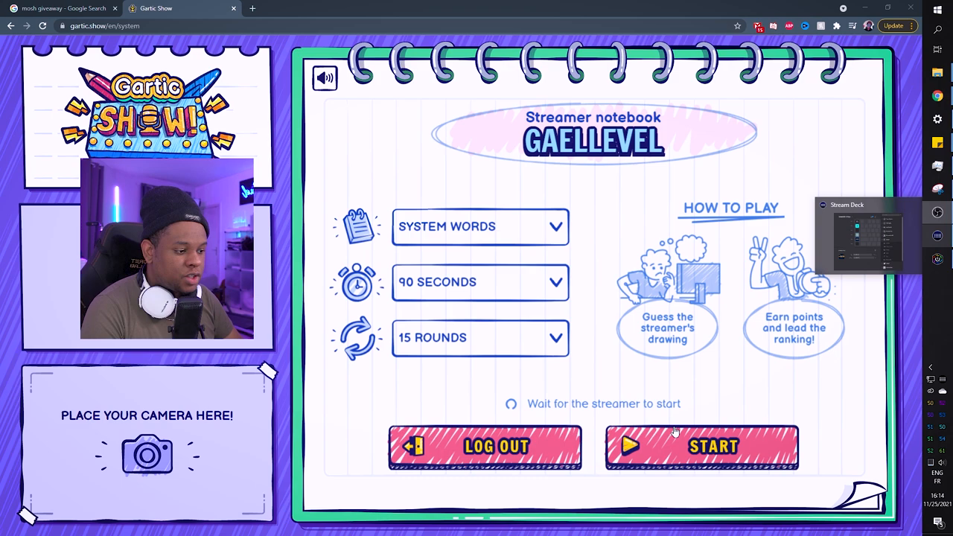
pyautogui.click(700, 447)
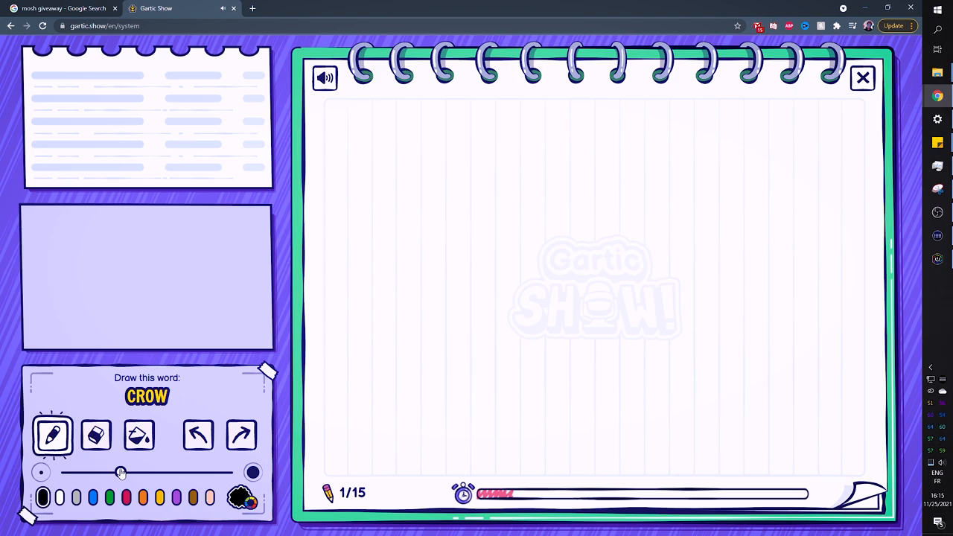
# Sketch black strokes on the CROW canvas, fill it yellow and partly erase it
pyautogui.moveTo(484, 239); pyautogui.dragTo(658, 197)
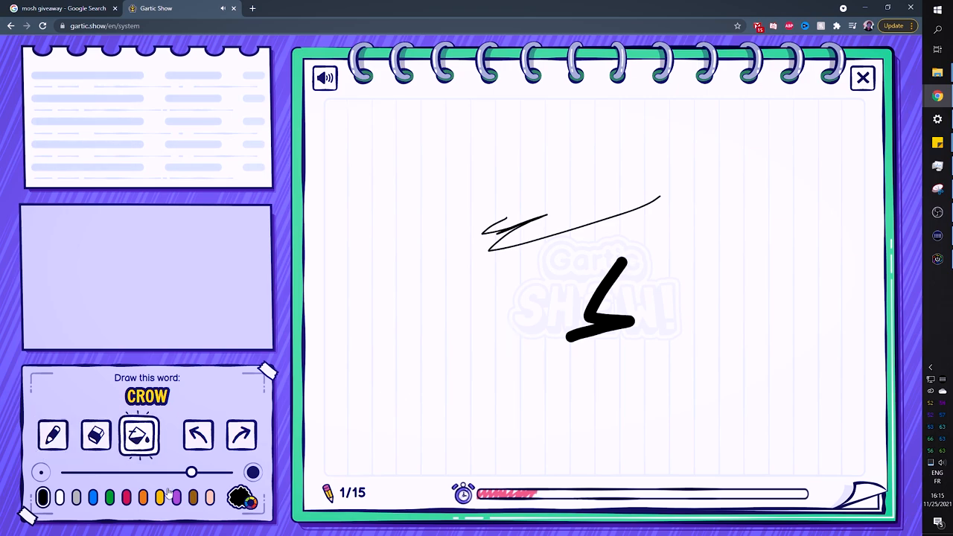
pyautogui.click(159, 497)
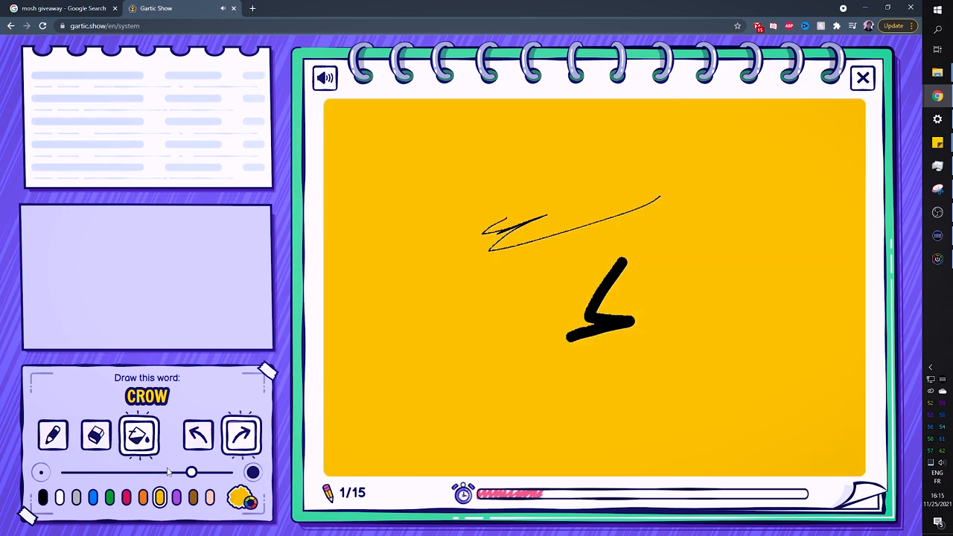
pyautogui.click(96, 435)
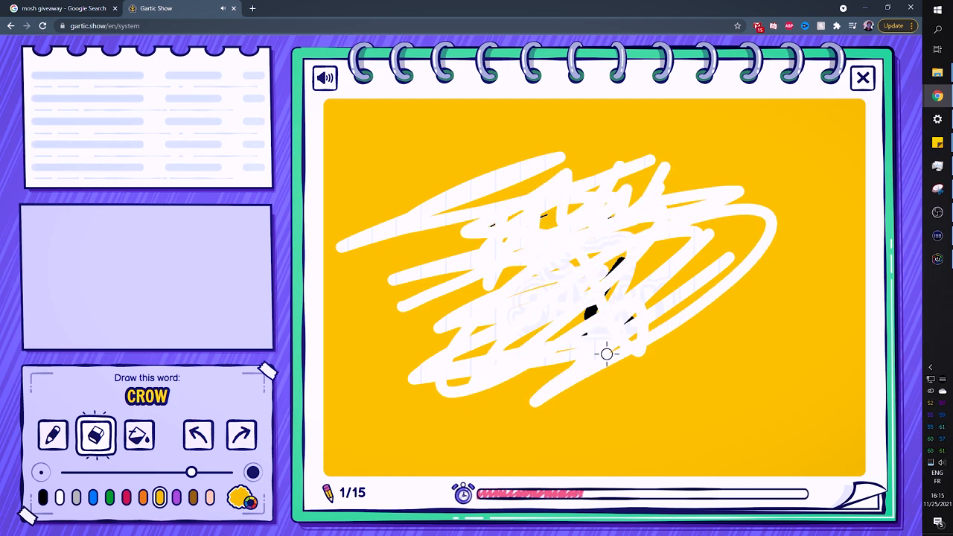
pyautogui.click(241, 435)
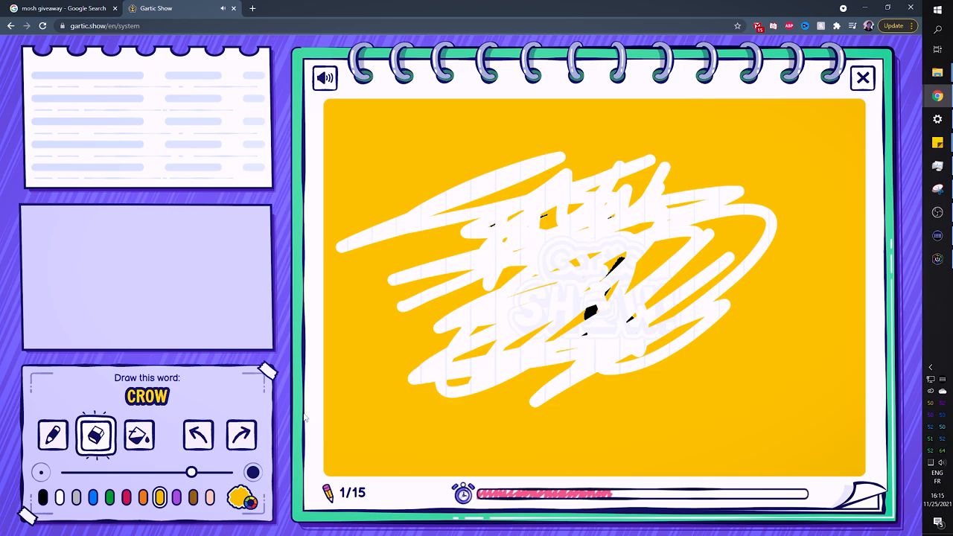
pyautogui.moveTo(593, 112)
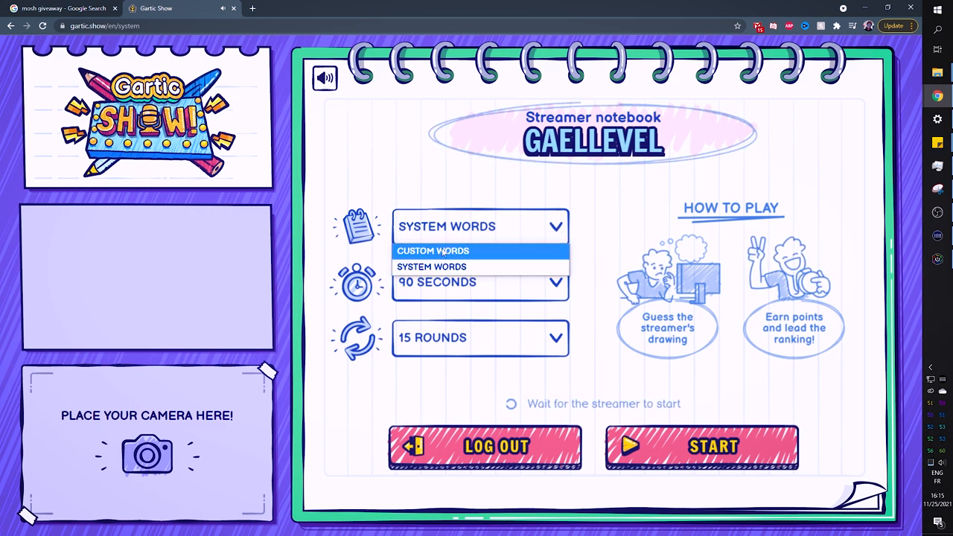
# Keep system words as the source and review Gartic Show's round duration choices
pyautogui.click(432, 266)
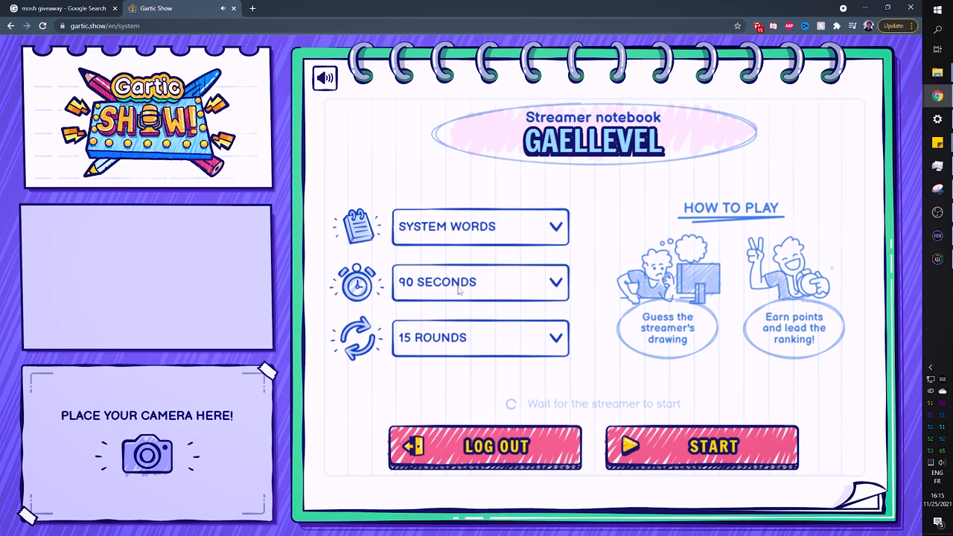
pyautogui.click(480, 281)
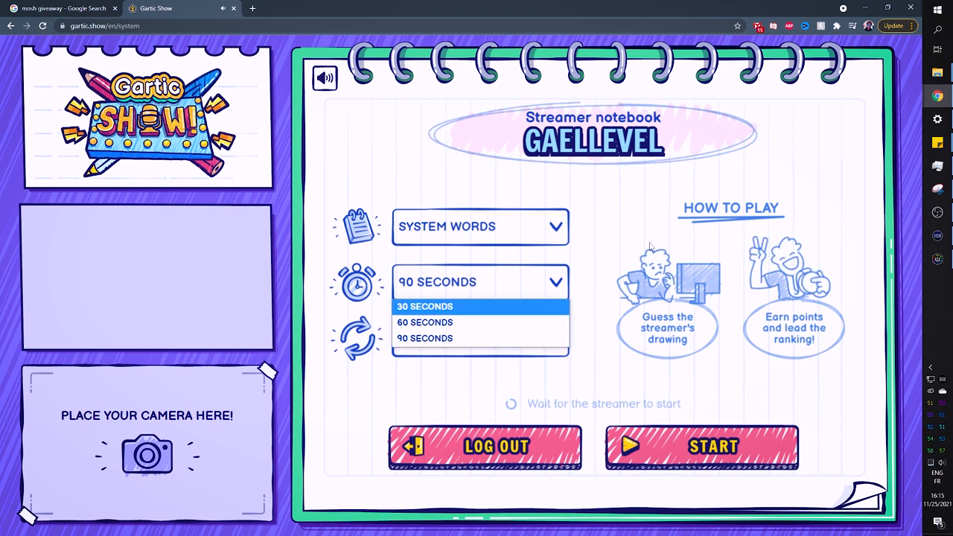
pyautogui.click(480, 336)
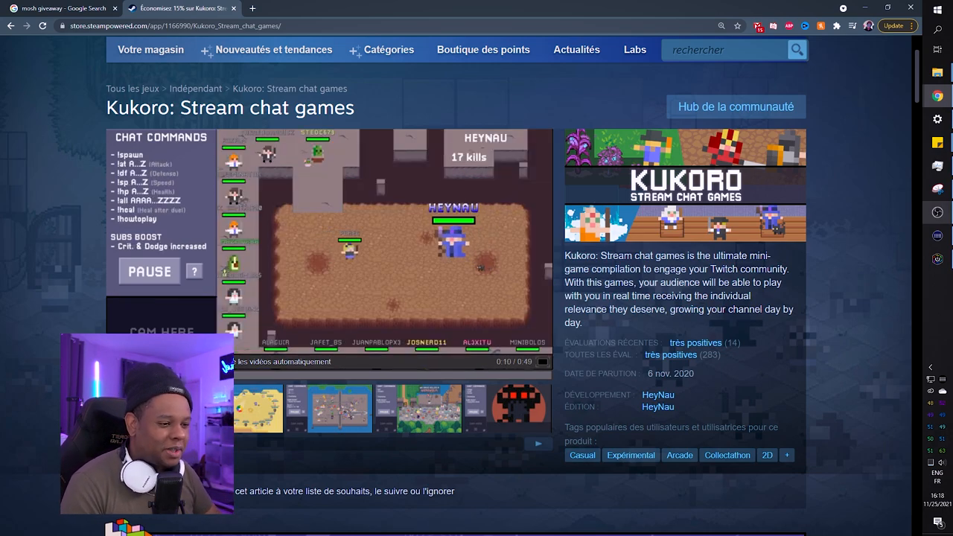
pyautogui.moveTo(304, 313)
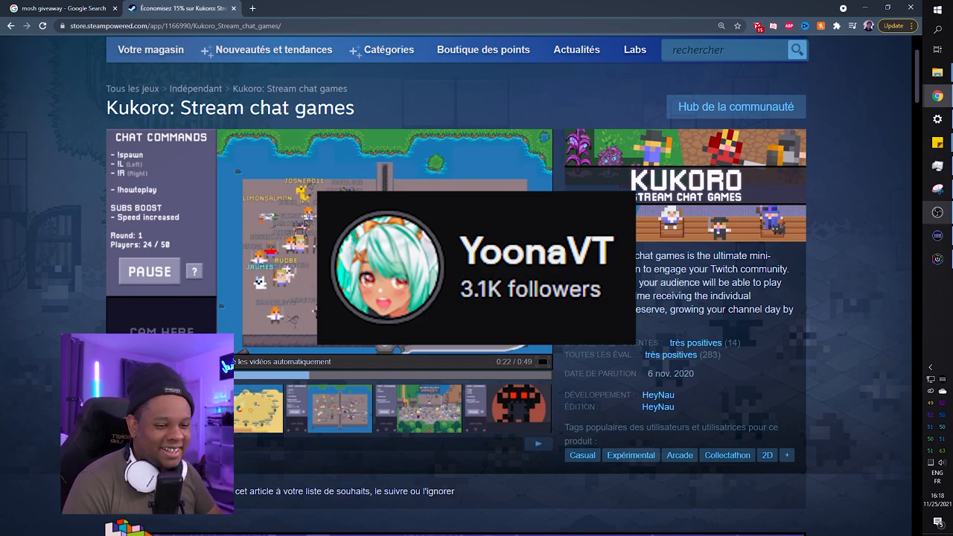
# Open the StreamLadder home page in a new tab after the Kukoro trailer
pyautogui.click(297, 9)
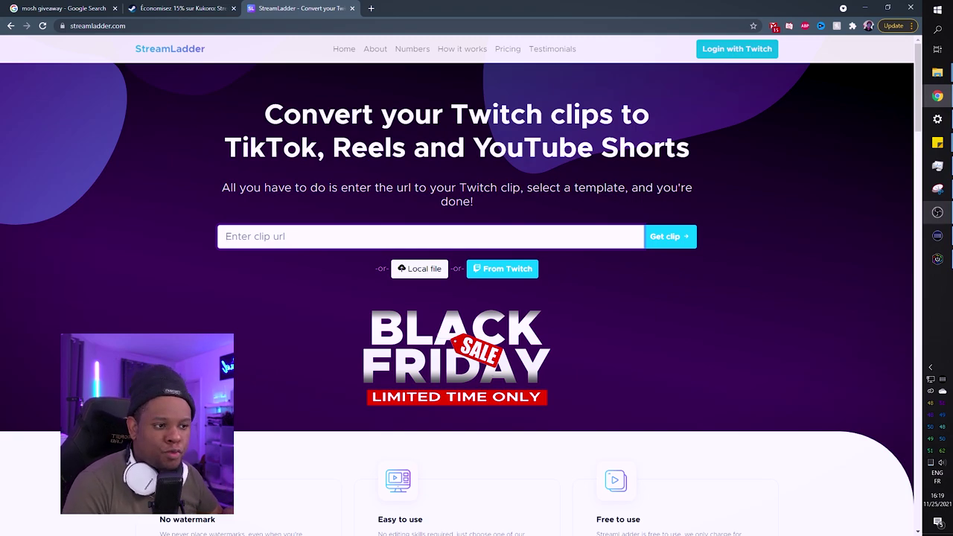
pyautogui.moveTo(342, 96)
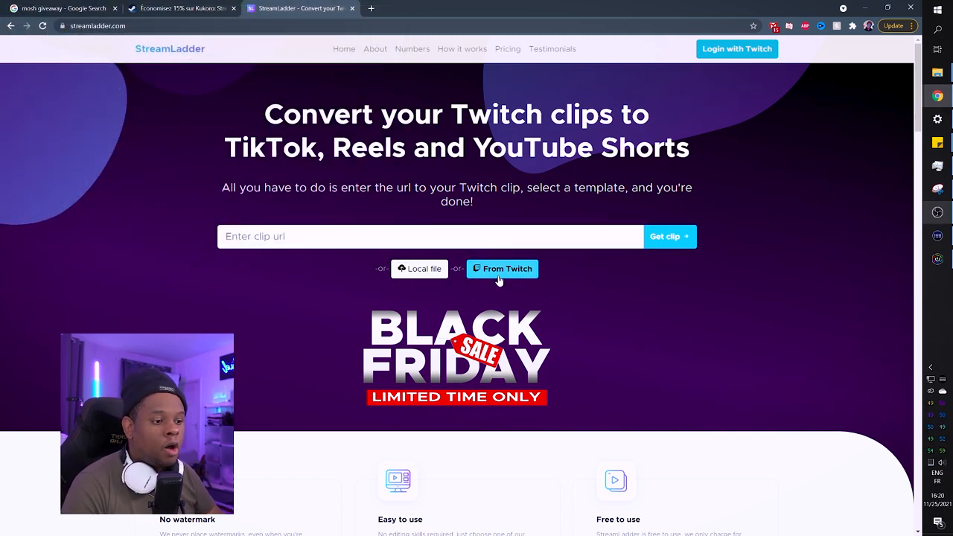
# Fetch gaellevel's Twitch clips via 'From Twitch' and load the Squid clip for conversion
pyautogui.click(503, 268)
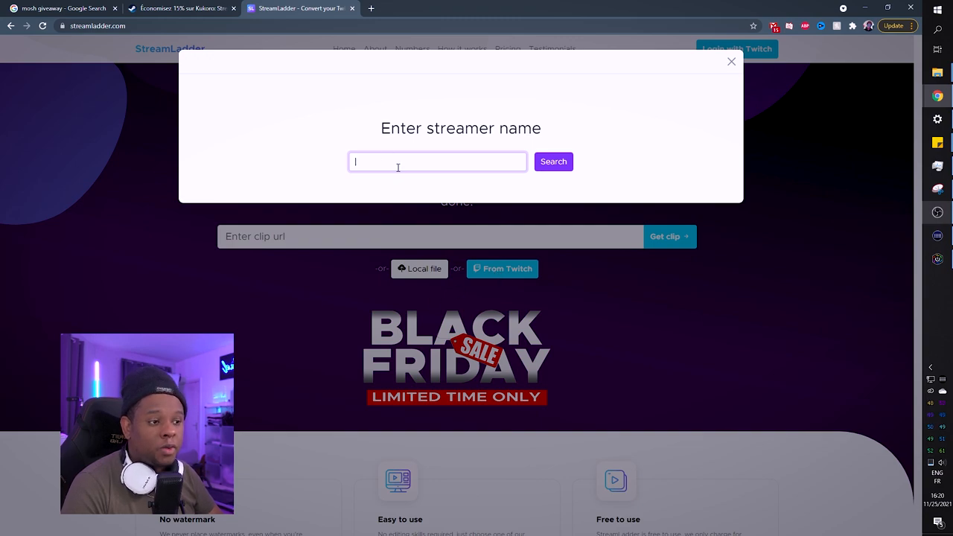
pyautogui.write('gaellevel')
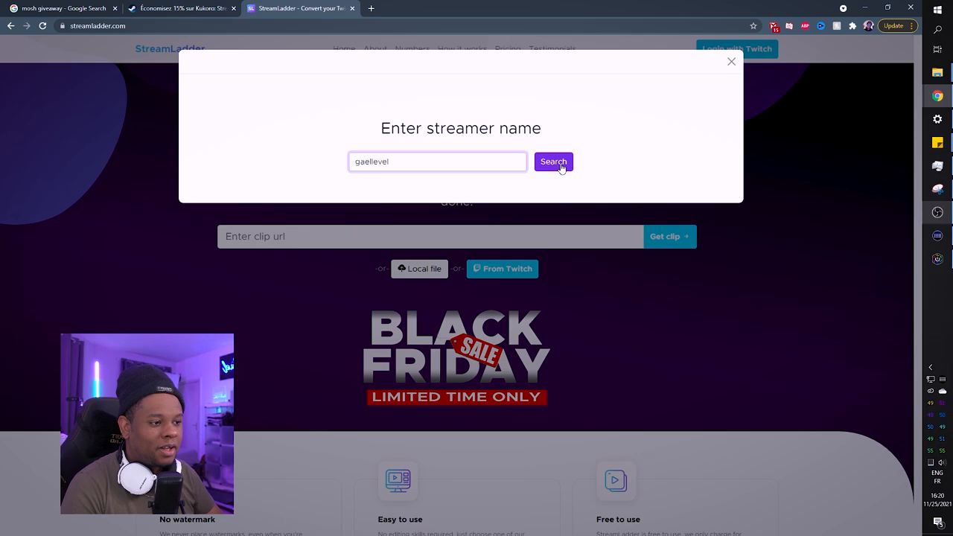
pyautogui.click(554, 161)
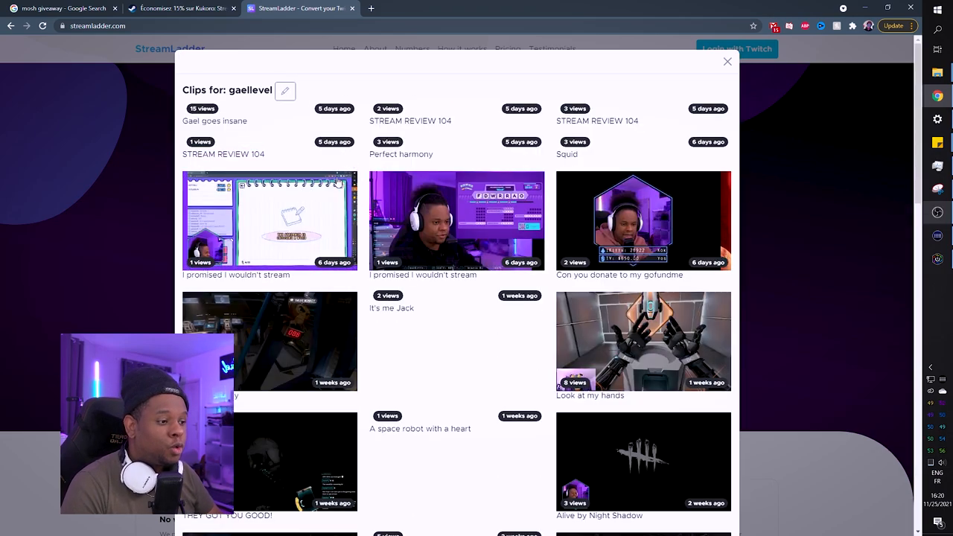
pyautogui.scroll(-3)
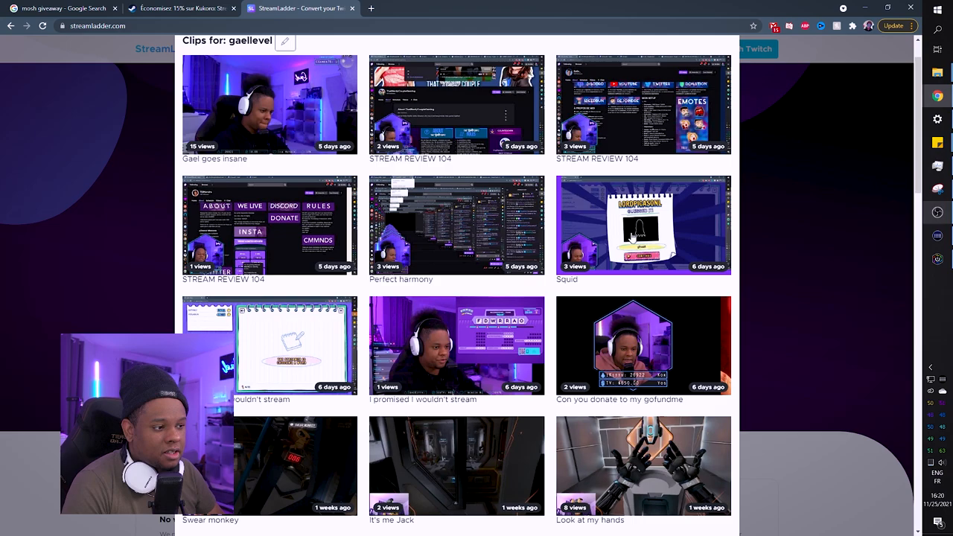
pyautogui.click(643, 225)
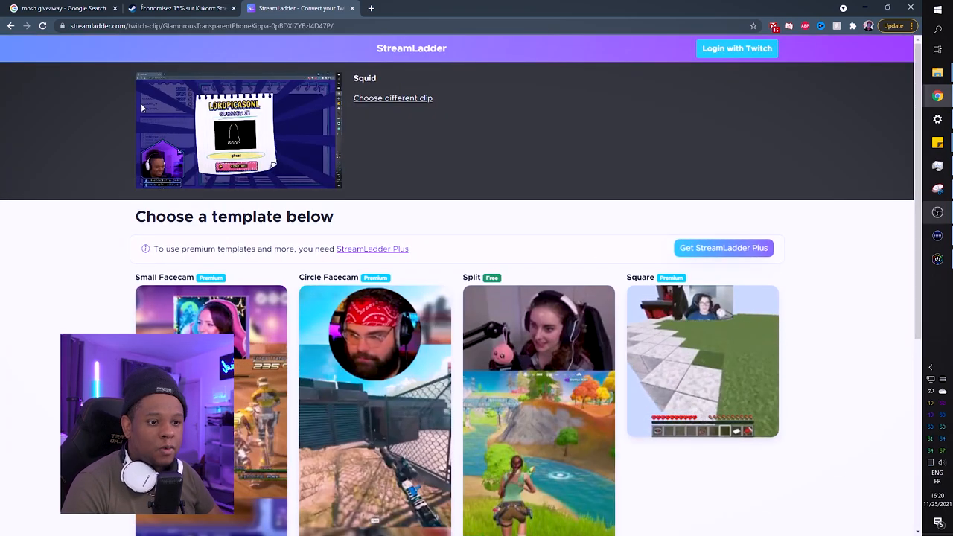
pyautogui.scroll(-3)
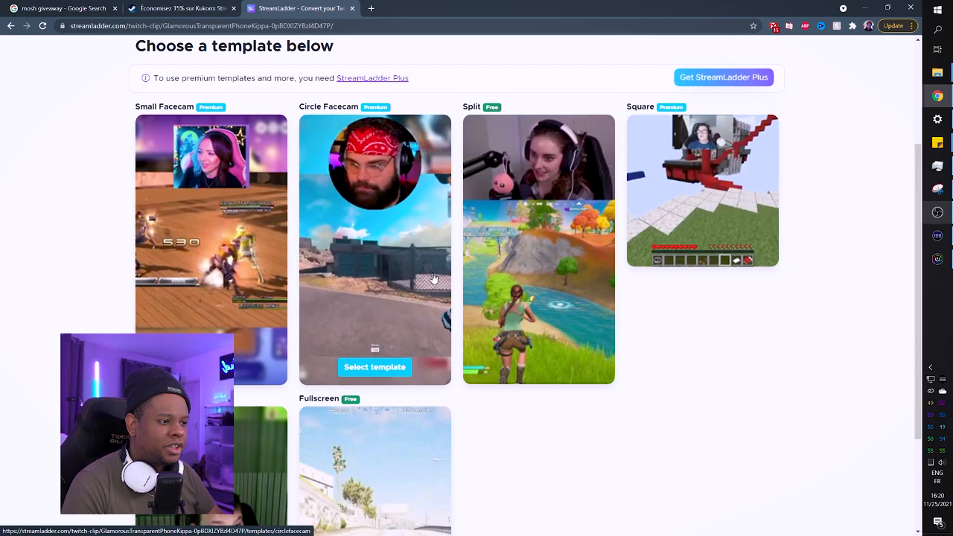
pyautogui.moveTo(563, 188)
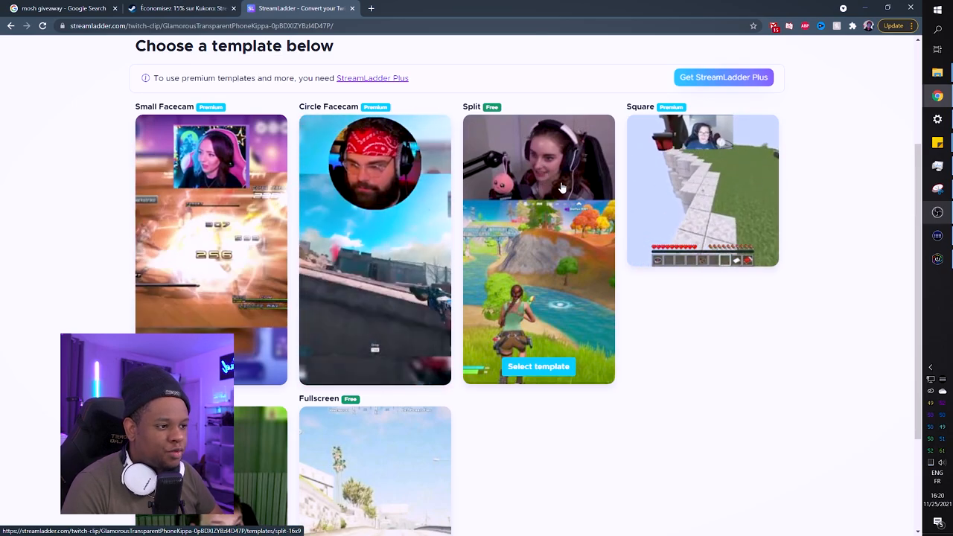
pyautogui.scroll(-3)
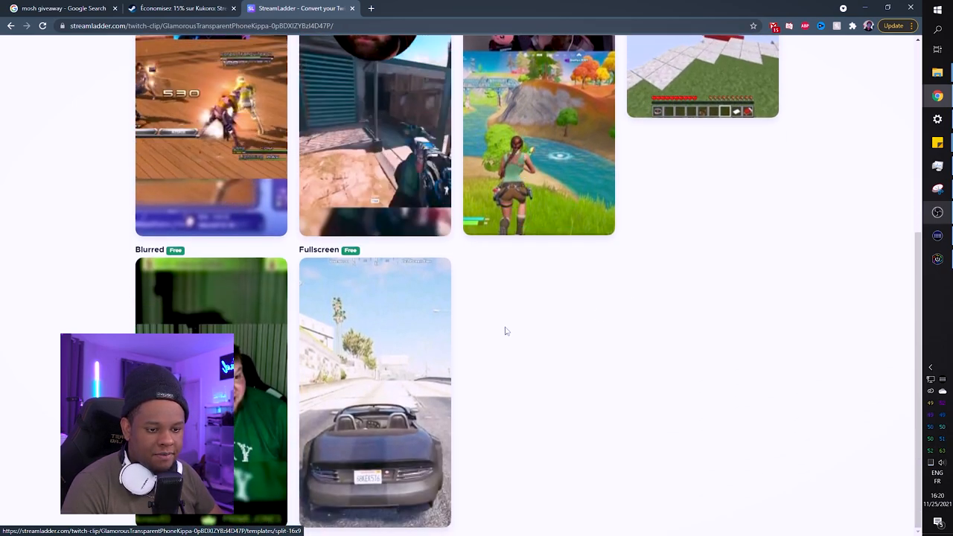
pyautogui.moveTo(387, 365)
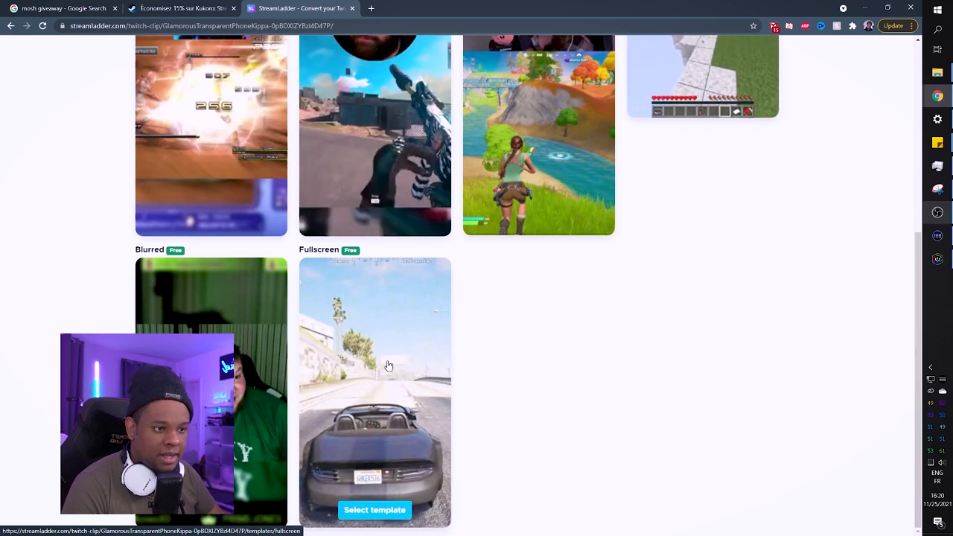
pyautogui.scroll(3)
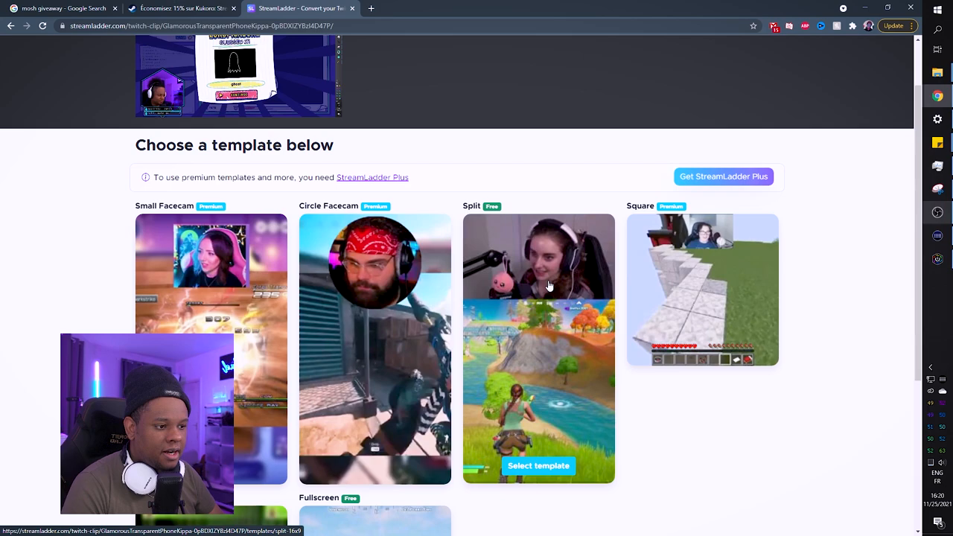
# Choose the Split template and set a freeform facecam crop over the webcam
pyautogui.click(539, 465)
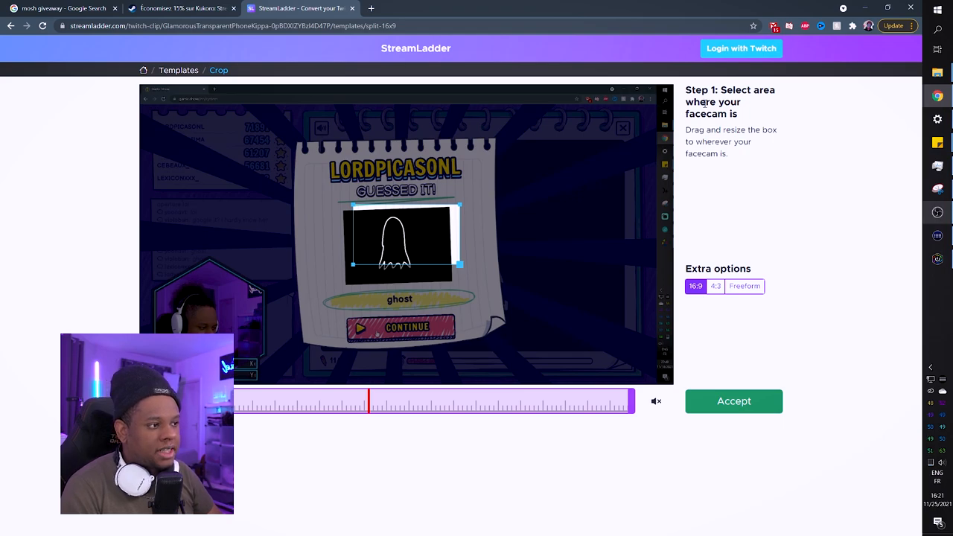
pyautogui.moveTo(400, 244); pyautogui.dragTo(192, 290)
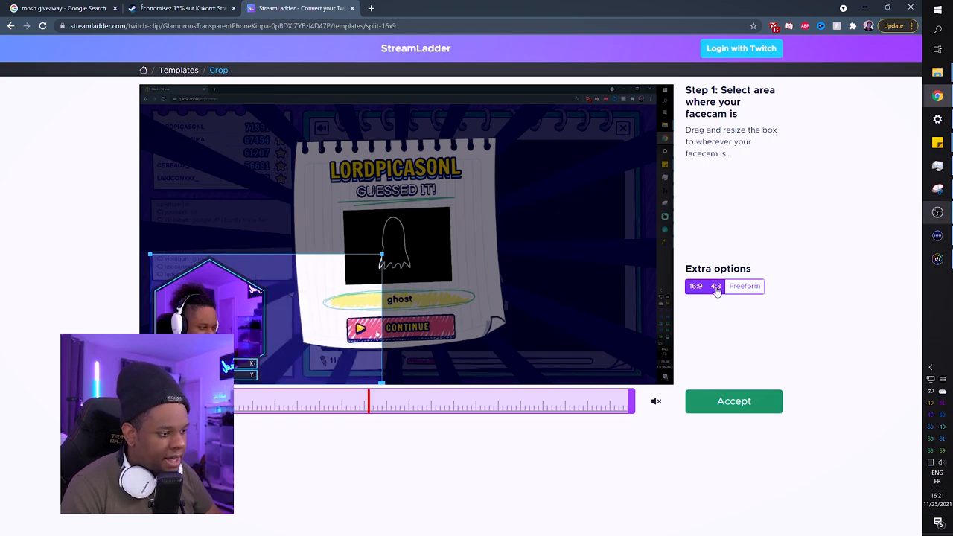
pyautogui.click(714, 286)
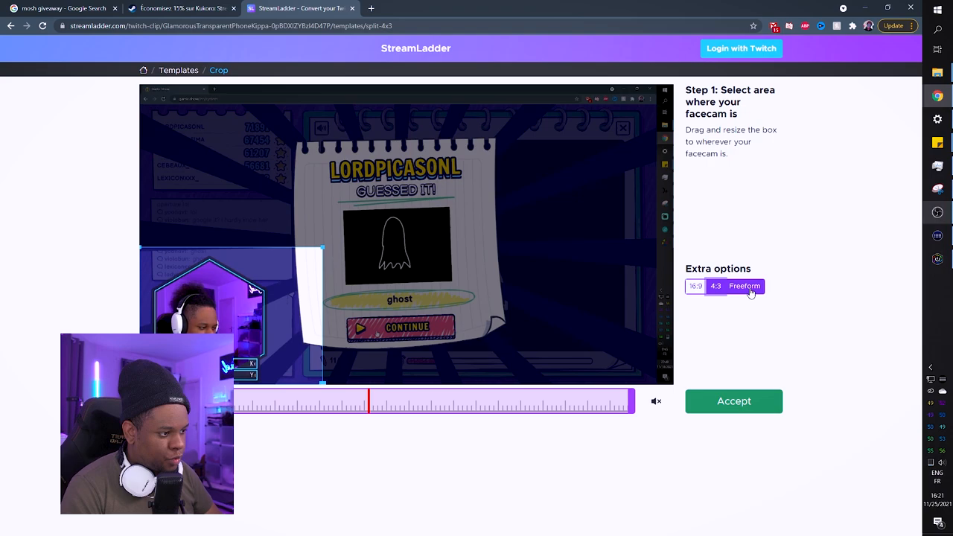
pyautogui.click(744, 286)
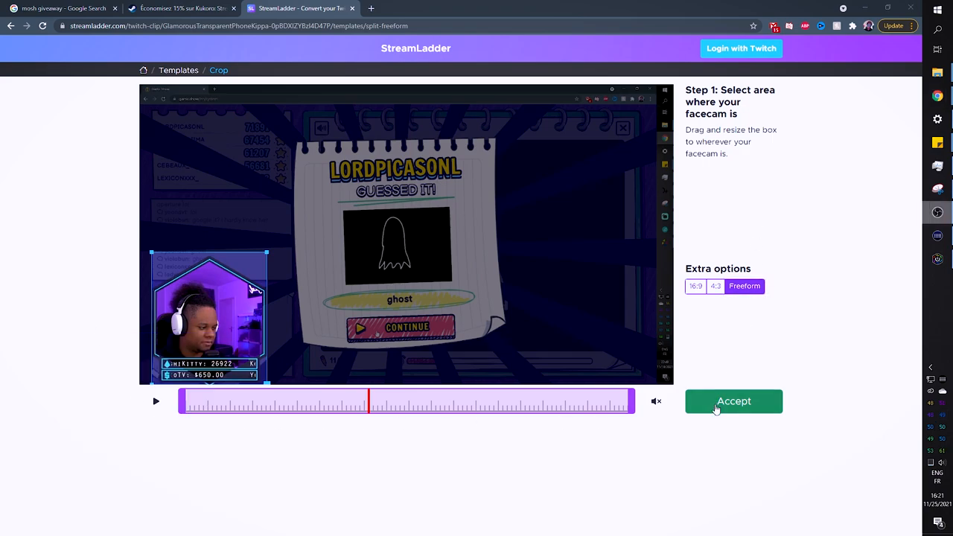
pyautogui.click(732, 402)
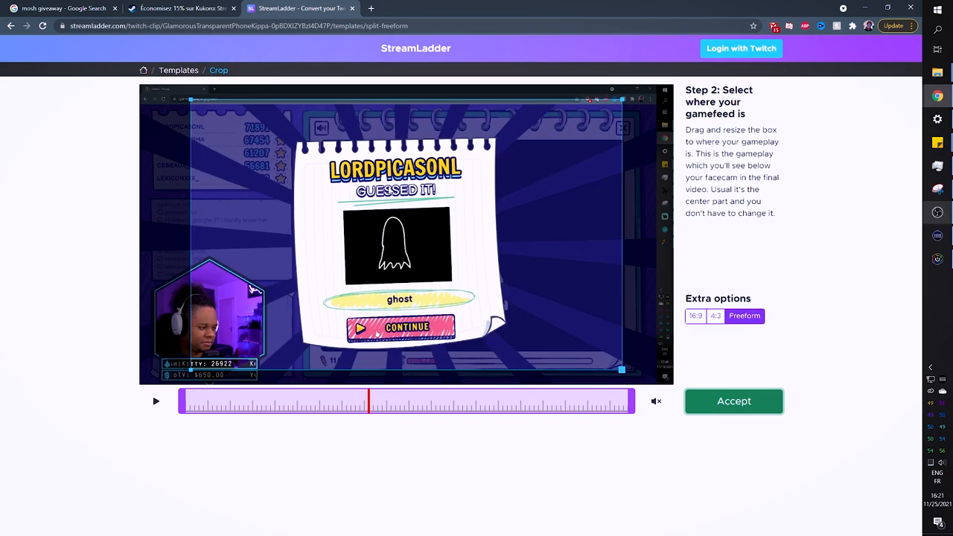
# Try the 16:9 facecam ratio, return it to freeform and confirm the facecam area
pyautogui.click(694, 316)
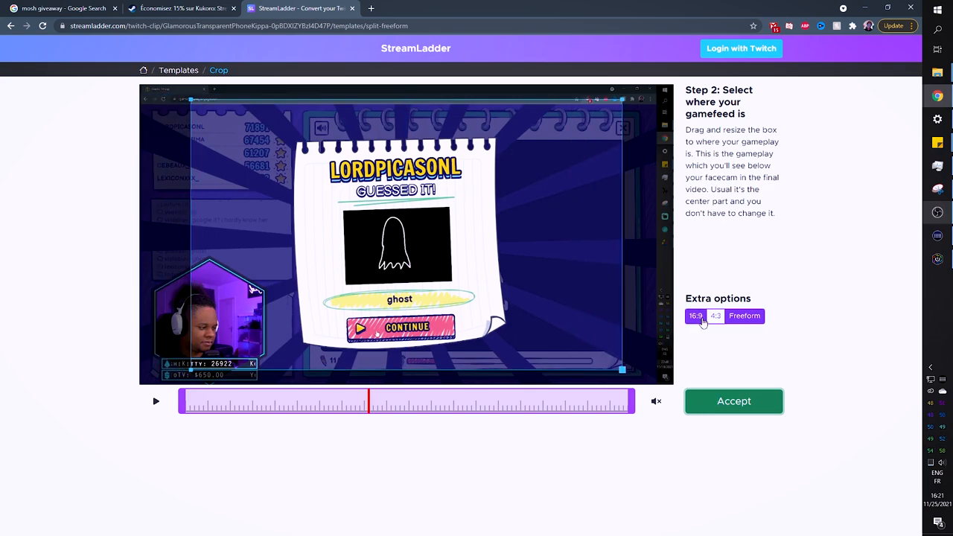
pyautogui.click(694, 316)
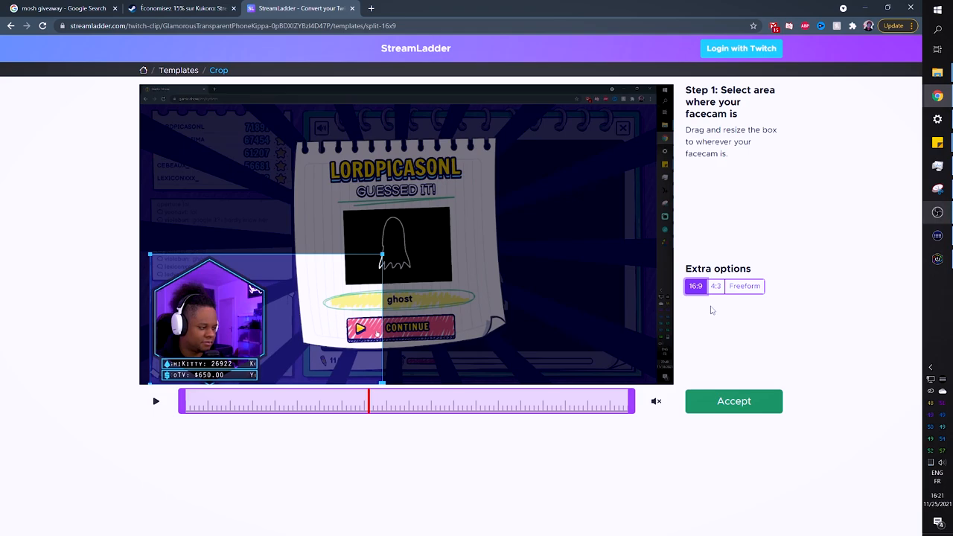
pyautogui.click(732, 402)
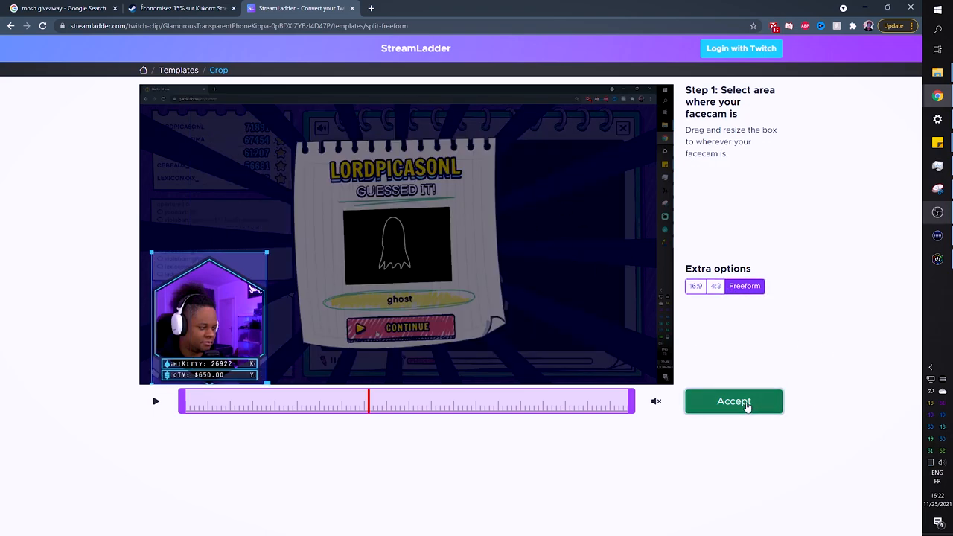
pyautogui.click(732, 402)
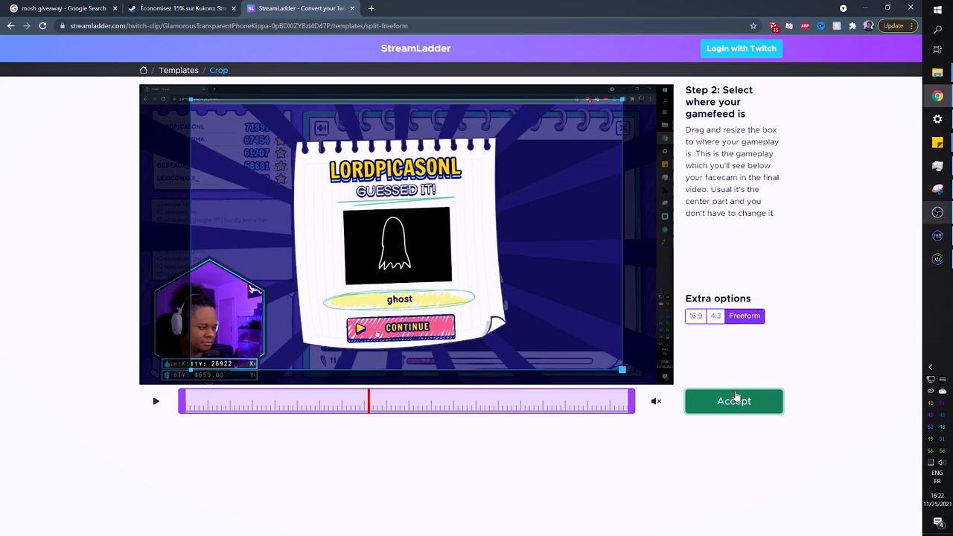
# Shrink the gameplay crop around the game card and confirm it to see the vertical preview
pyautogui.moveTo(192, 99); pyautogui.dragTo(226, 122)
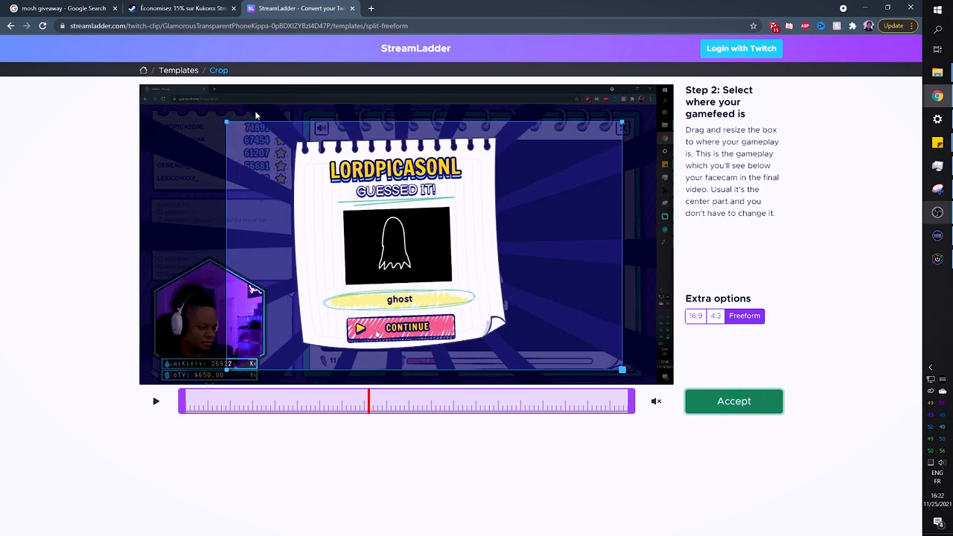
pyautogui.moveTo(226, 122); pyautogui.dragTo(271, 150)
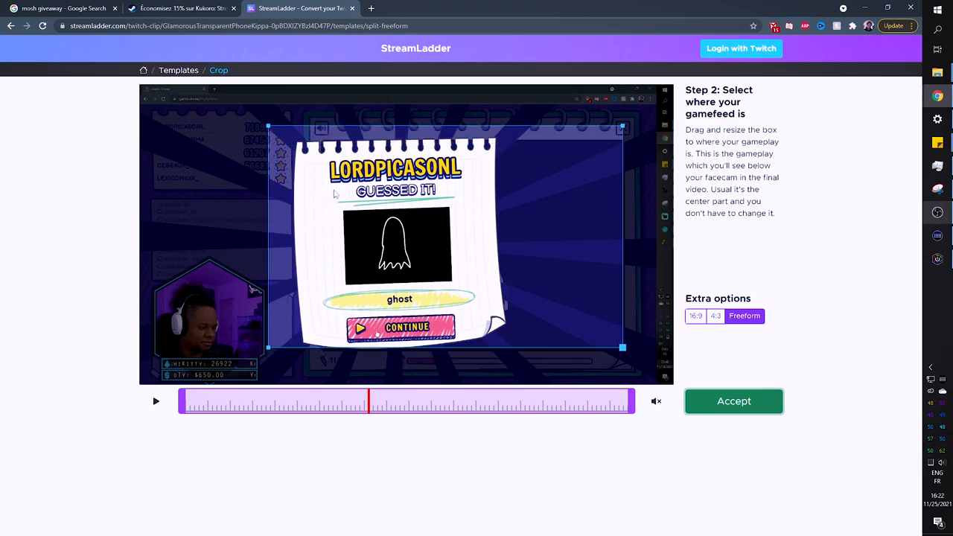
pyautogui.moveTo(623, 349); pyautogui.dragTo(653, 366)
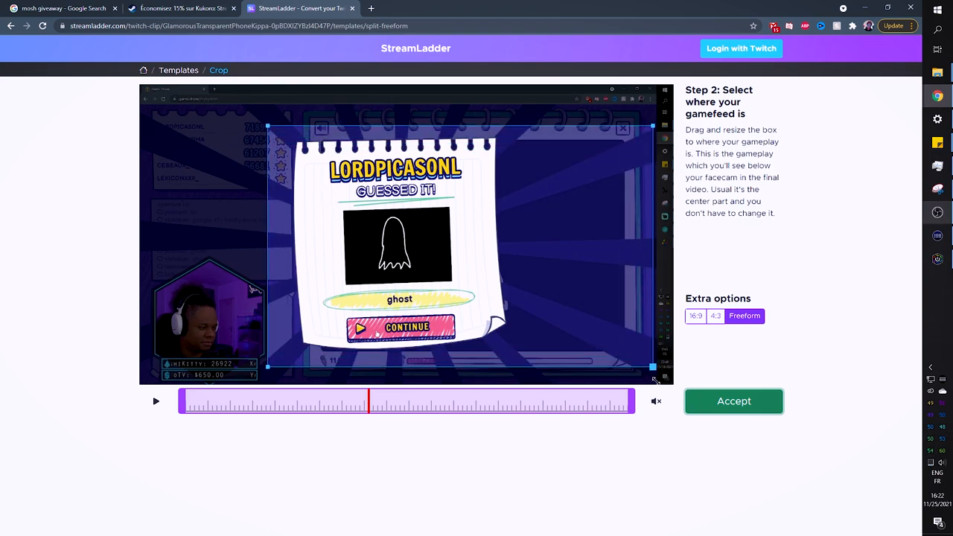
pyautogui.click(733, 402)
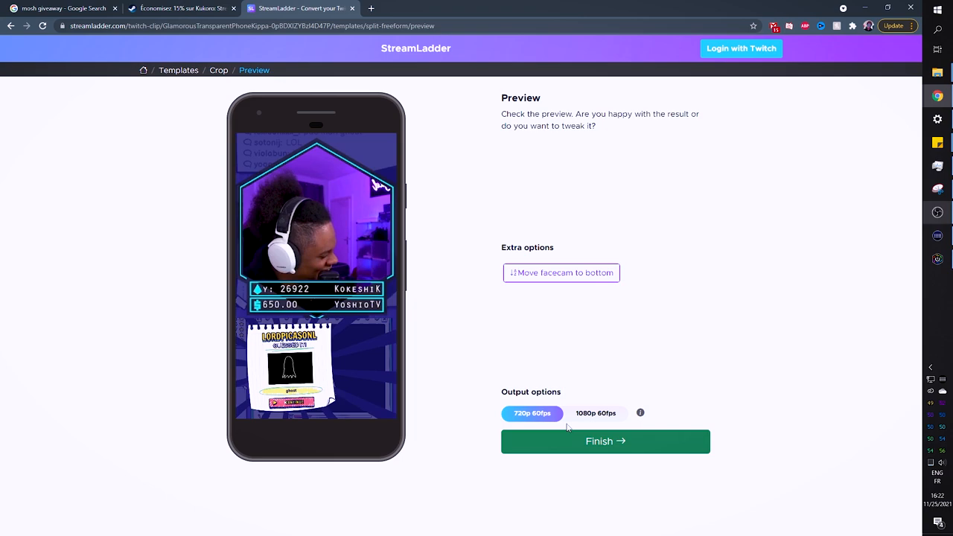
# Set 720p 60fps output, move the facecam below the gameplay and send the clip to render
pyautogui.click(596, 414)
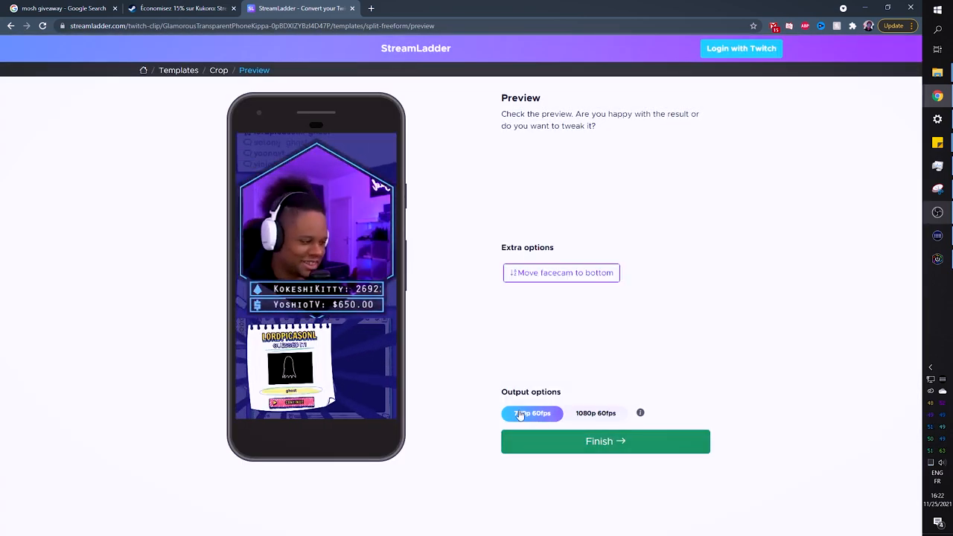
pyautogui.click(560, 272)
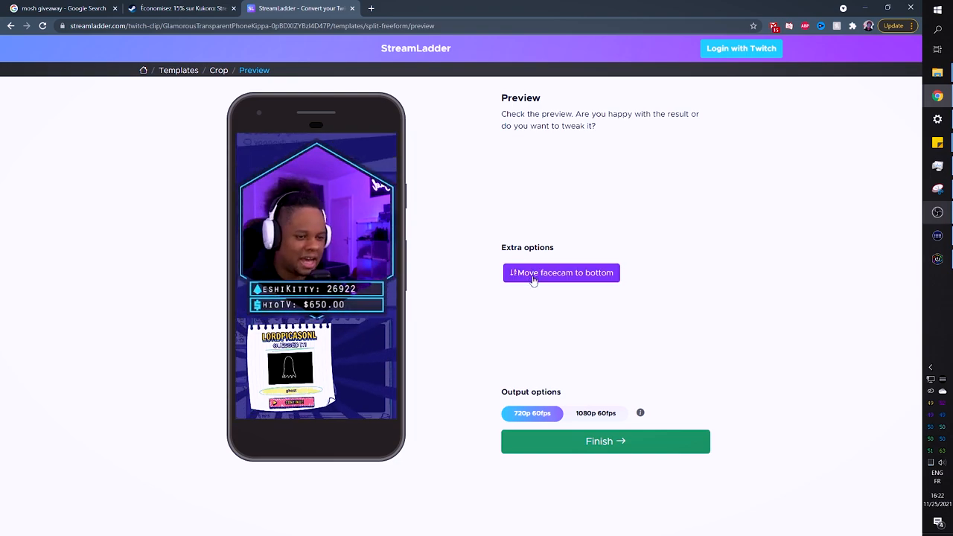
pyautogui.click(560, 272)
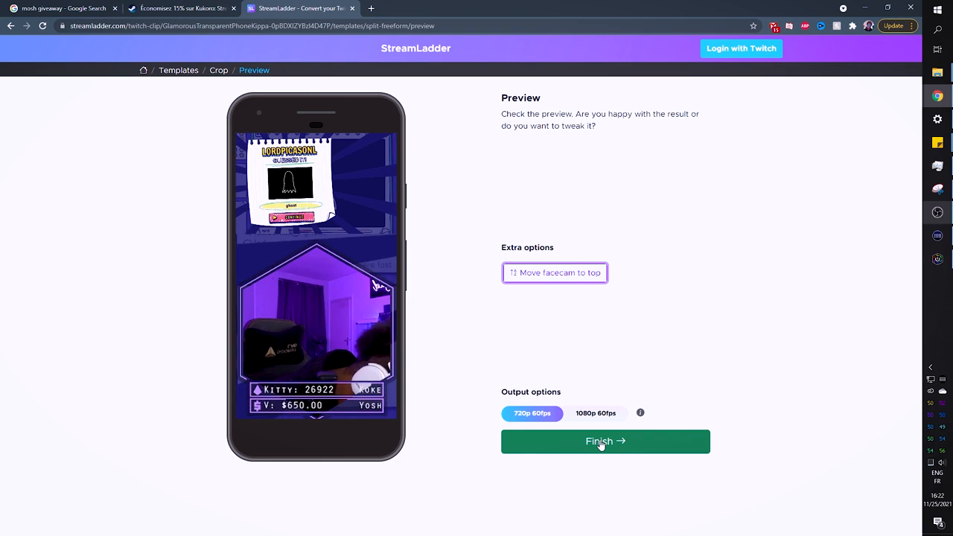
pyautogui.click(604, 441)
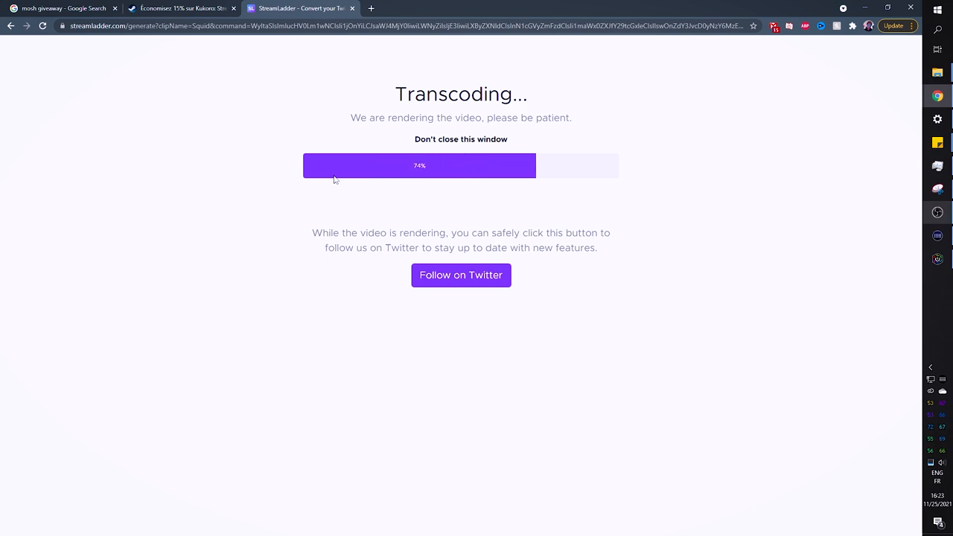
pyautogui.moveTo(371, 9)
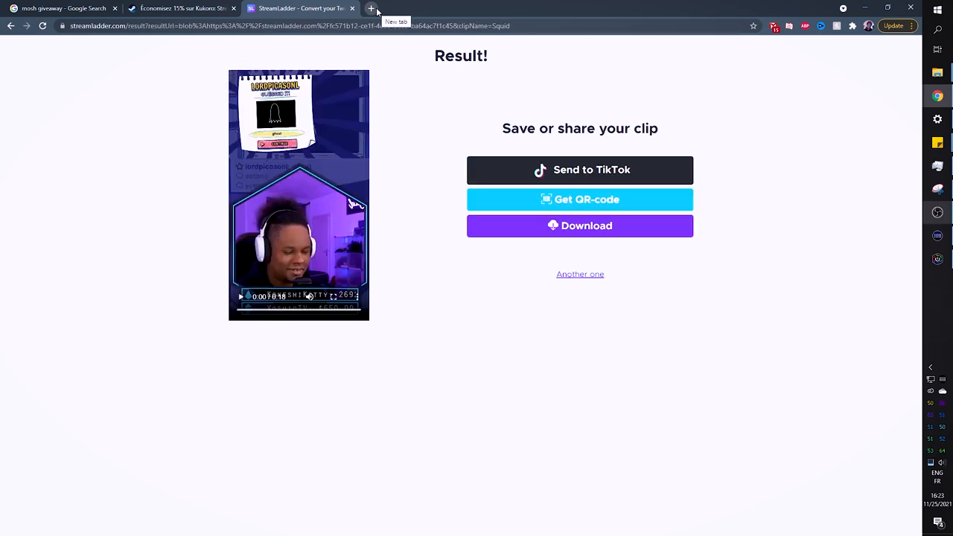
# Open the Clipr Twitch clip downloader in a new tab while the clip finishes rendering
pyautogui.click(371, 9)
pyautogui.write('clipr')
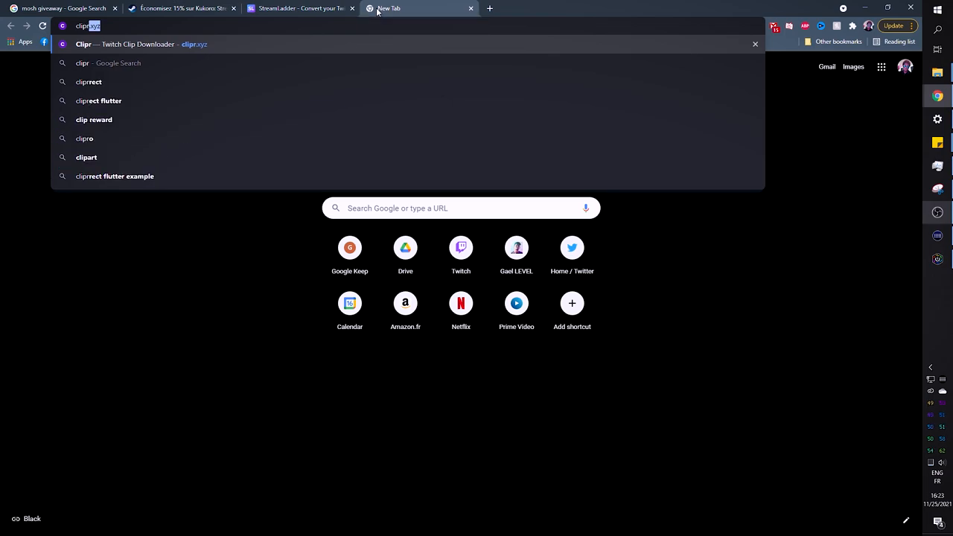
pyautogui.click(142, 45)
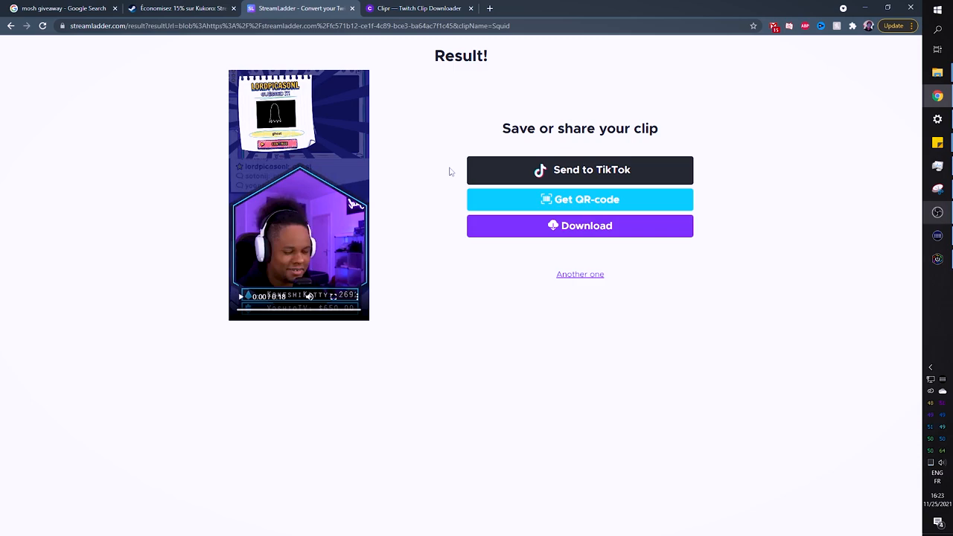
pyautogui.moveTo(405, 274)
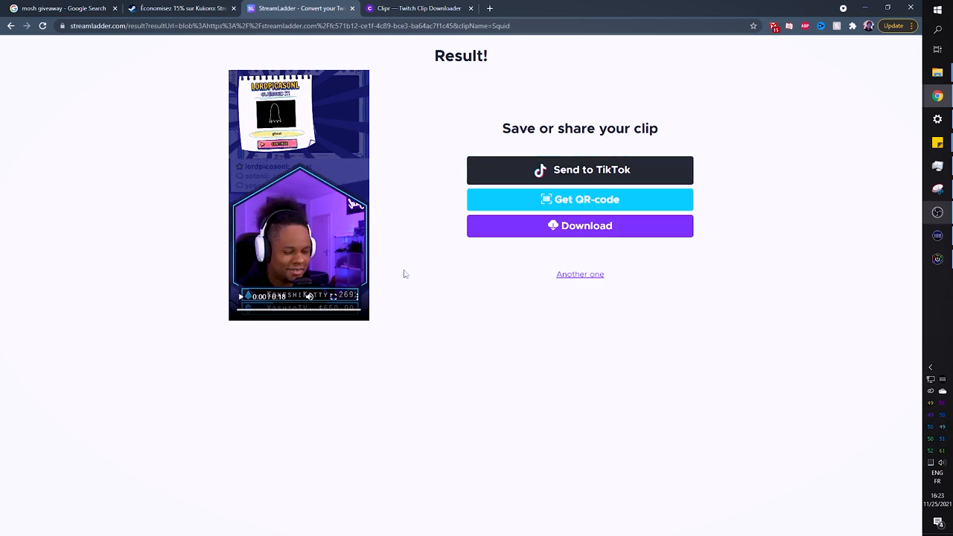
pyautogui.moveTo(483, 301)
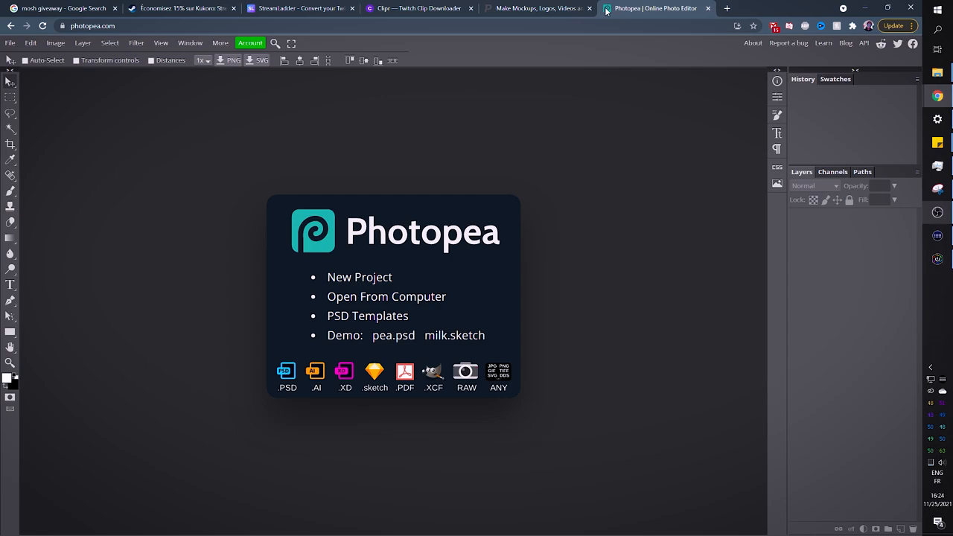
pyautogui.moveTo(259, 217)
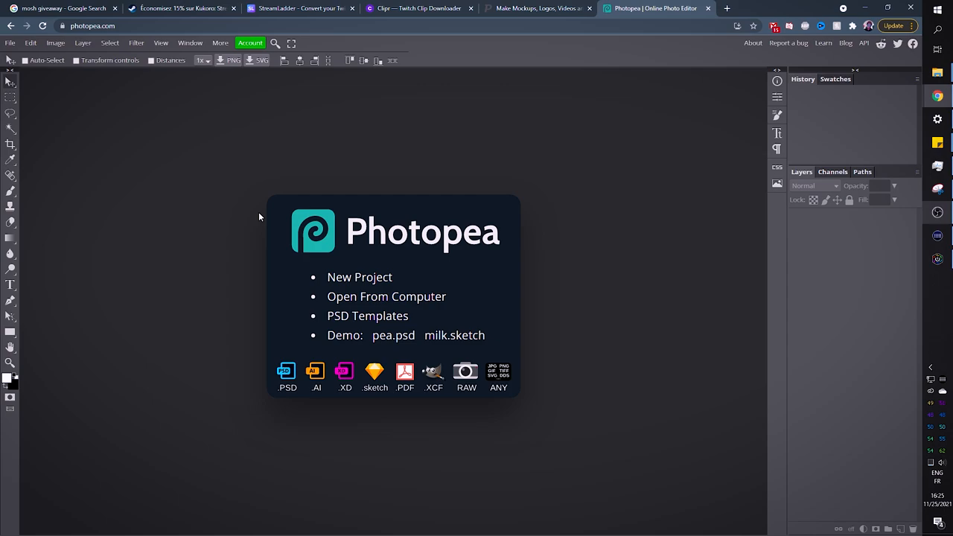
# Create a blank 1280 by 720 New Project canvas in Photopea
pyautogui.click(360, 277)
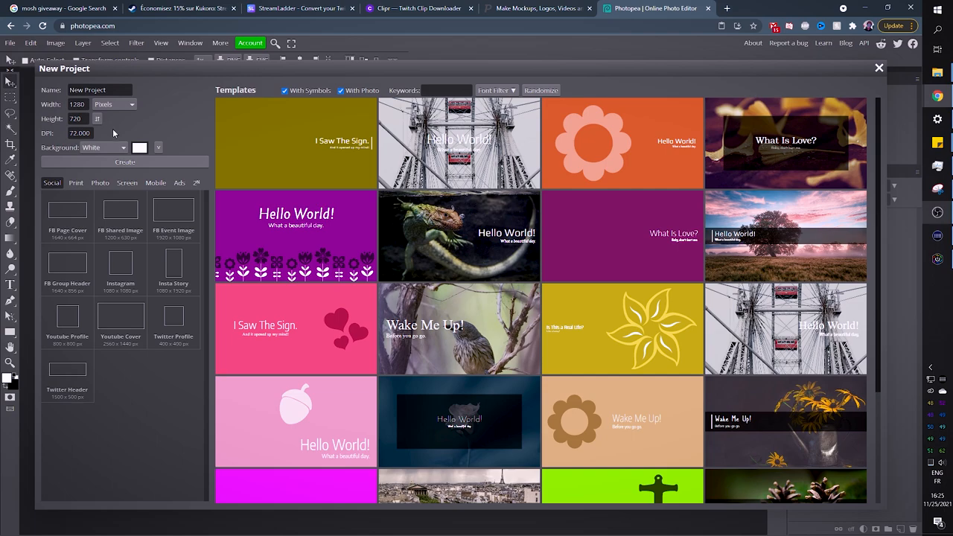
pyautogui.moveTo(99, 167)
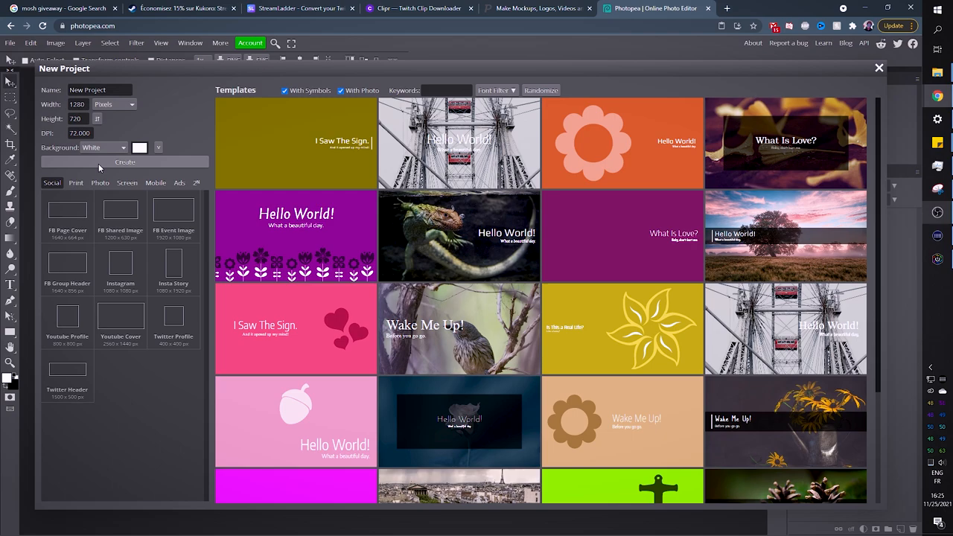
pyautogui.click(126, 162)
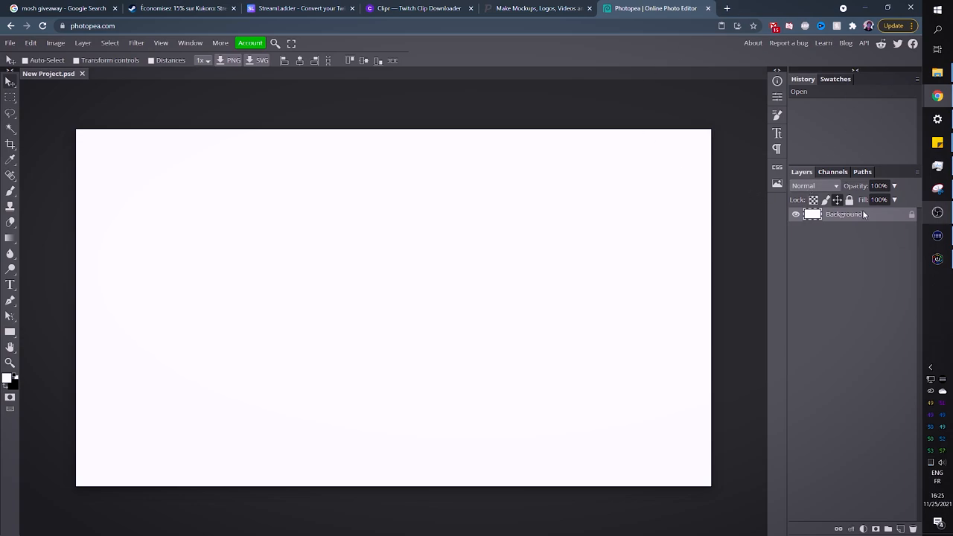
pyautogui.moveTo(155, 94)
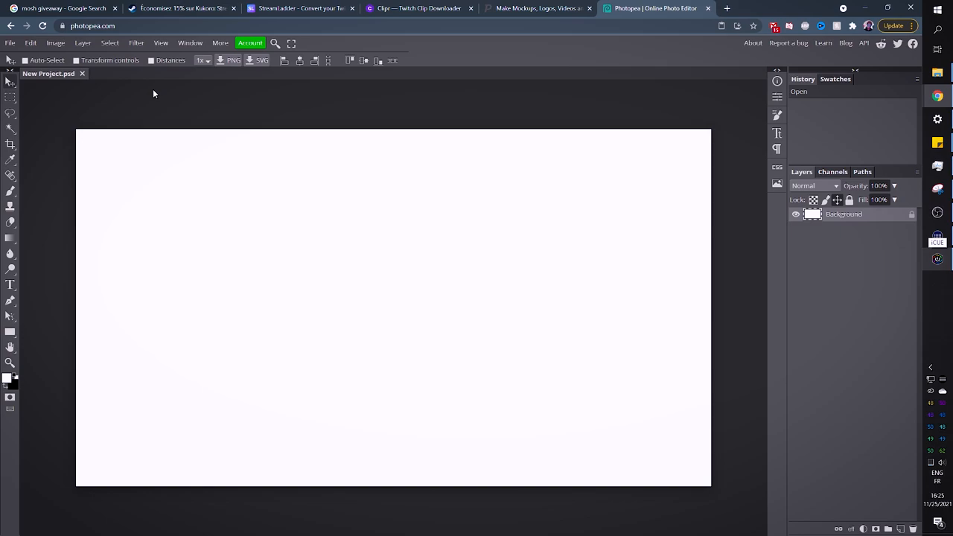
pyautogui.moveTo(763, 381)
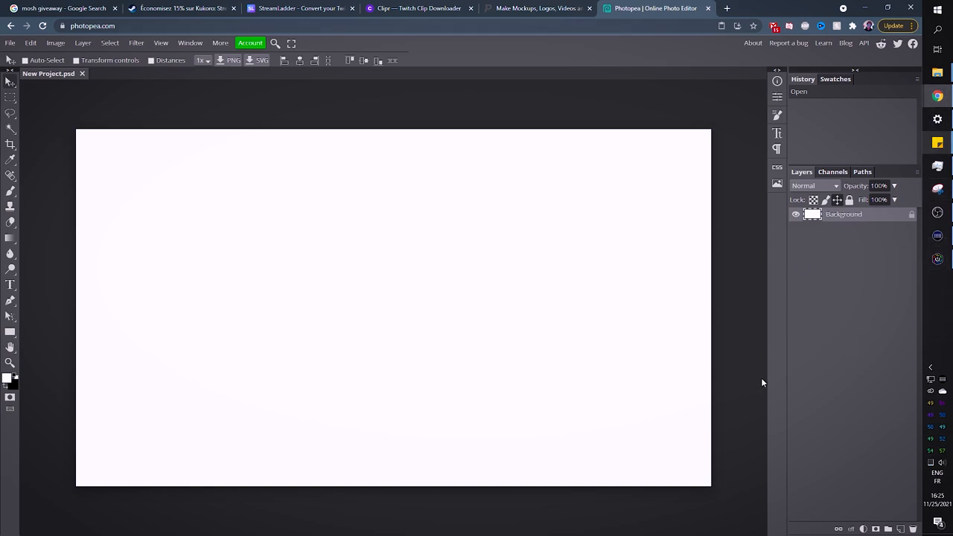
pyautogui.moveTo(475, 152)
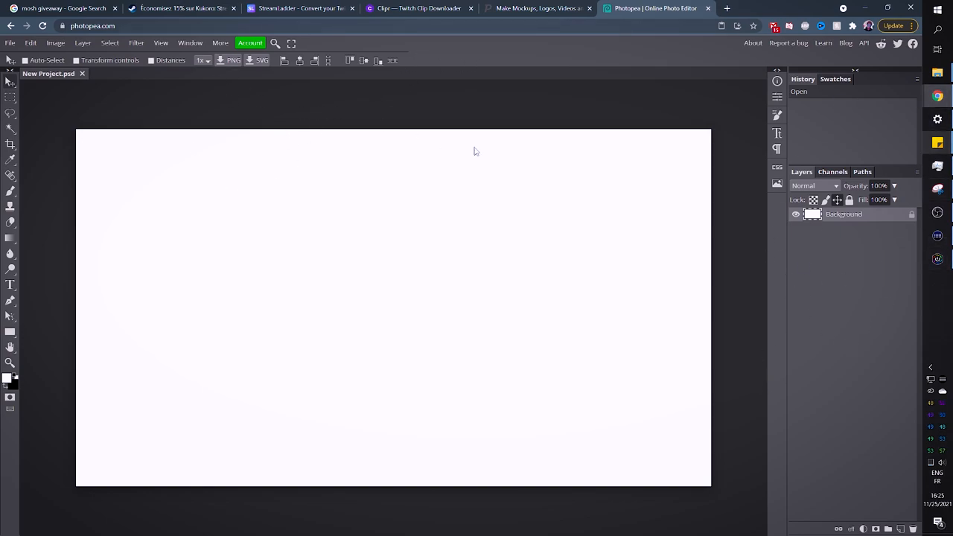
pyautogui.moveTo(651, 222)
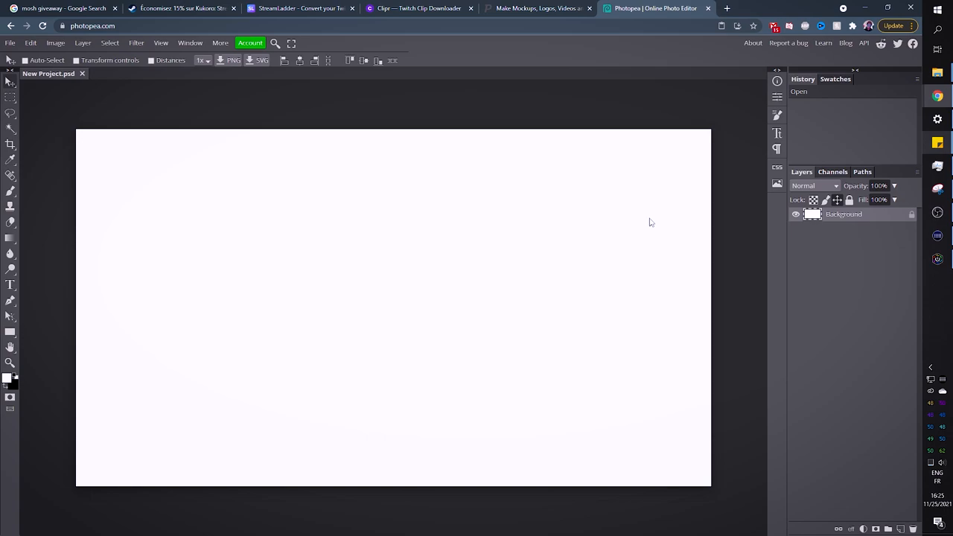
pyautogui.moveTo(837, 434)
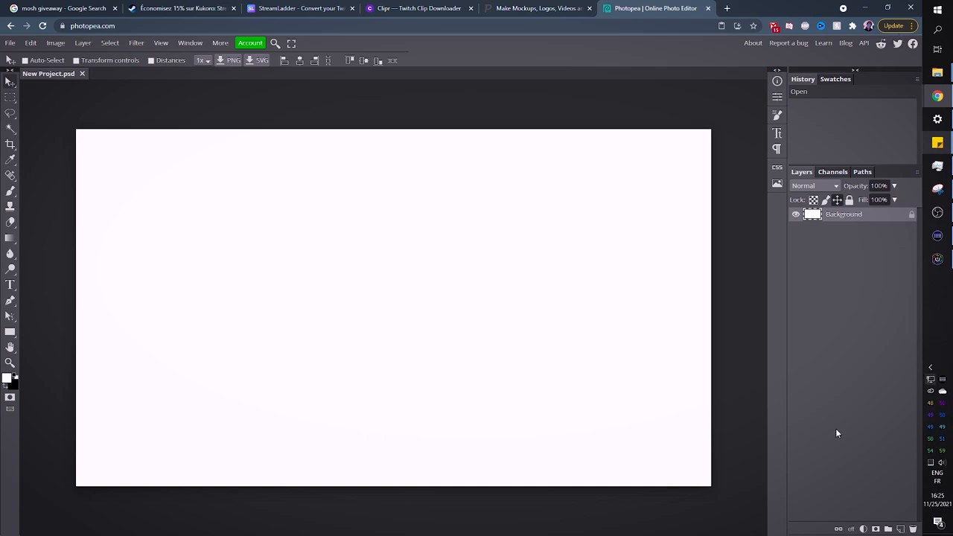
pyautogui.moveTo(771, 337)
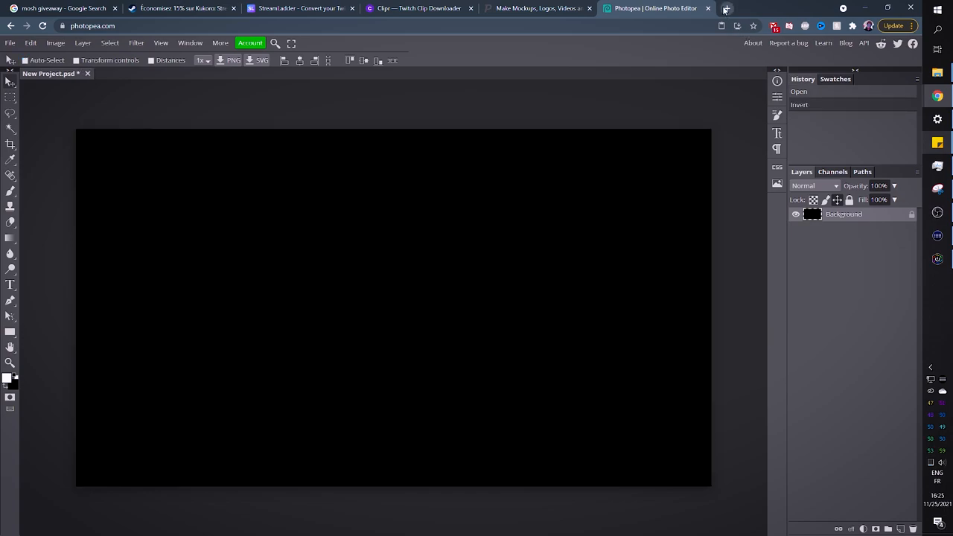
# Open canva.com from Google, search 'twitch' and start a Twitch webcam overlay design
pyautogui.click(726, 9)
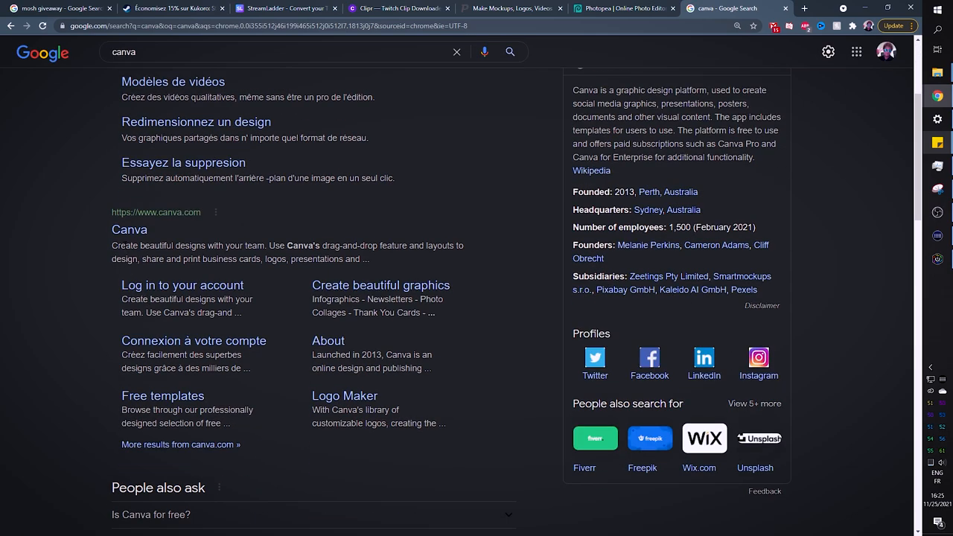
pyautogui.click(128, 230)
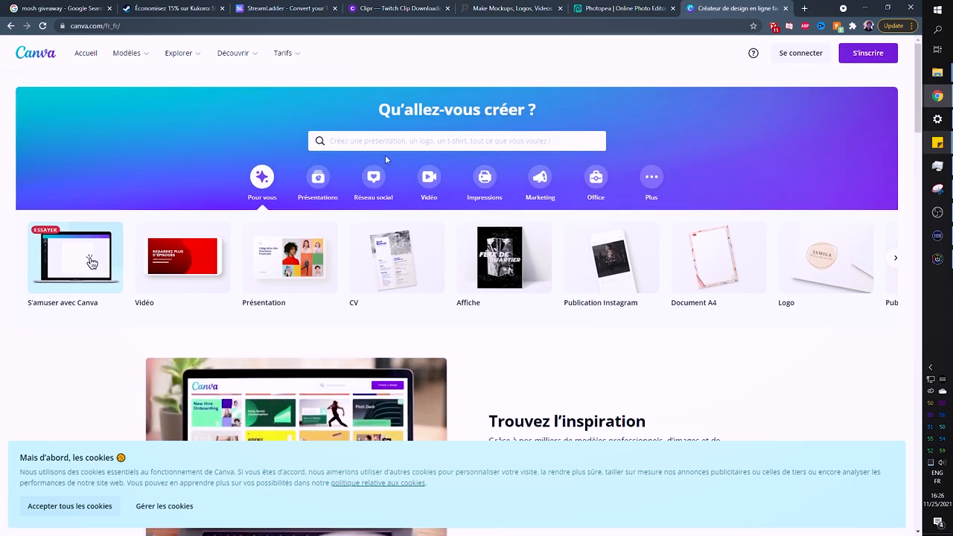
pyautogui.write('twit')
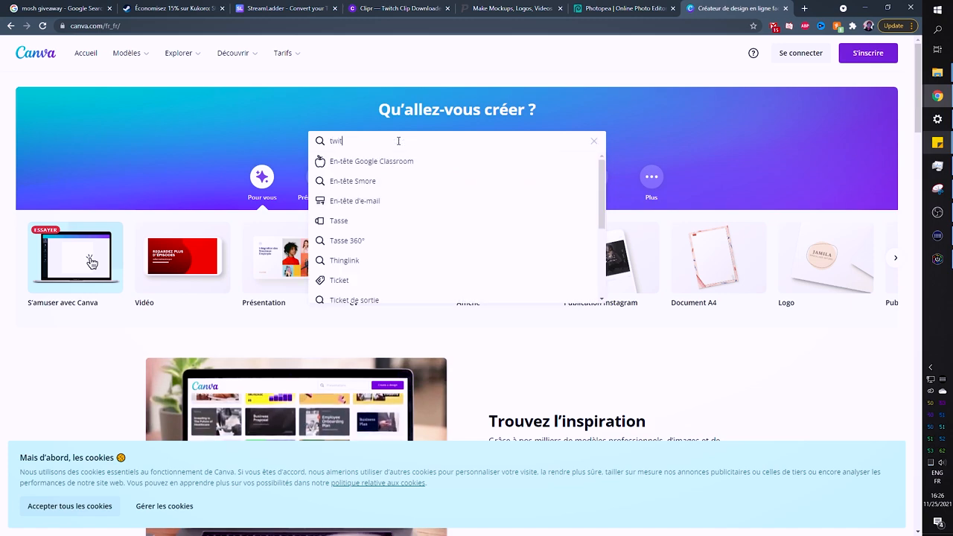
pyautogui.write('tch')
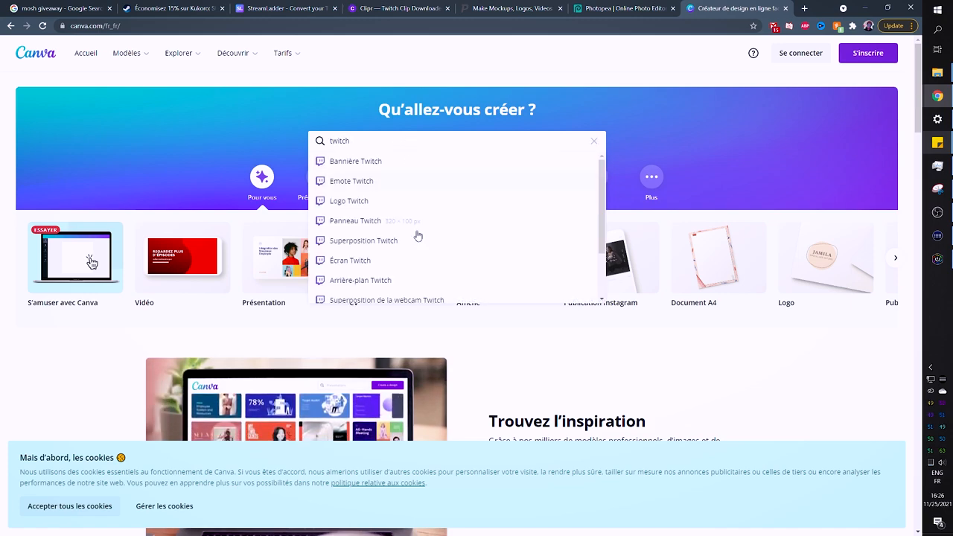
pyautogui.moveTo(447, 194)
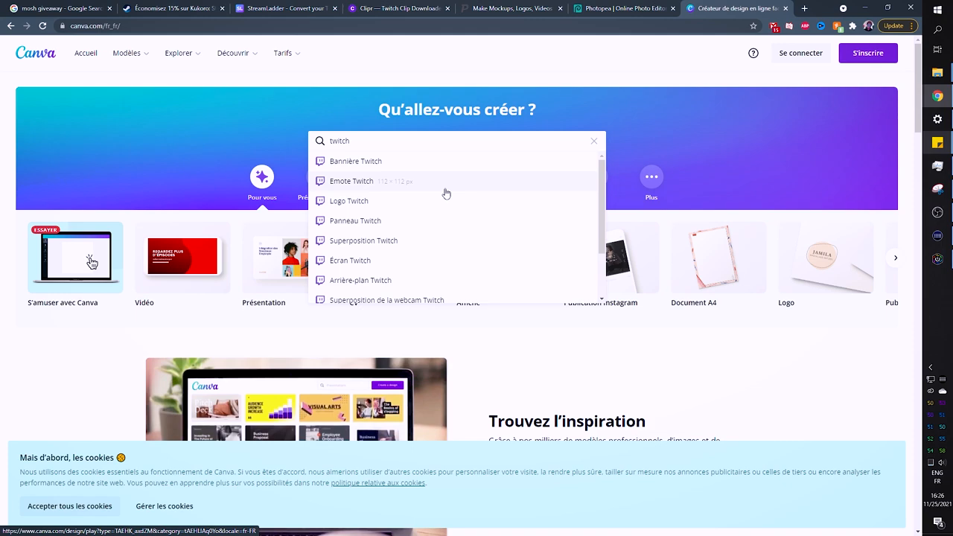
pyautogui.moveTo(438, 235)
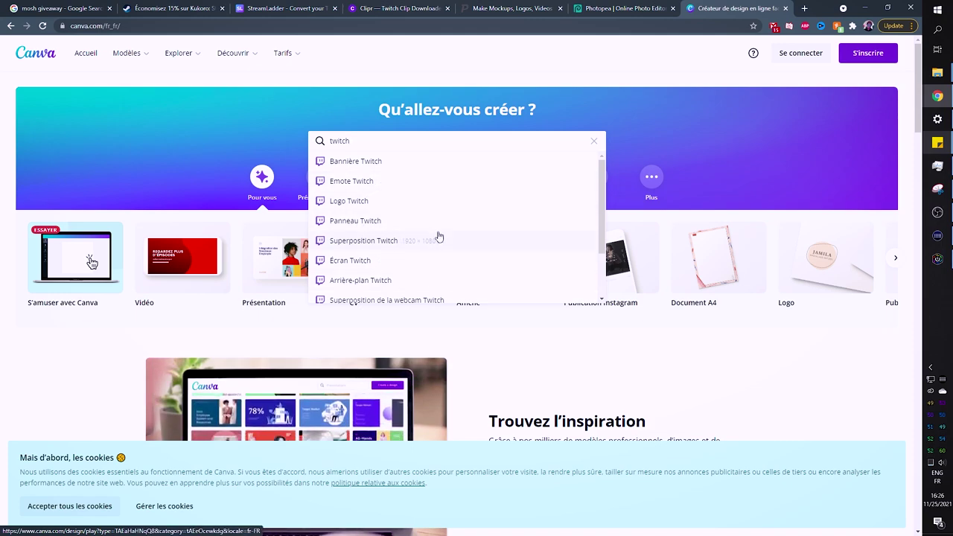
pyautogui.click(387, 300)
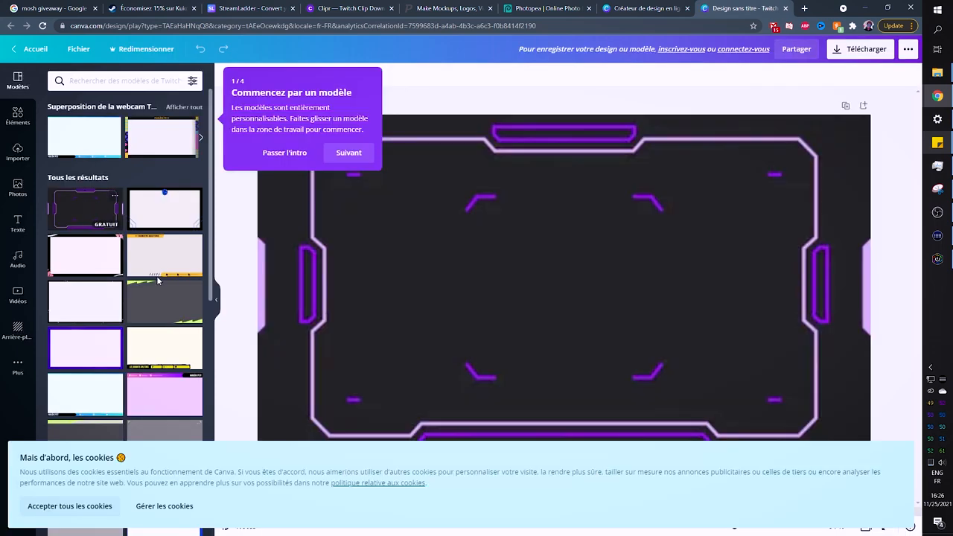
# Dismiss the editor tour and apply the yellow 'Les Bandits Daltons' overlay template
pyautogui.click(348, 152)
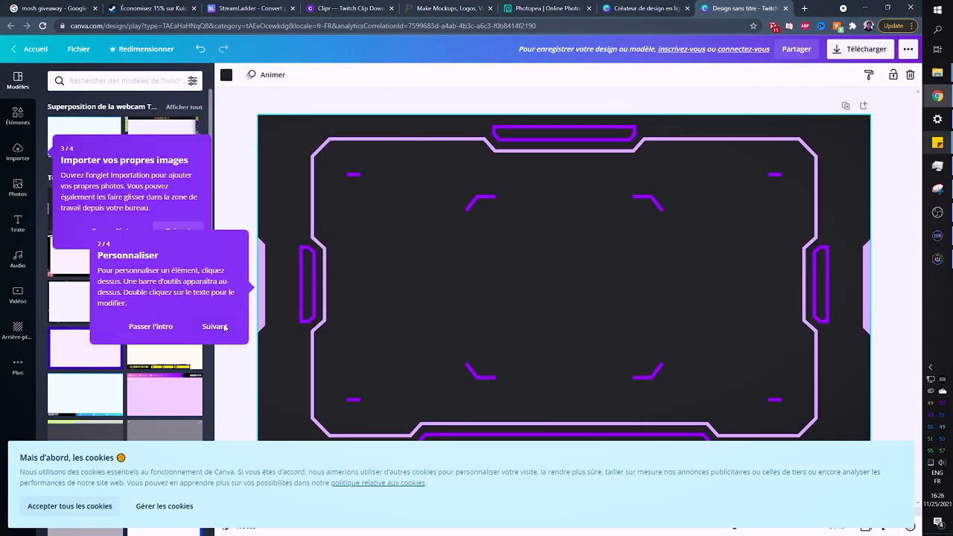
pyautogui.click(214, 326)
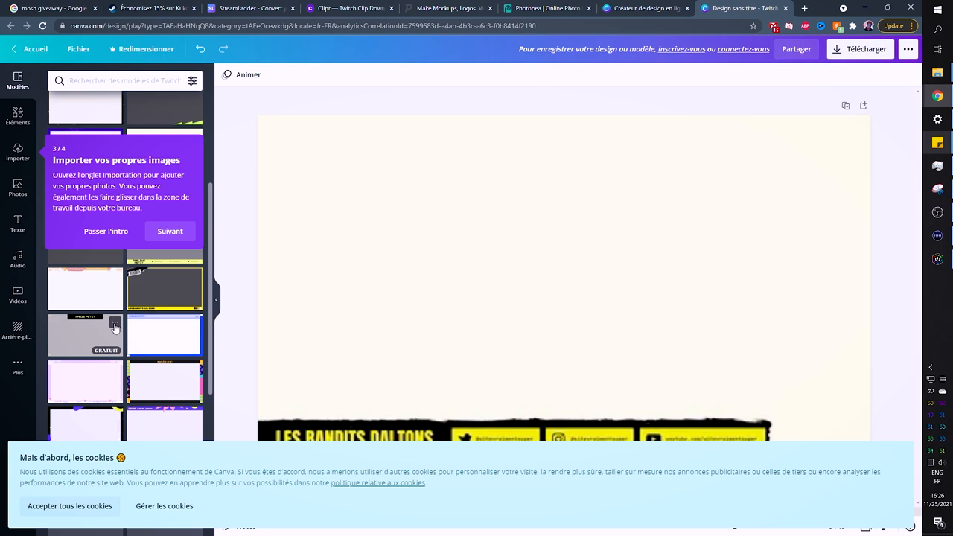
pyautogui.click(563, 276)
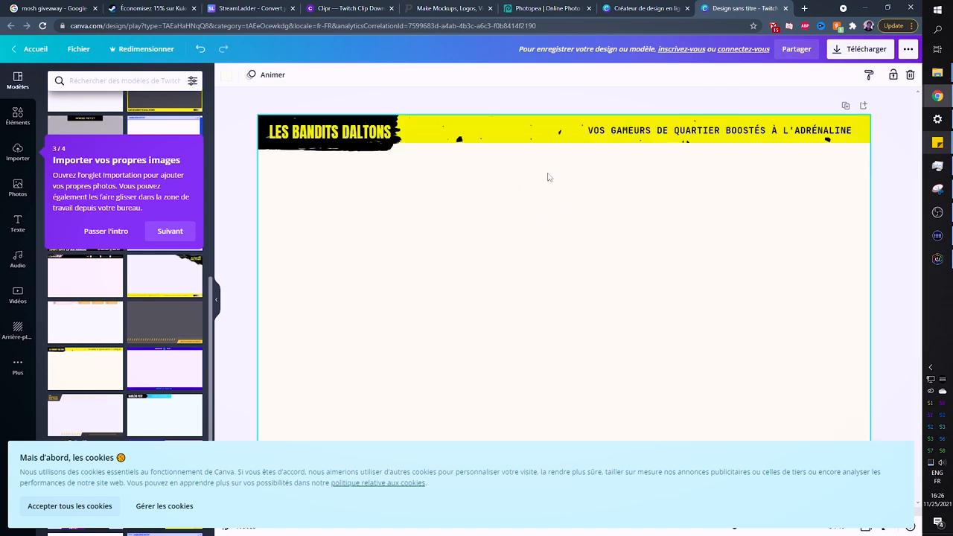
pyautogui.moveTo(96, 161)
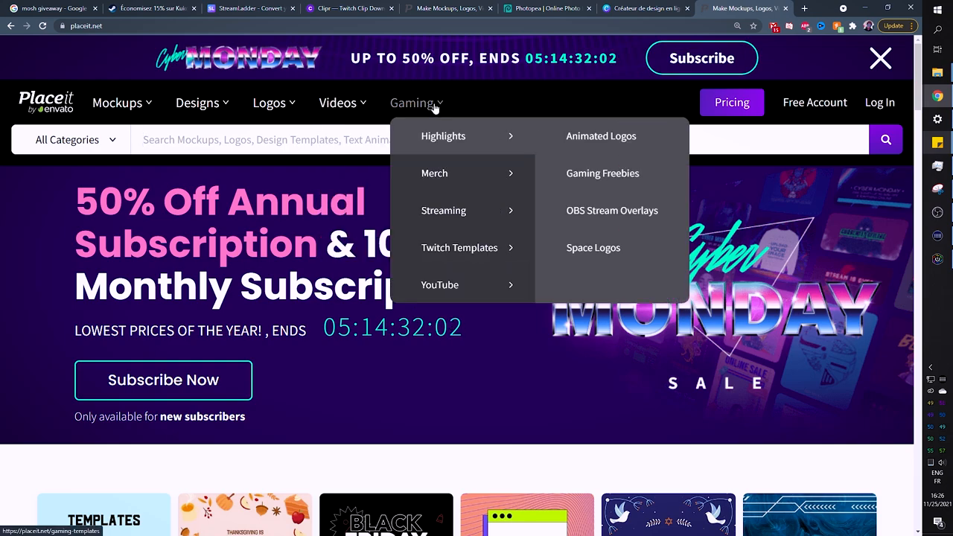
# Browse Placeit's Gaming animated logo templates like Brutal Squad and Diamond Troopers
pyautogui.click(602, 135)
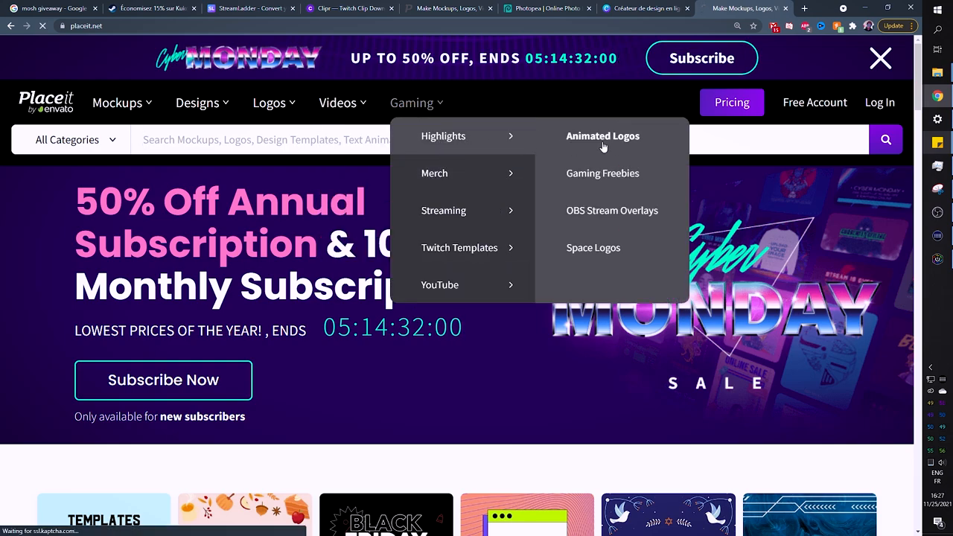
pyautogui.click(602, 135)
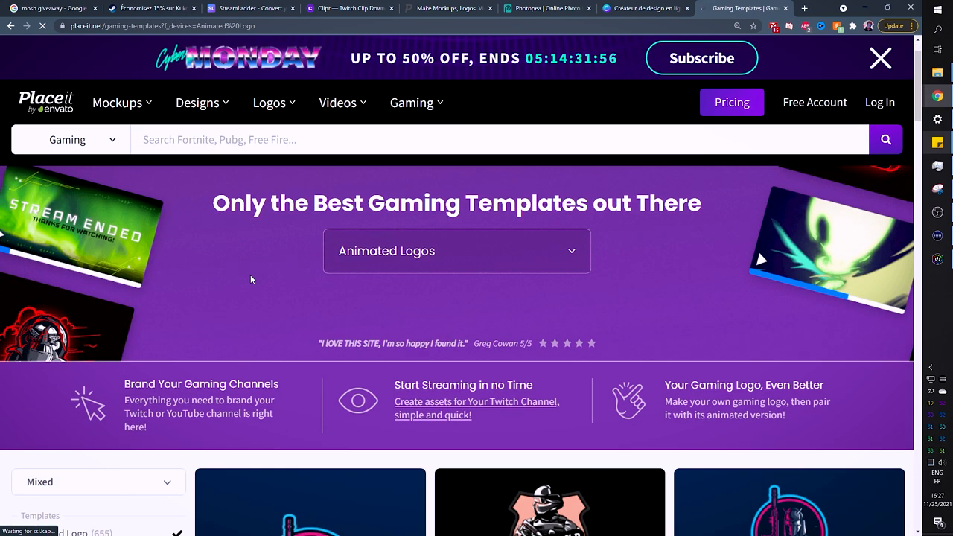
pyautogui.scroll(-3)
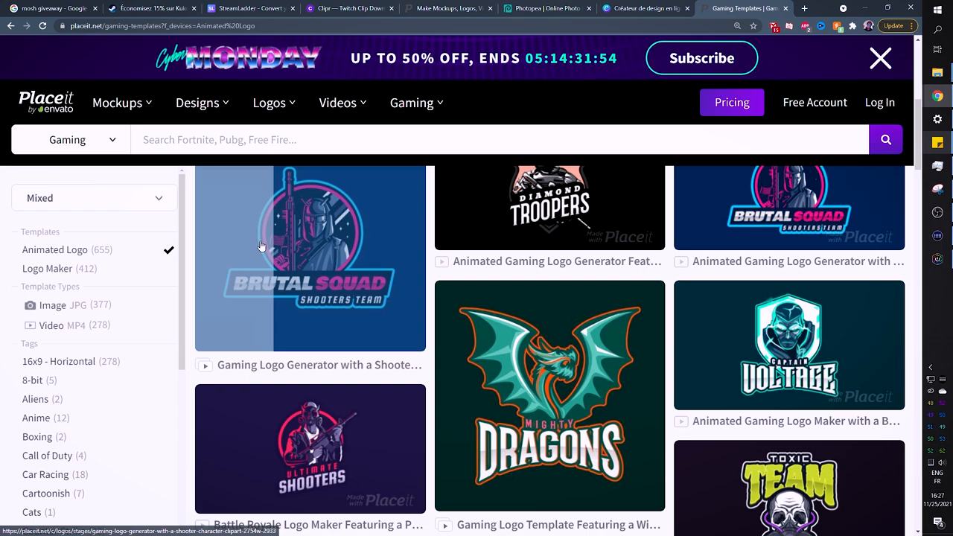
pyautogui.moveTo(353, 341)
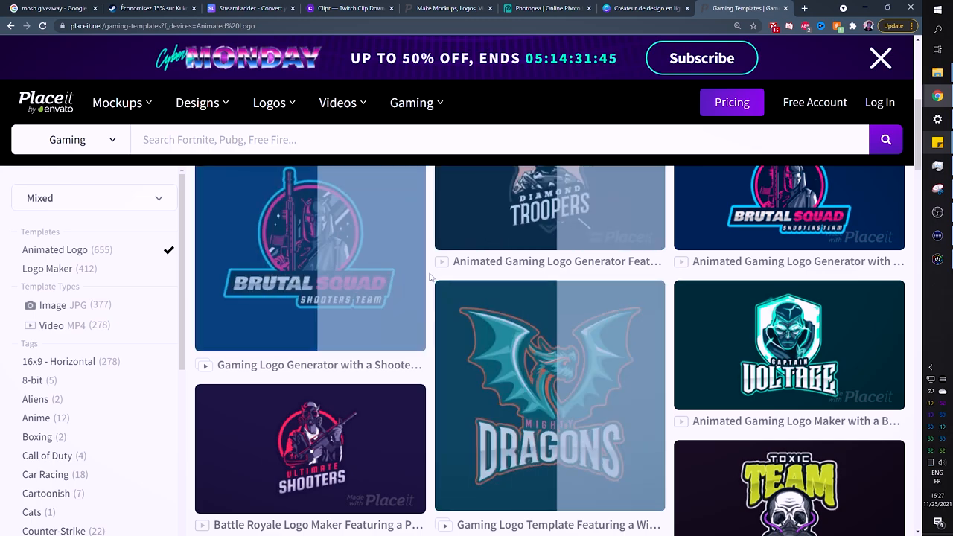
pyautogui.scroll(-3)
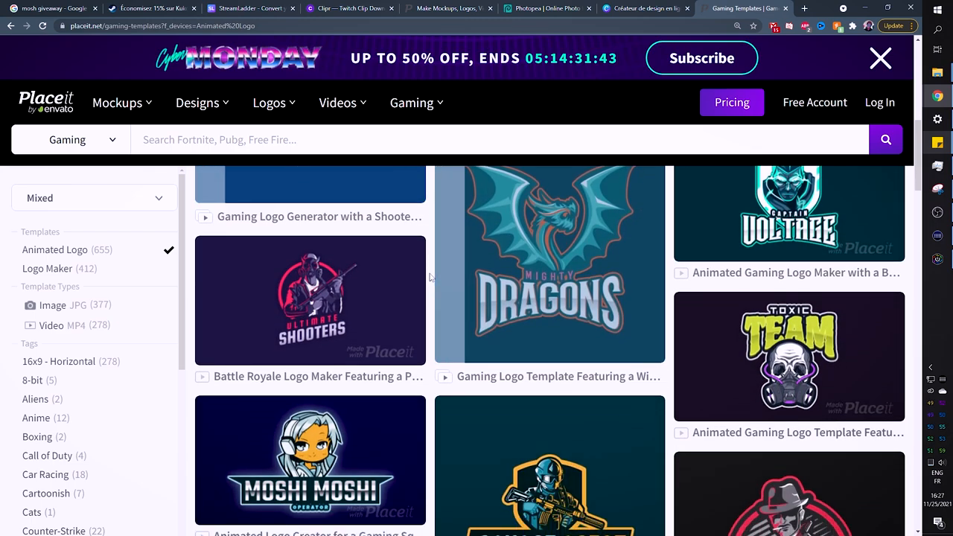
pyautogui.scroll(-3)
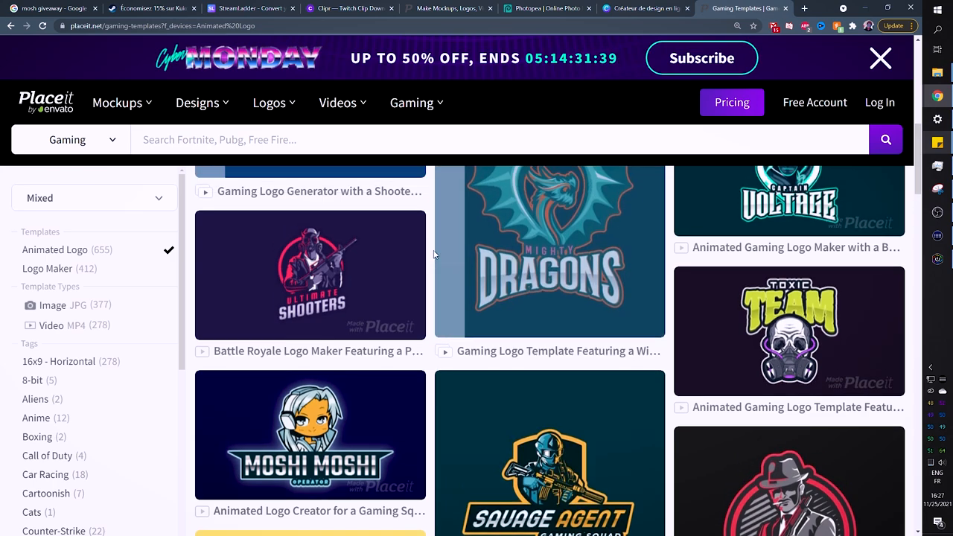
pyautogui.scroll(-3)
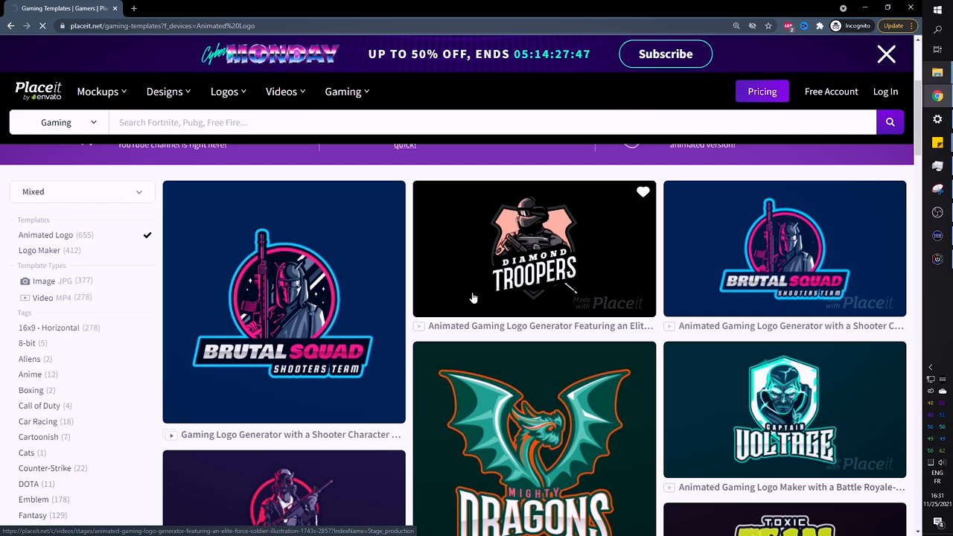
# Open the Diamond Troopers logo editor and change the text to GAEL LEVEL with a light-blue accent
pyautogui.click(533, 249)
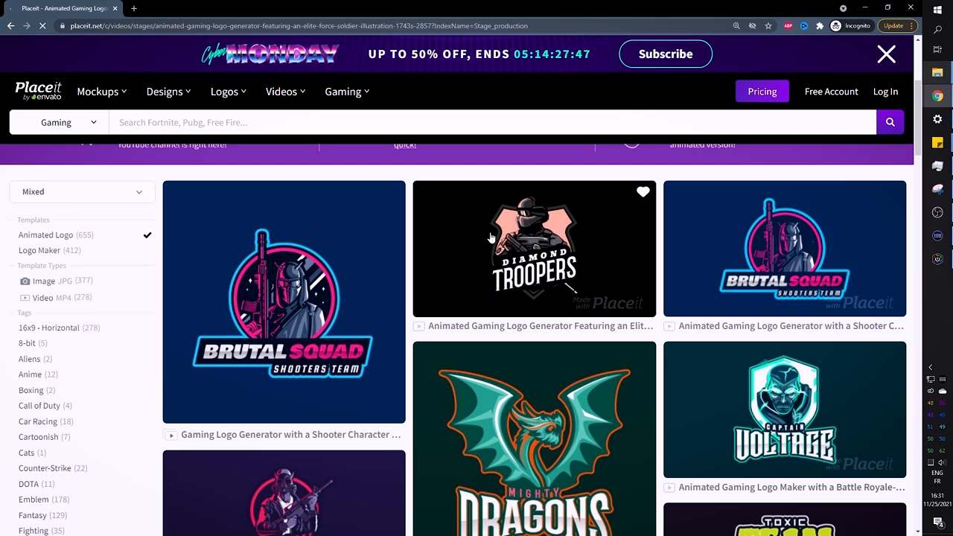
pyautogui.click(534, 248)
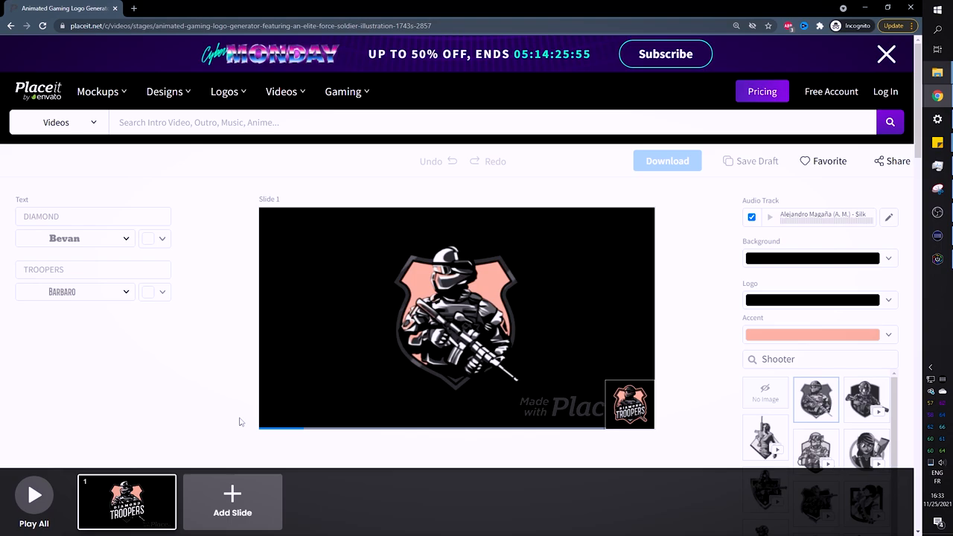
pyautogui.click(456, 319)
pyautogui.write('GAE')
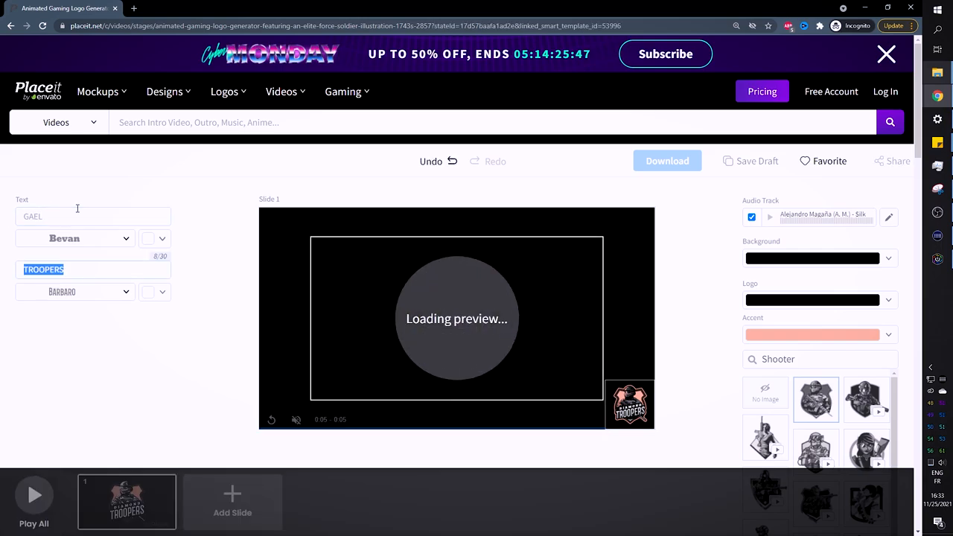
pyautogui.write('LEVEL')
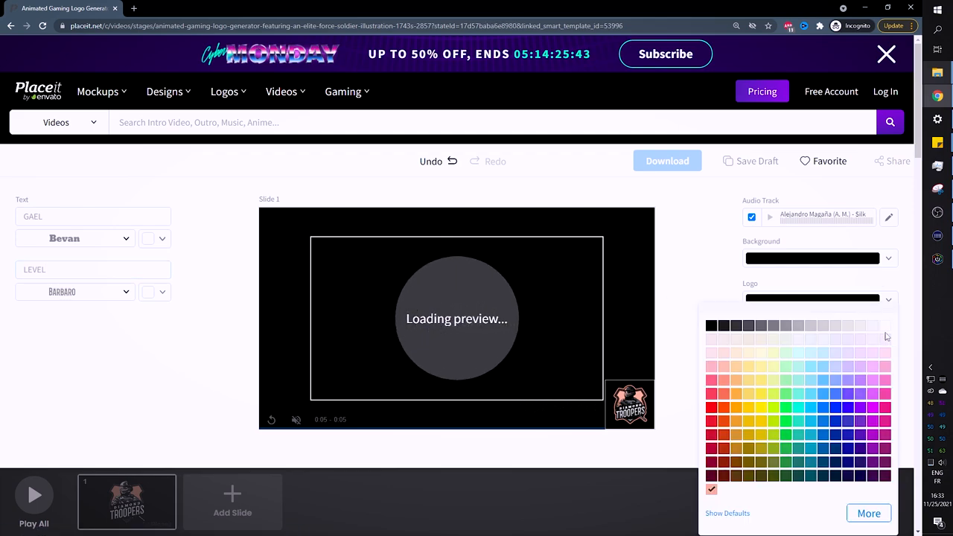
pyautogui.moveTo(812, 402)
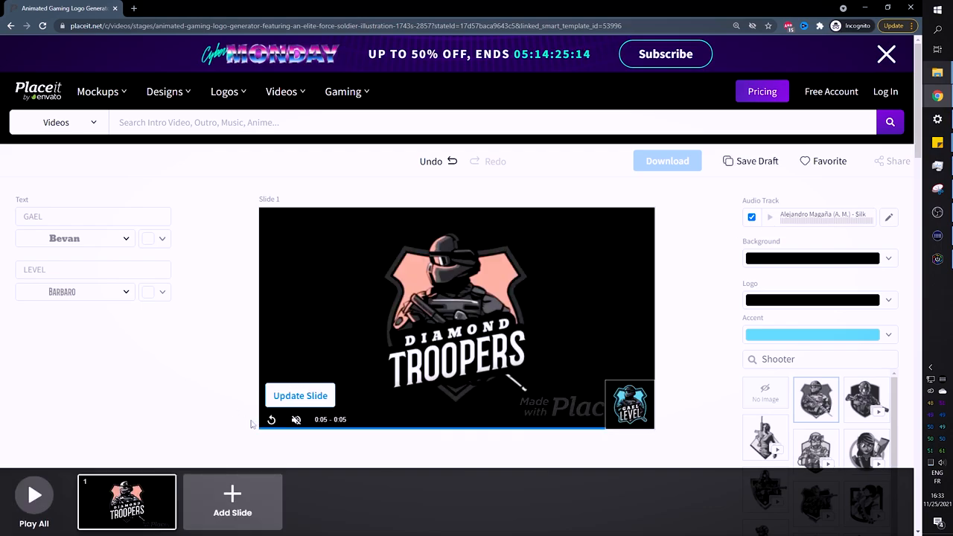
pyautogui.click(300, 396)
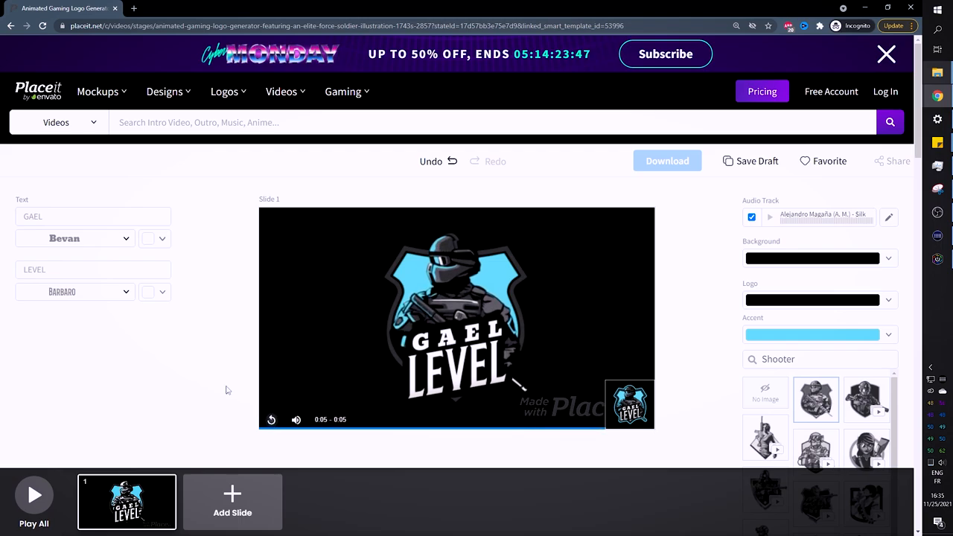
# Browse the Shooter illustrations and pick a new graphic so the preview reloads
pyautogui.click(887, 54)
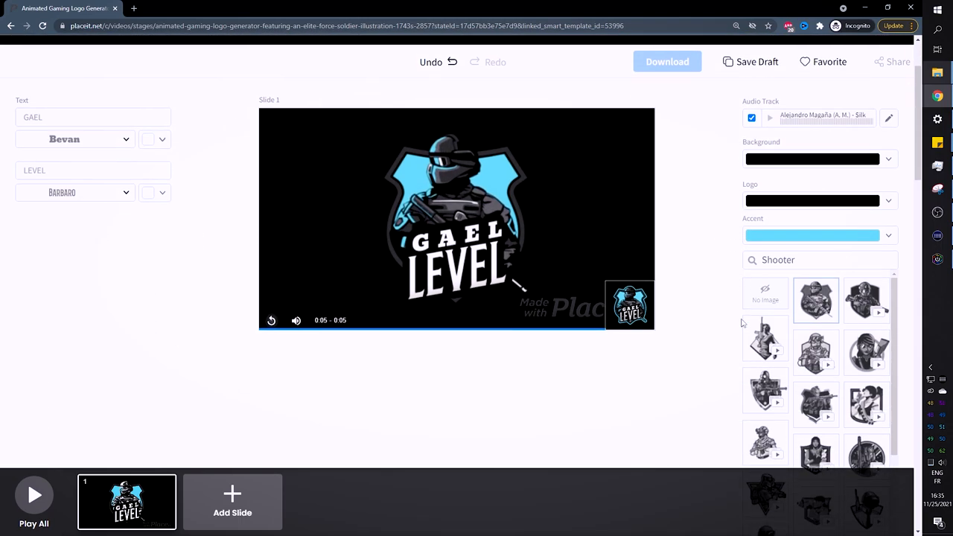
pyautogui.scroll(-3)
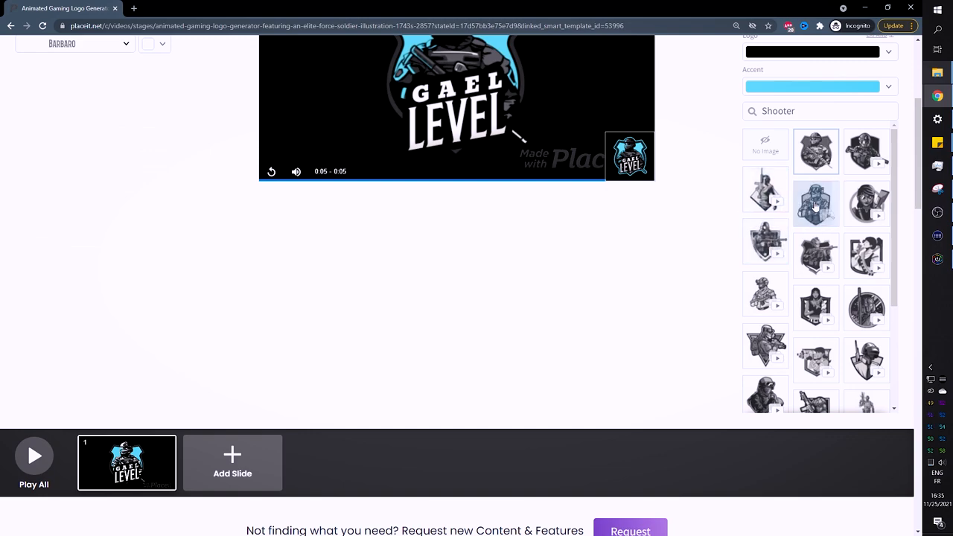
pyautogui.moveTo(792, 358)
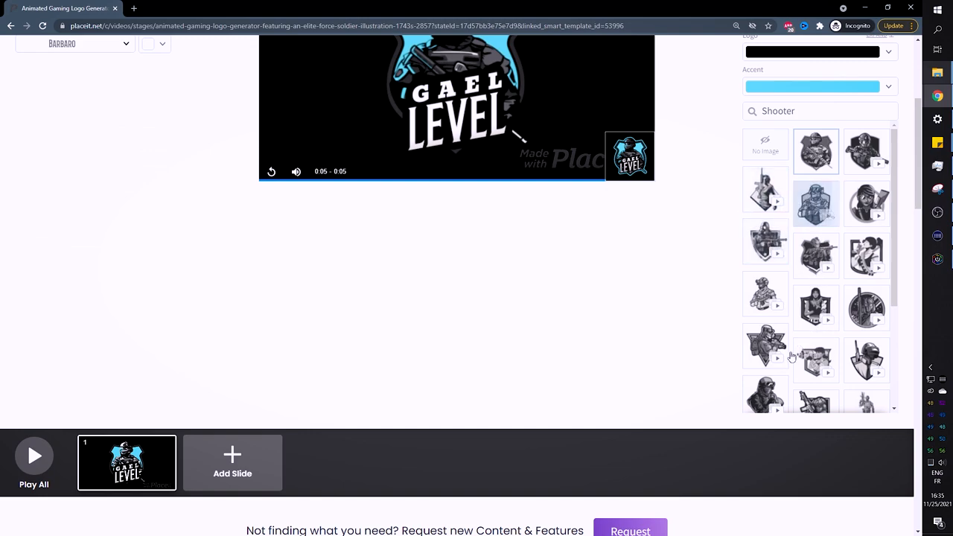
pyautogui.moveTo(584, 366)
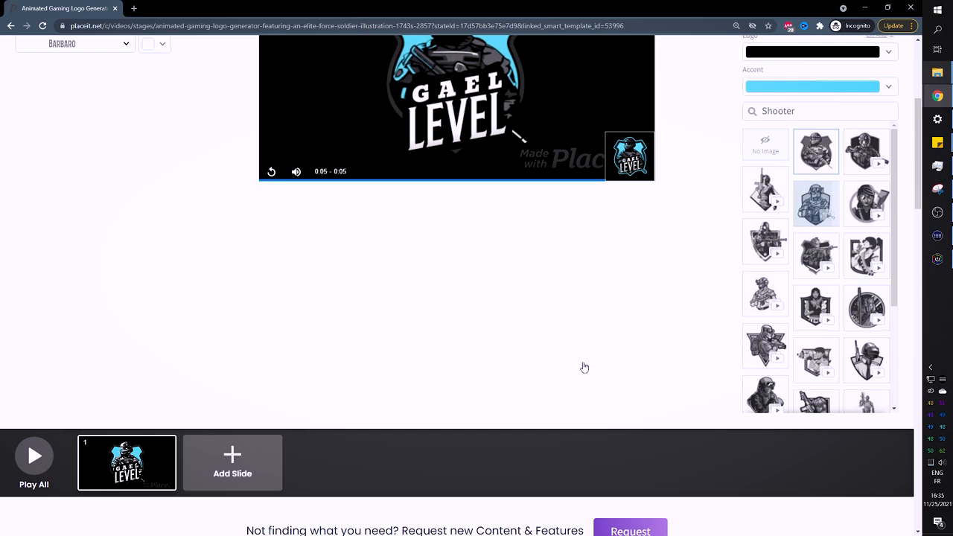
pyautogui.scroll(3)
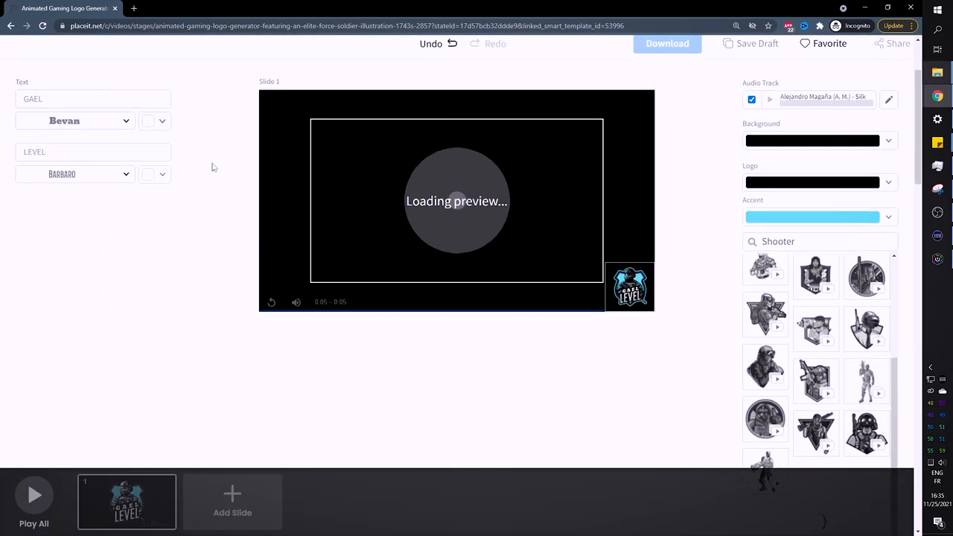
pyautogui.click(98, 91)
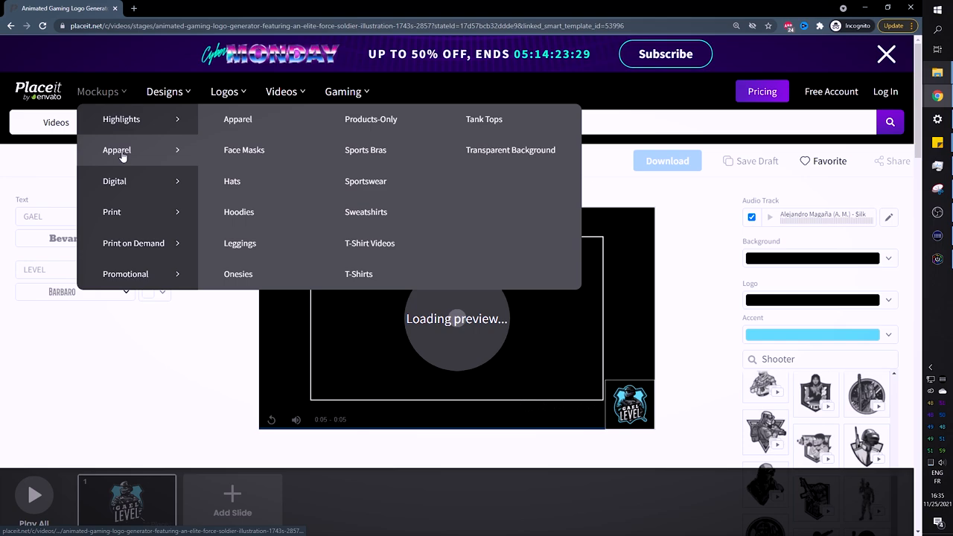
pyautogui.moveTo(244, 149)
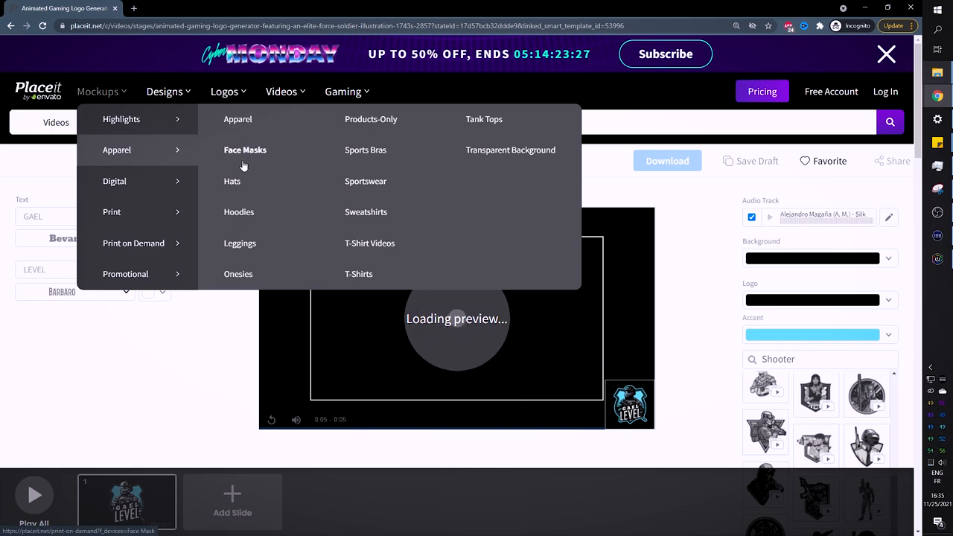
pyautogui.moveTo(367, 149)
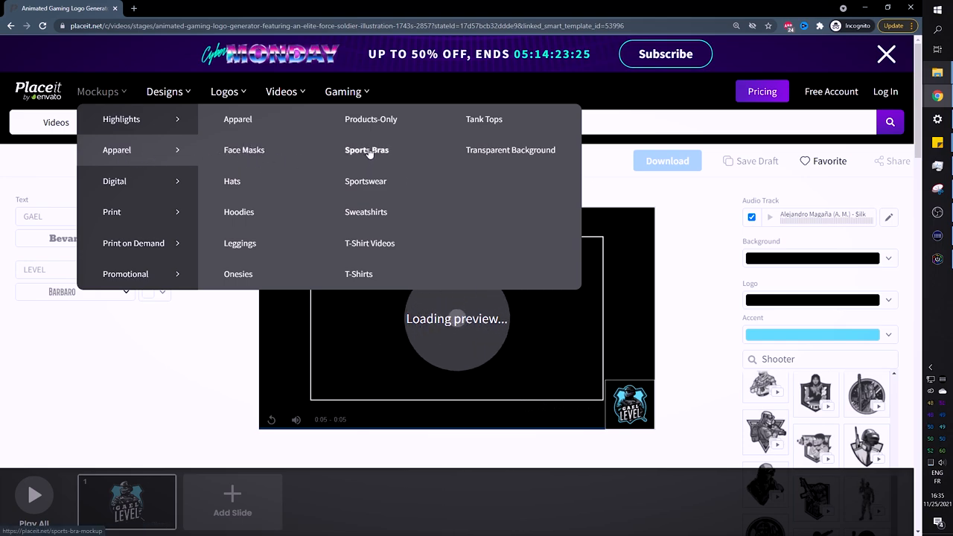
pyautogui.moveTo(366, 212)
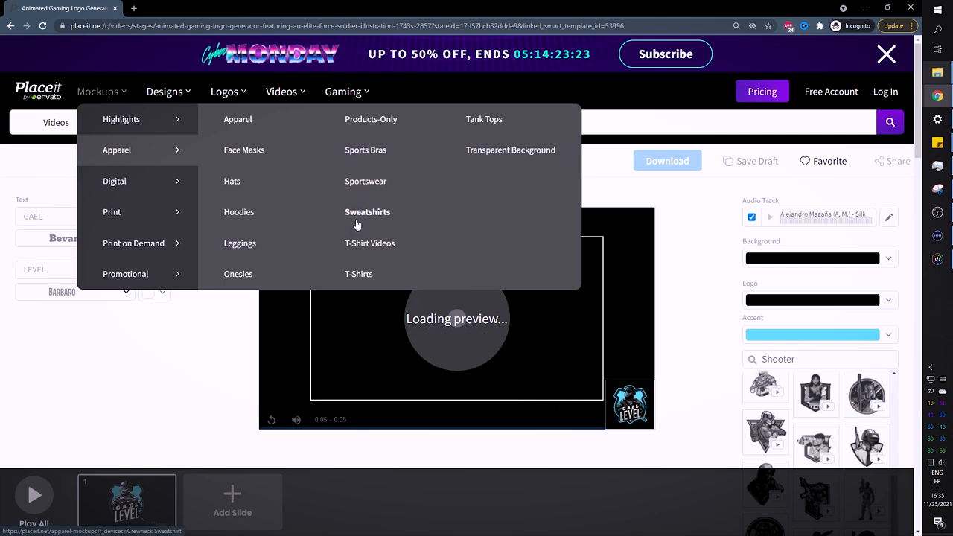
pyautogui.moveTo(369, 256)
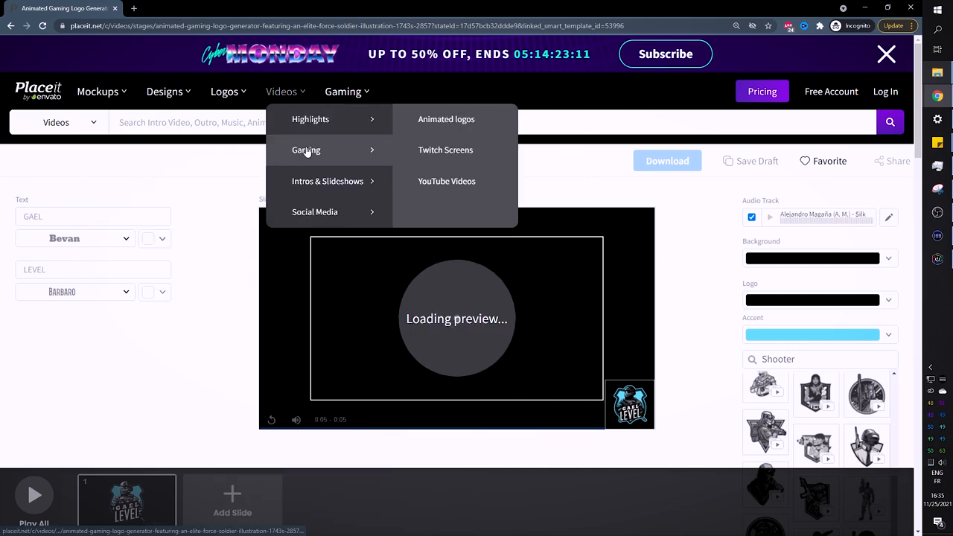
pyautogui.moveTo(349, 153)
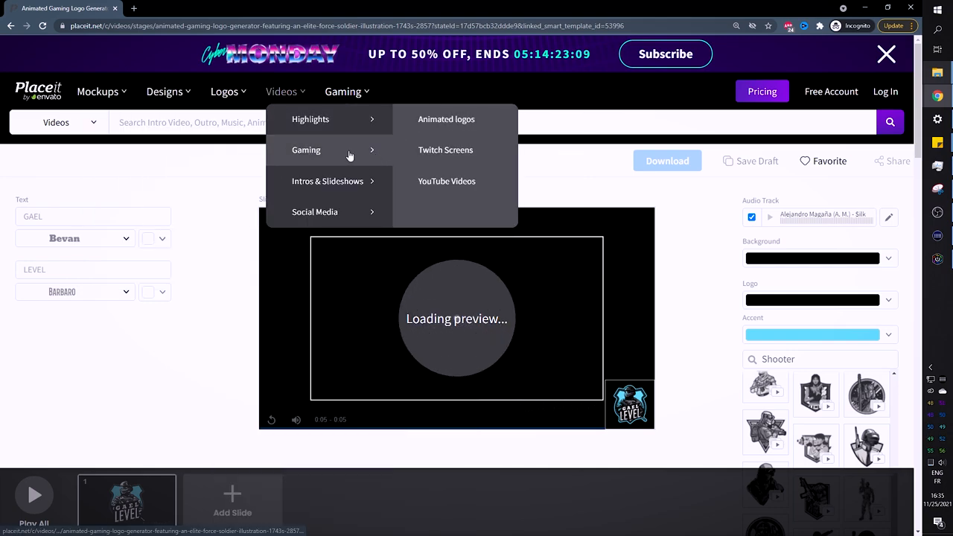
pyautogui.moveTo(327, 182)
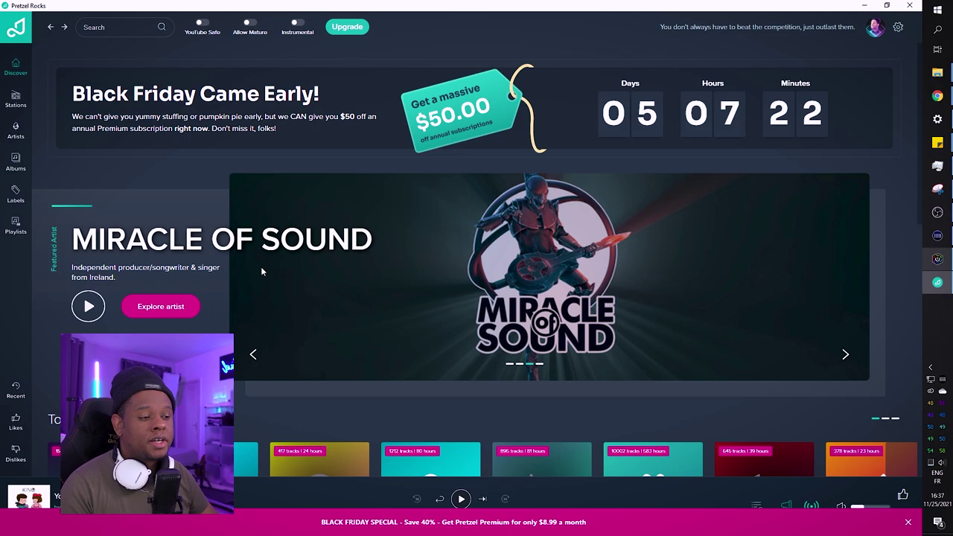
pyautogui.moveTo(275, 363)
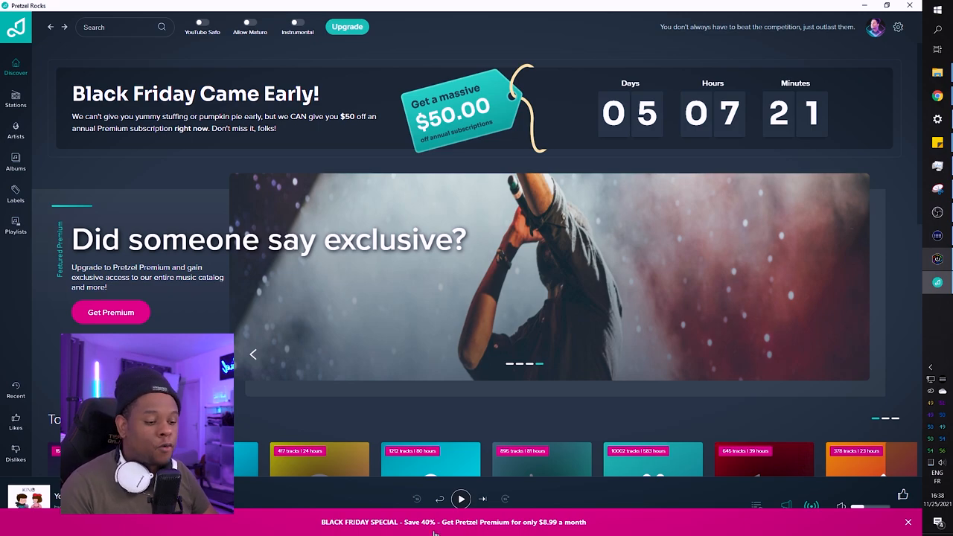
pyautogui.moveTo(270, 193)
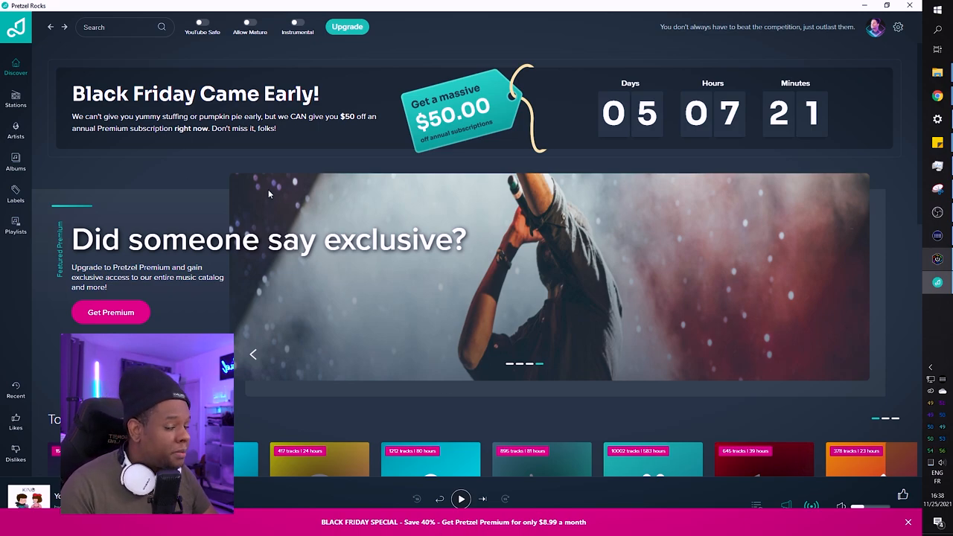
pyautogui.click(15, 98)
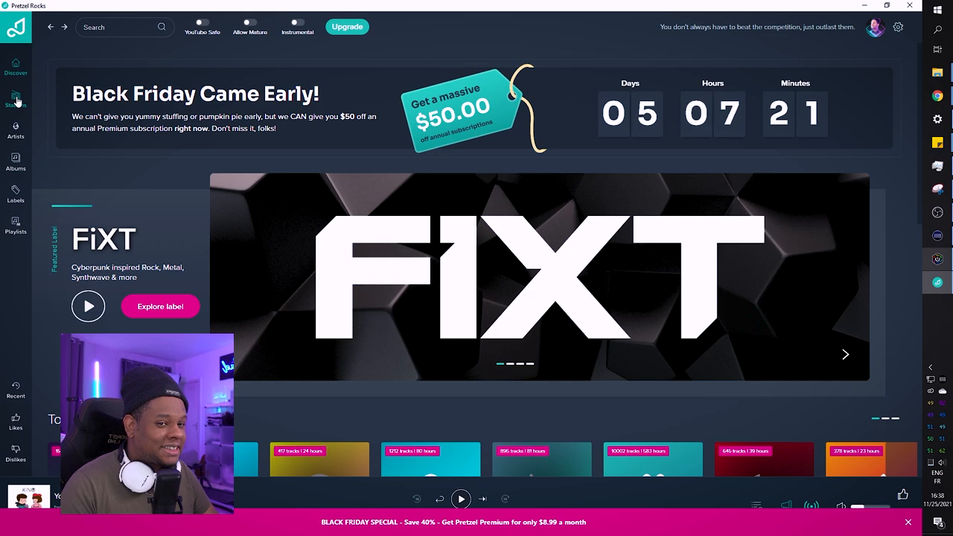
# Browse the Pretzel Rocks Stations catalog from Surprise Me down to World and Yacht Rock
pyautogui.click(15, 98)
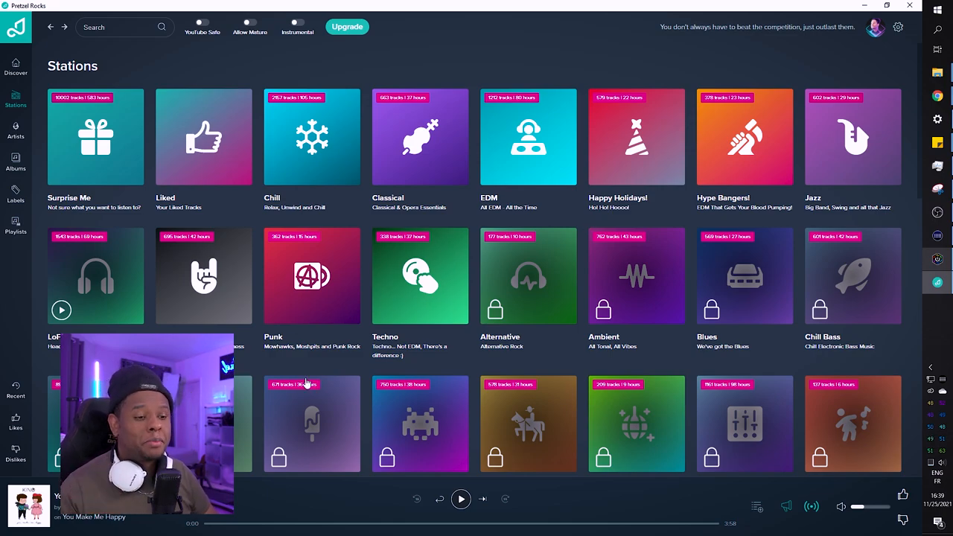
pyautogui.scroll(-3)
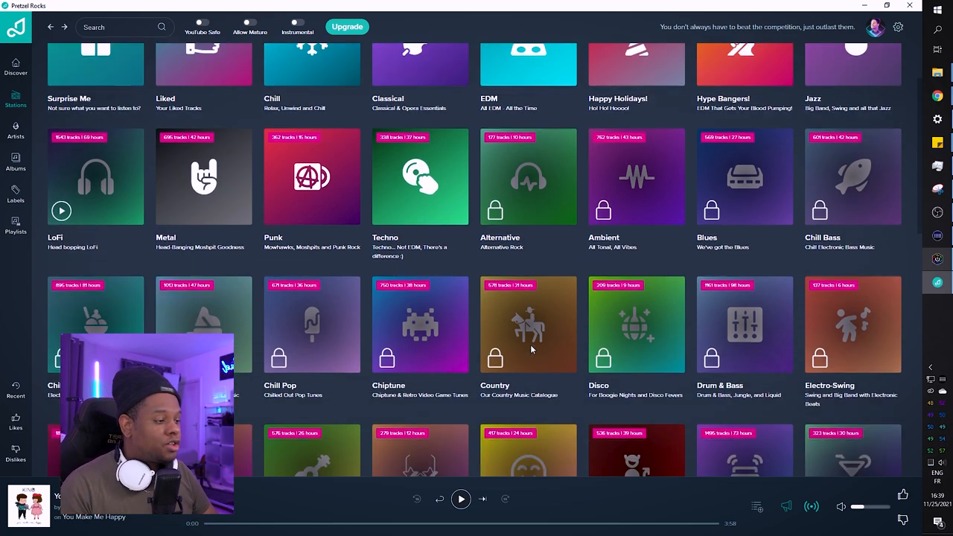
pyautogui.scroll(-3)
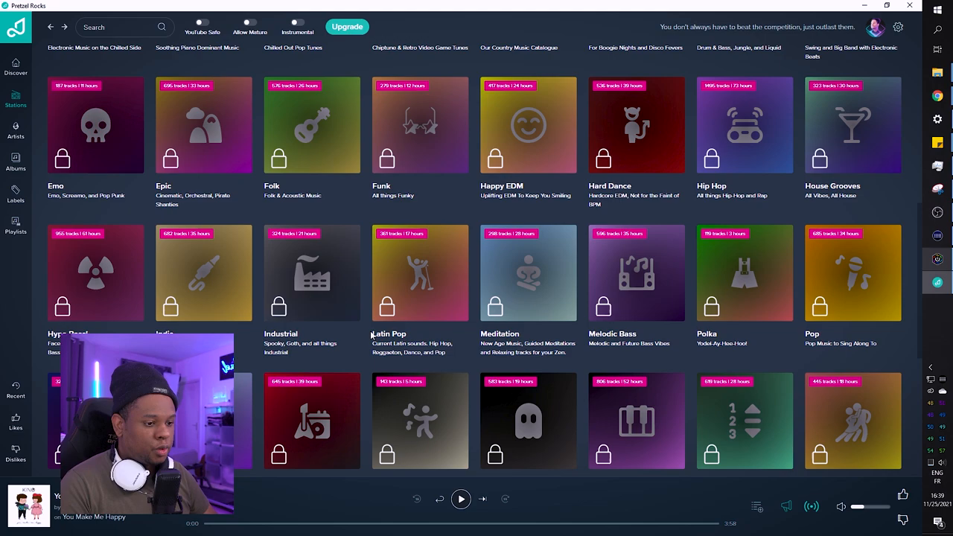
pyautogui.scroll(3)
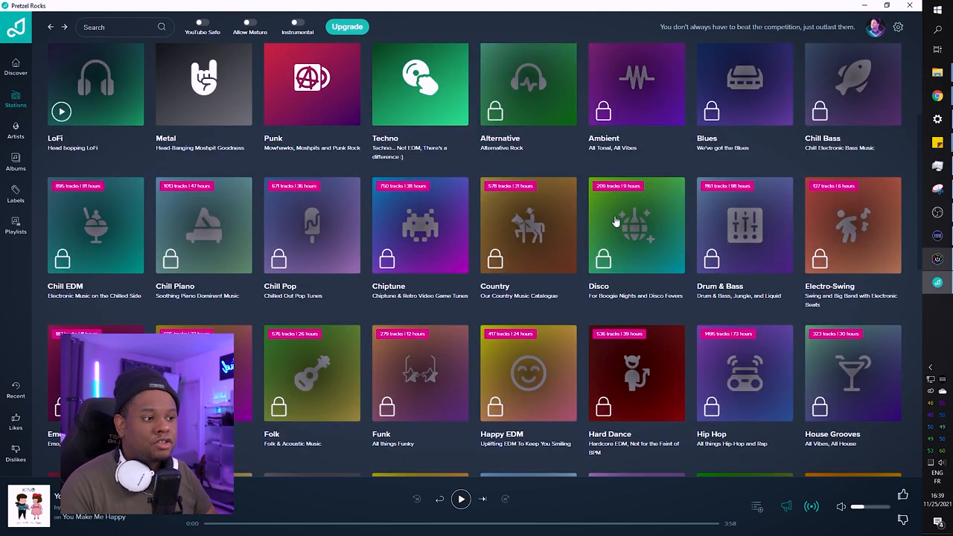
pyautogui.scroll(3)
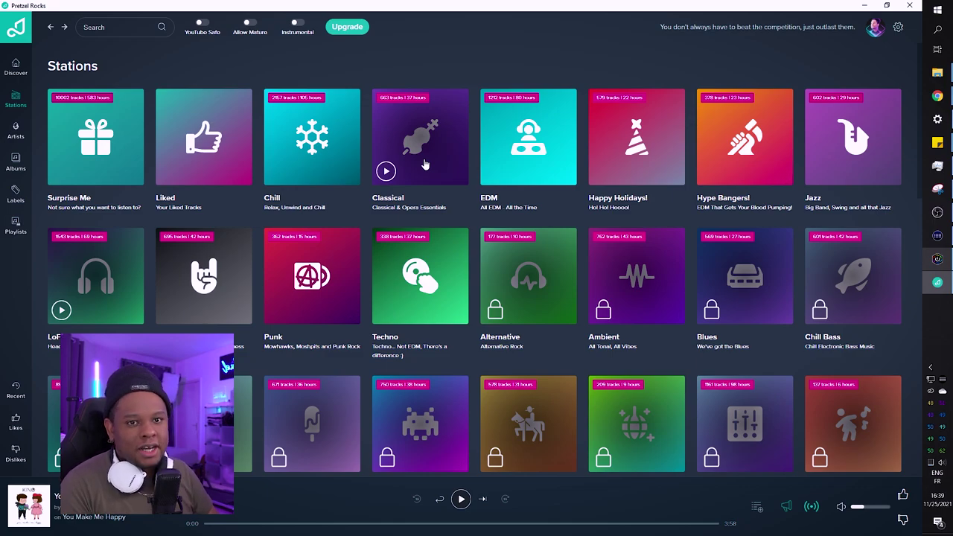
pyautogui.scroll(-3)
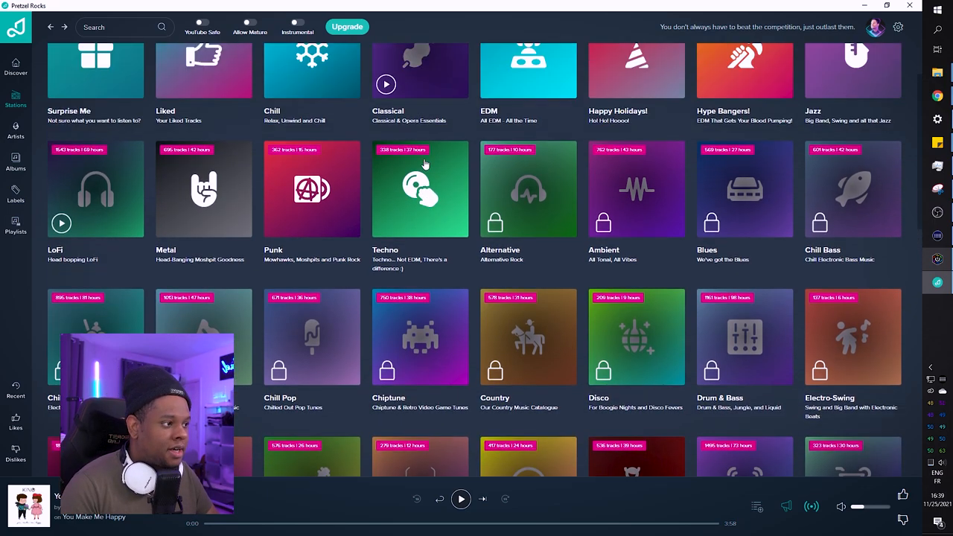
pyautogui.scroll(3)
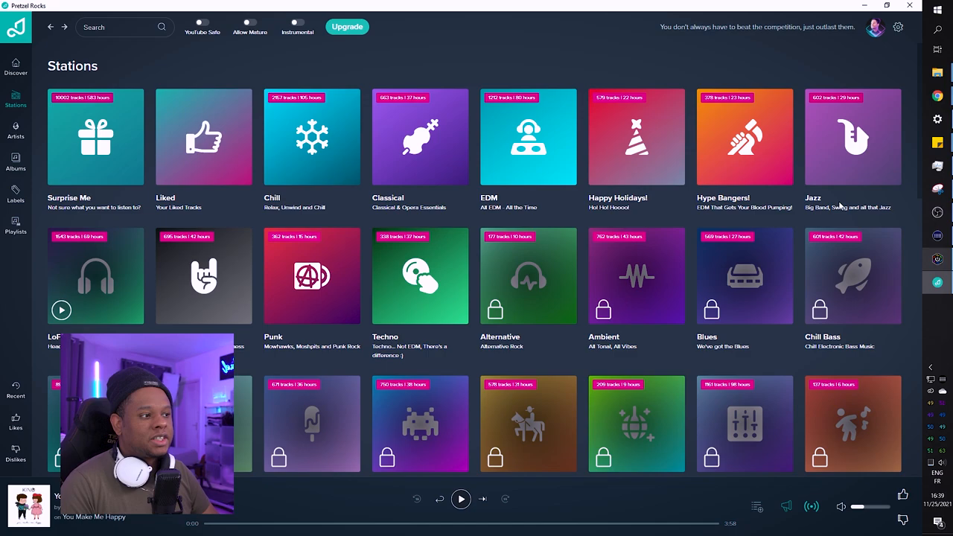
pyautogui.moveTo(646, 175)
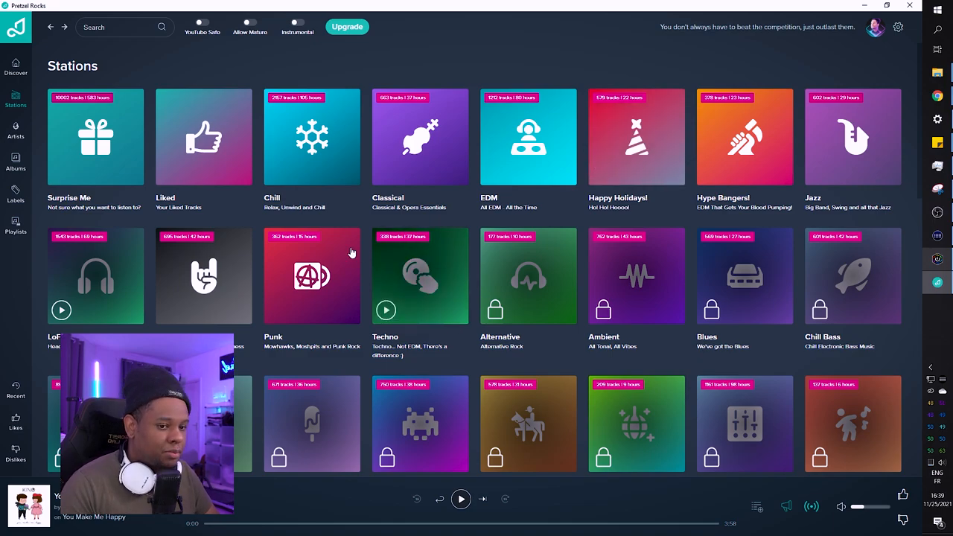
pyautogui.scroll(-3)
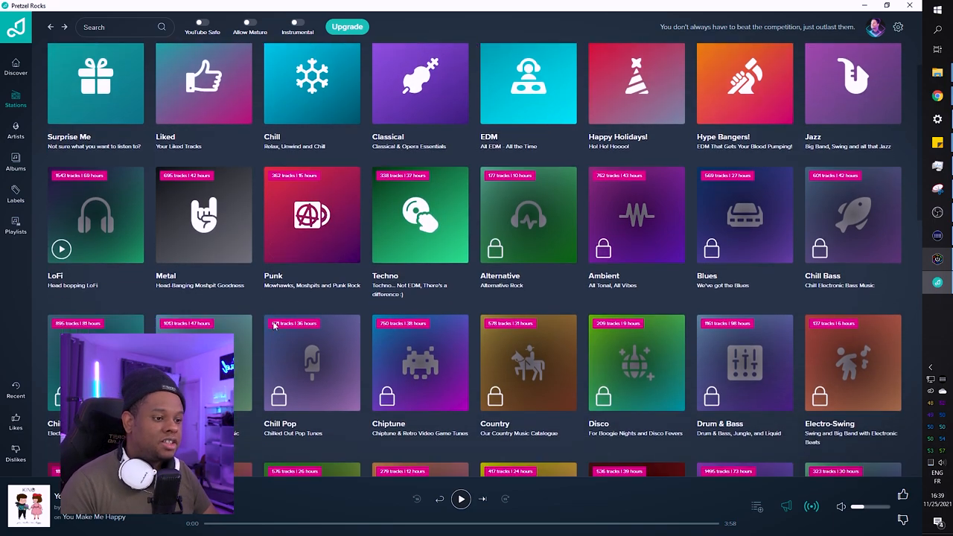
pyautogui.scroll(-3)
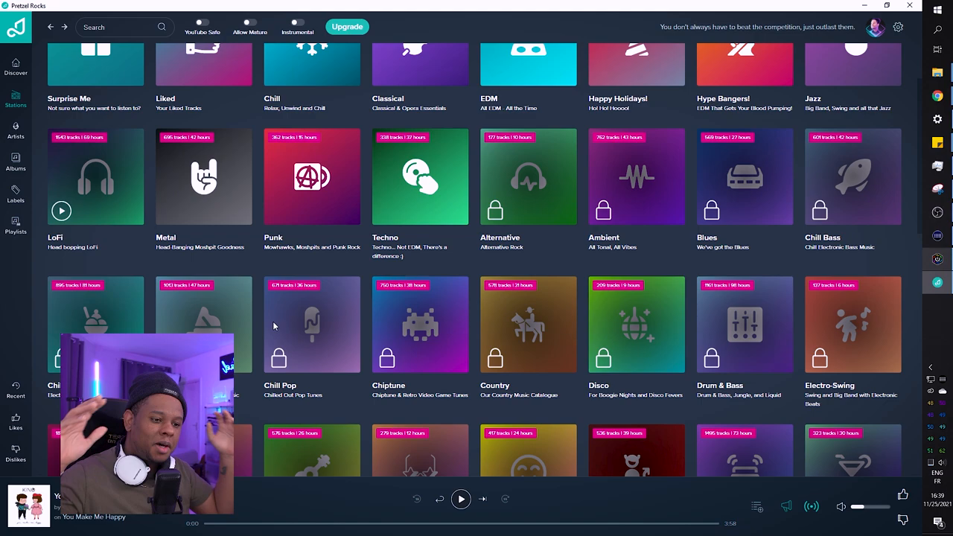
pyautogui.moveTo(307, 337)
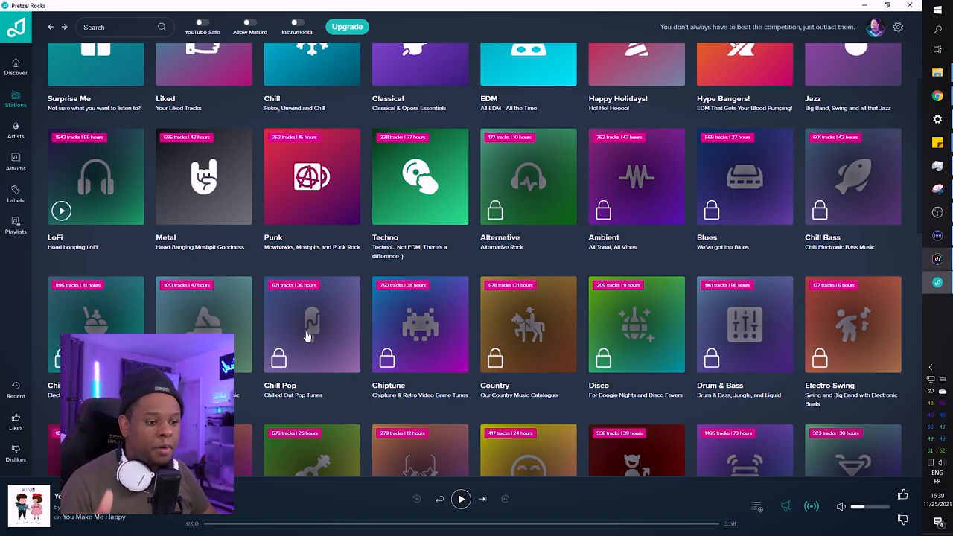
pyautogui.moveTo(315, 375)
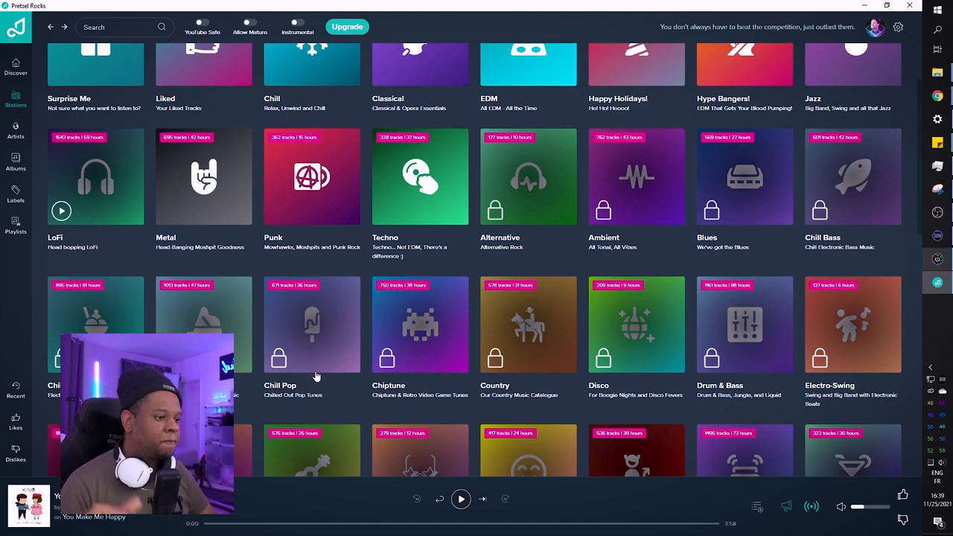
pyautogui.scroll(-3)
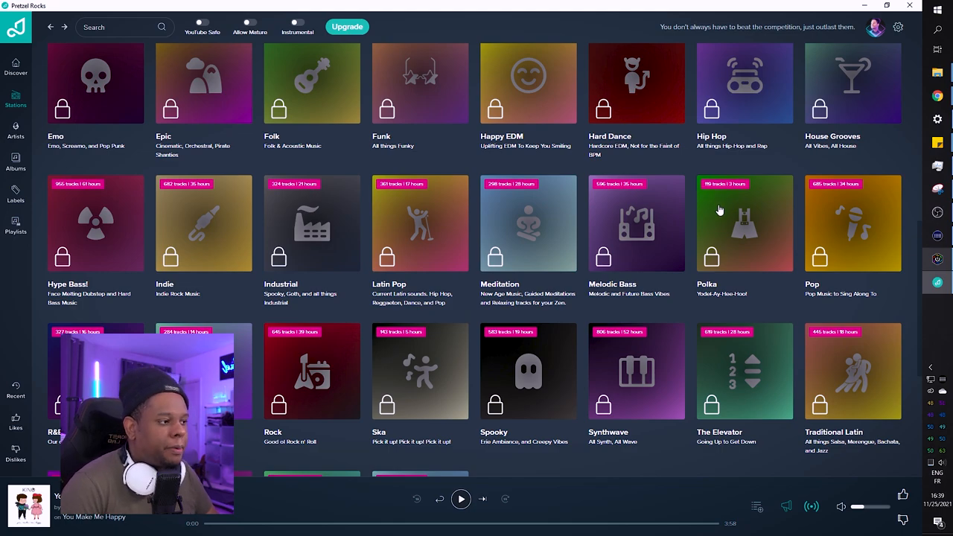
pyautogui.moveTo(462, 319)
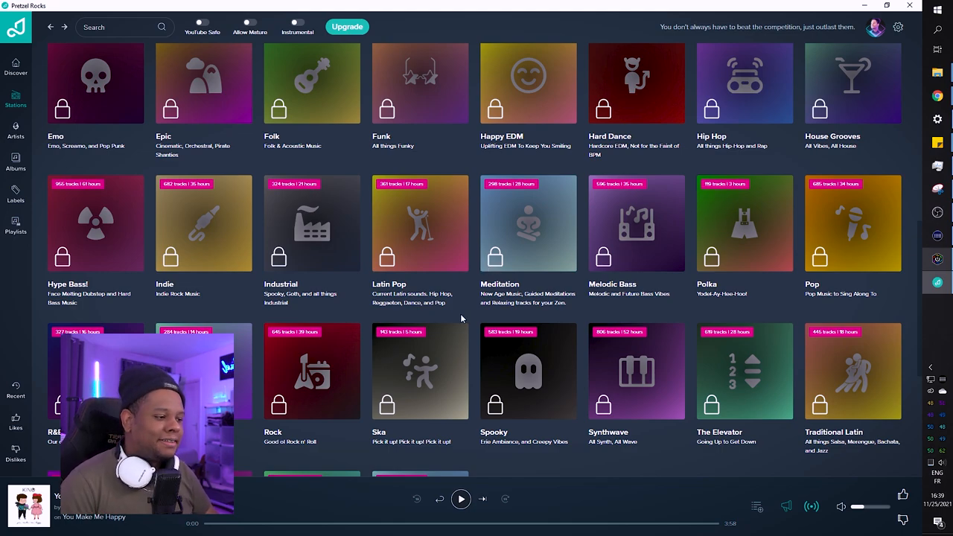
pyautogui.scroll(-3)
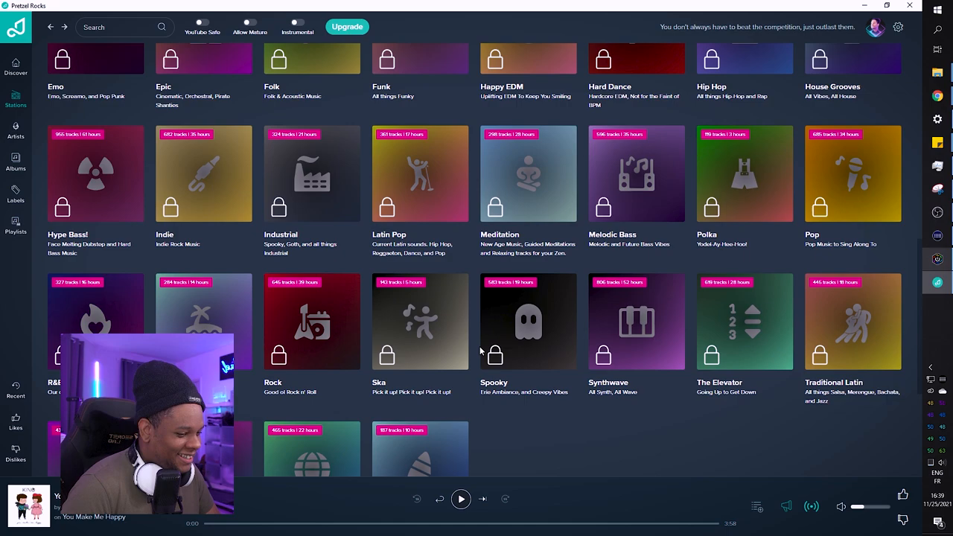
pyautogui.scroll(-3)
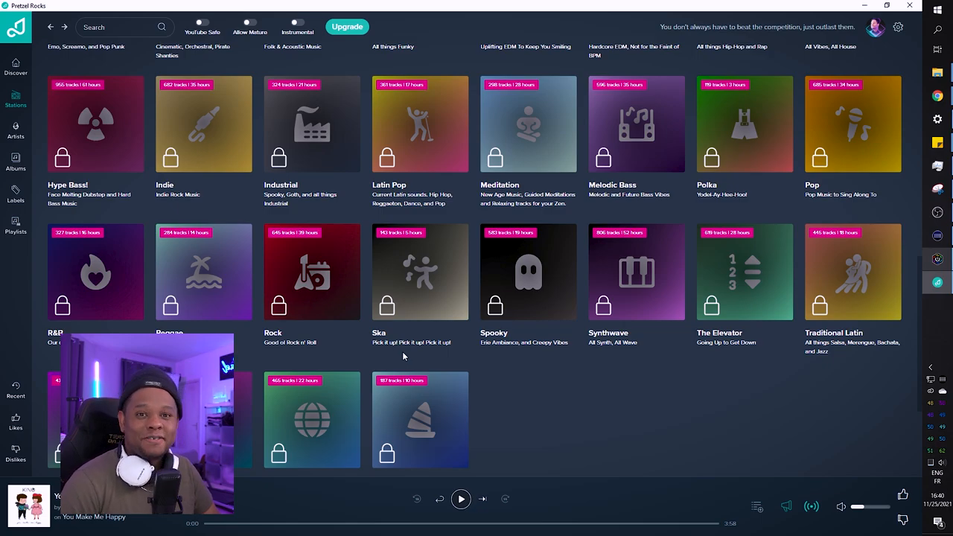
pyautogui.scroll(-3)
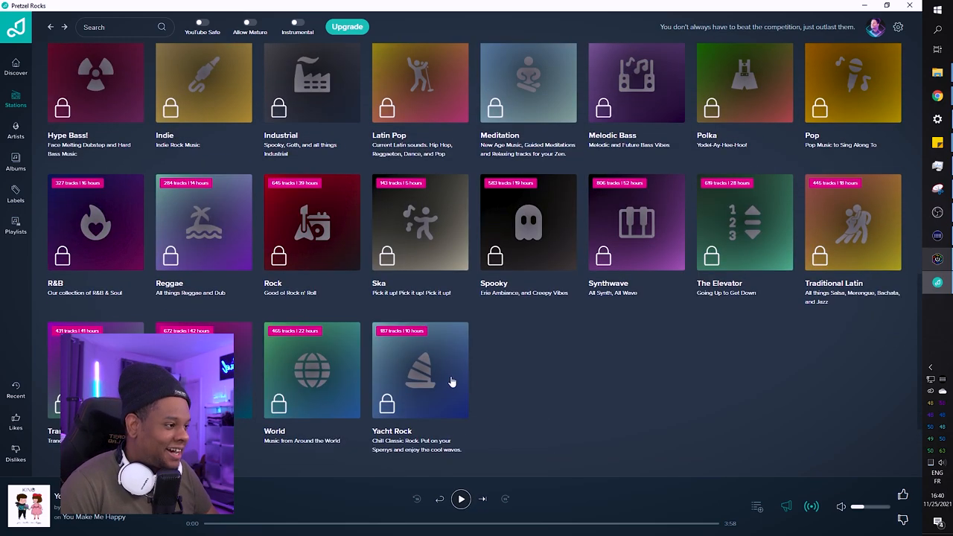